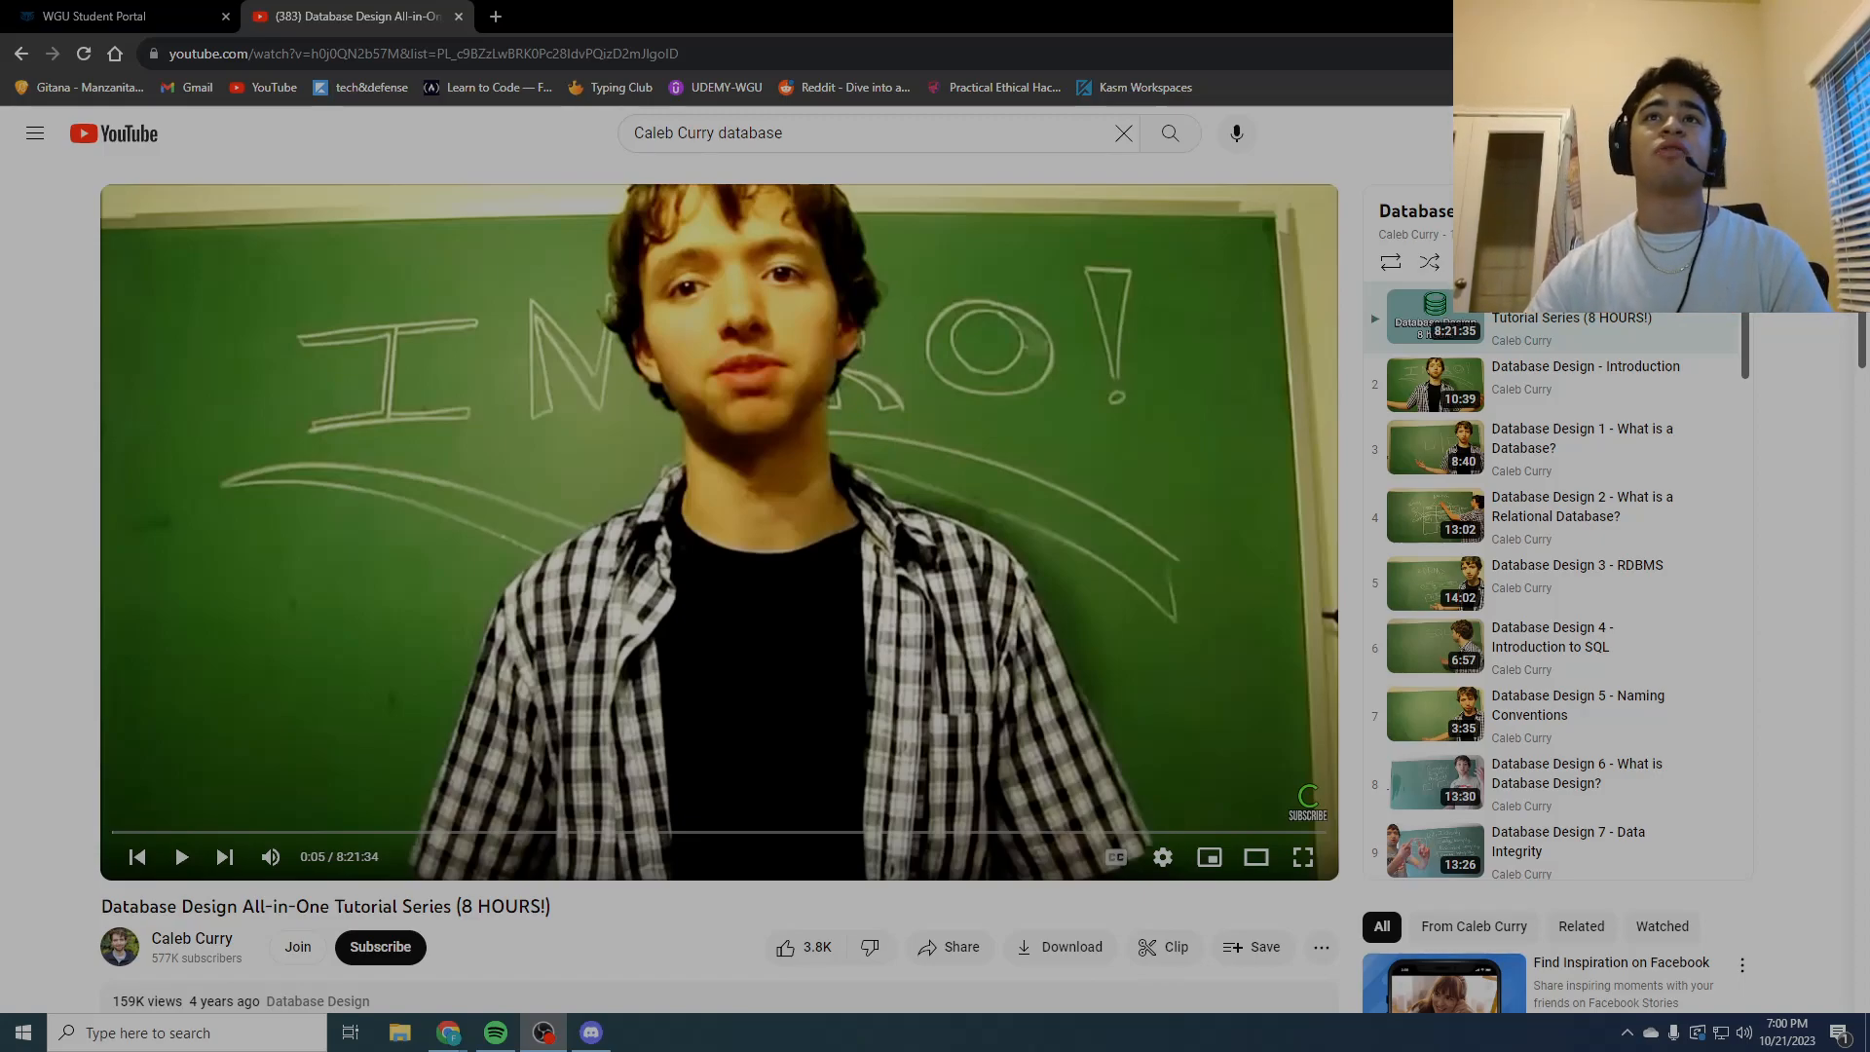
# Step: Switch to the WGU Student Portal and view the top of the D426 course page
pyautogui.click(113, 15)
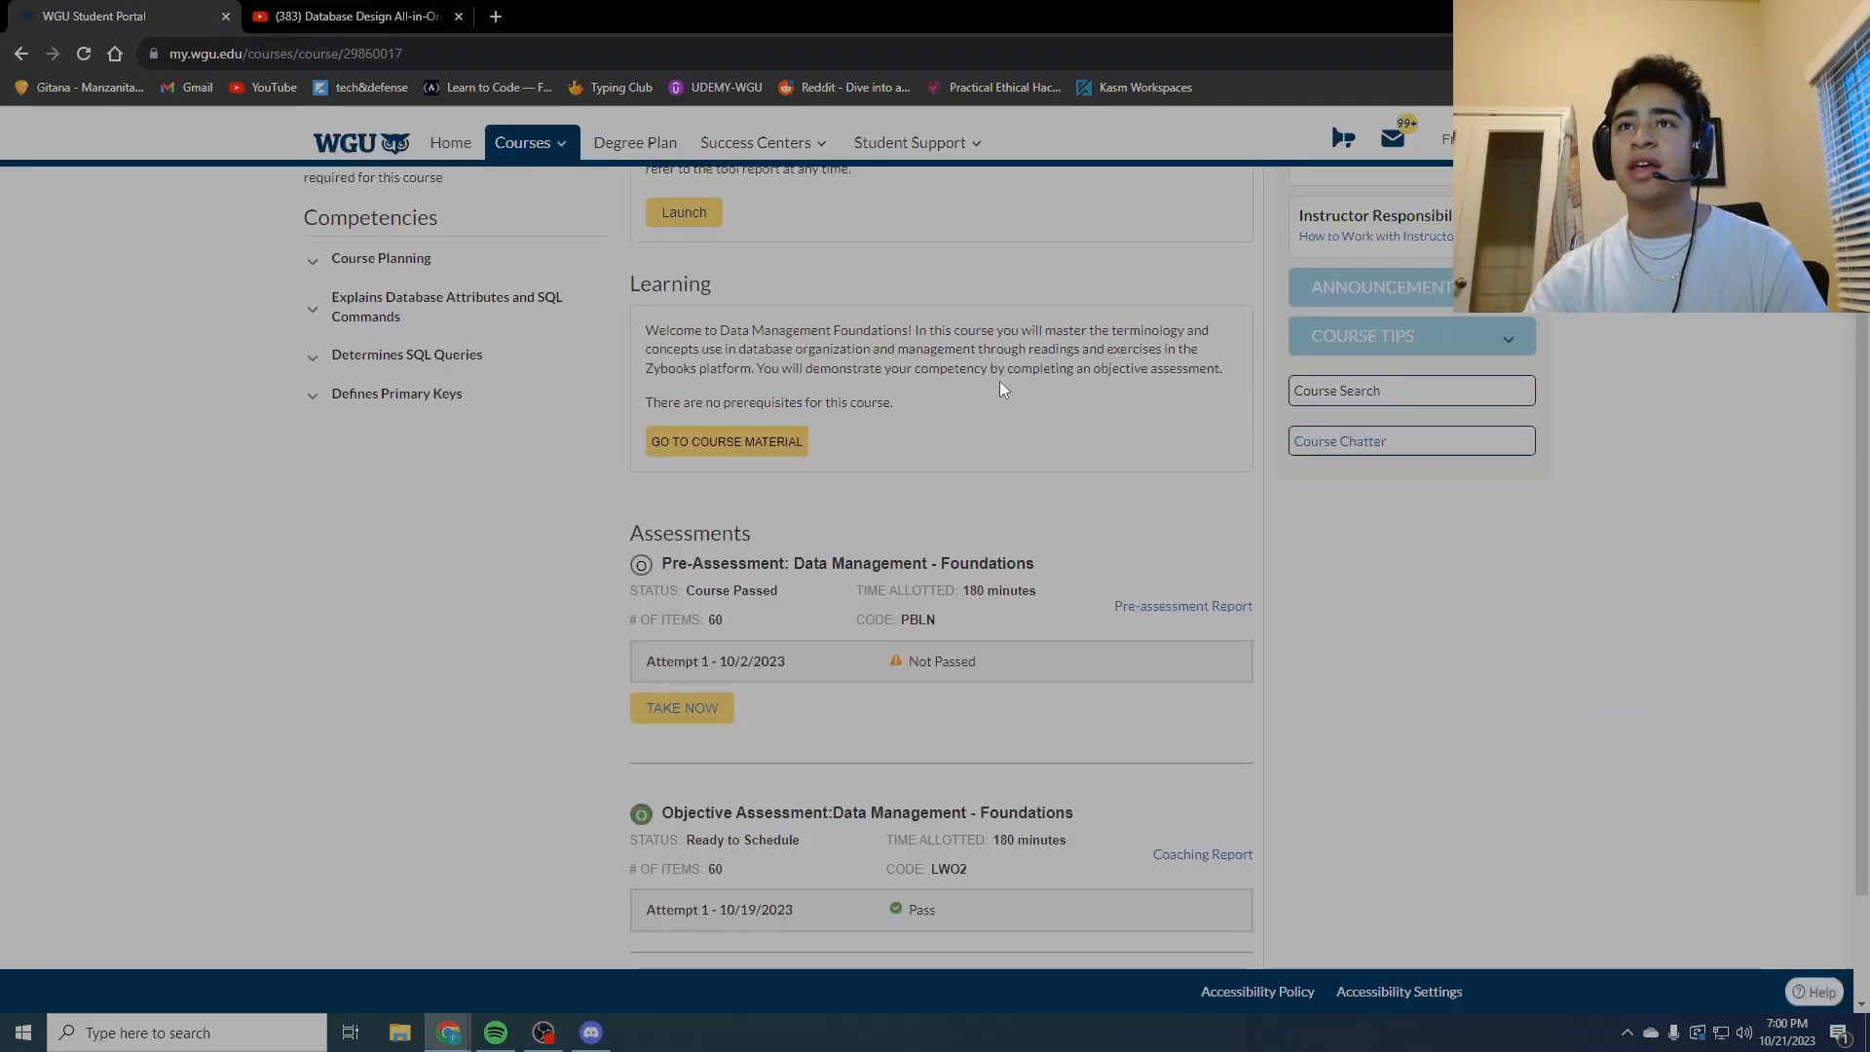
pyautogui.scroll(3)
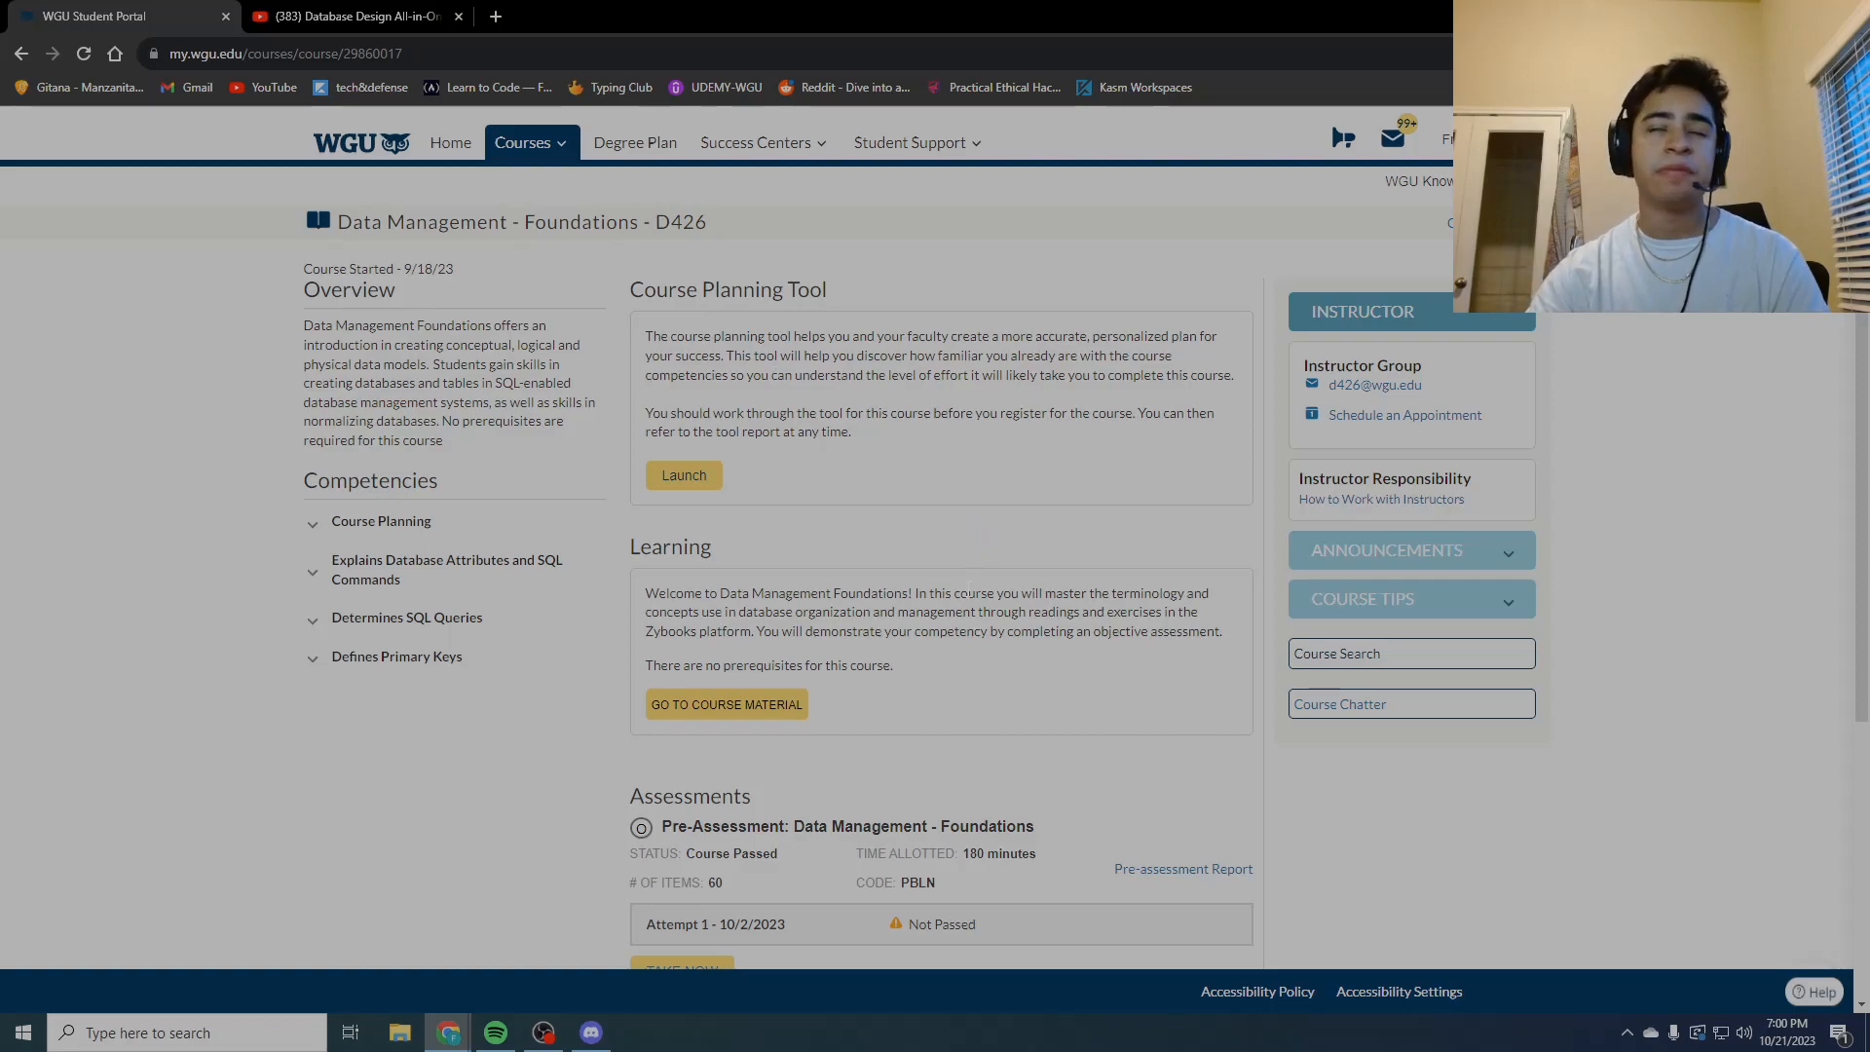
pyautogui.scroll(-3)
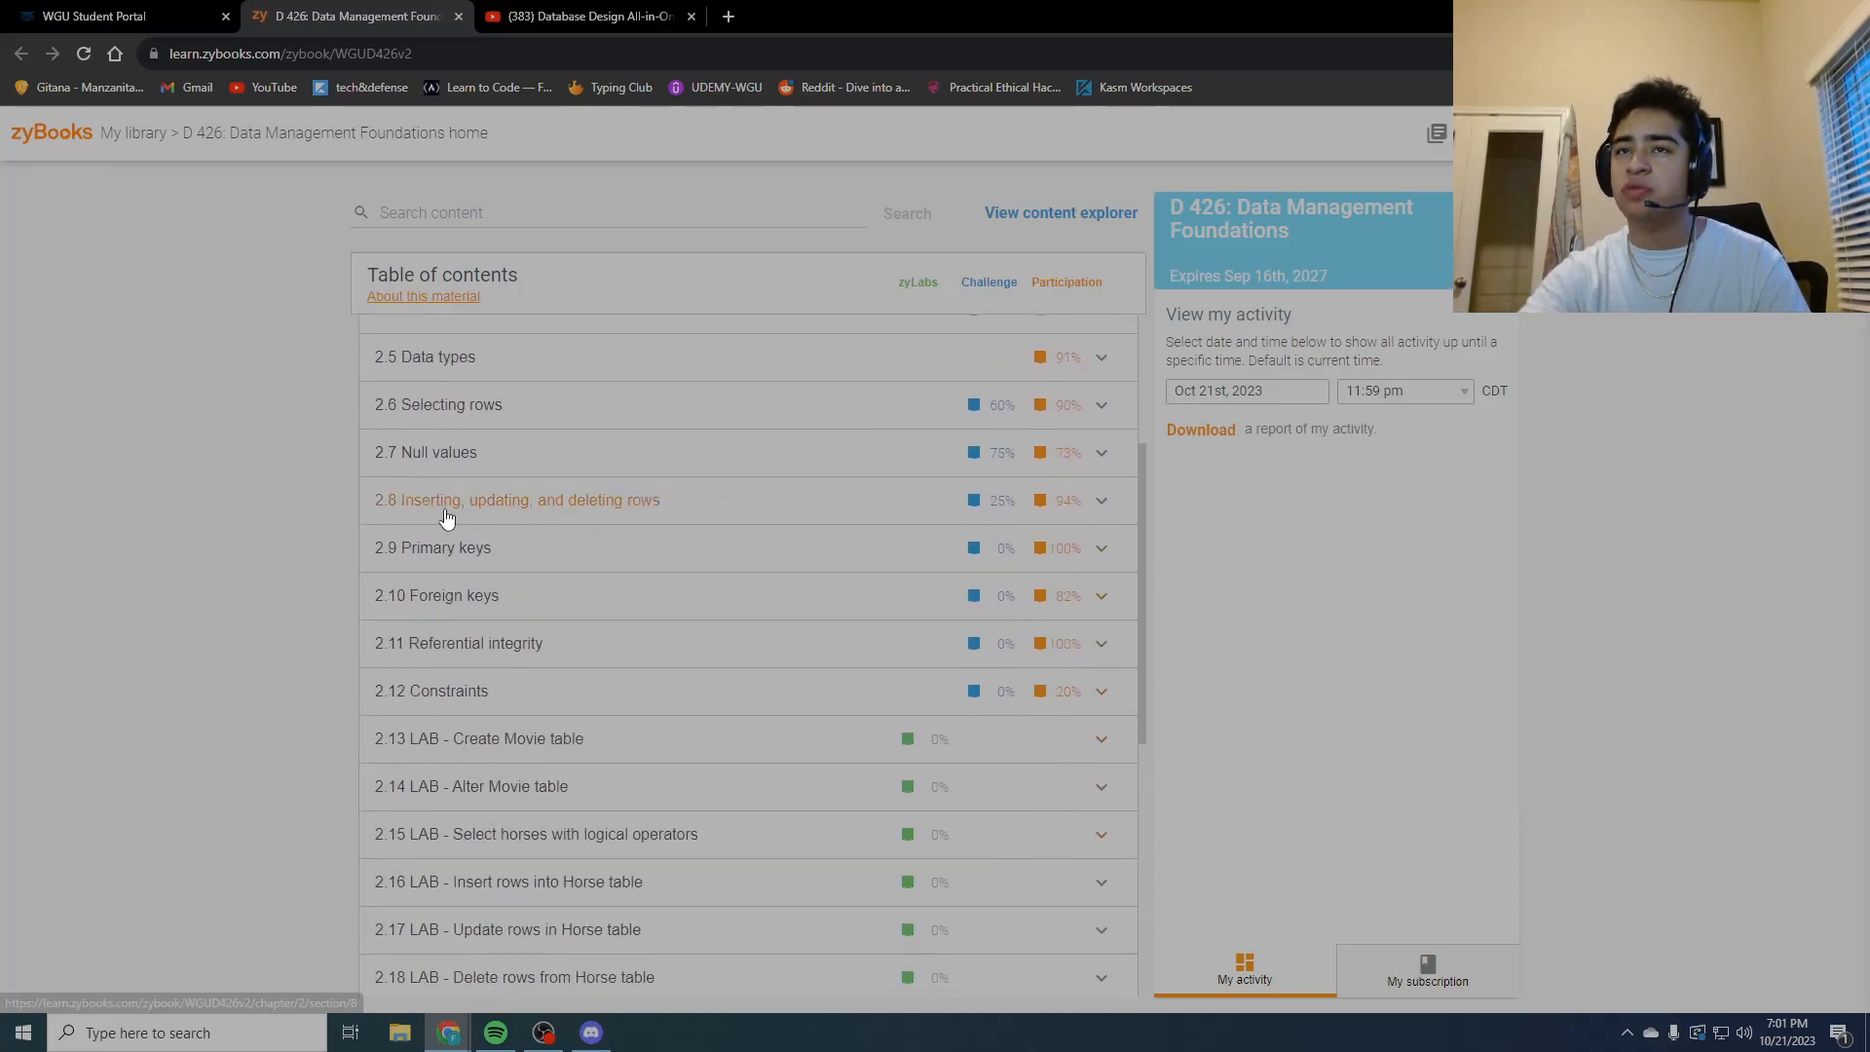
pyautogui.moveTo(74, 106)
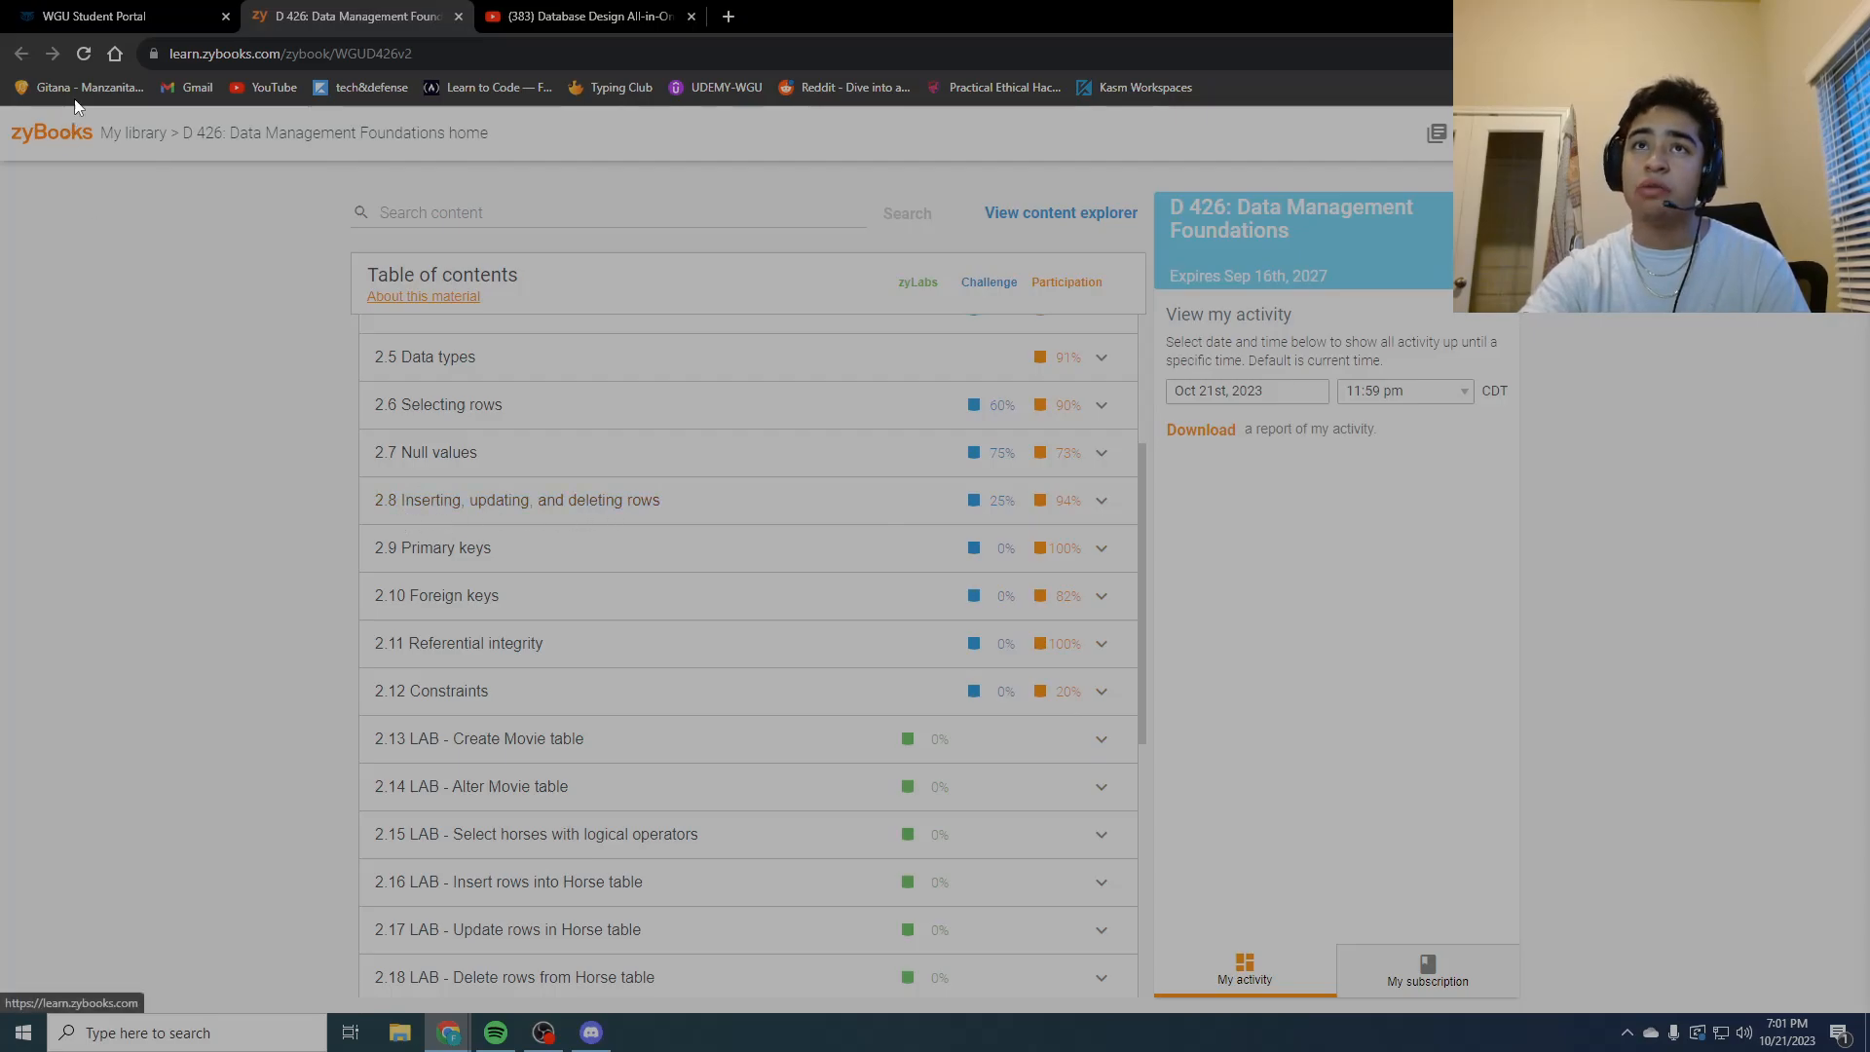
# Step: Glance at the Caleb Curry database design video, then return to the zyBooks table of contents
pyautogui.click(584, 16)
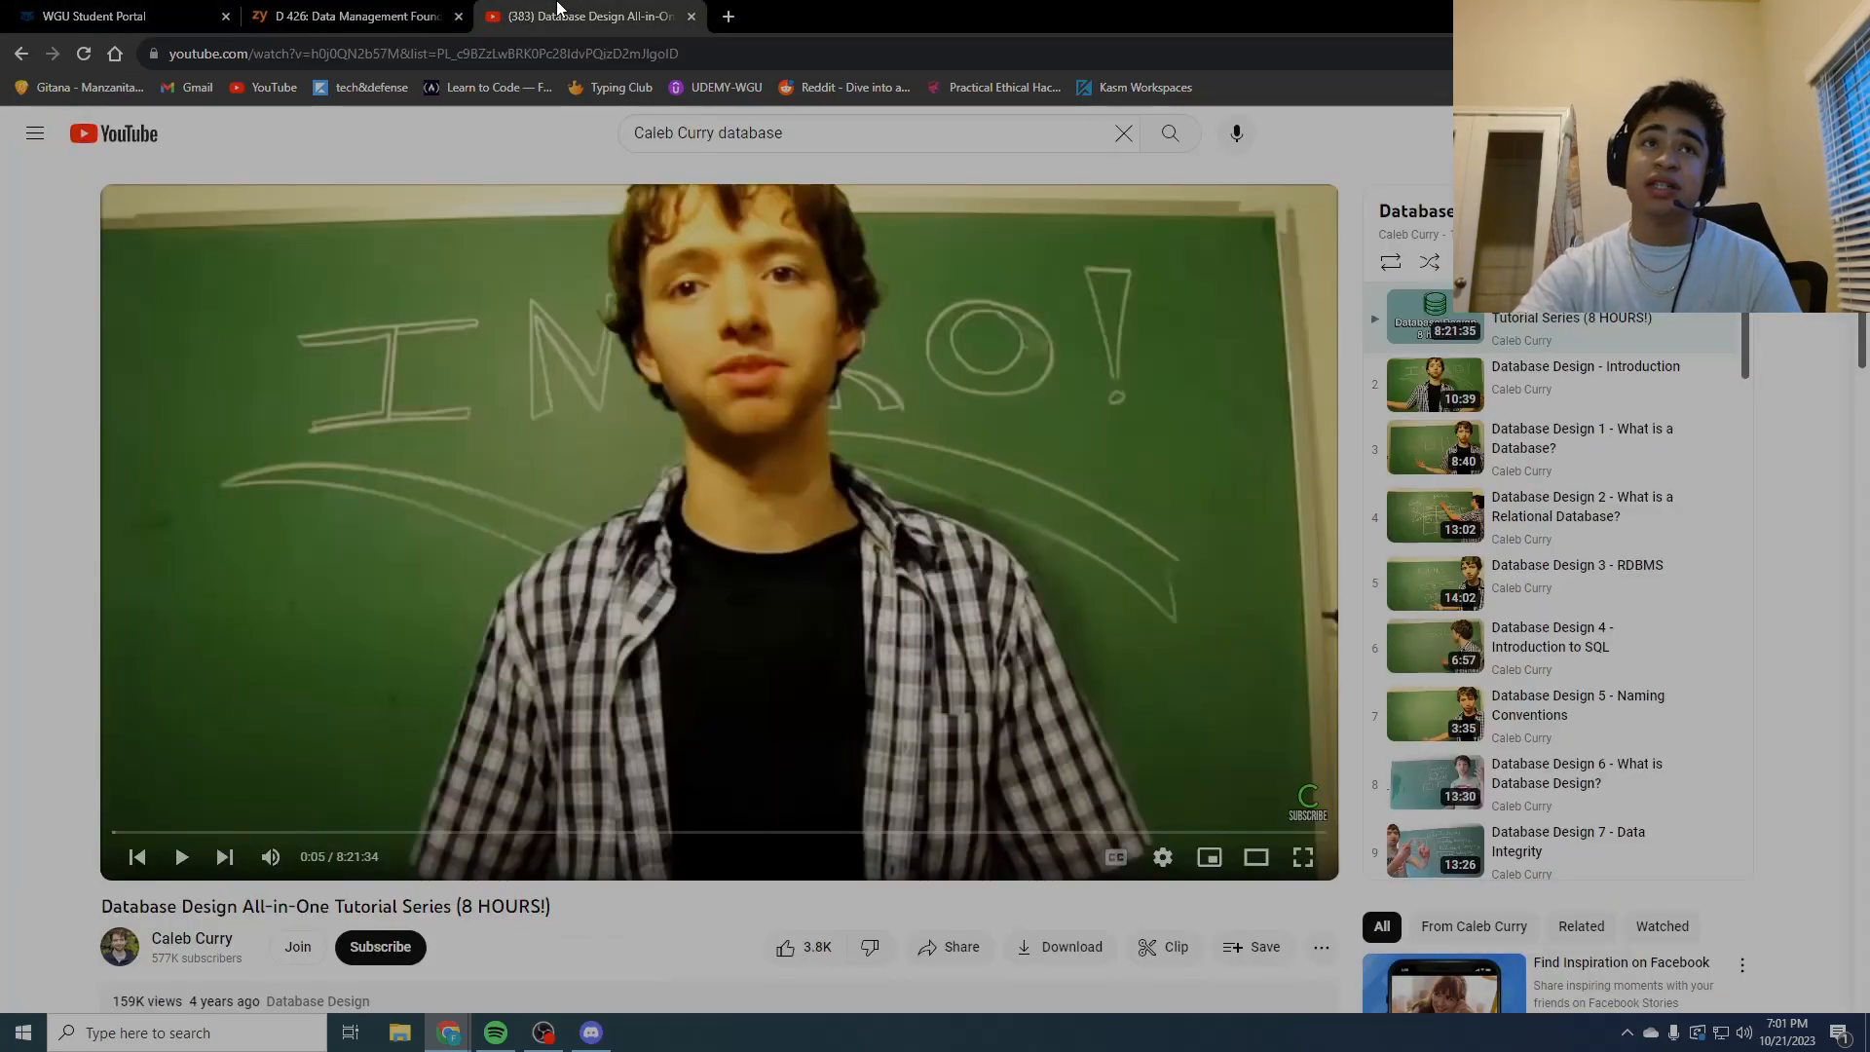
pyautogui.click(350, 16)
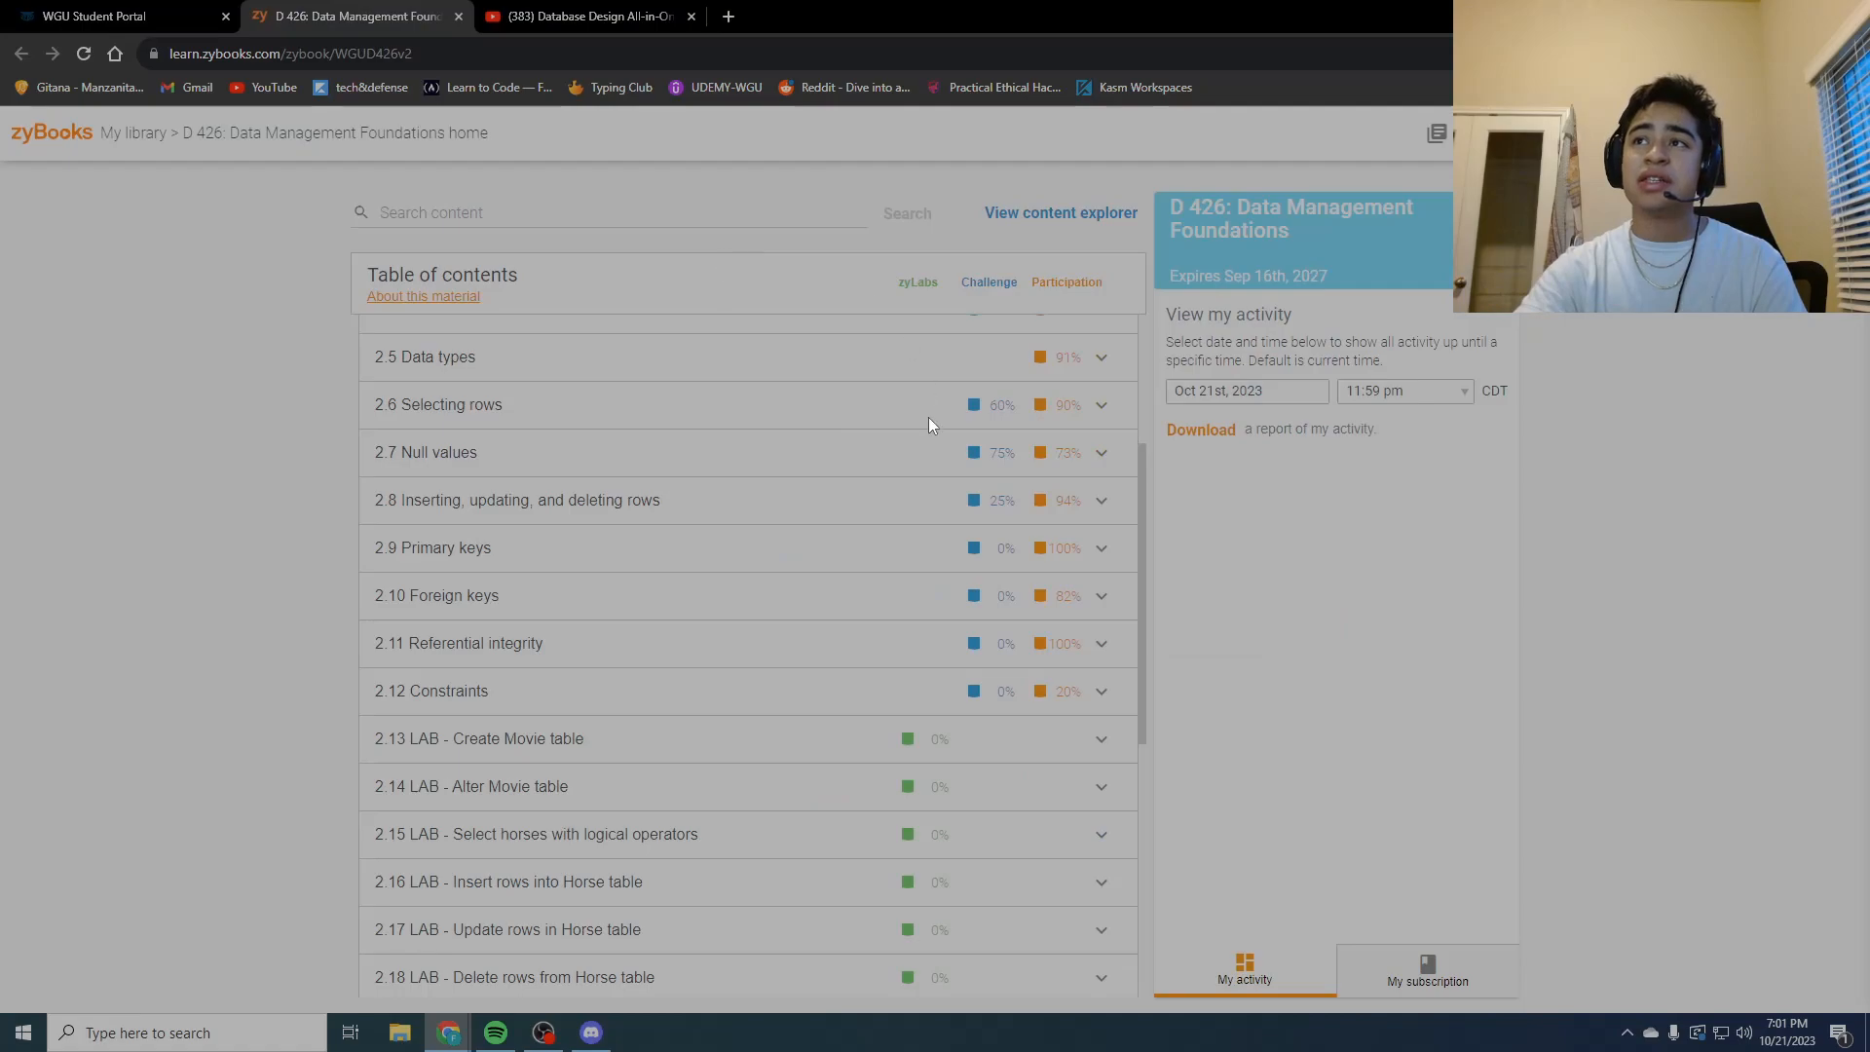
pyautogui.moveTo(897, 475)
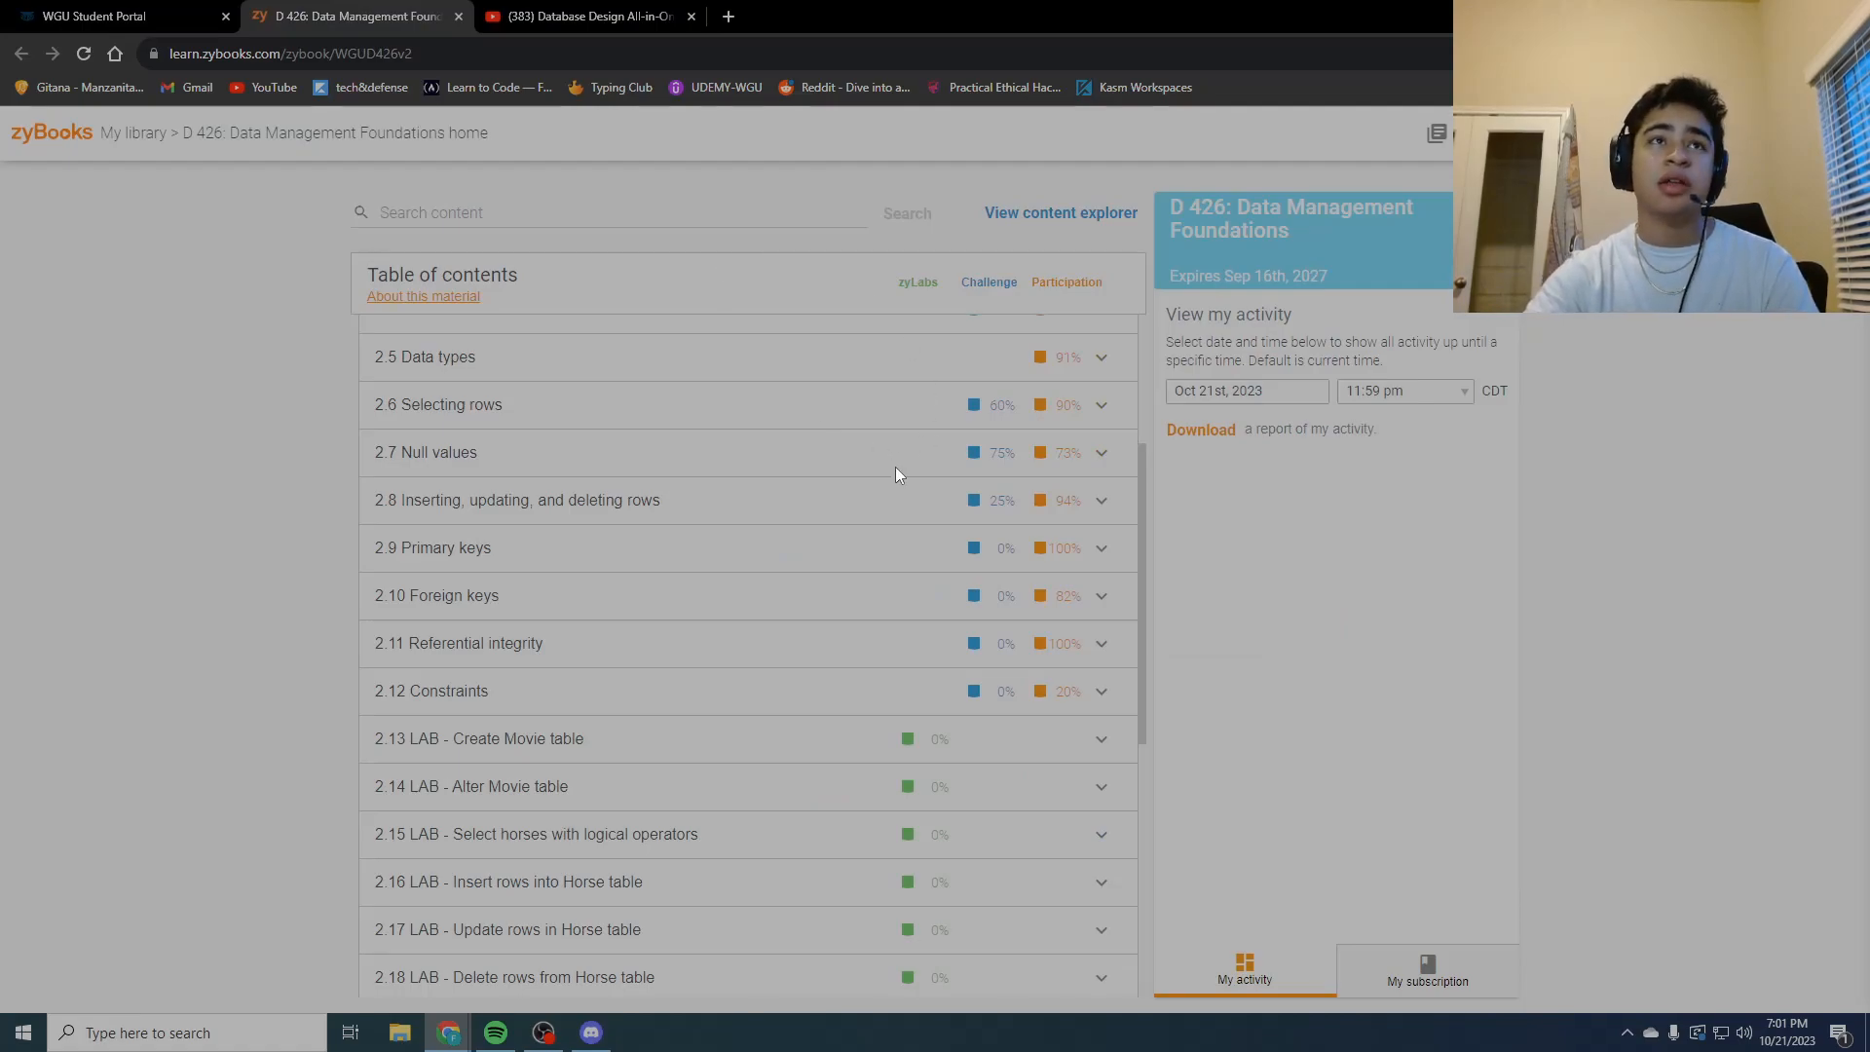
pyautogui.moveTo(1100, 320)
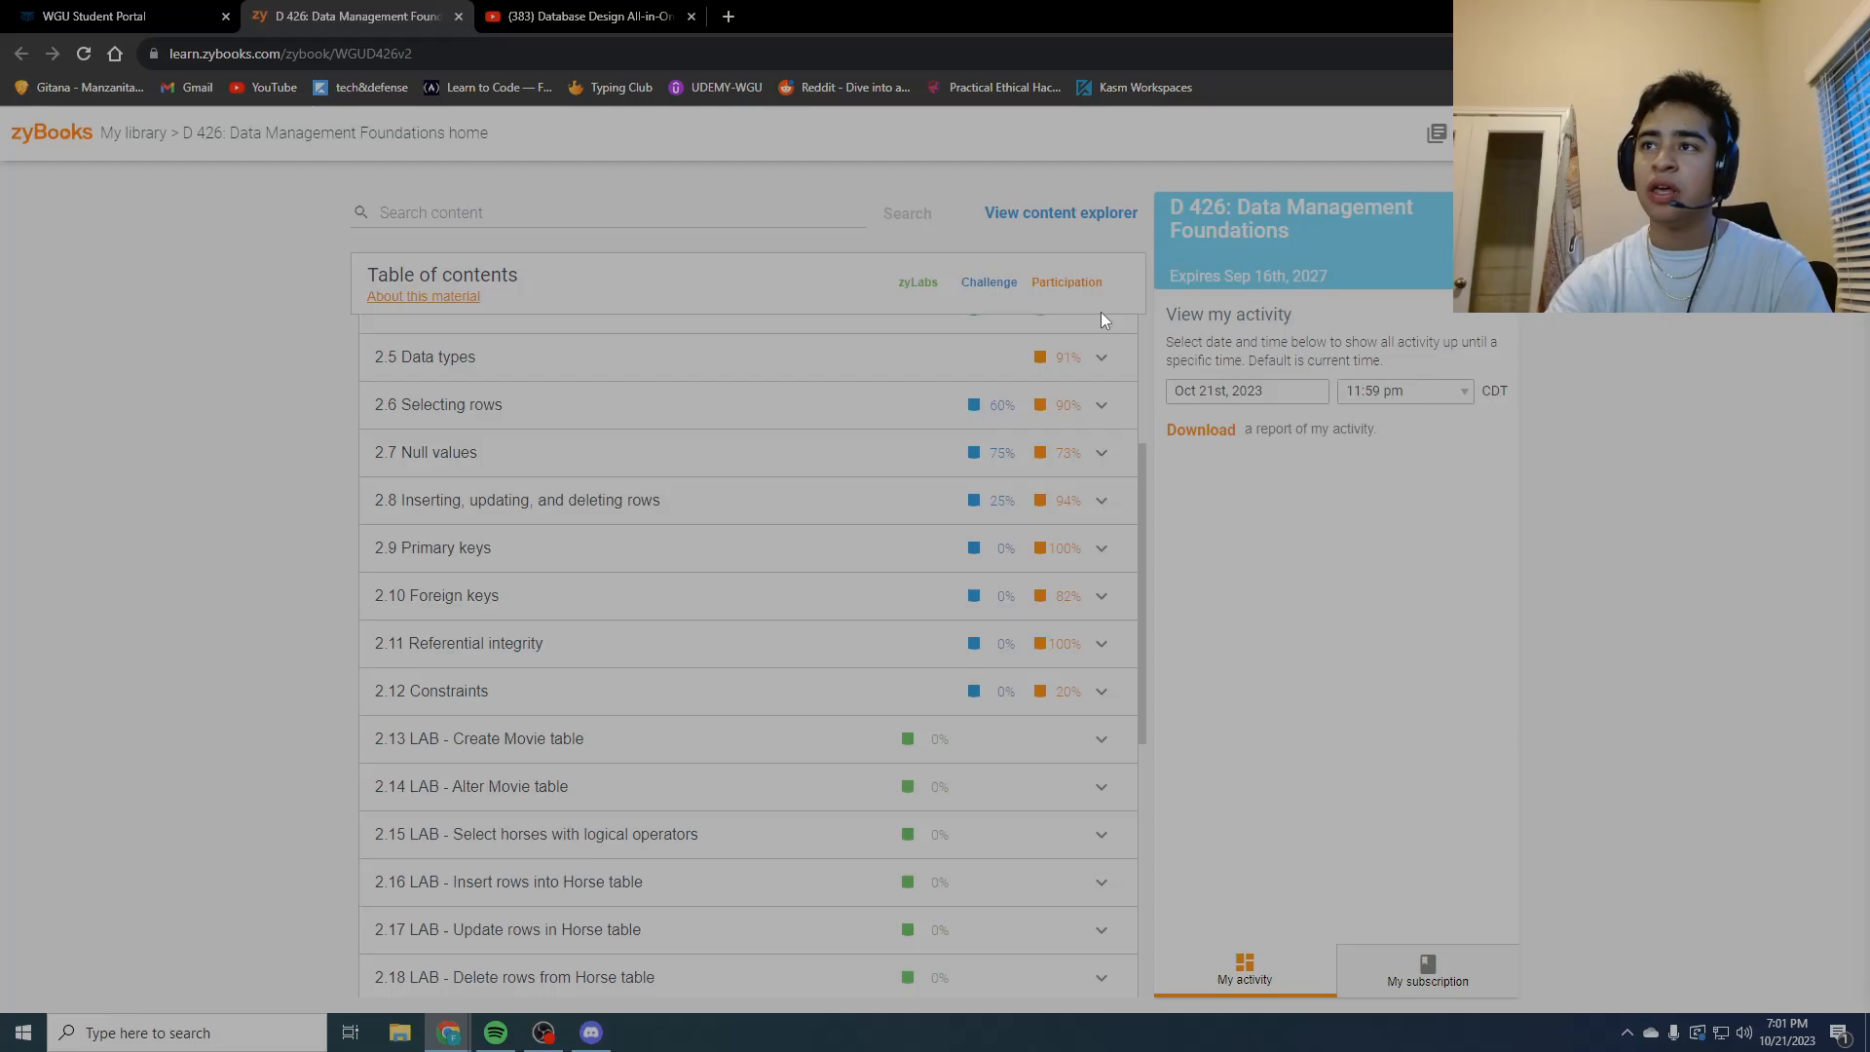
pyautogui.moveTo(868, 351)
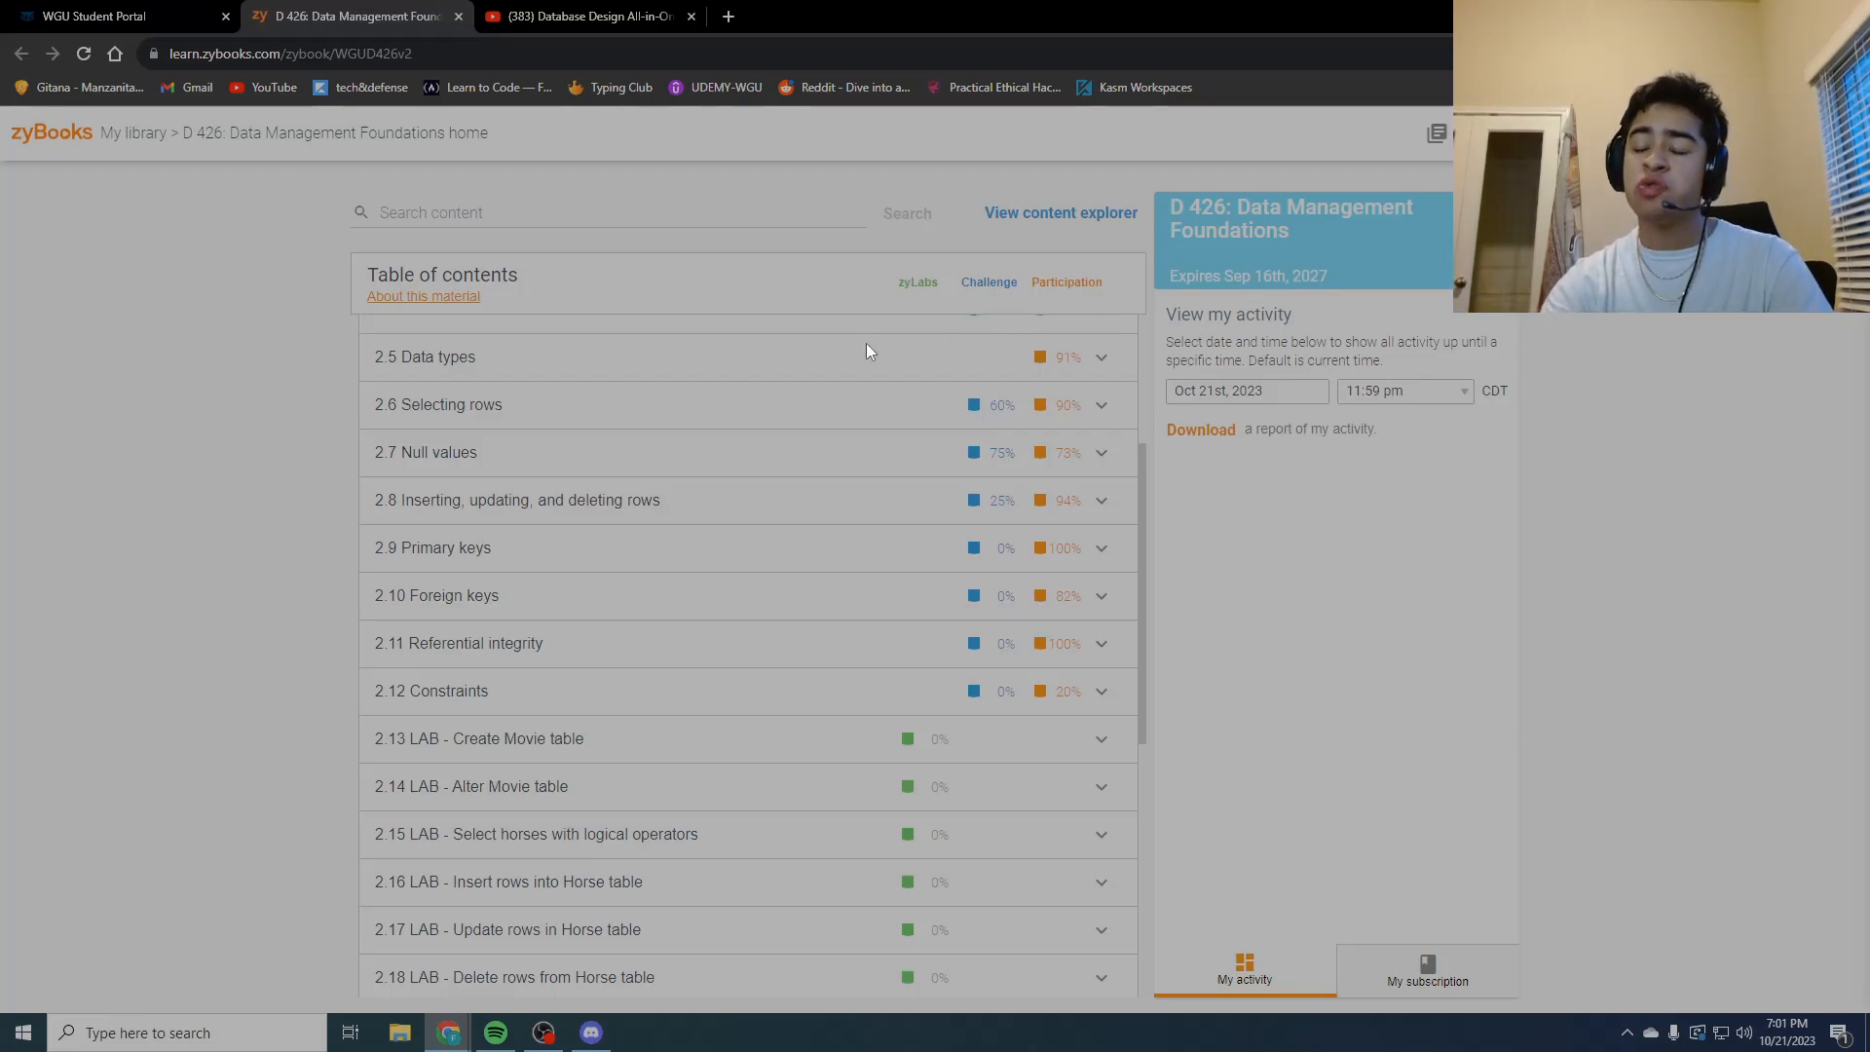
pyautogui.moveTo(1056, 663)
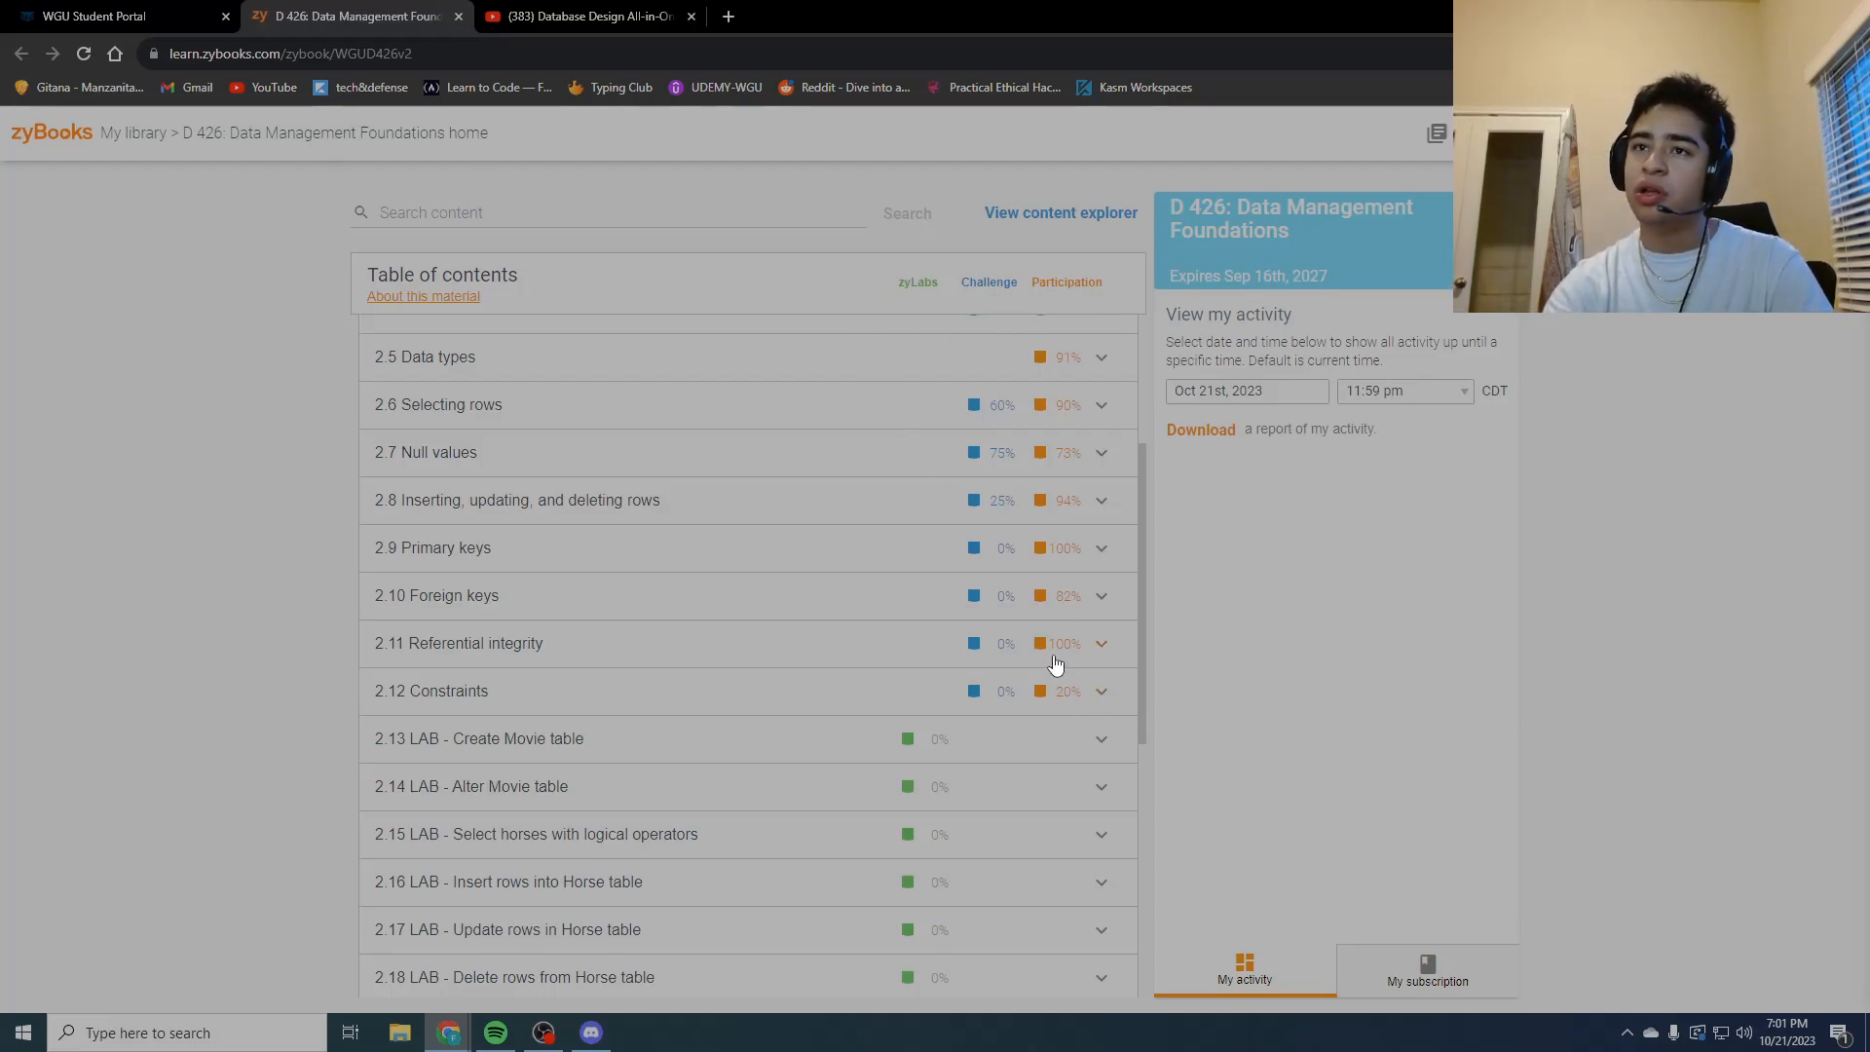
pyautogui.moveTo(1055, 665)
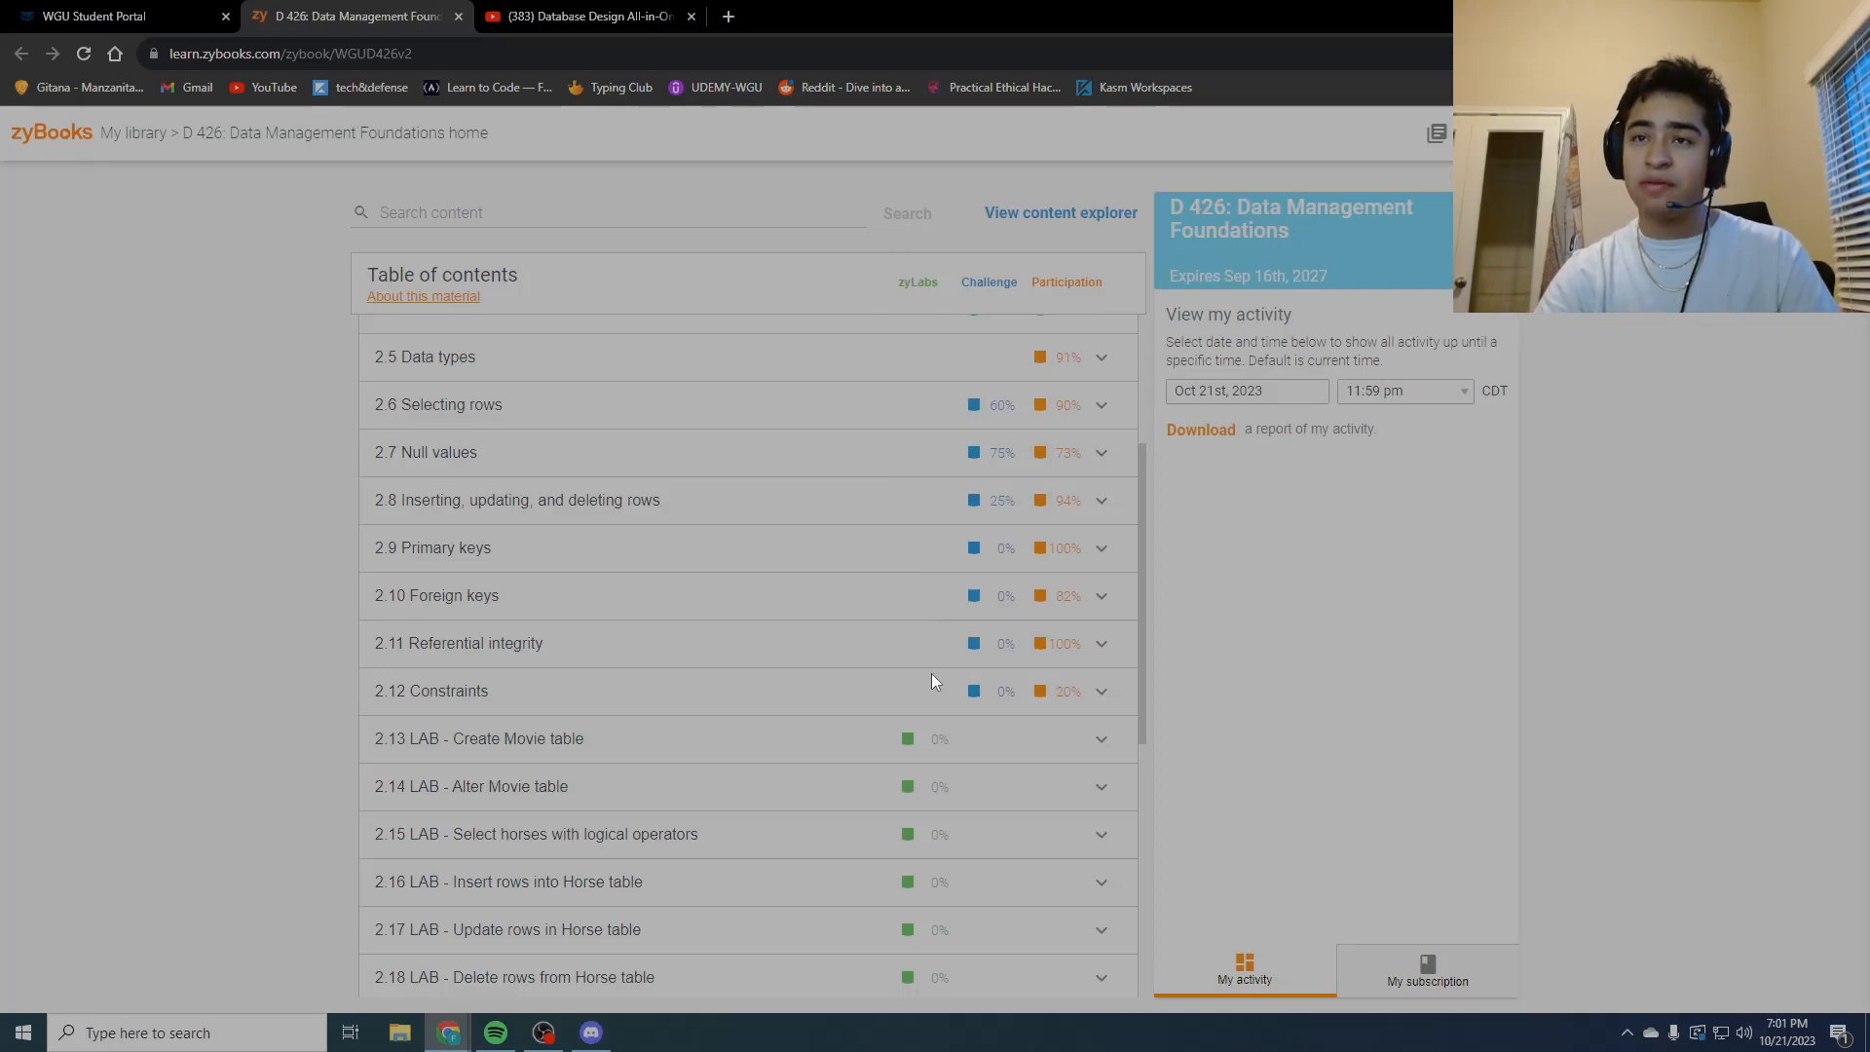
pyautogui.moveTo(903, 679)
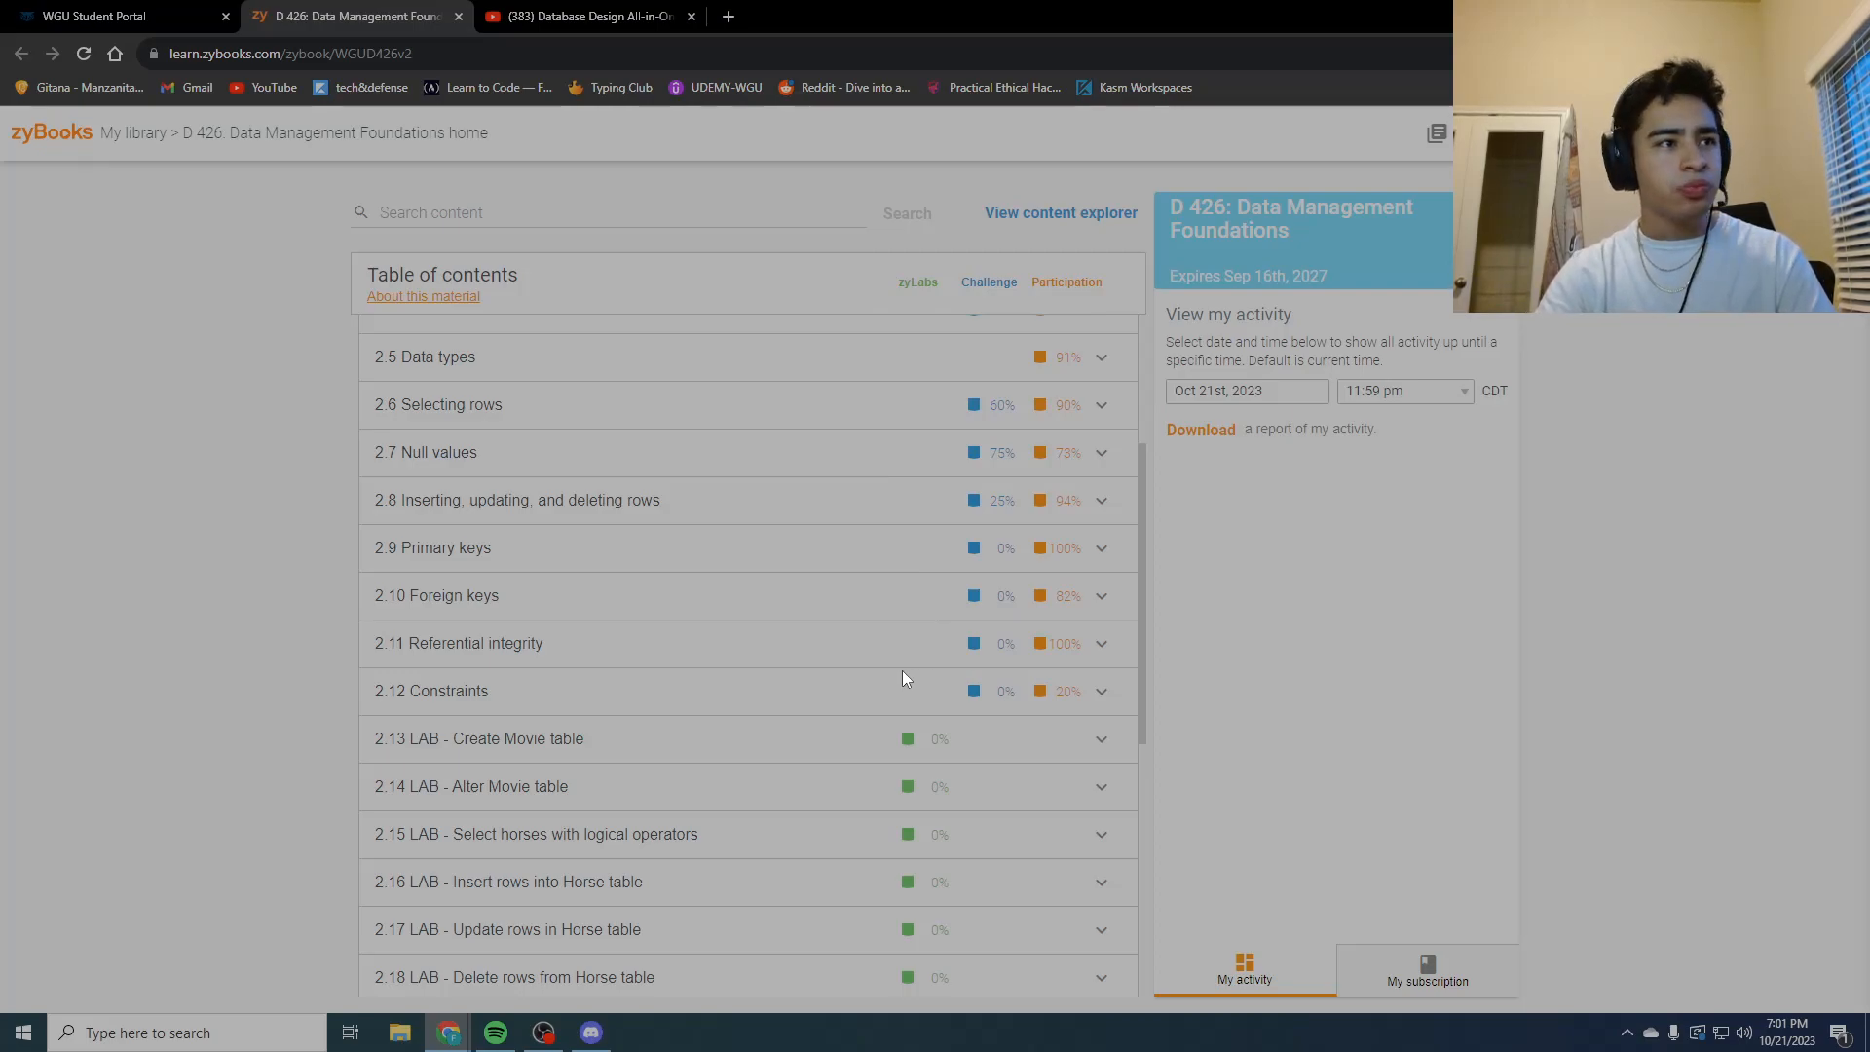
pyautogui.moveTo(457, 729)
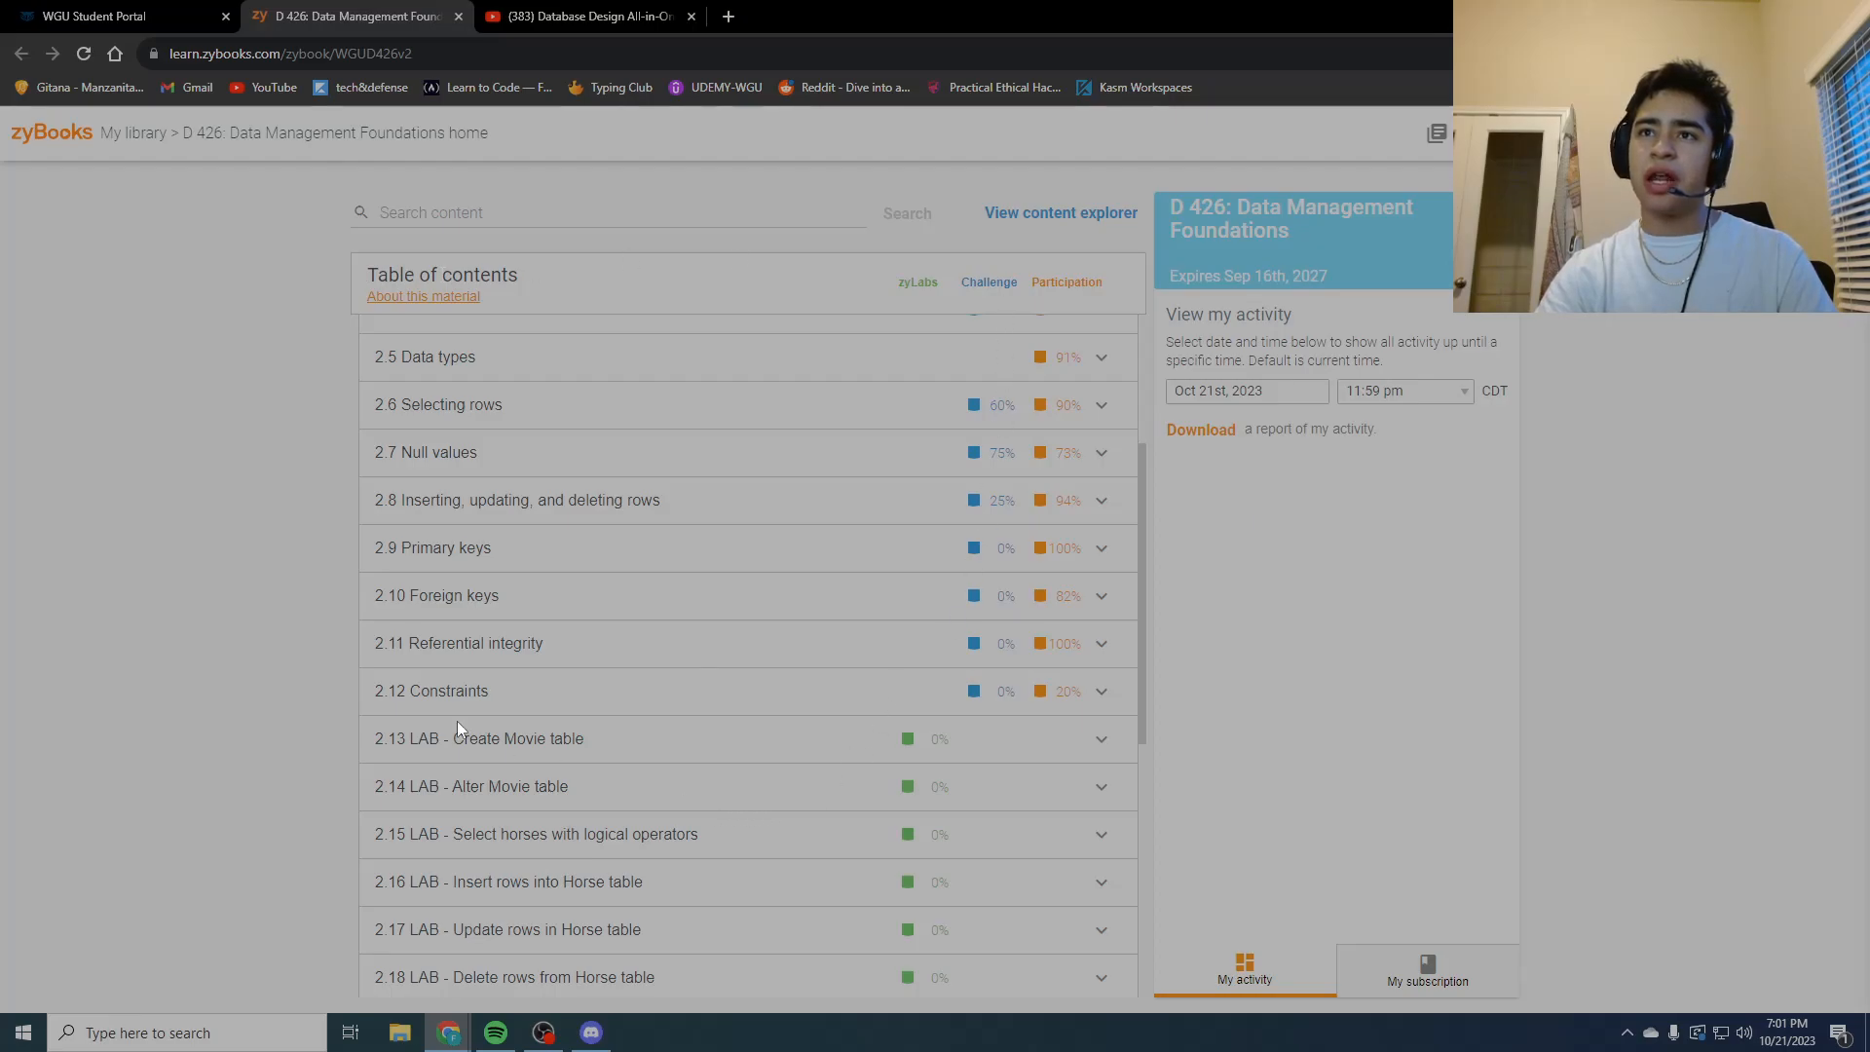
pyautogui.moveTo(513, 435)
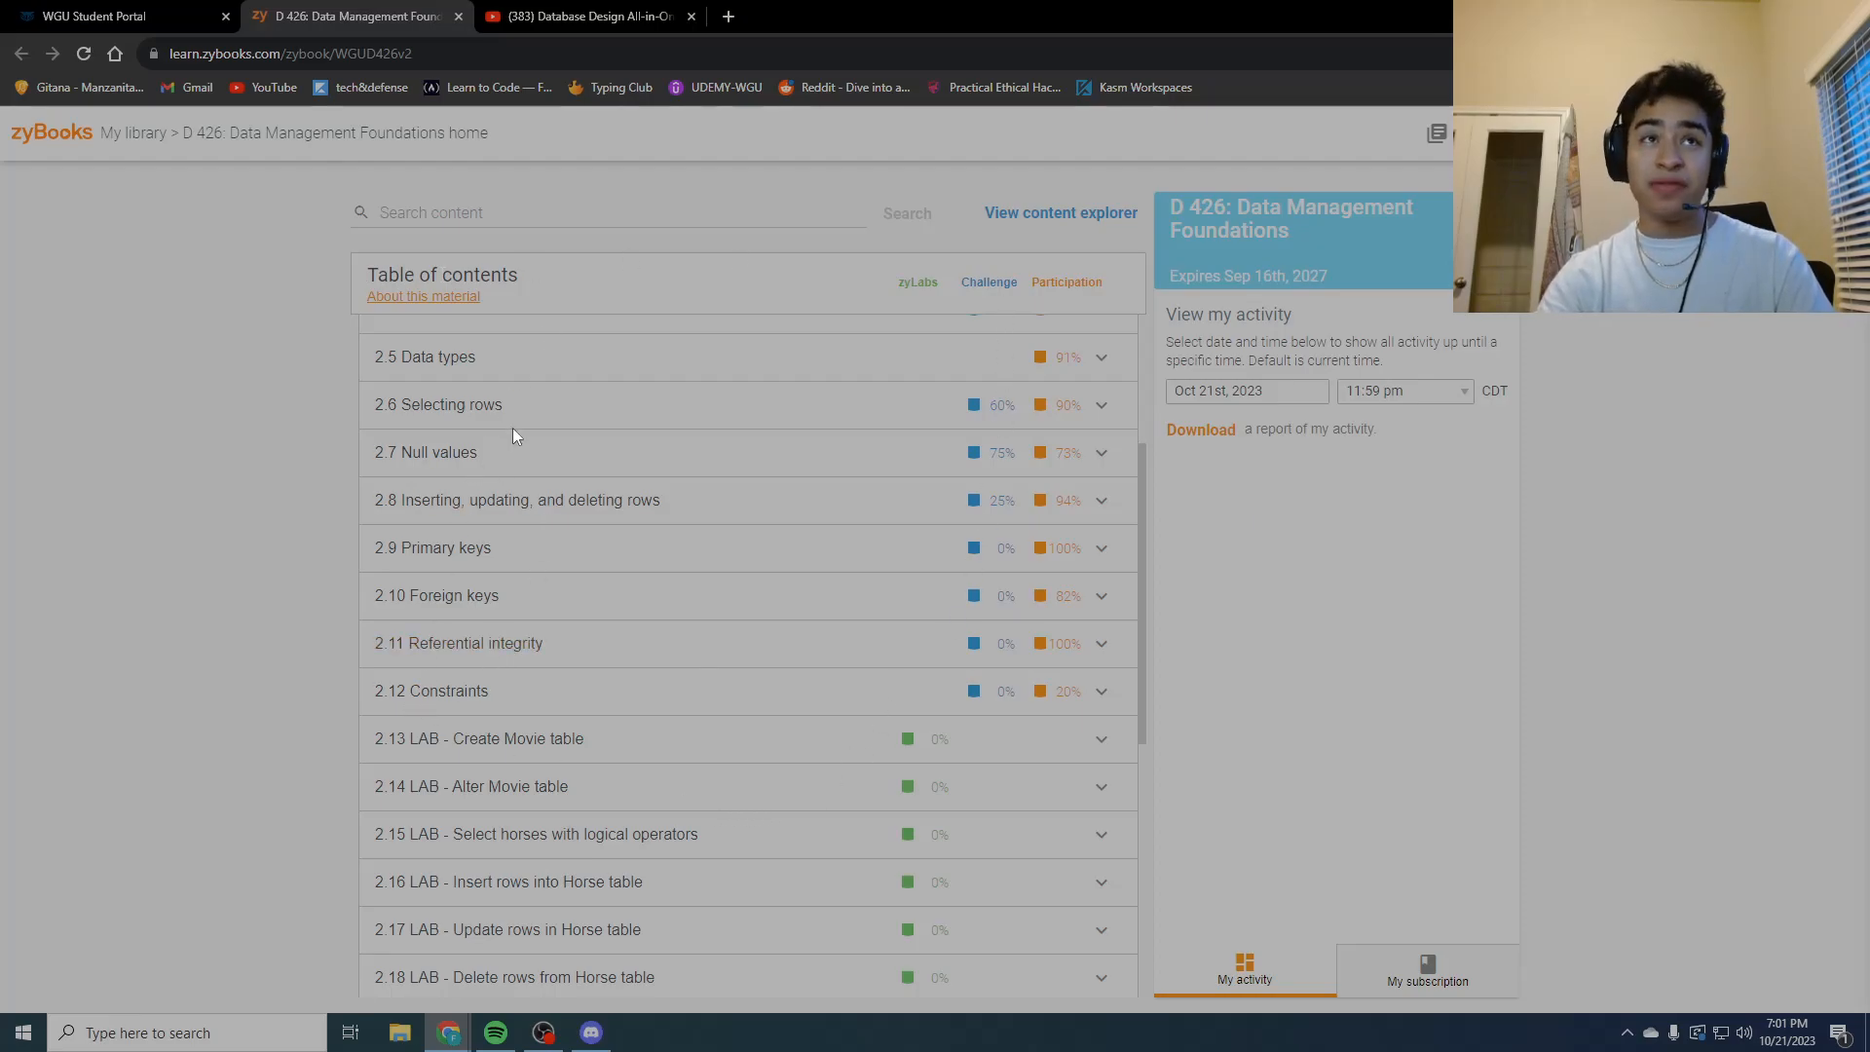
# Step: Scroll the Database Design All-in-One video page down to the pinned comment's chapter timestamps
pyautogui.click(584, 16)
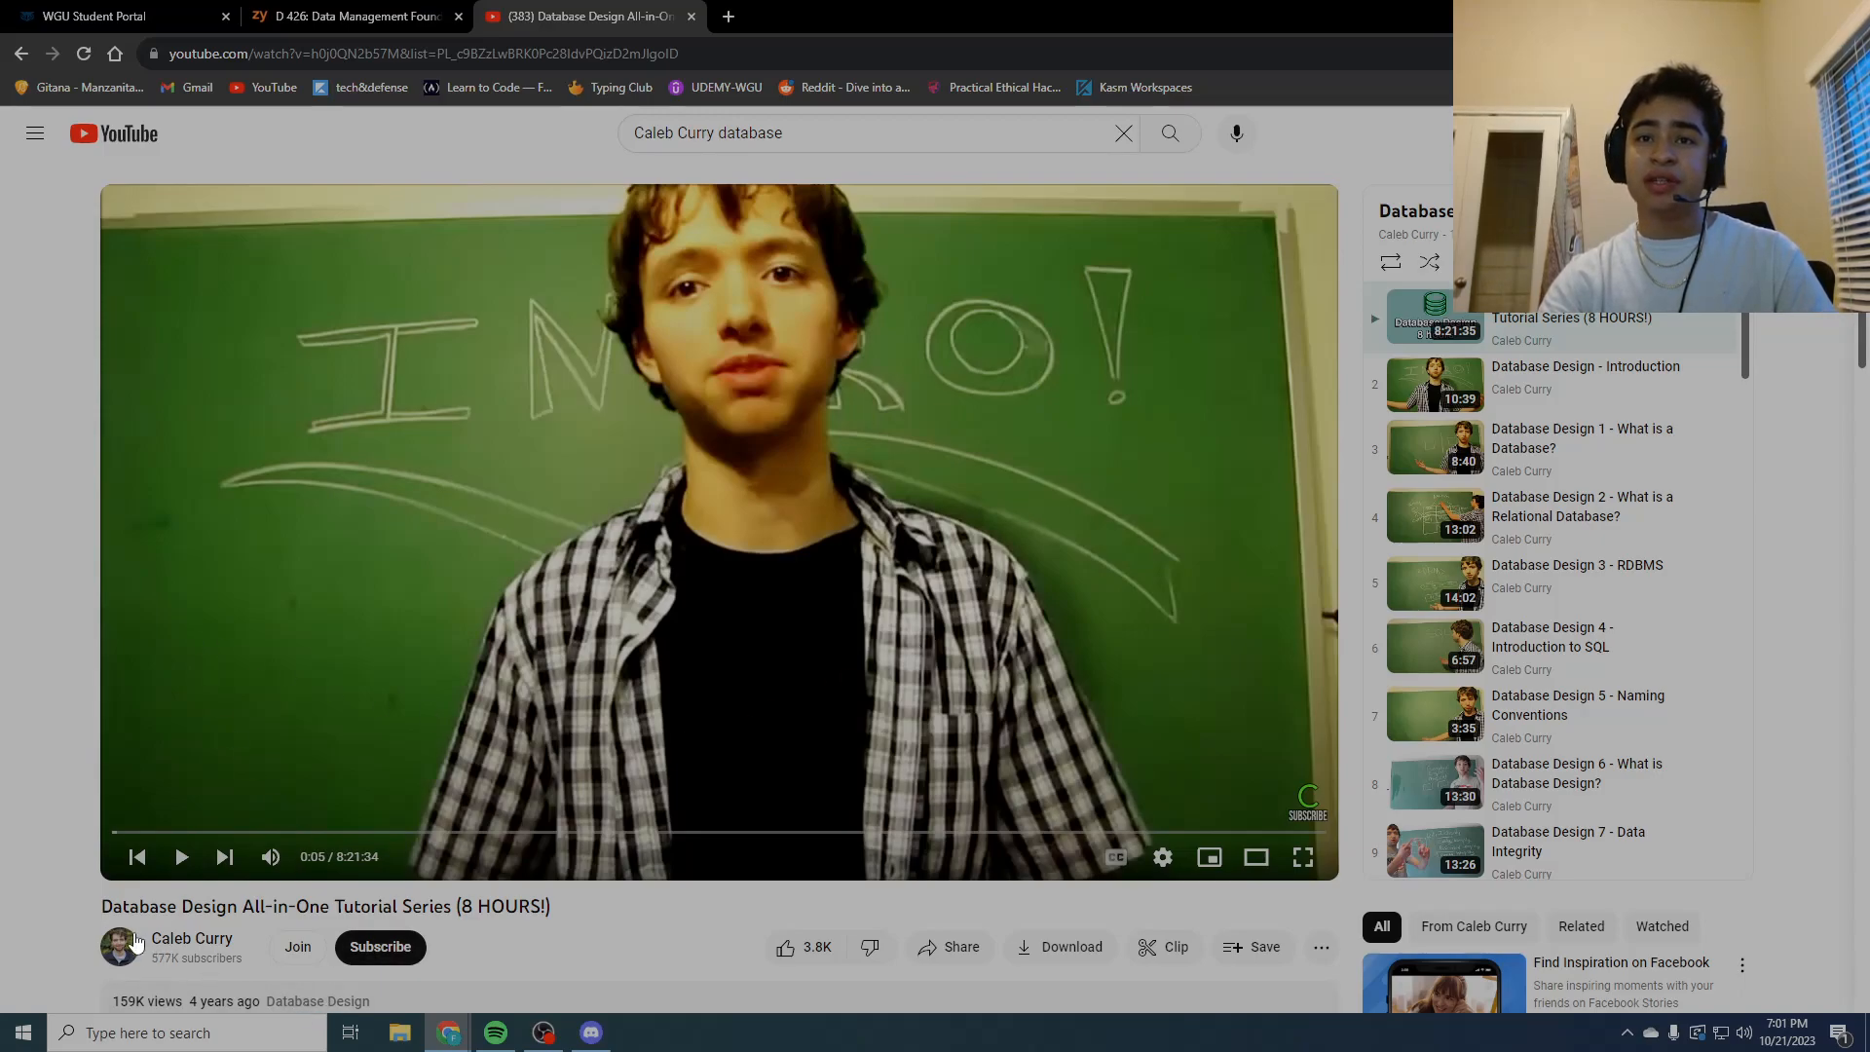
pyautogui.moveTo(224, 856)
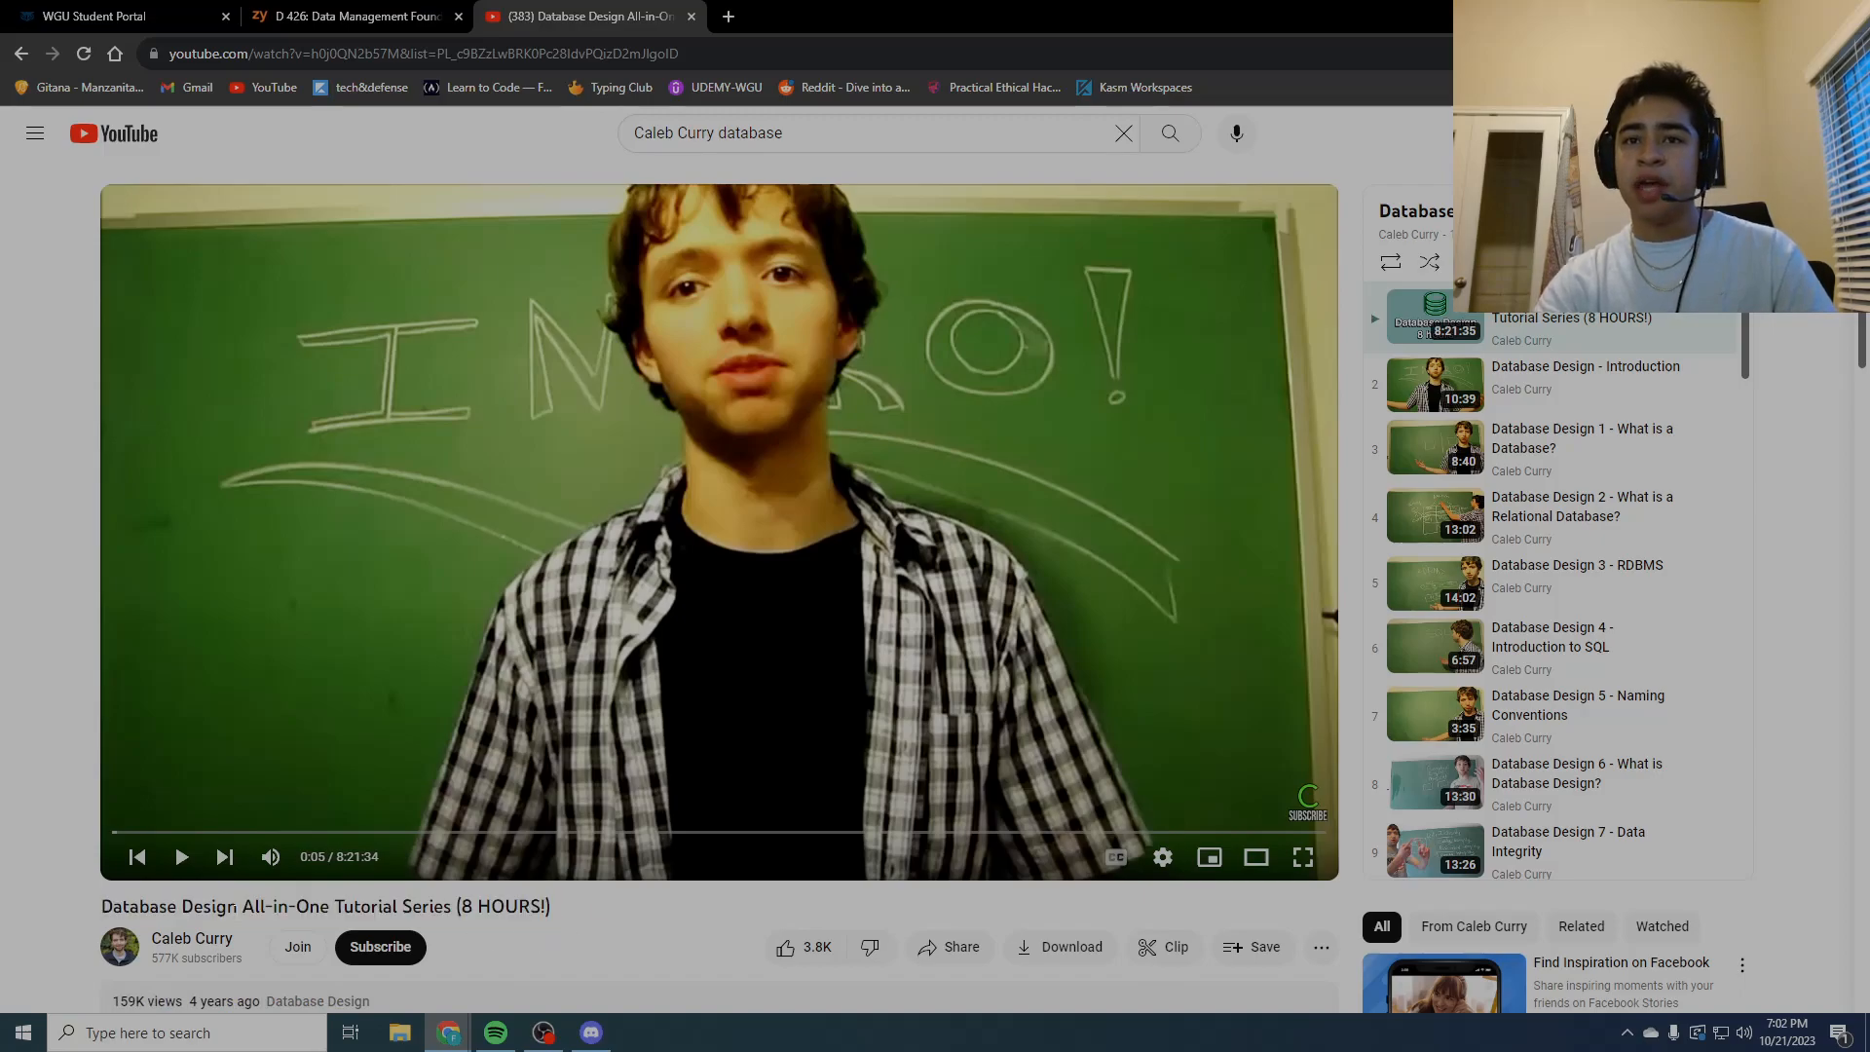
pyautogui.moveTo(783, 947)
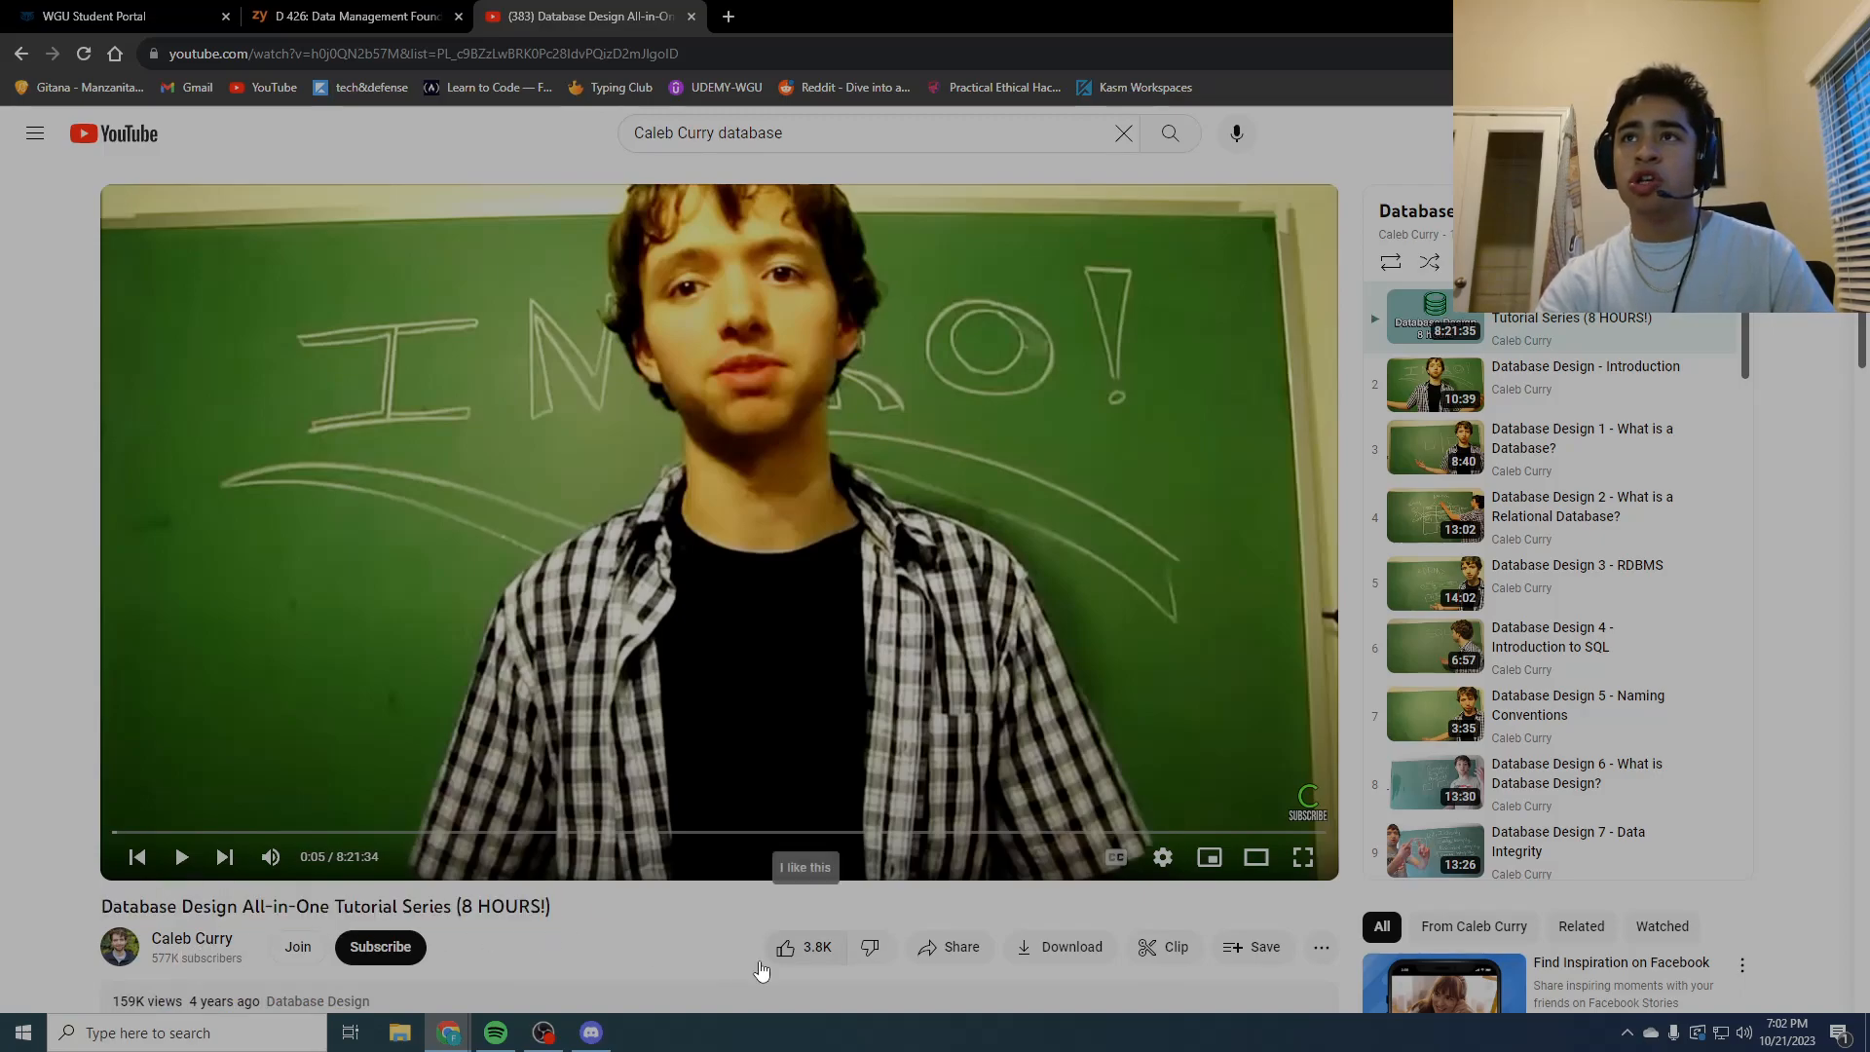
pyautogui.scroll(-3)
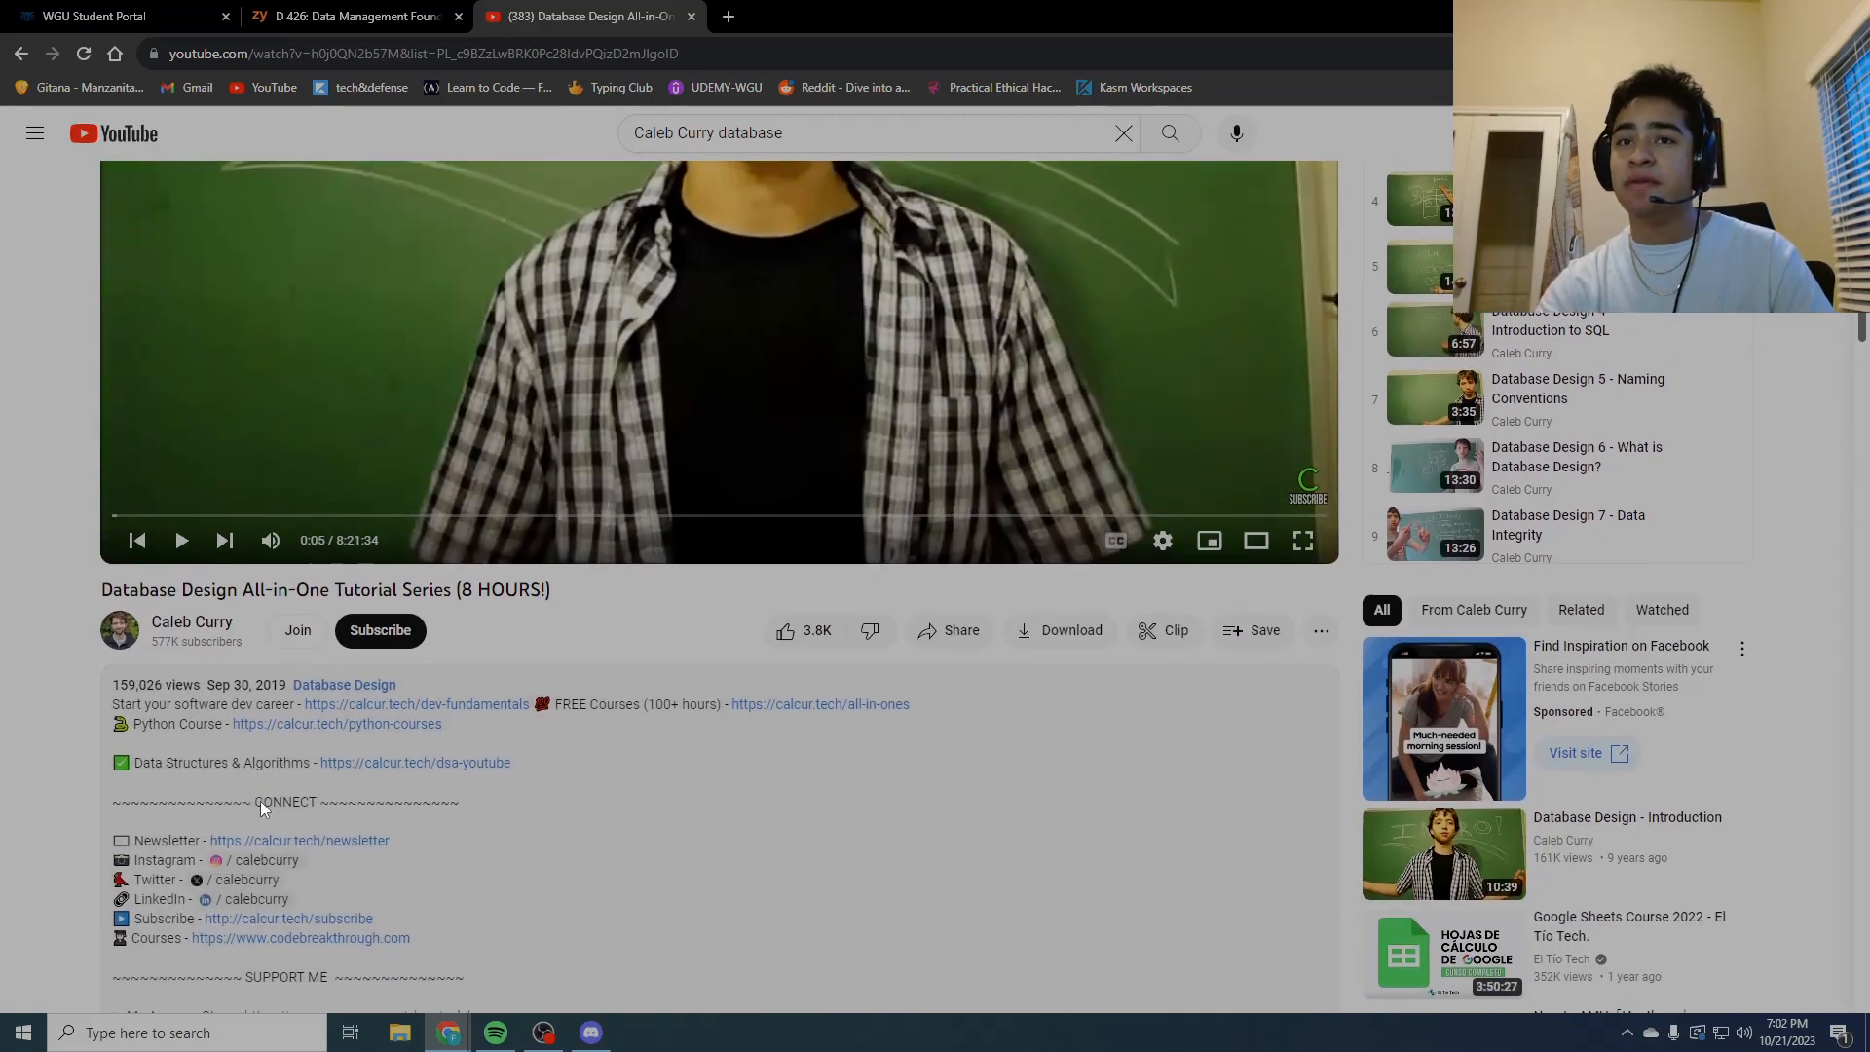
pyautogui.scroll(-3)
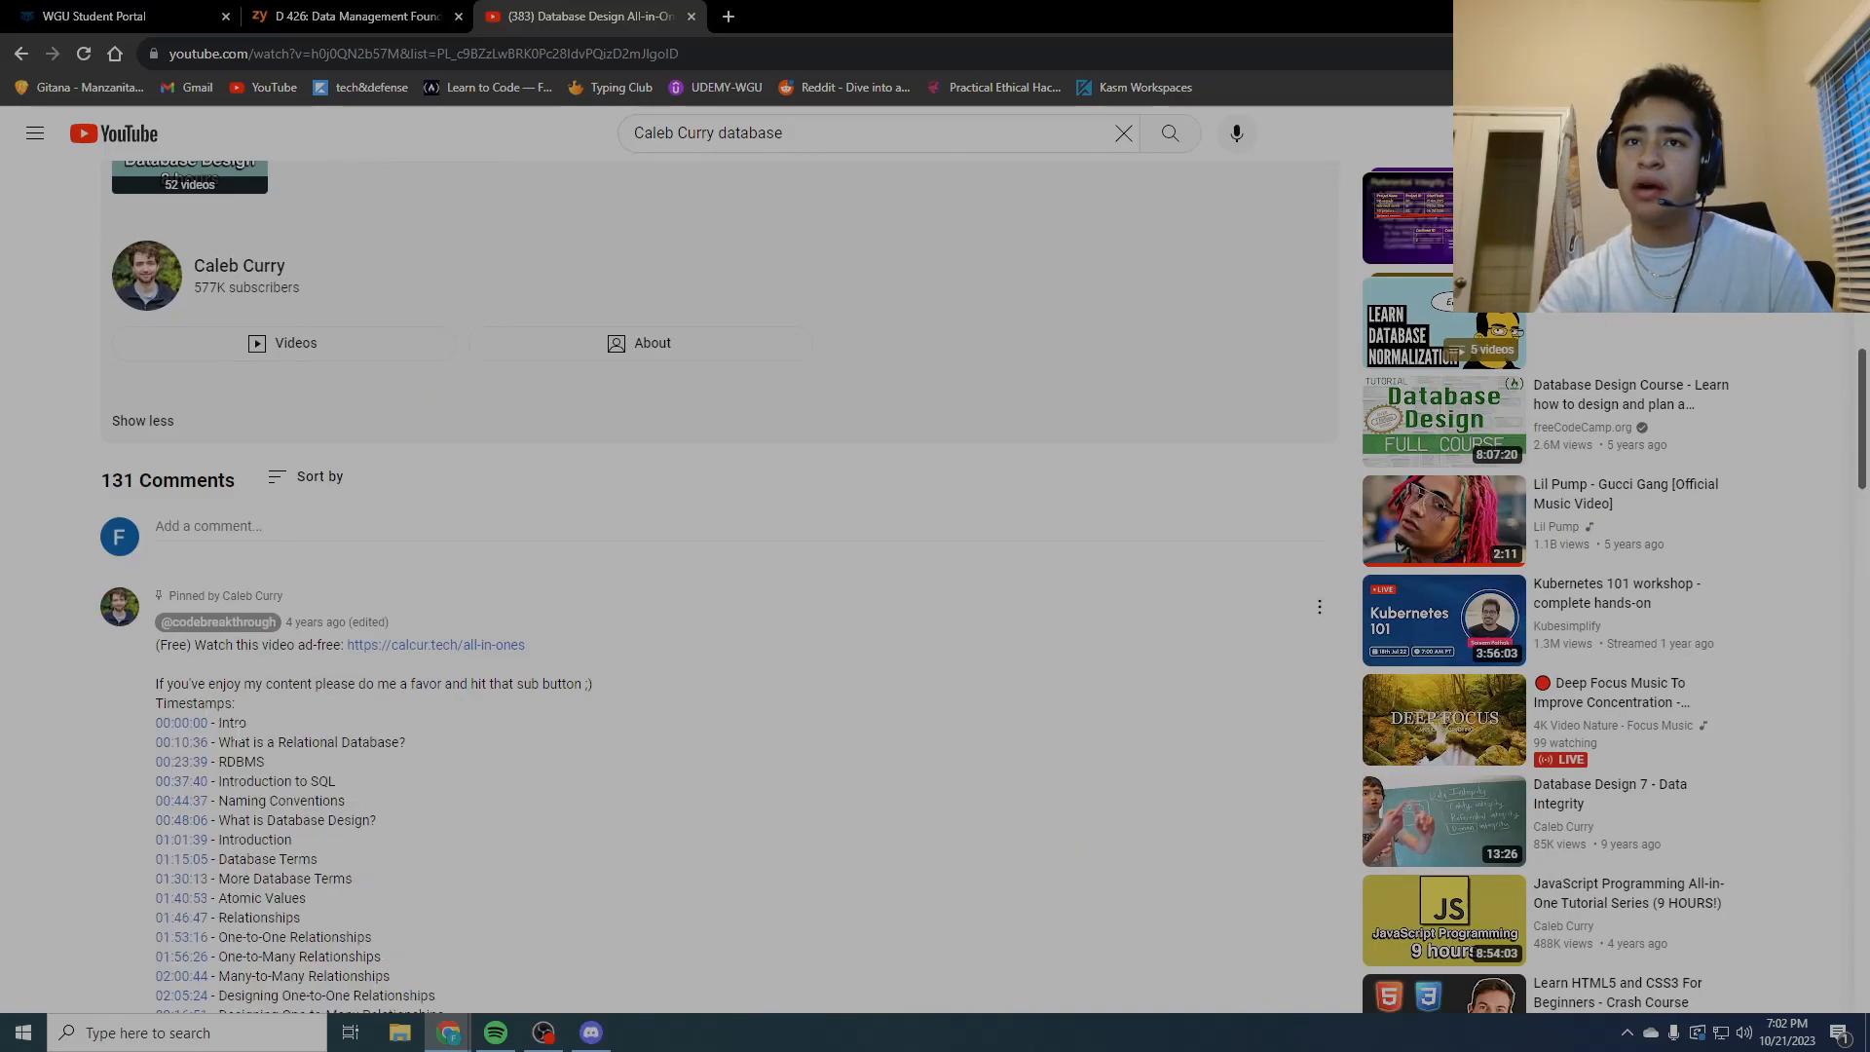
pyautogui.scroll(-3)
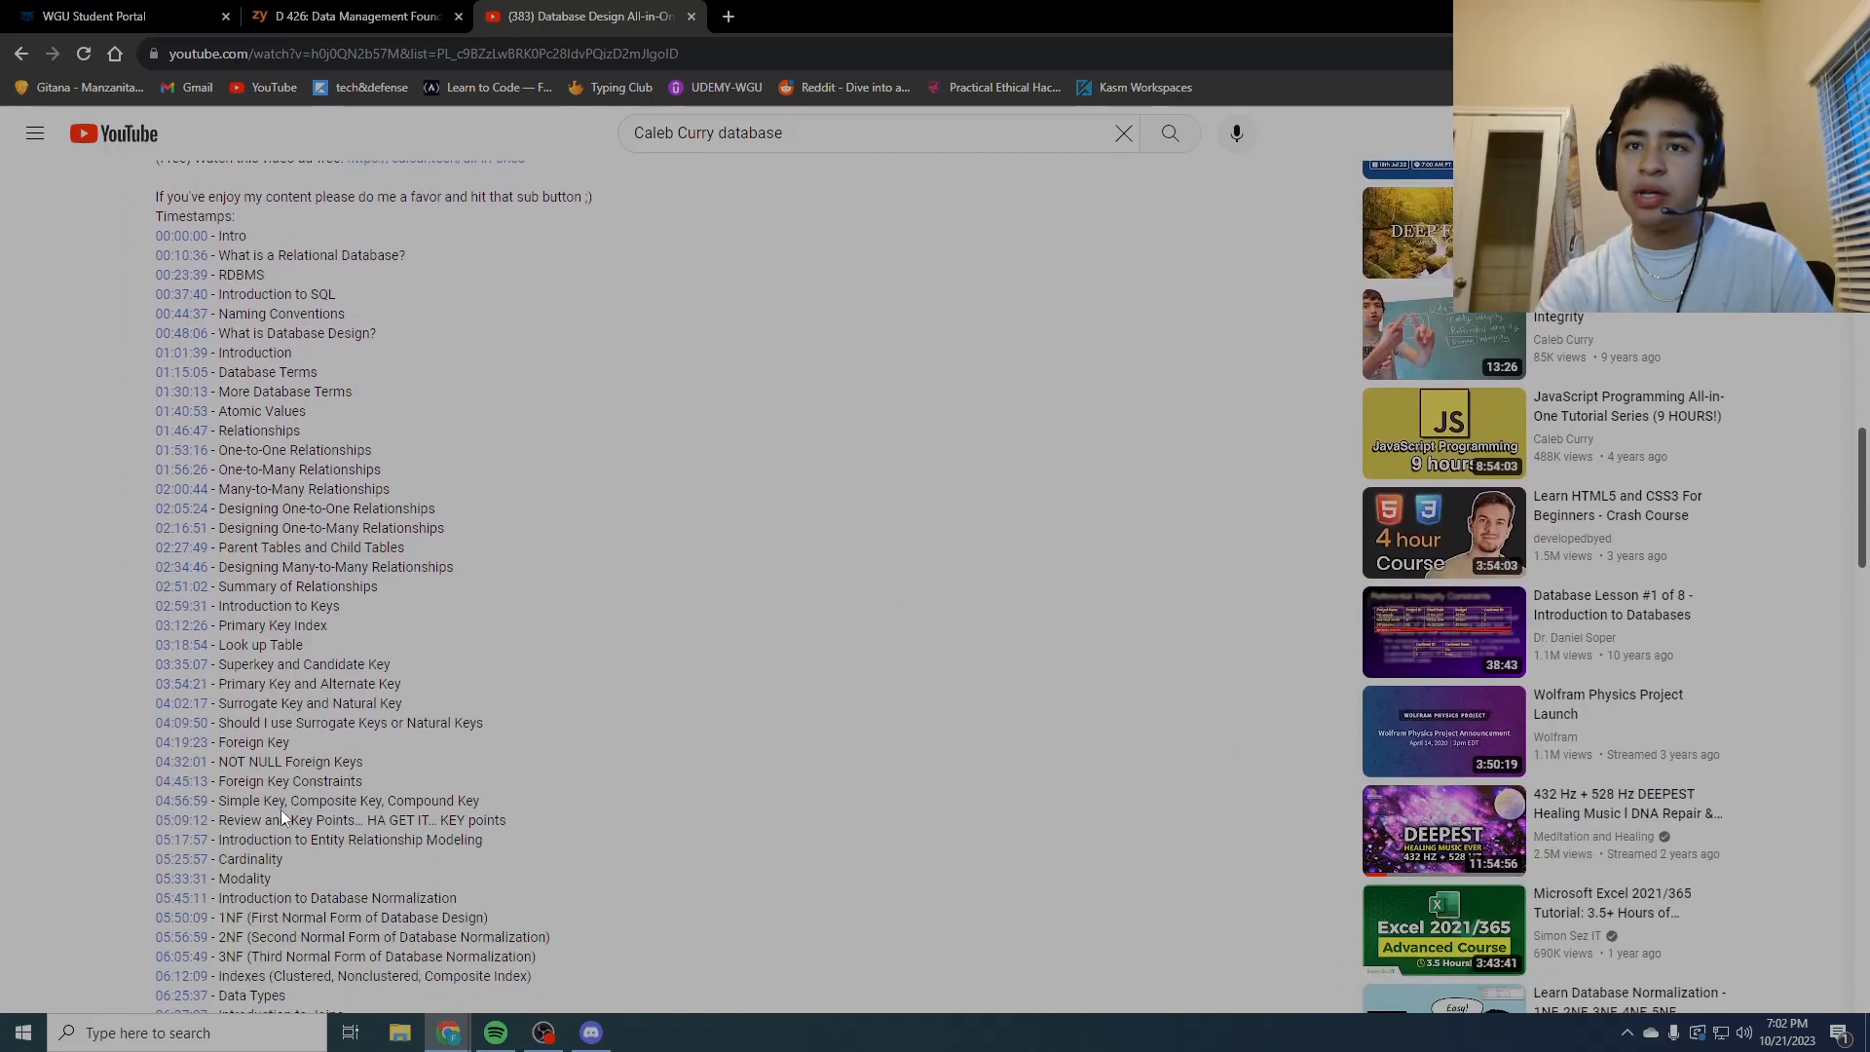
pyautogui.scroll(-3)
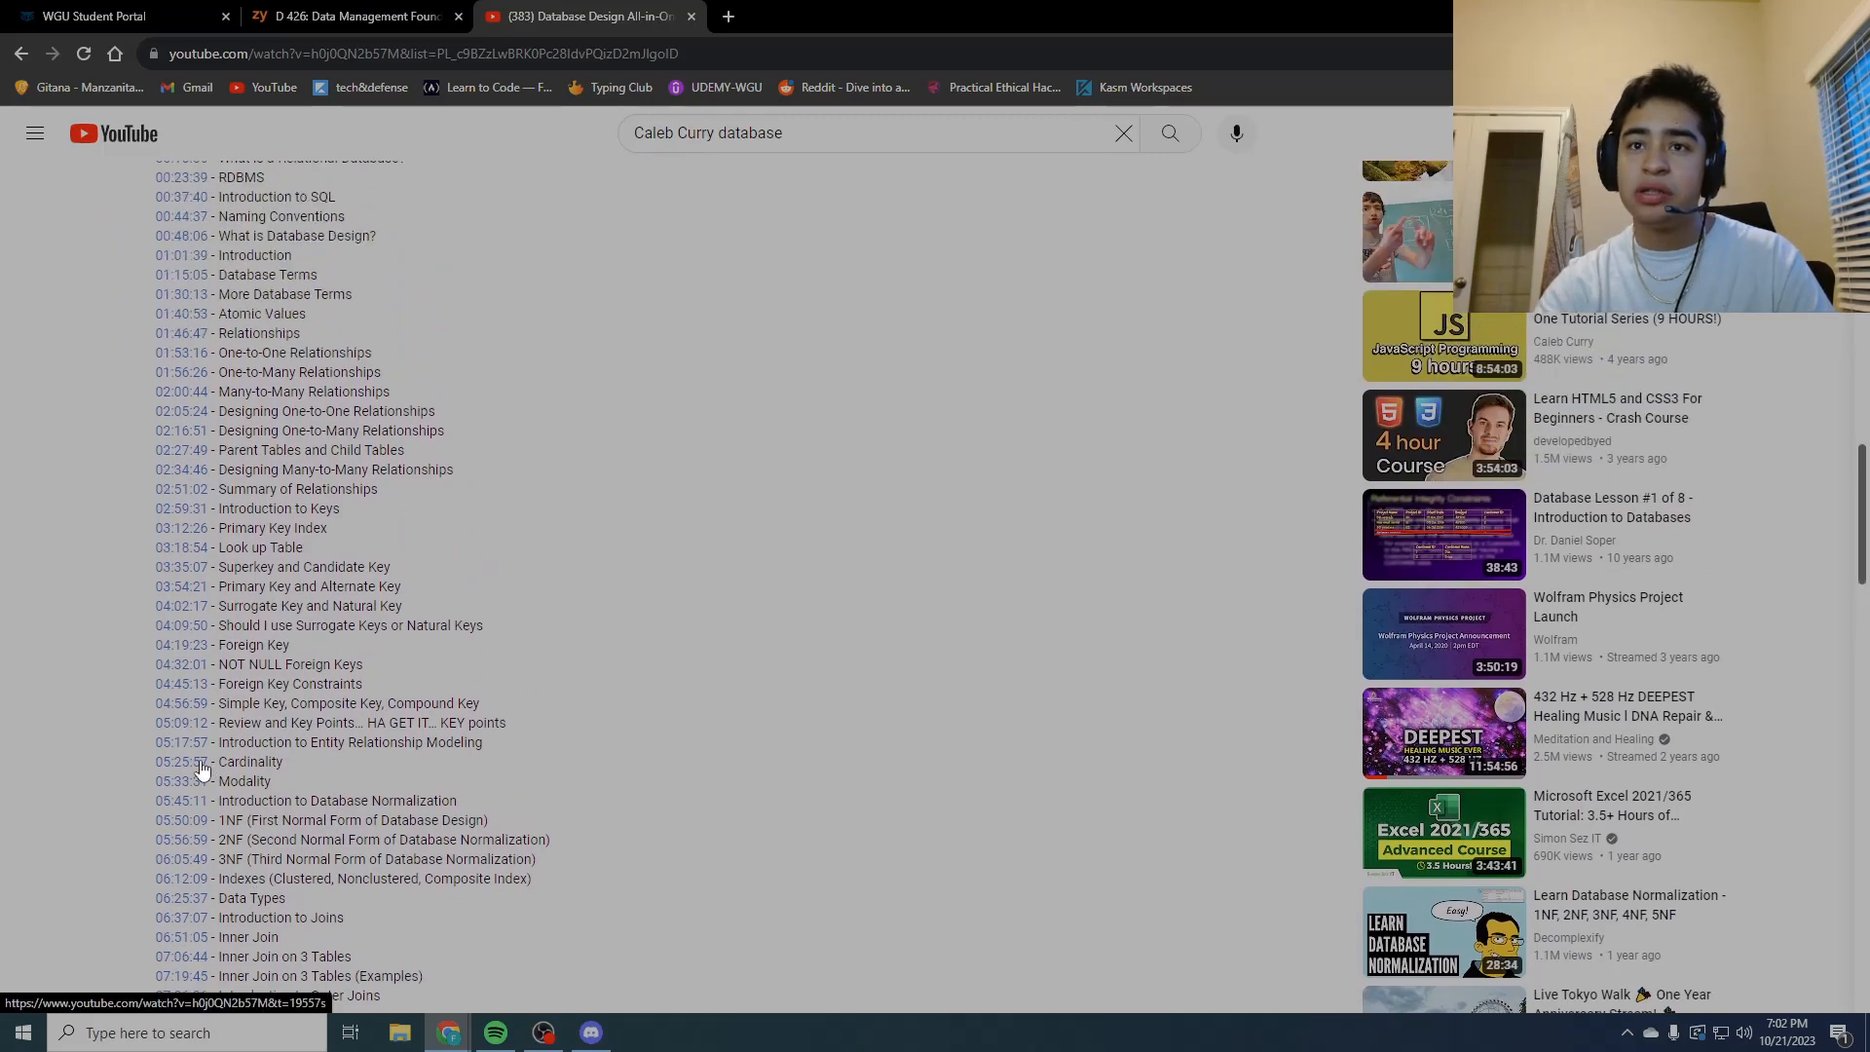
pyautogui.scroll(-3)
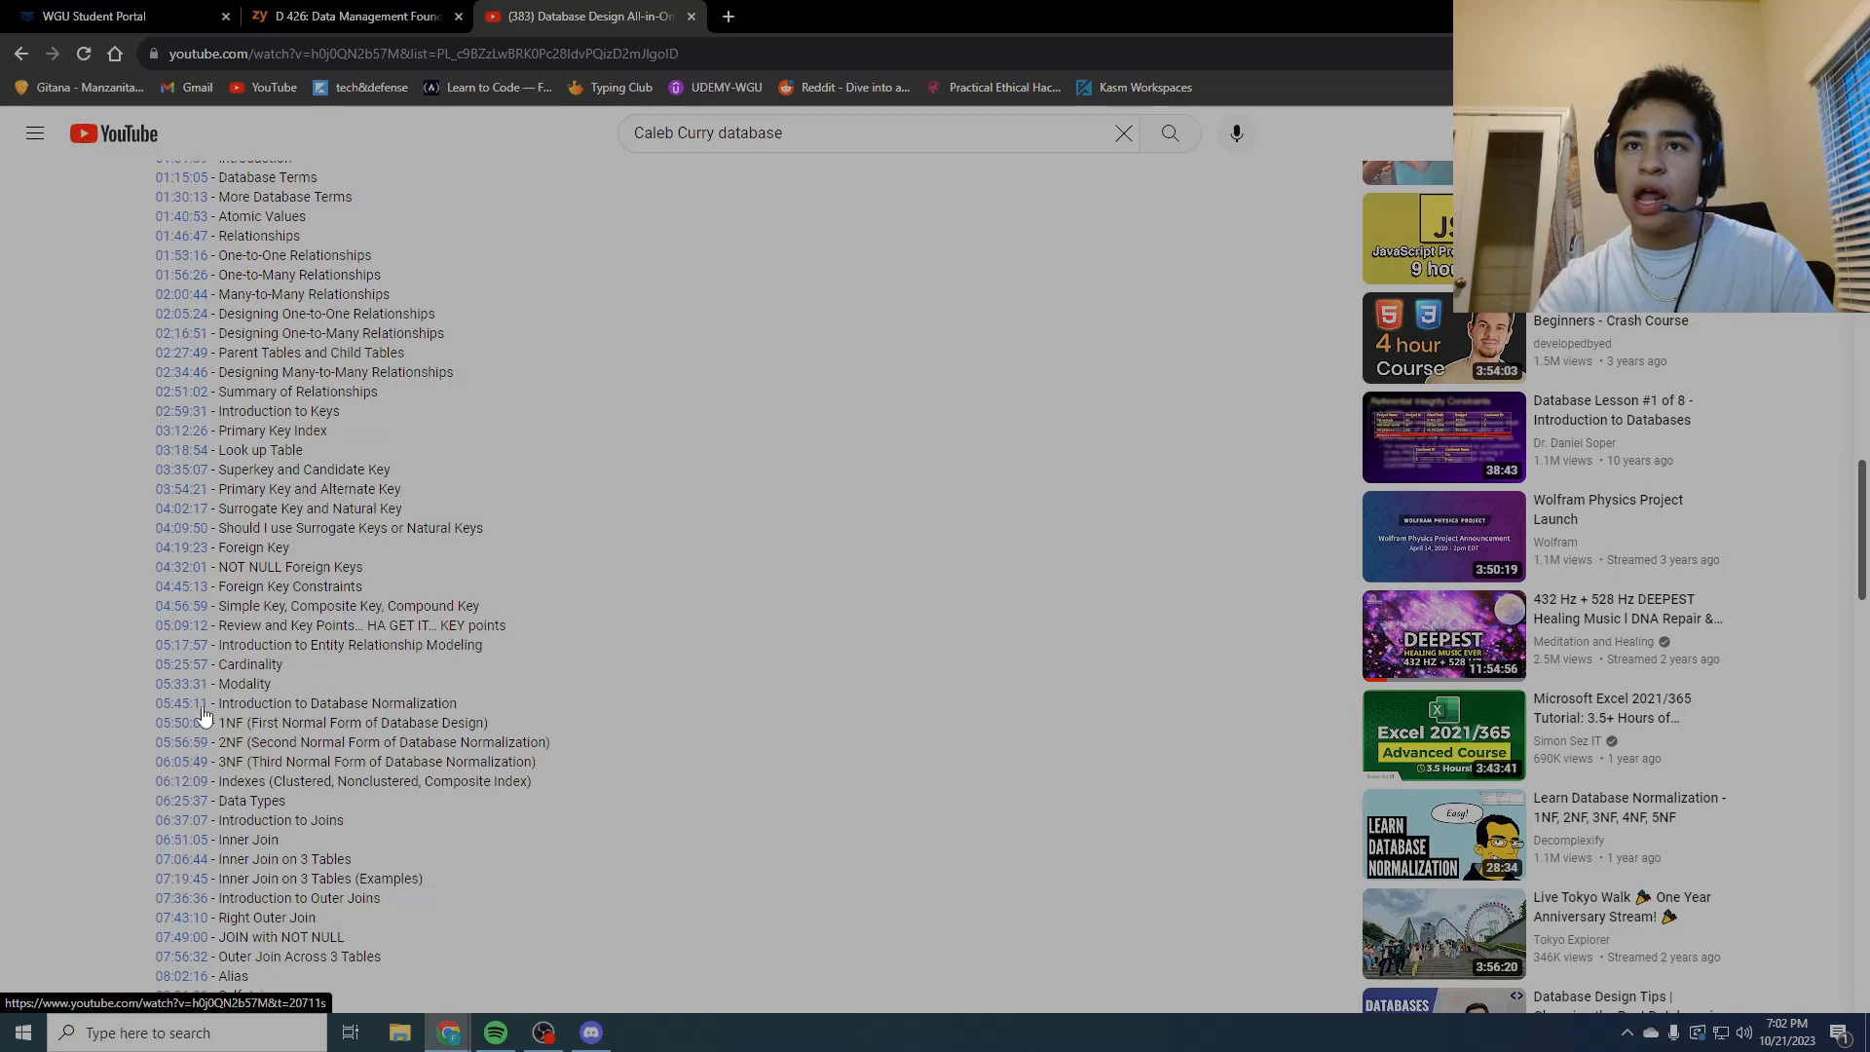
pyautogui.scroll(3)
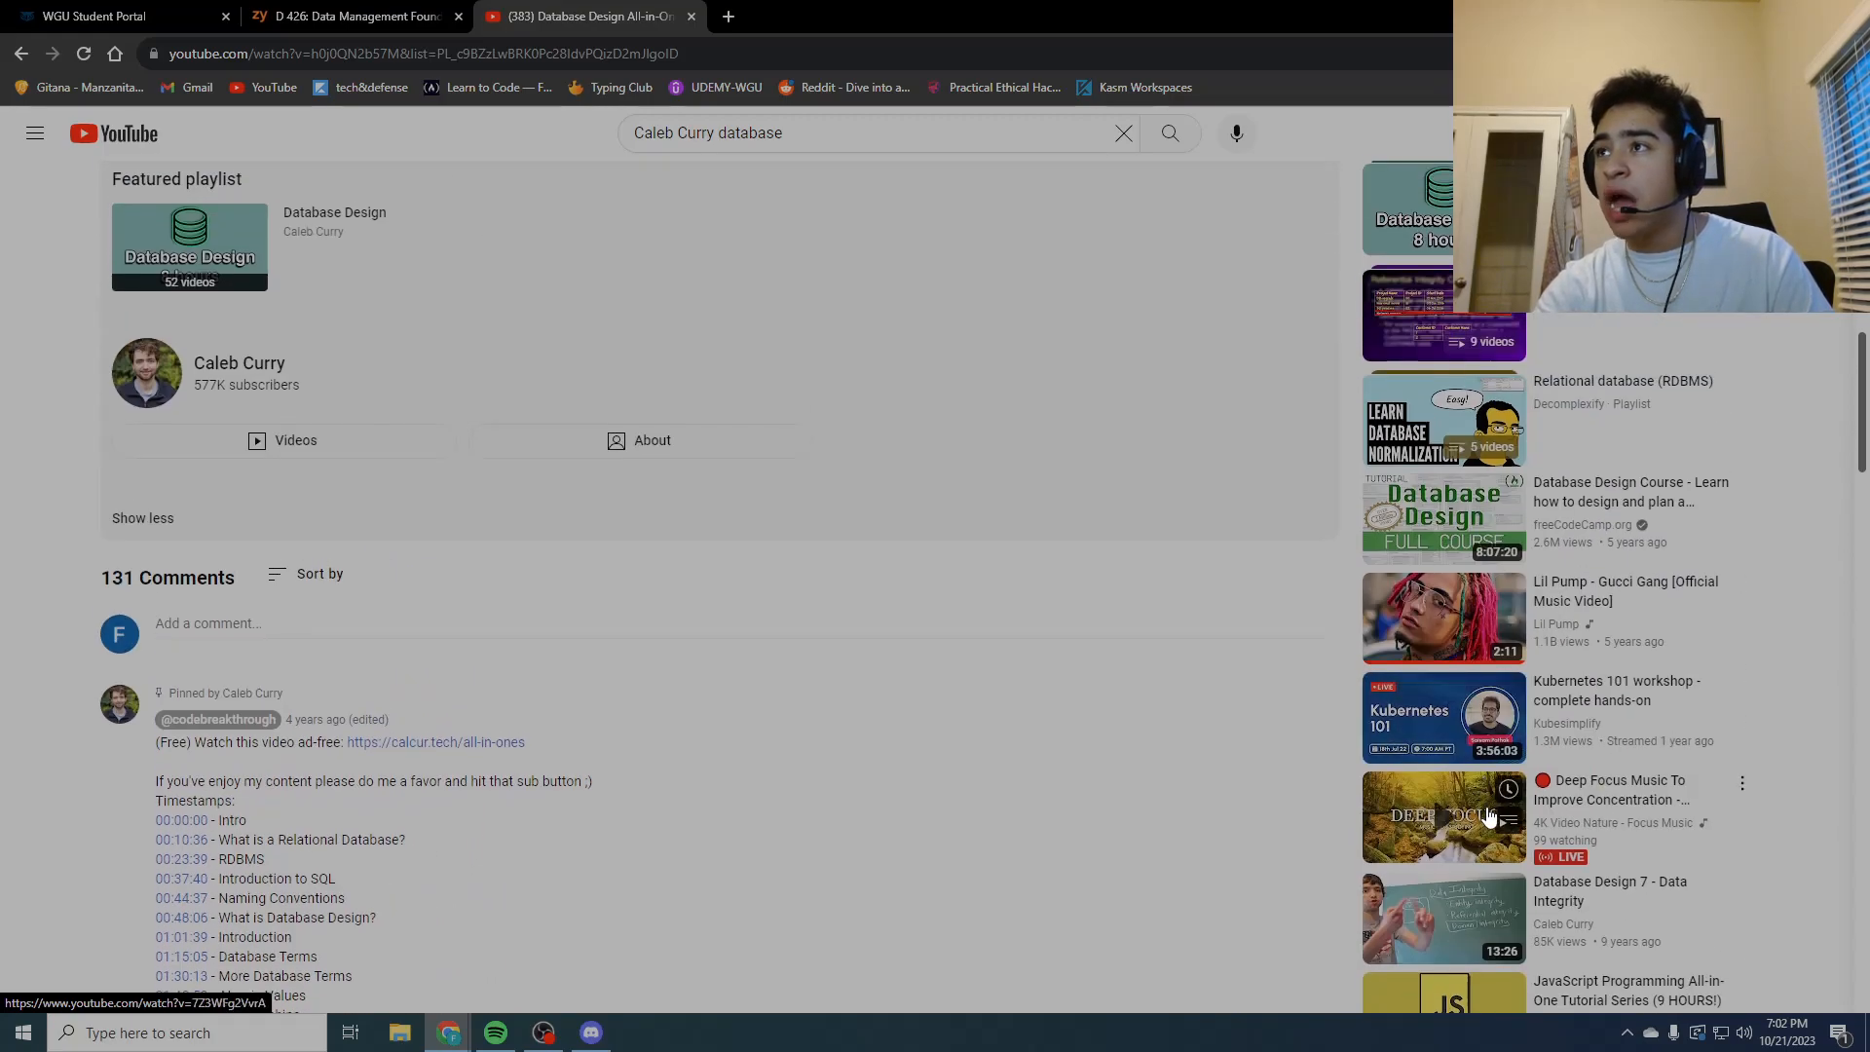
# Step: Browse the video description with creator links and the featured Database Design playlist
pyautogui.scroll(3)
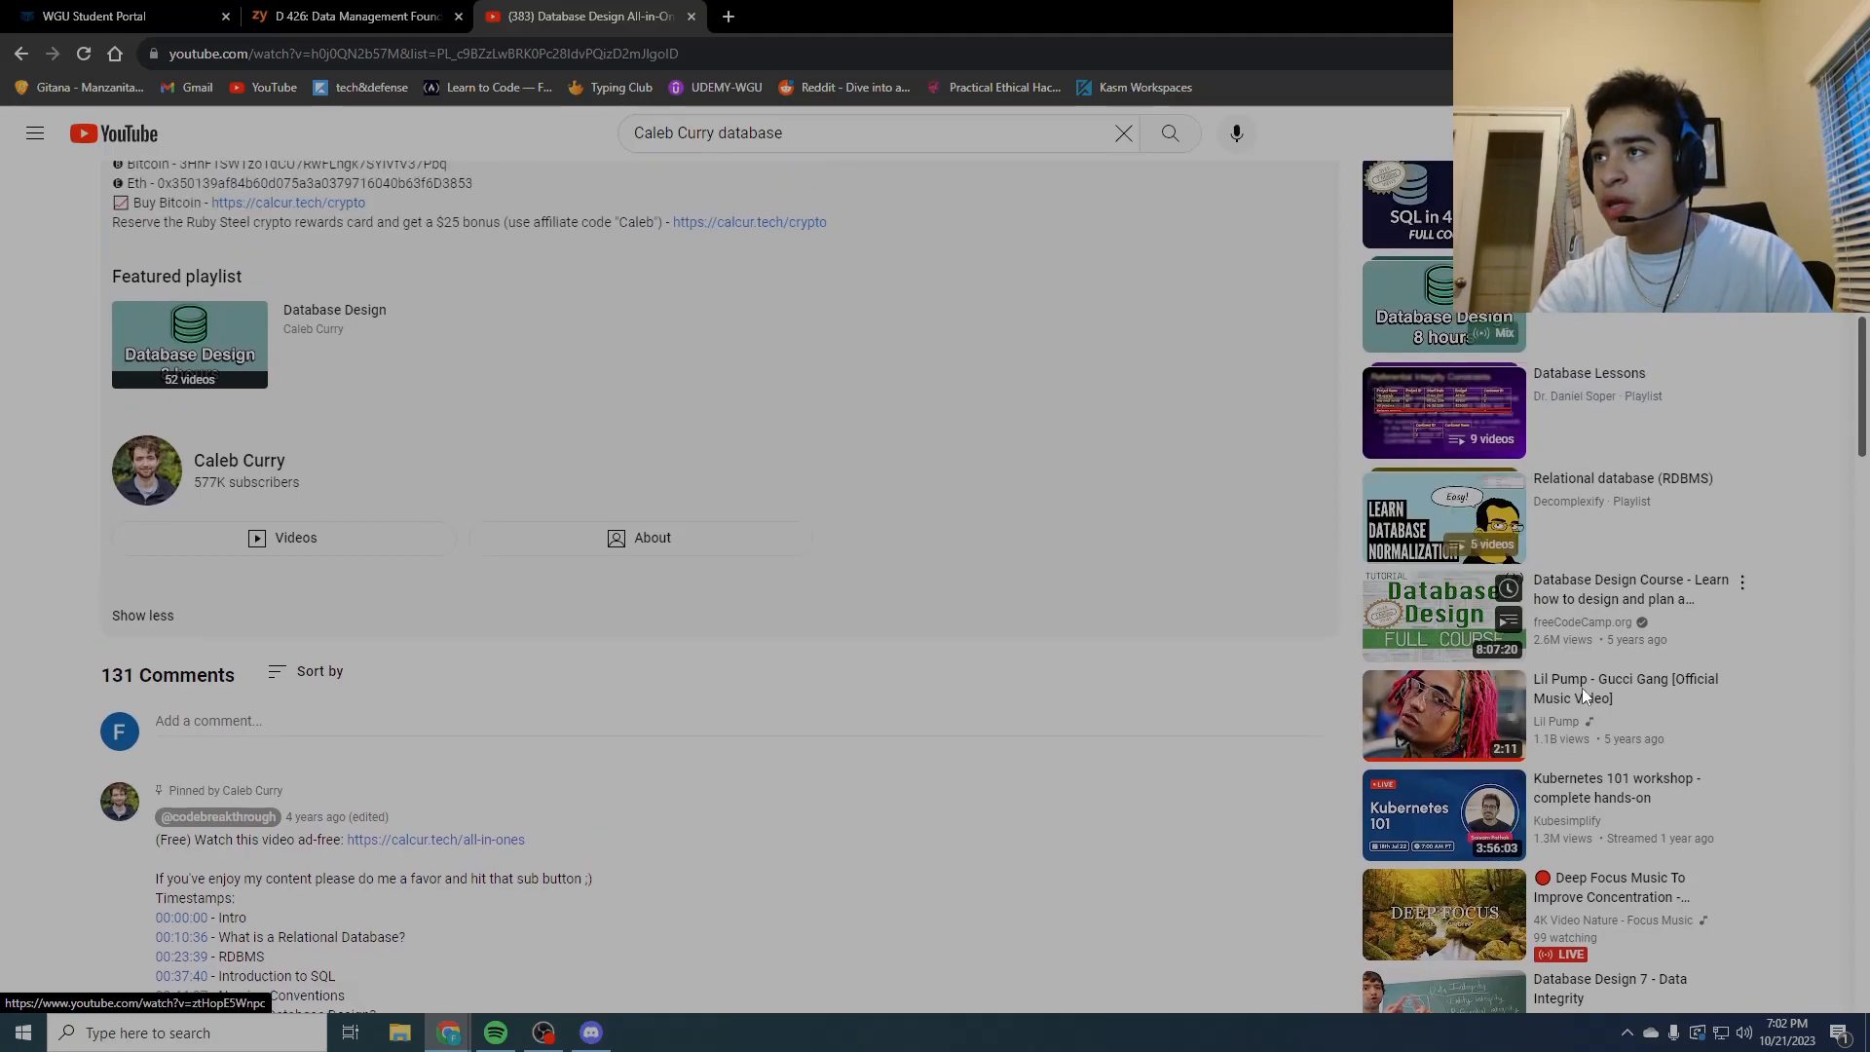
pyautogui.scroll(3)
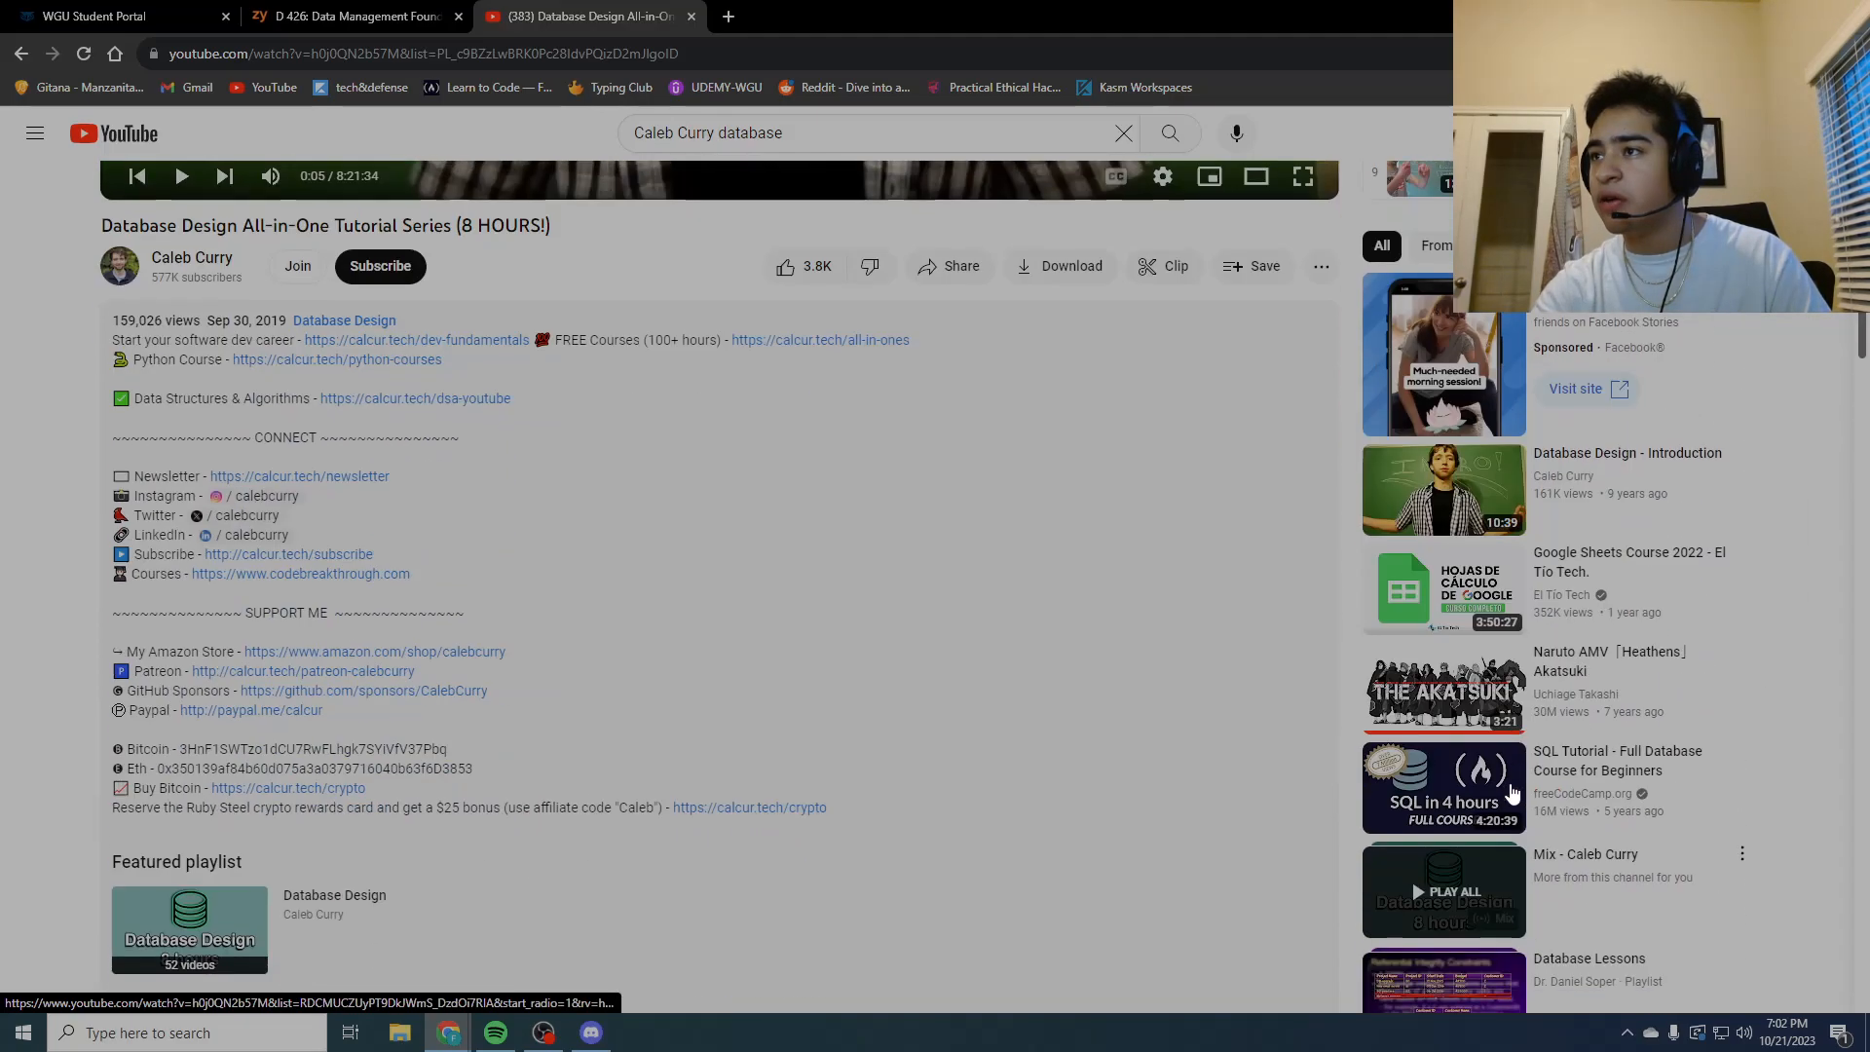
pyautogui.scroll(-3)
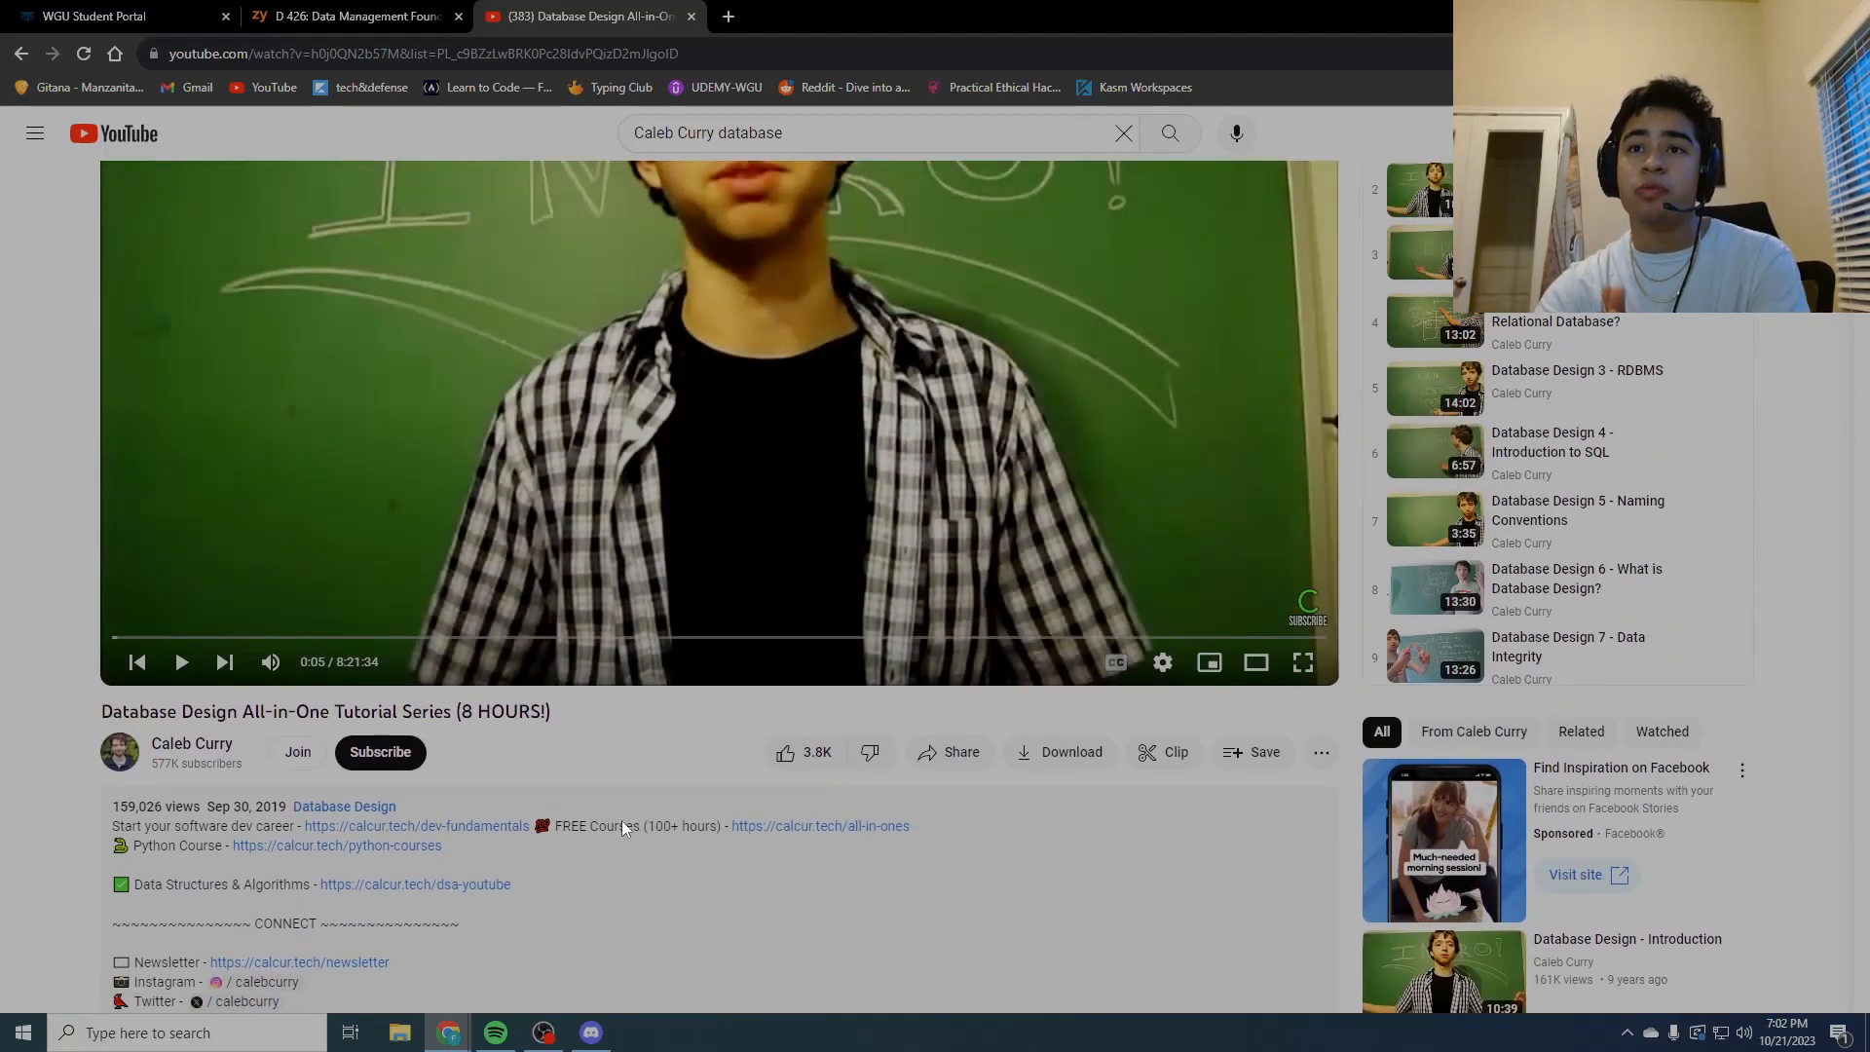
pyautogui.scroll(-3)
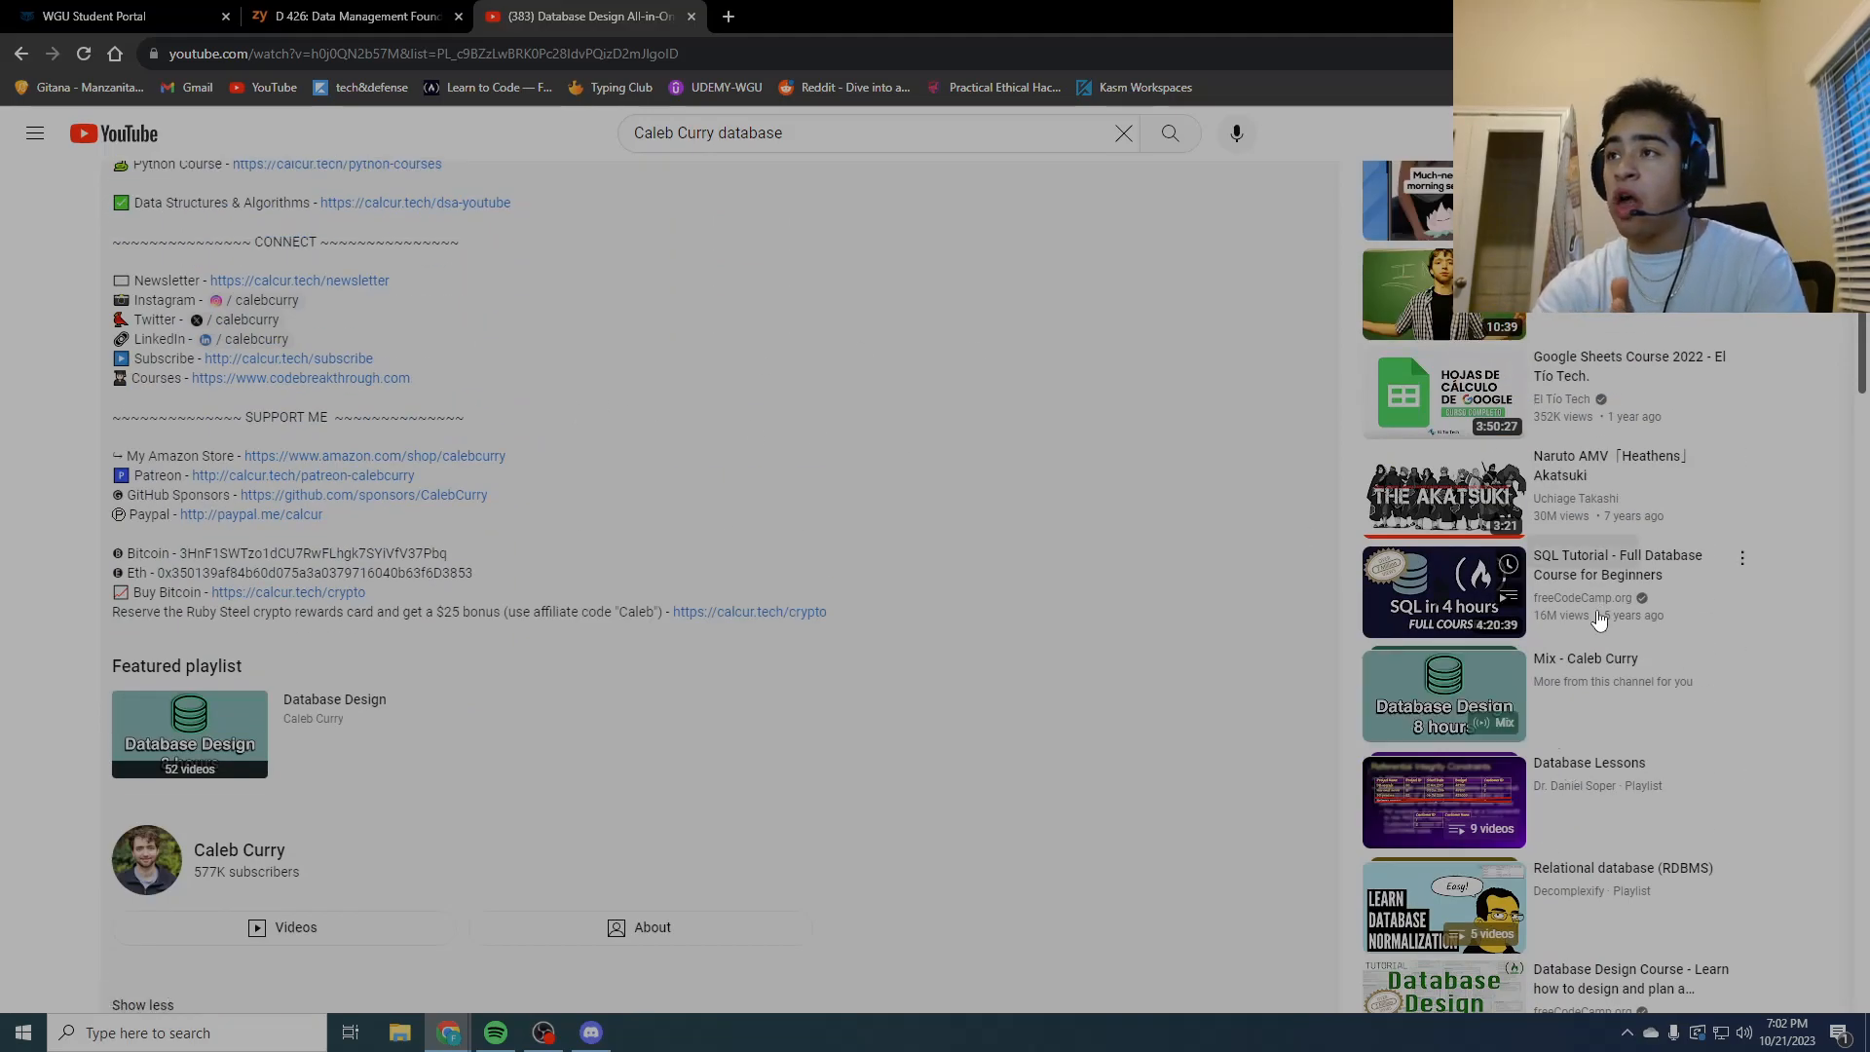
pyautogui.moveTo(1174, 639)
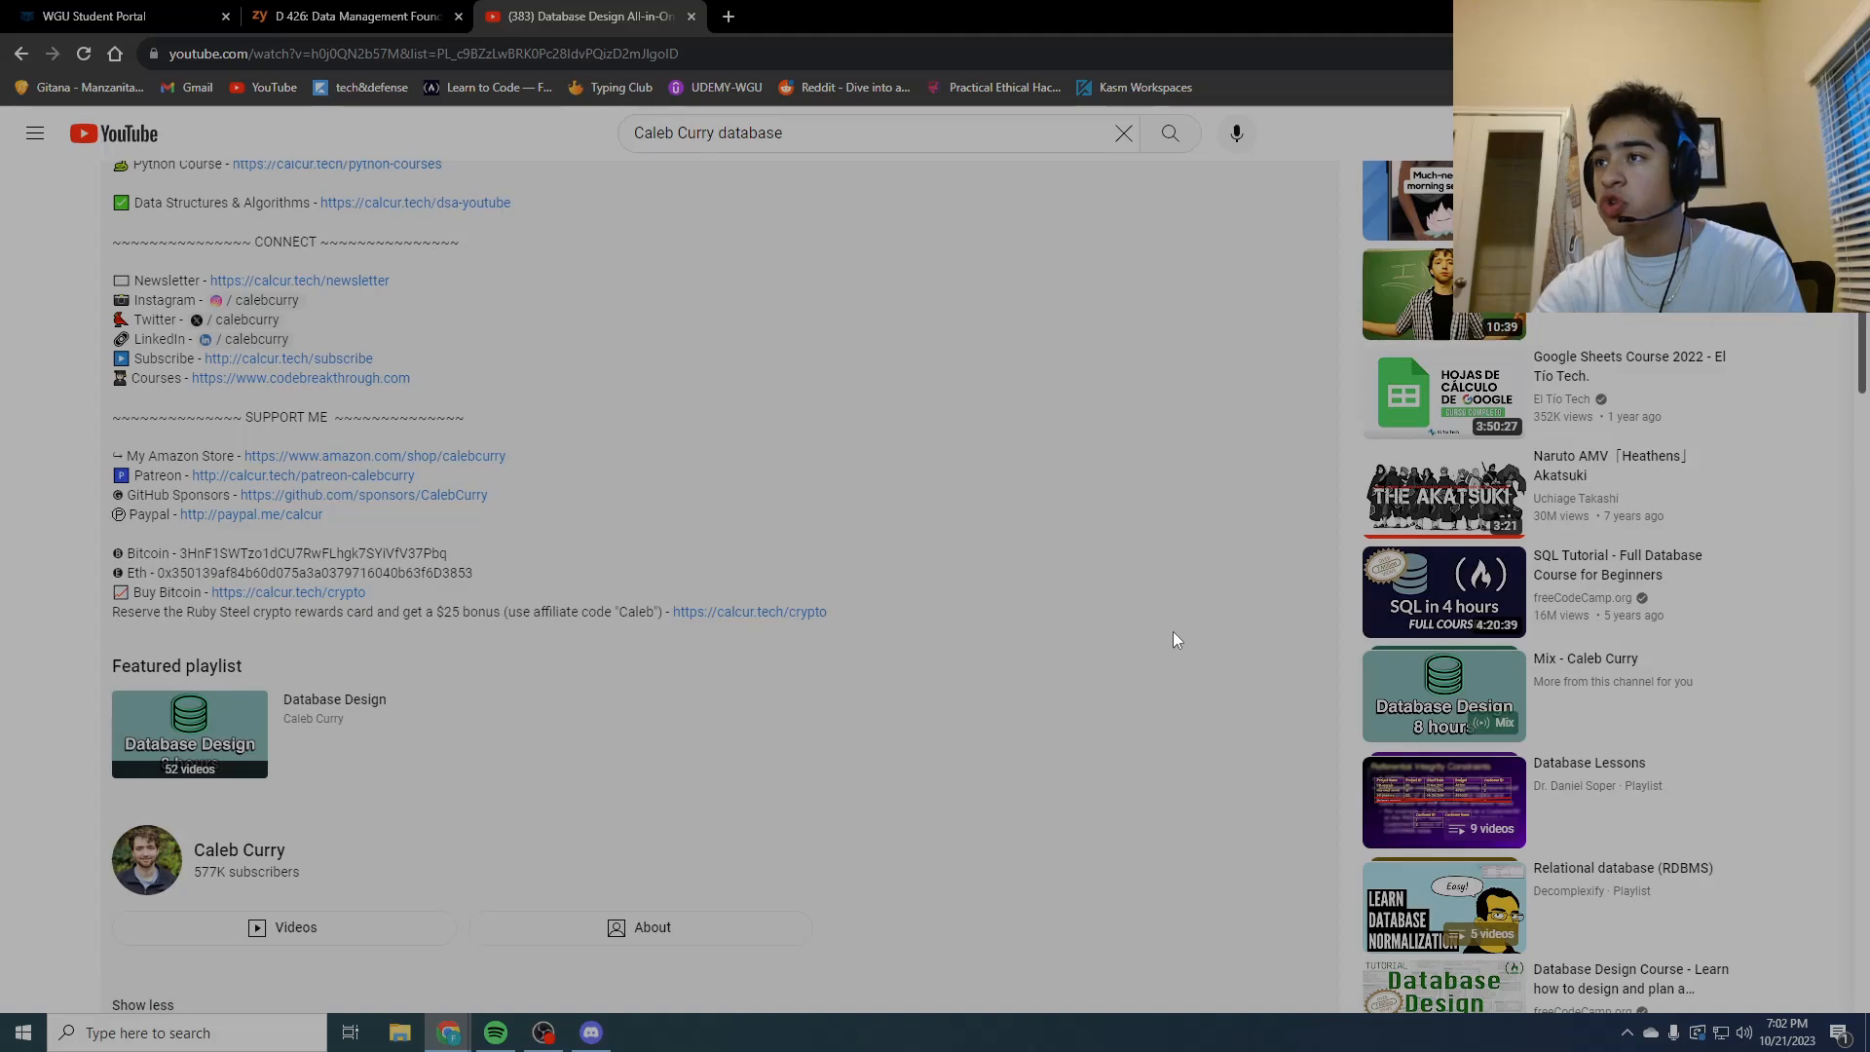
pyautogui.scroll(-3)
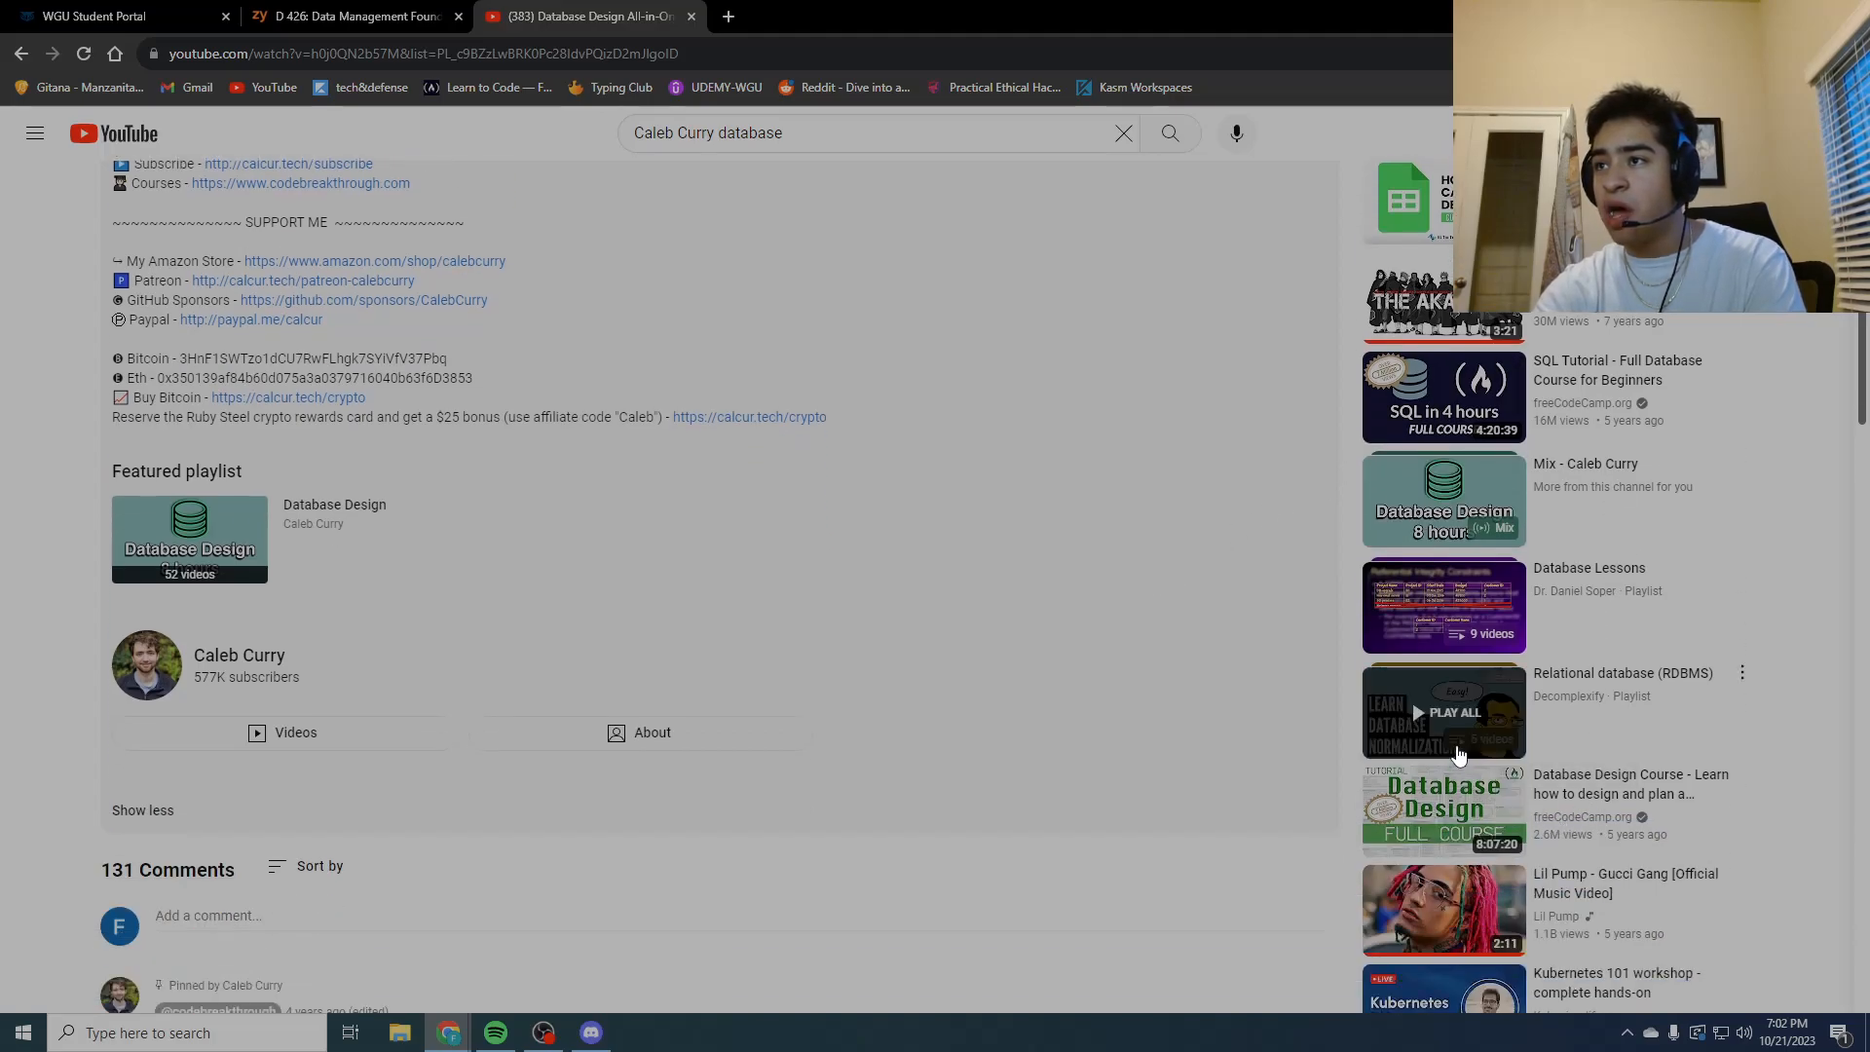
pyautogui.moveTo(1643, 725)
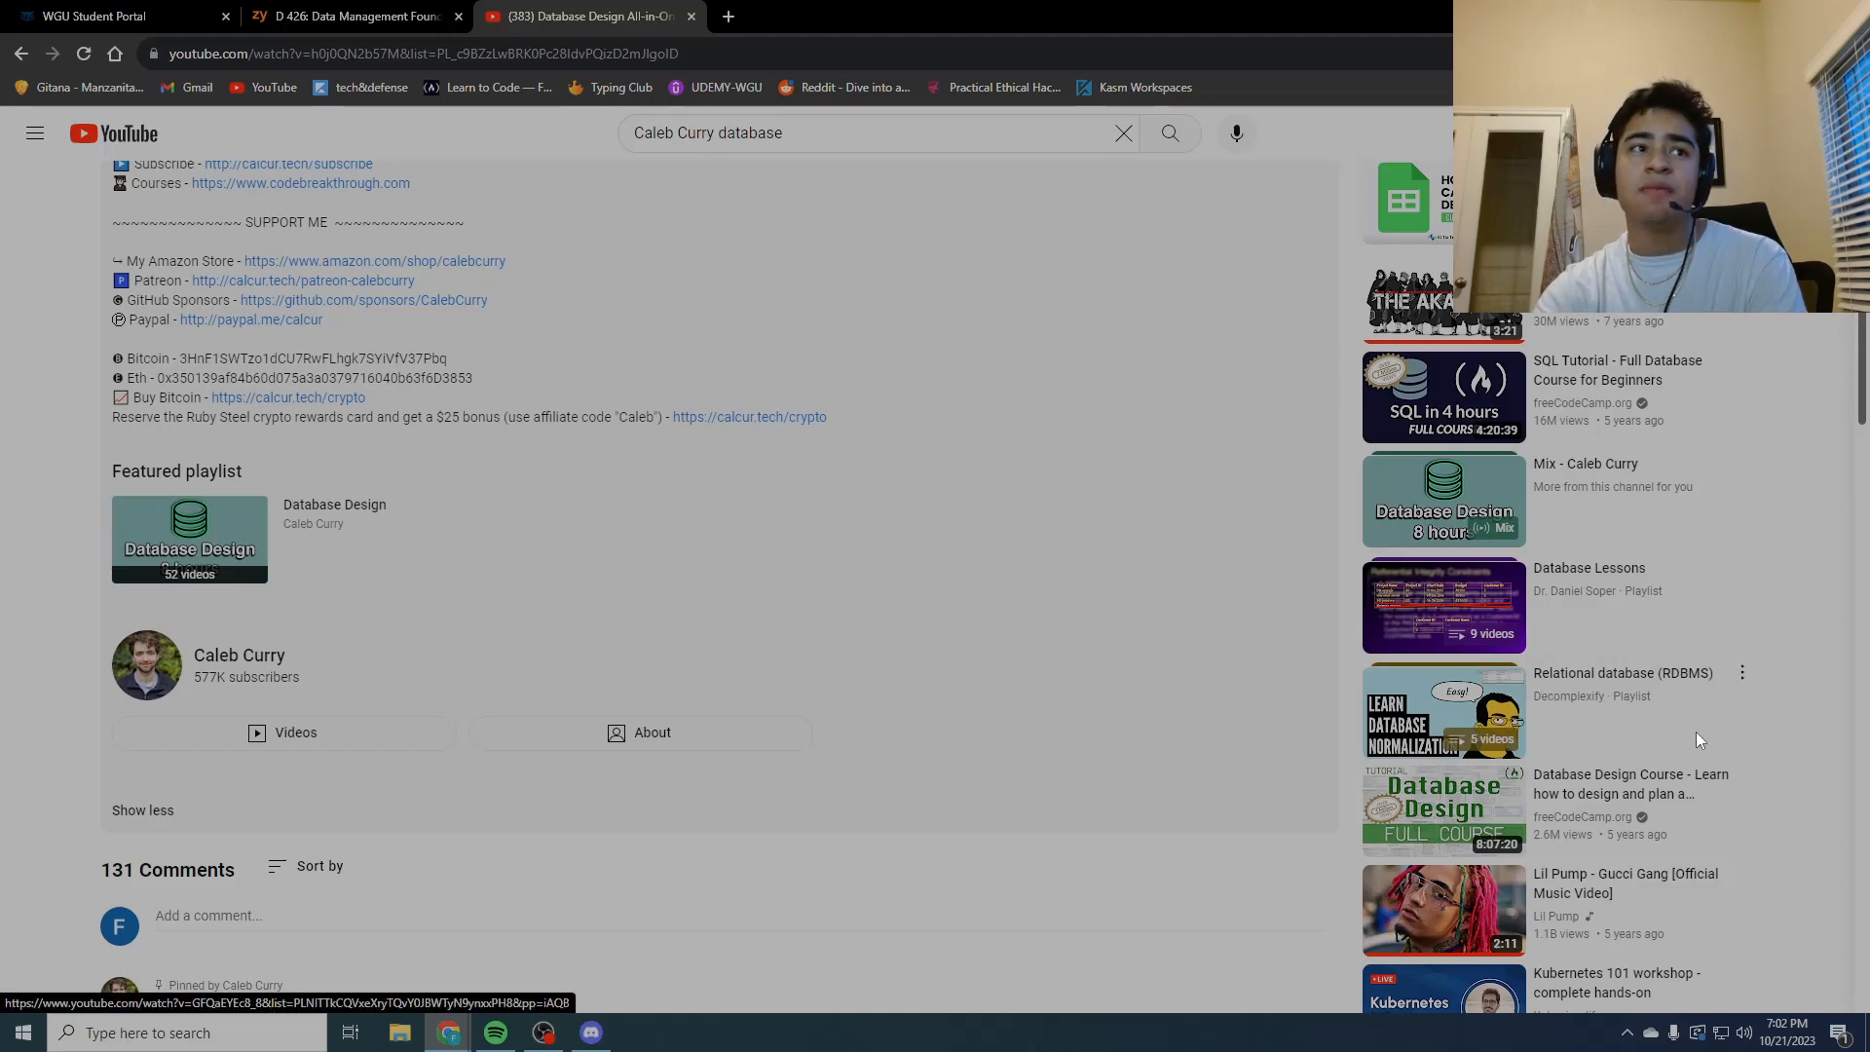
pyautogui.moveTo(1444, 713)
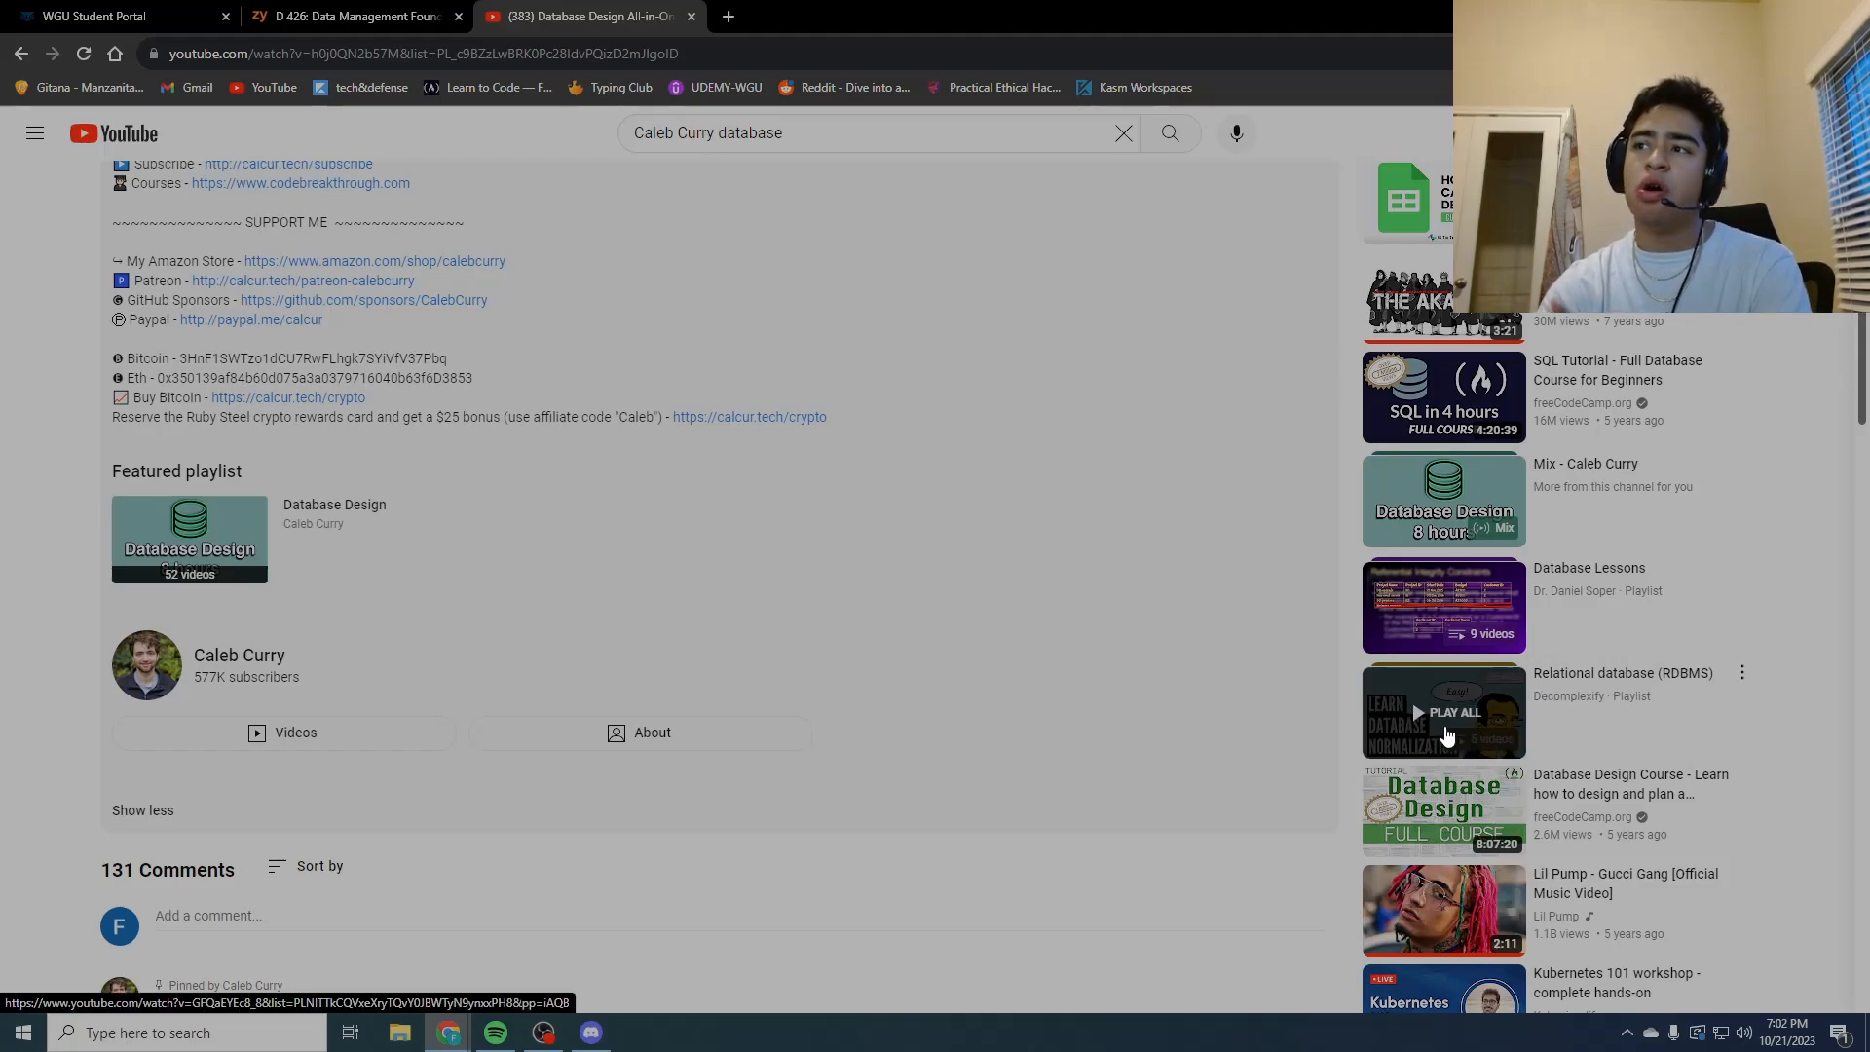
pyautogui.moveTo(608, 883)
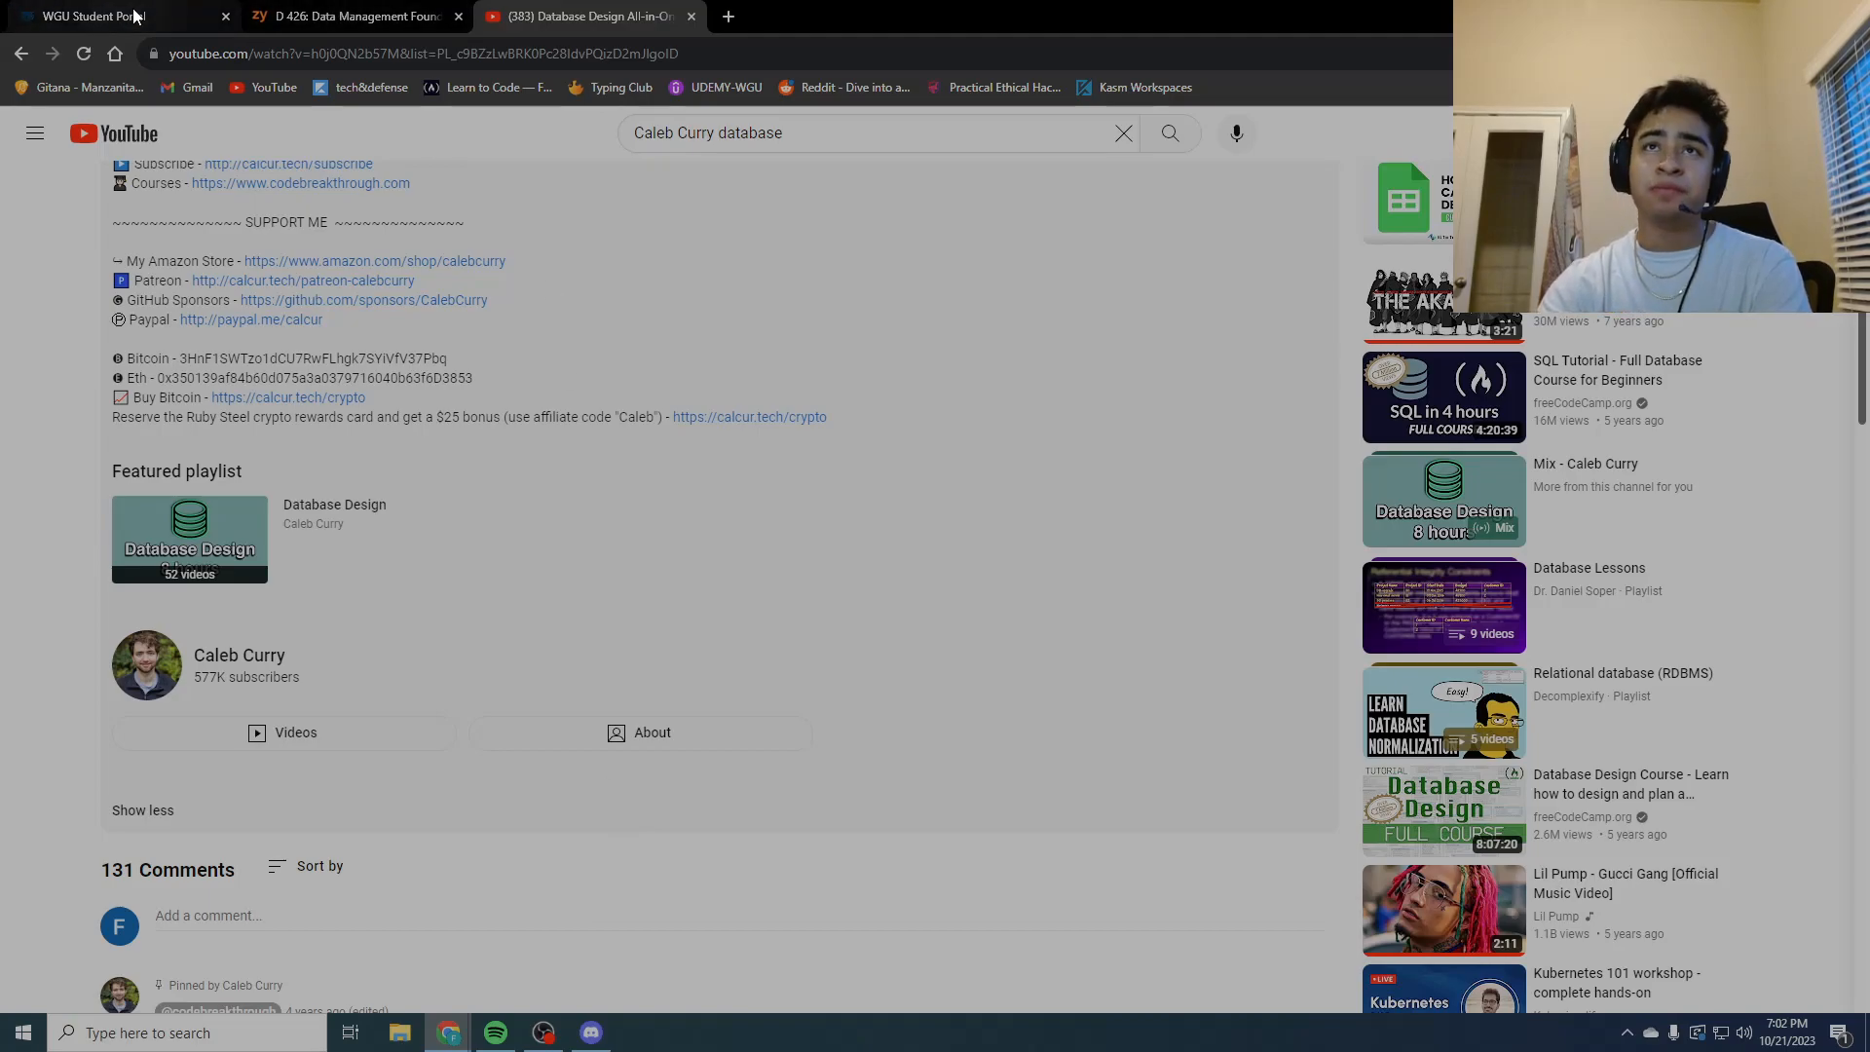
# Step: Review D426 assessments: pre-assessment not passed, objective assessment passed on 10/19/2023
pyautogui.click(89, 16)
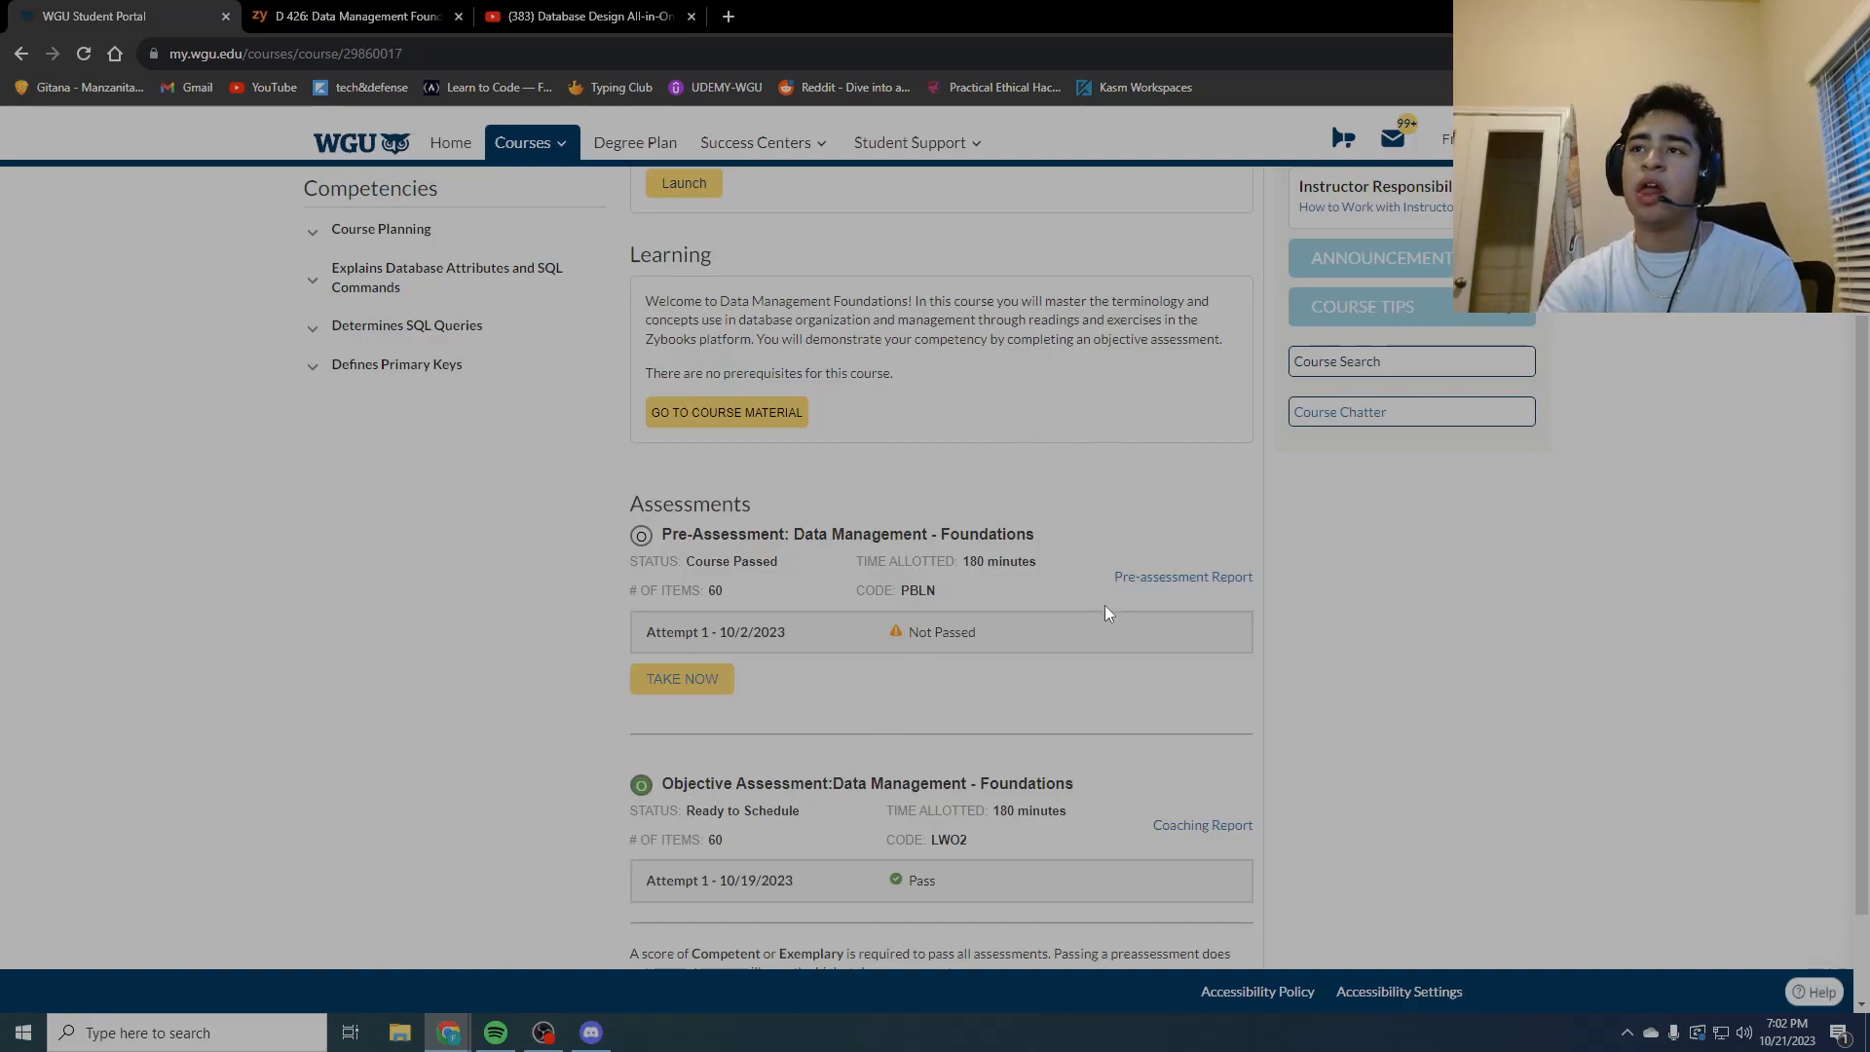
pyautogui.scroll(-3)
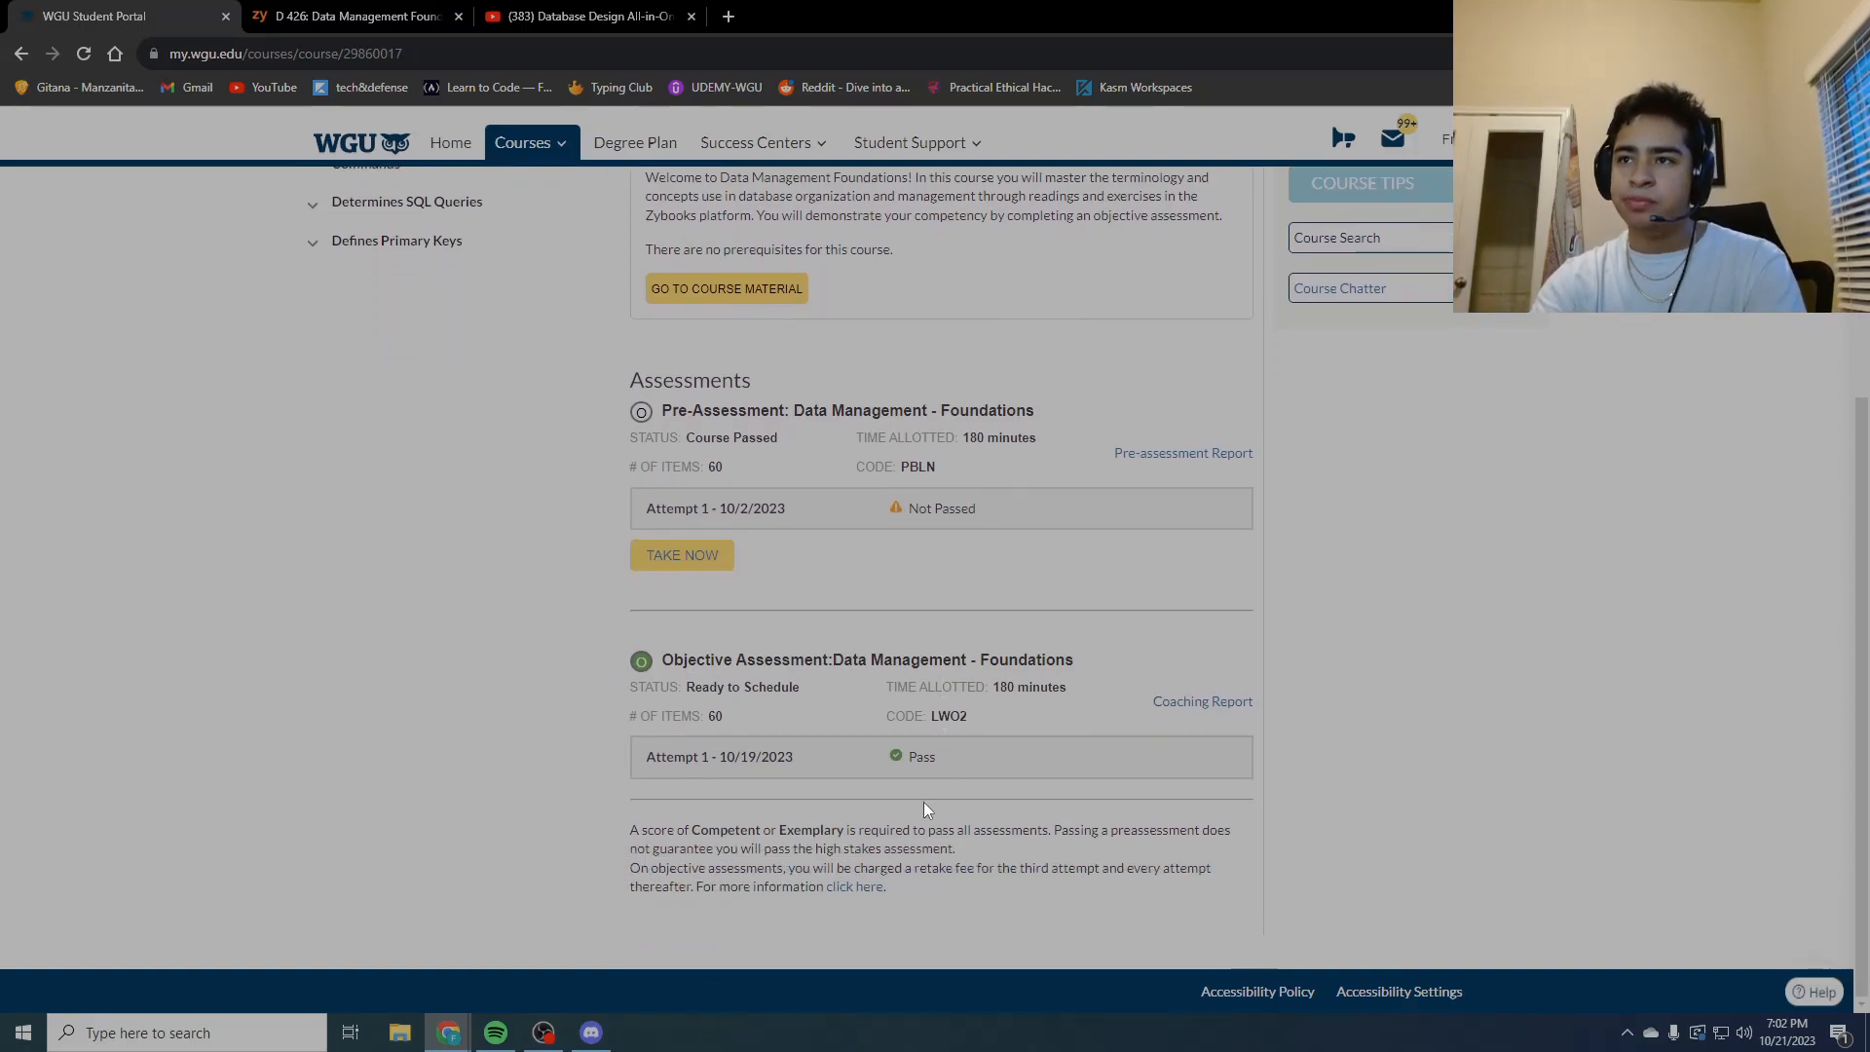
pyautogui.moveTo(499, 689)
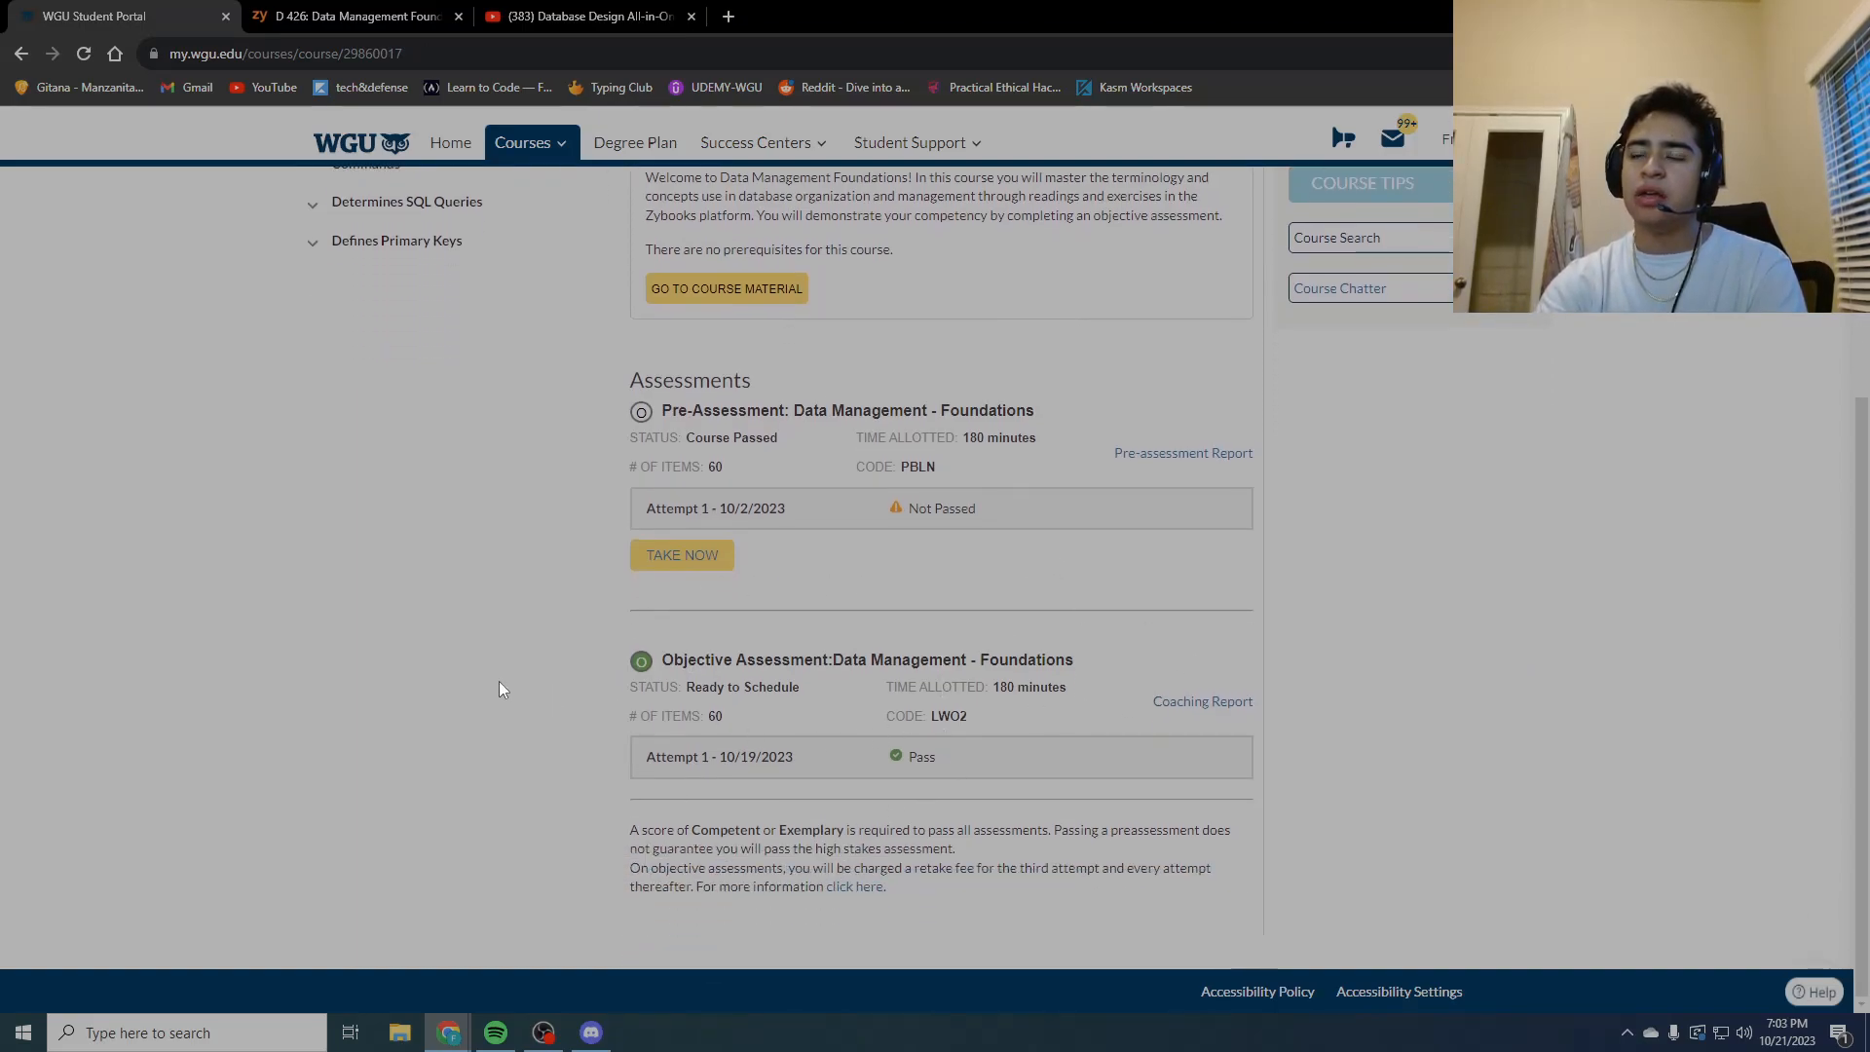
pyautogui.moveTo(839, 381)
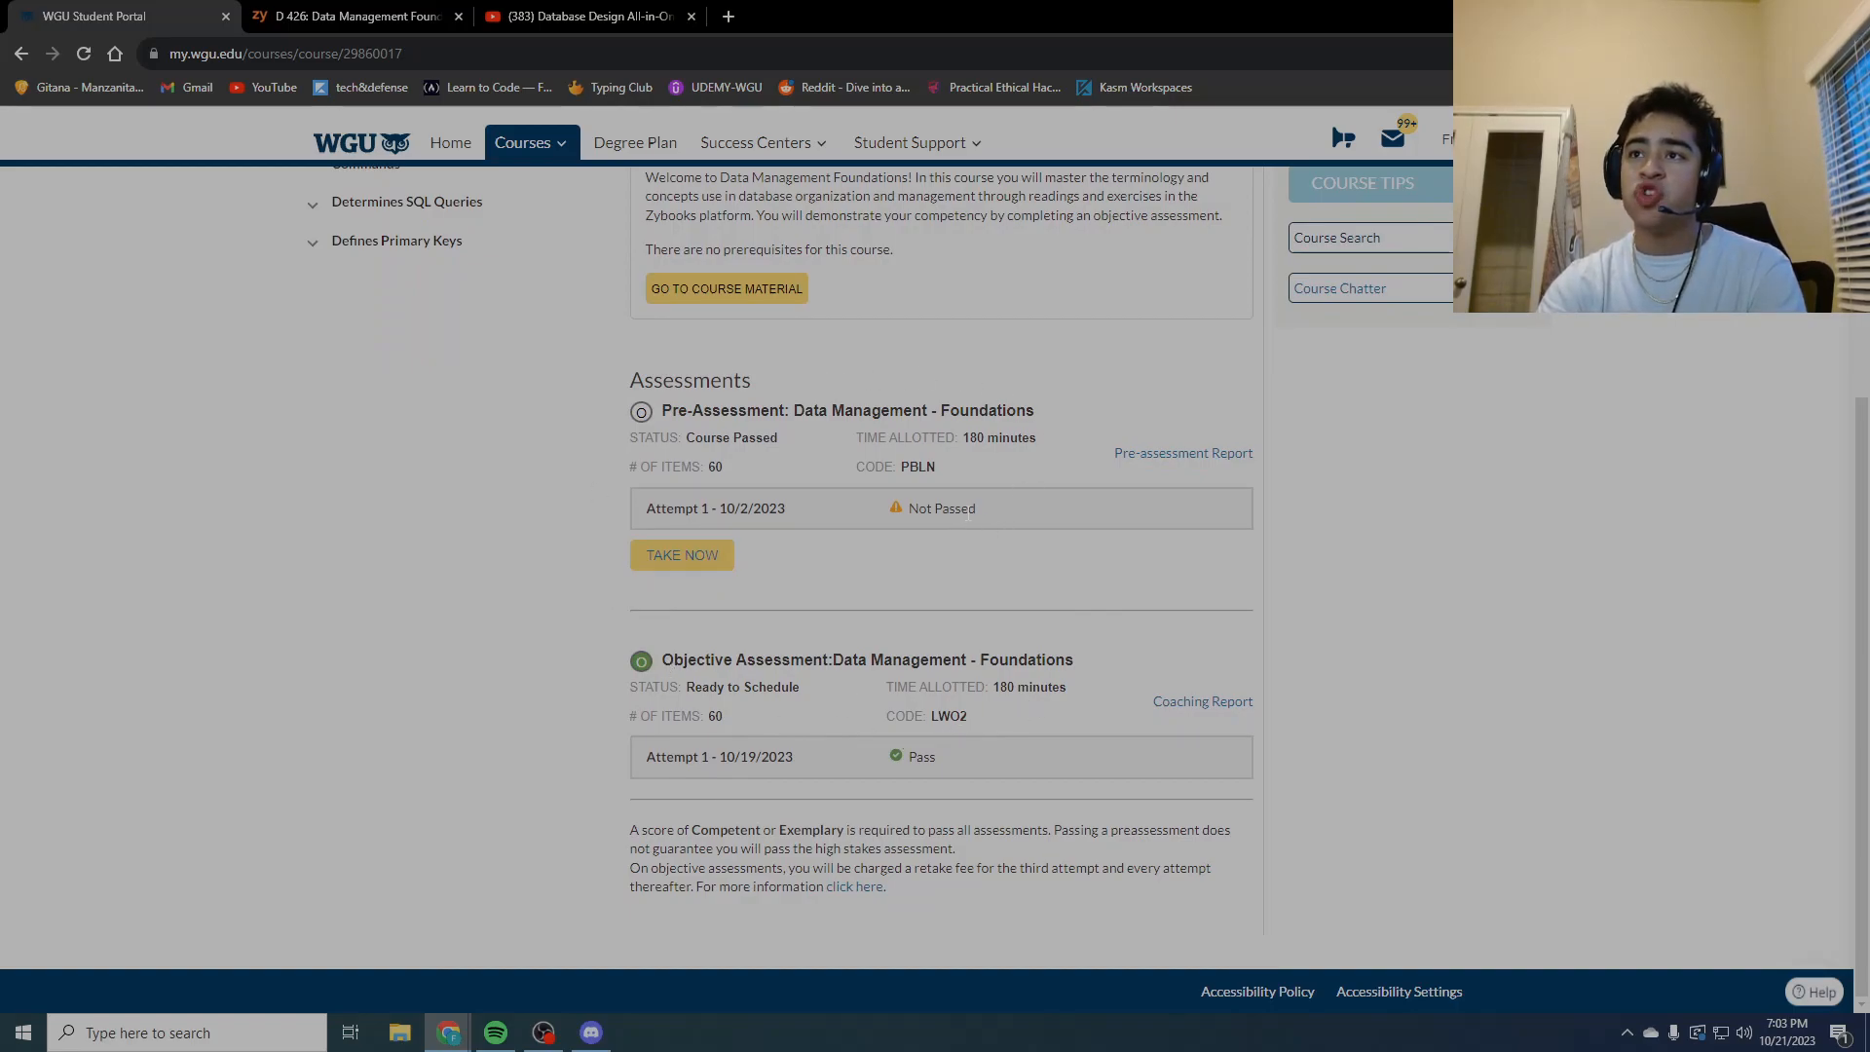
pyautogui.moveTo(1131, 795)
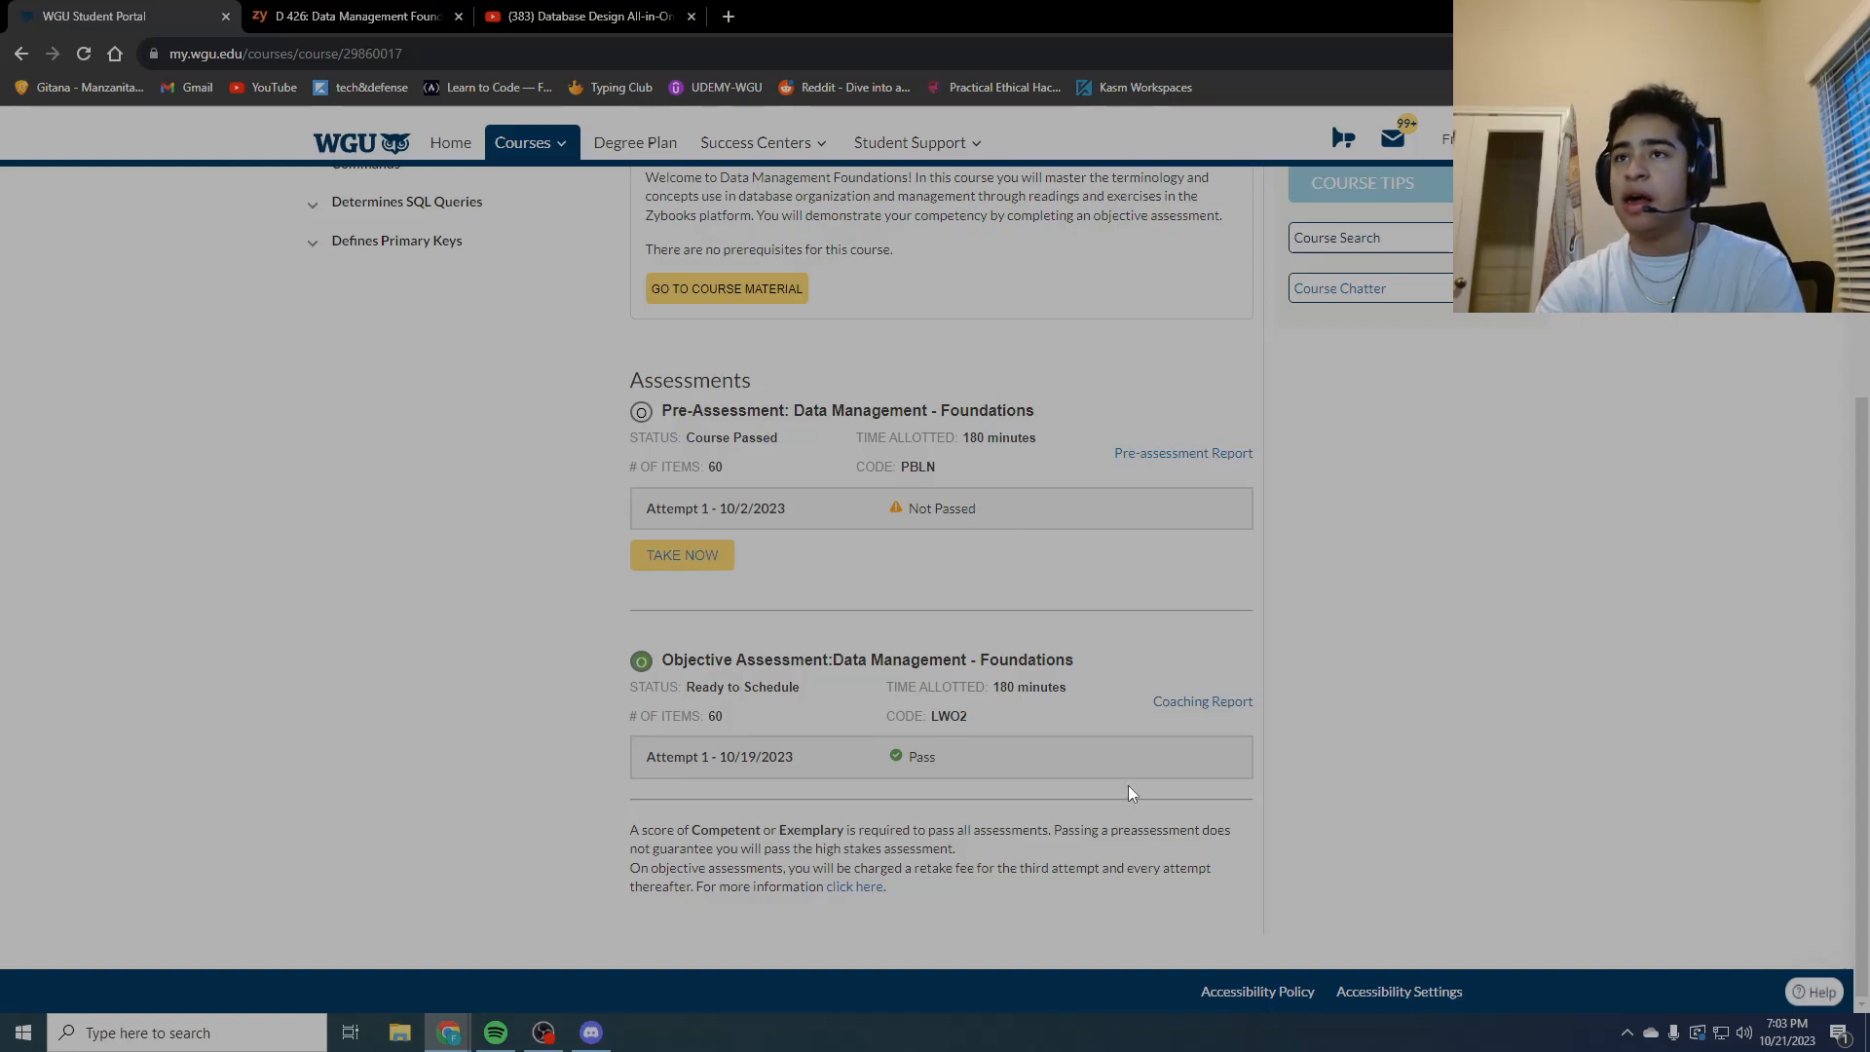
pyautogui.scroll(3)
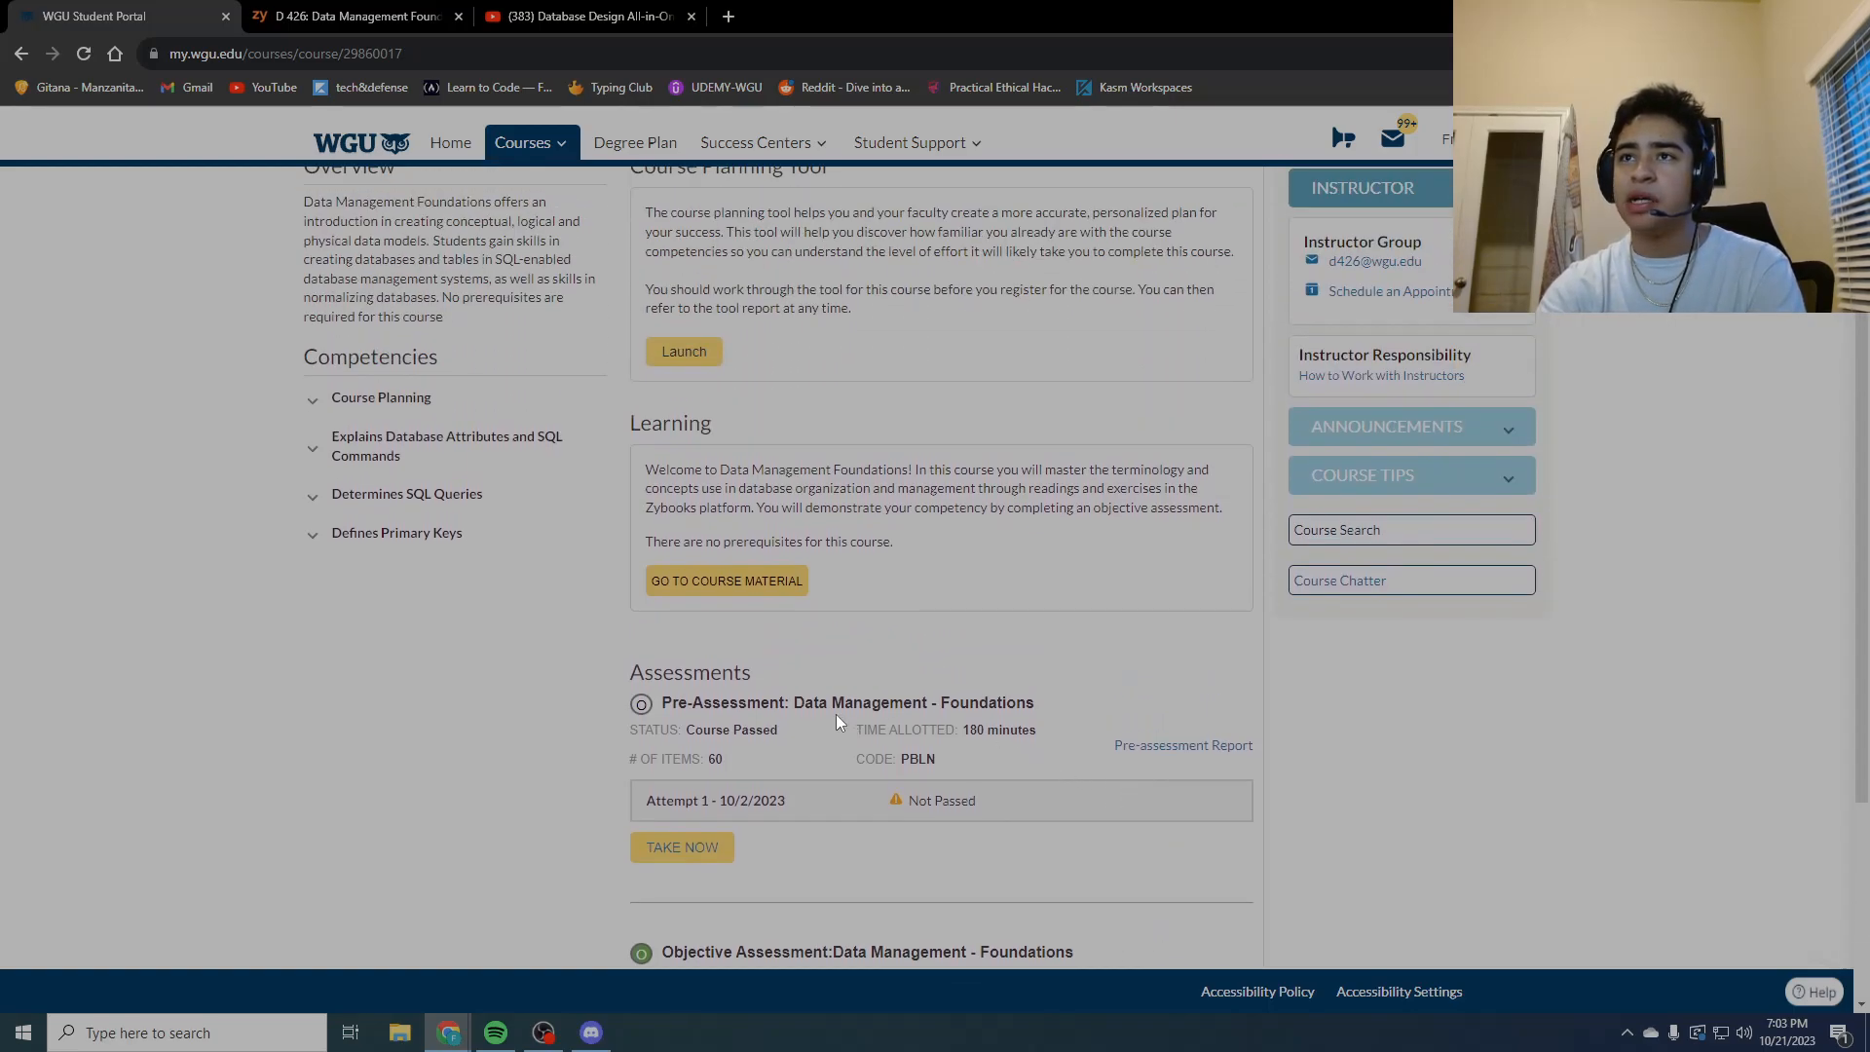
pyautogui.moveTo(1178, 745)
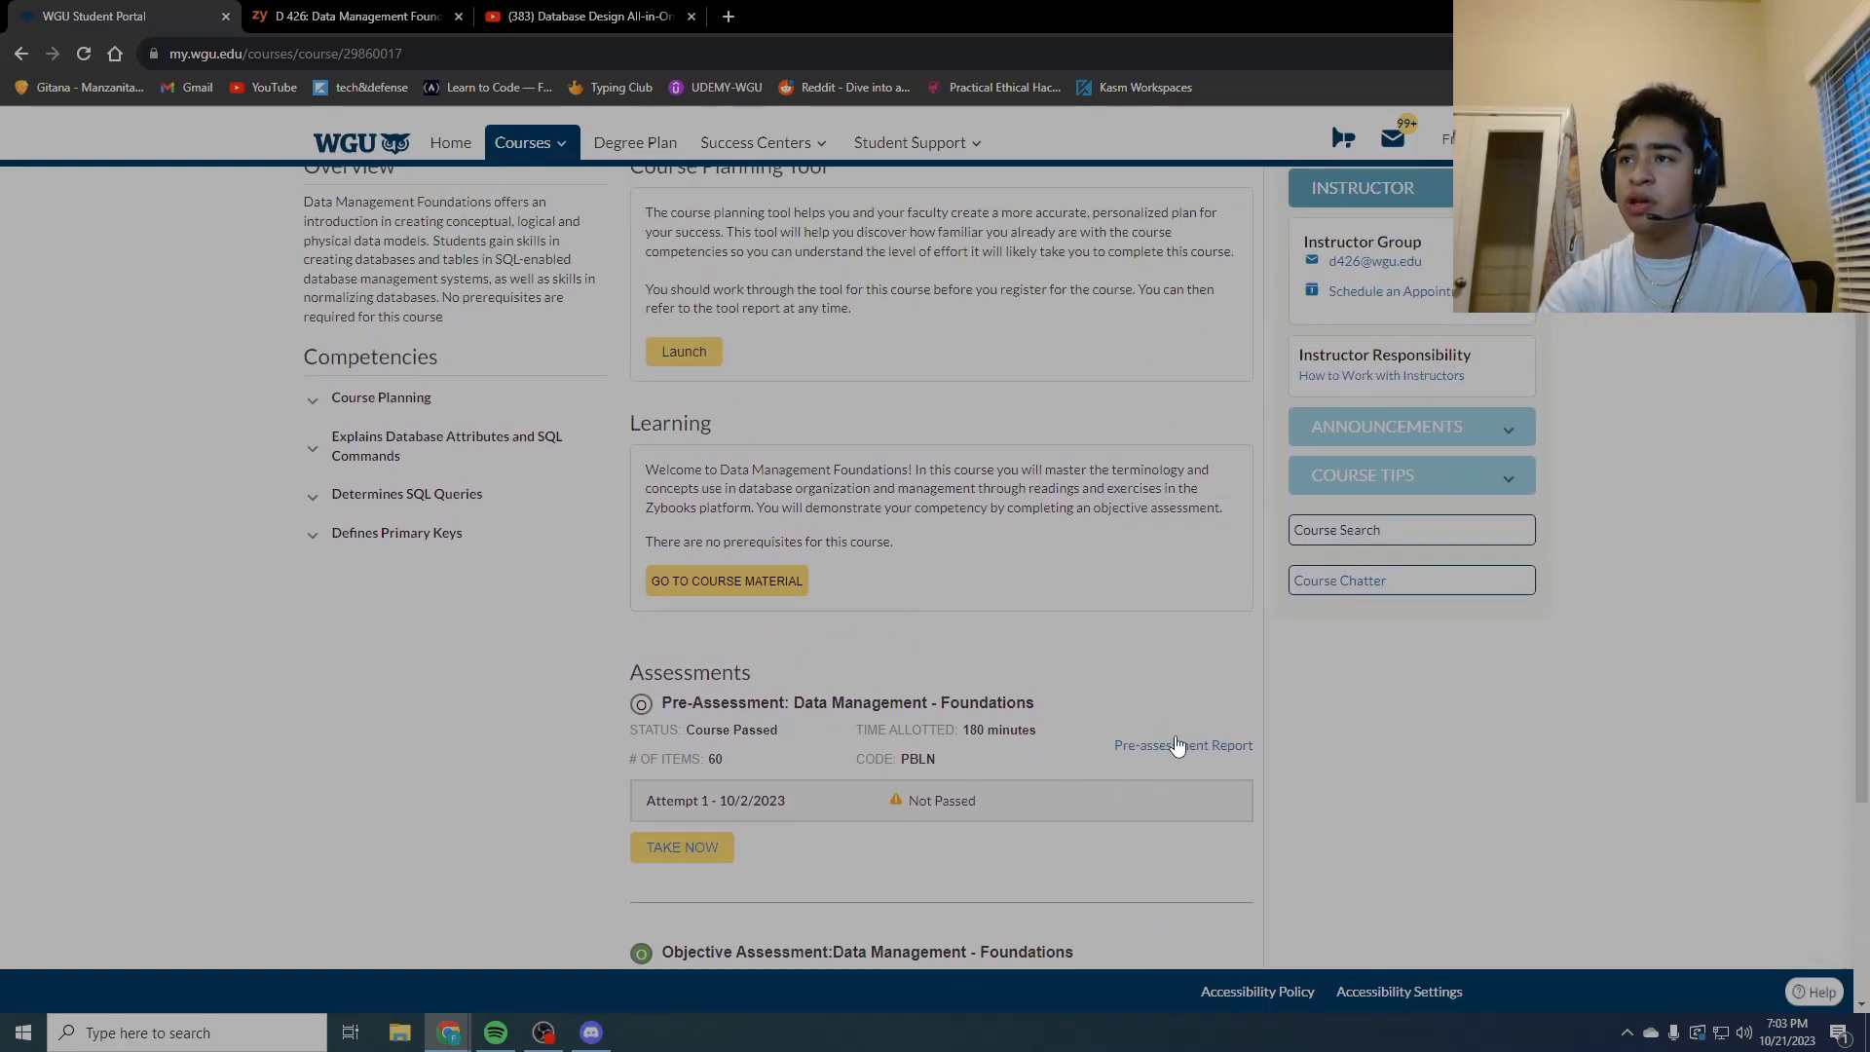
# Step: Open the Pre-assessment Report showing Approaching Competency scores per topic
pyautogui.click(1181, 745)
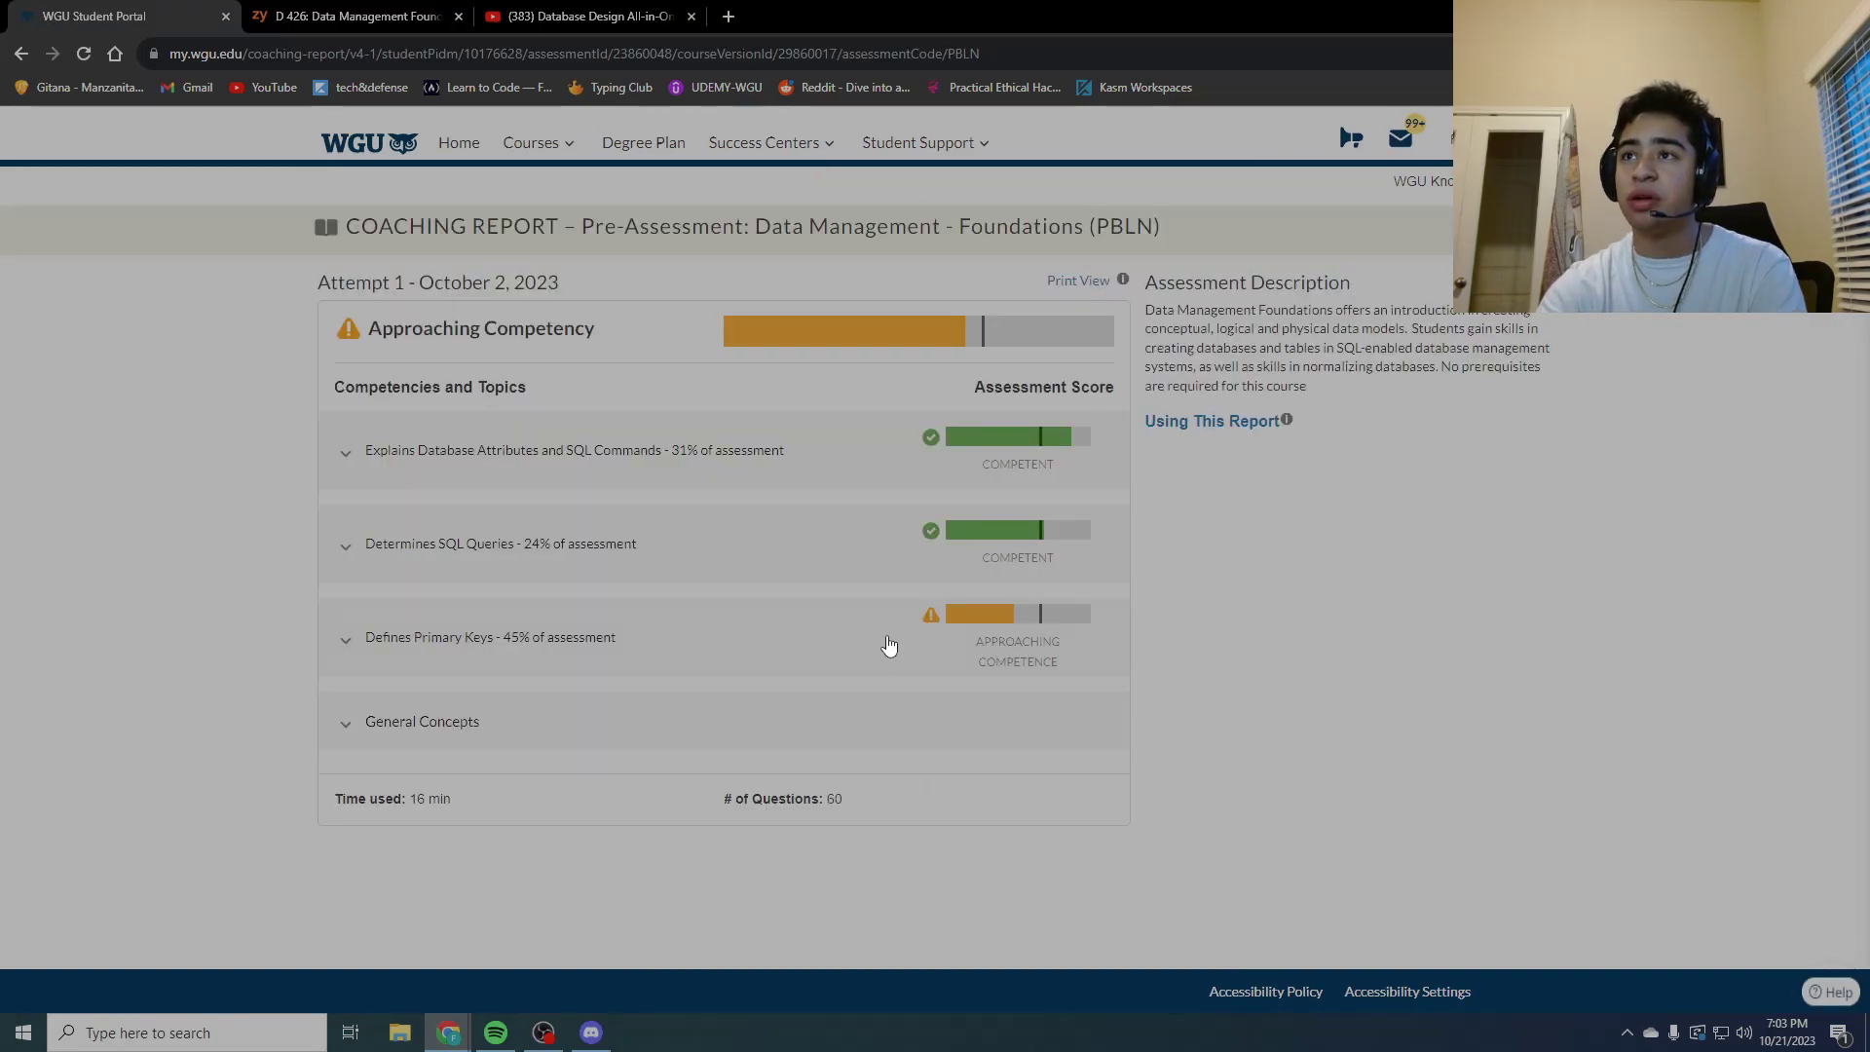
pyautogui.moveTo(627, 662)
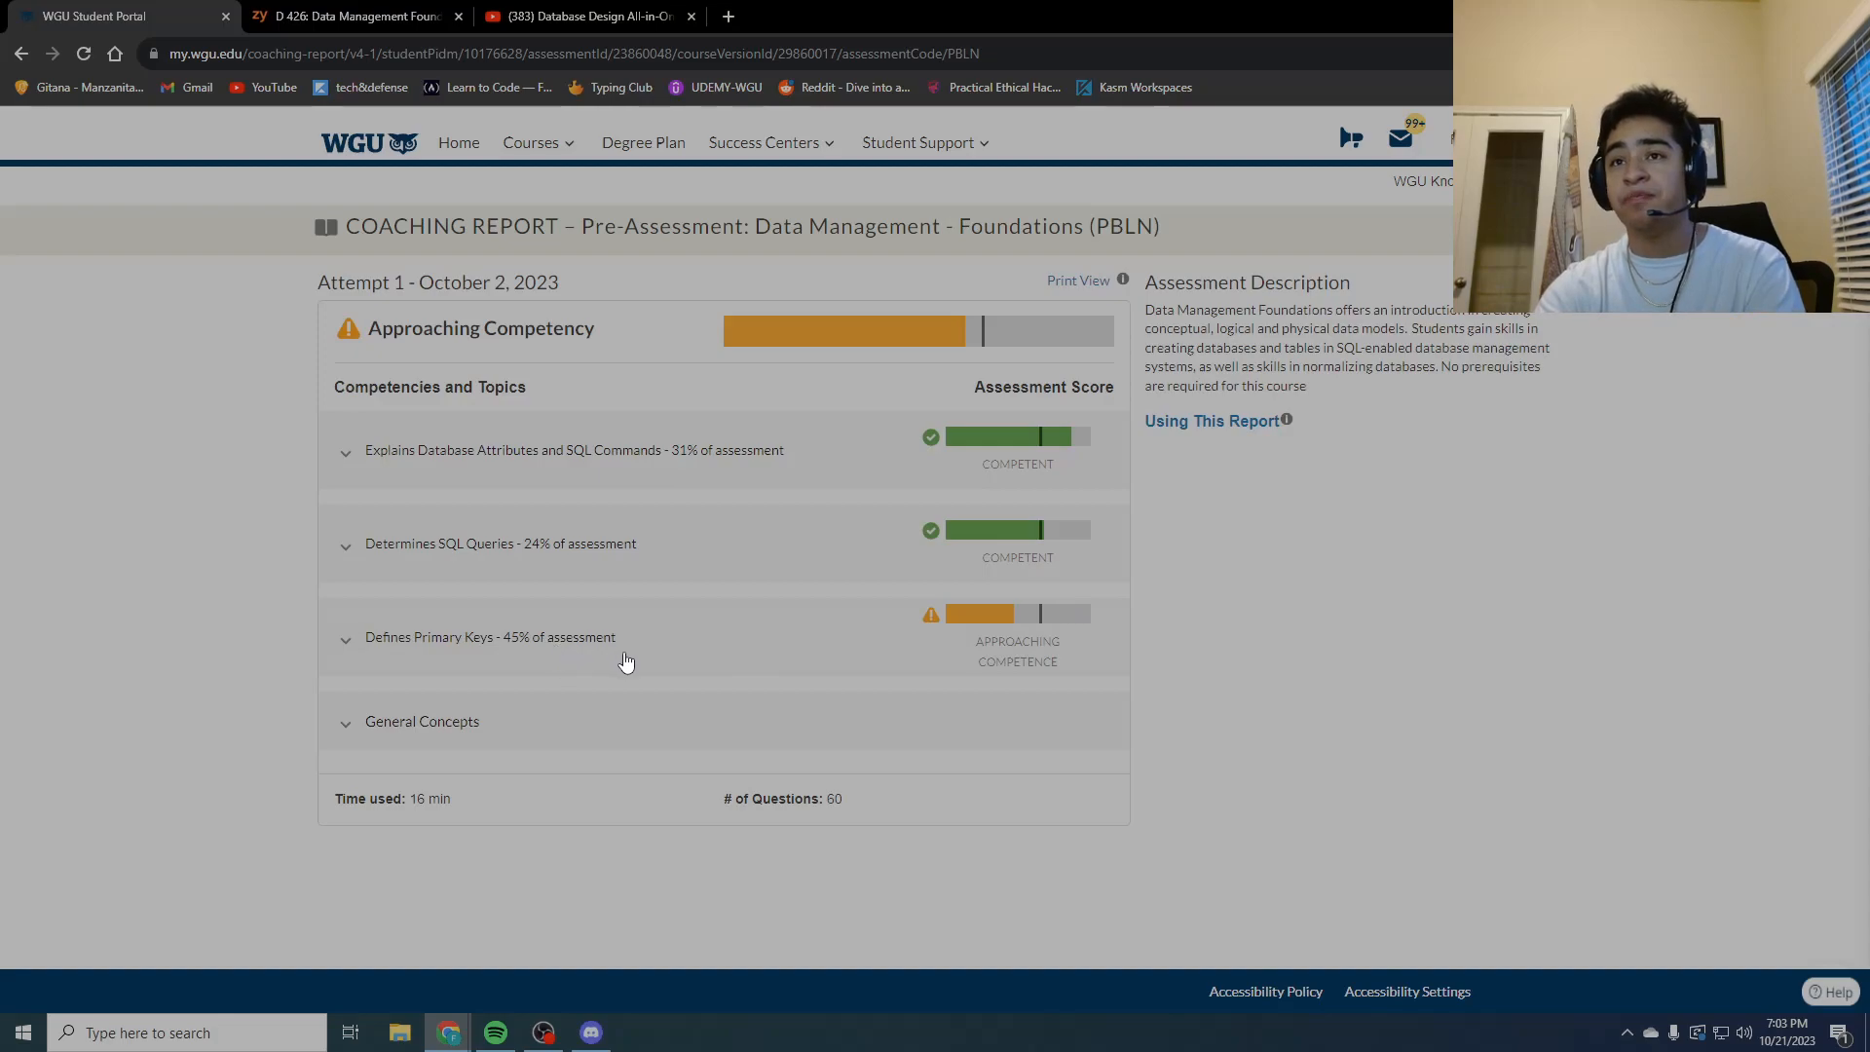
pyautogui.moveTo(421, 208)
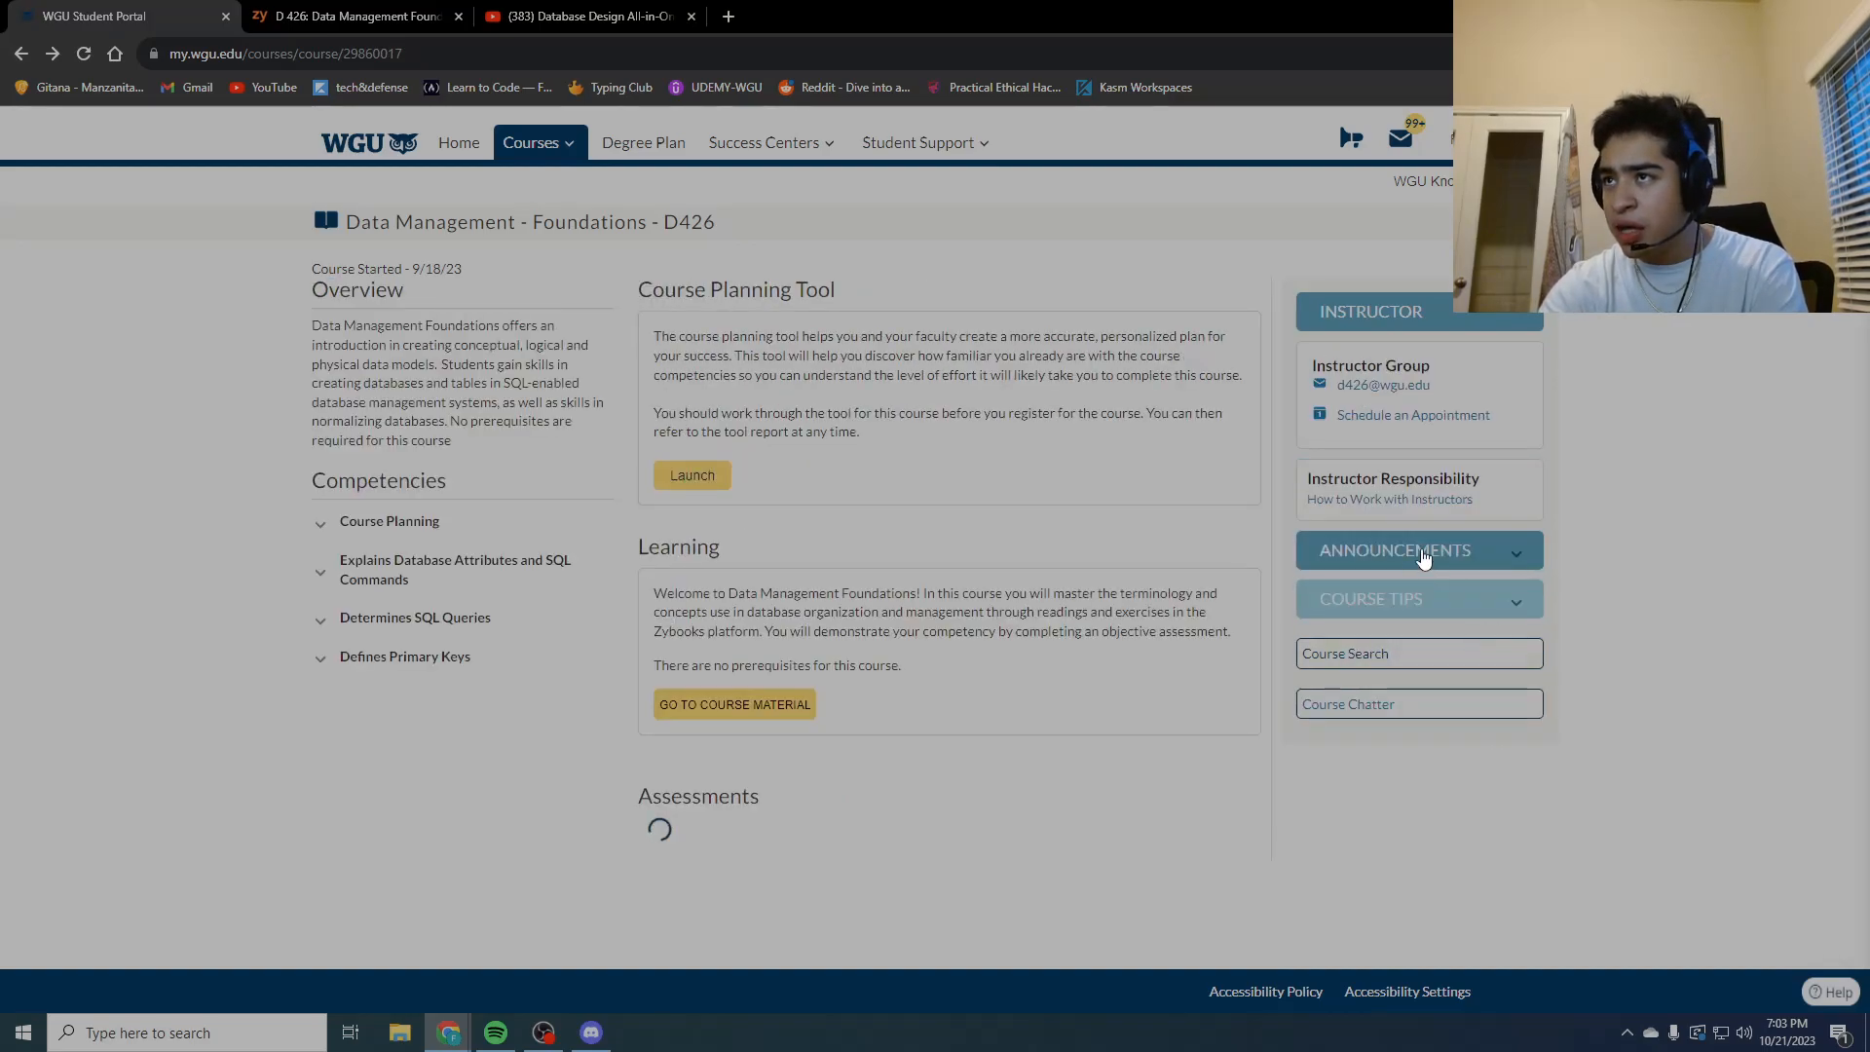
pyautogui.moveTo(1535, 445)
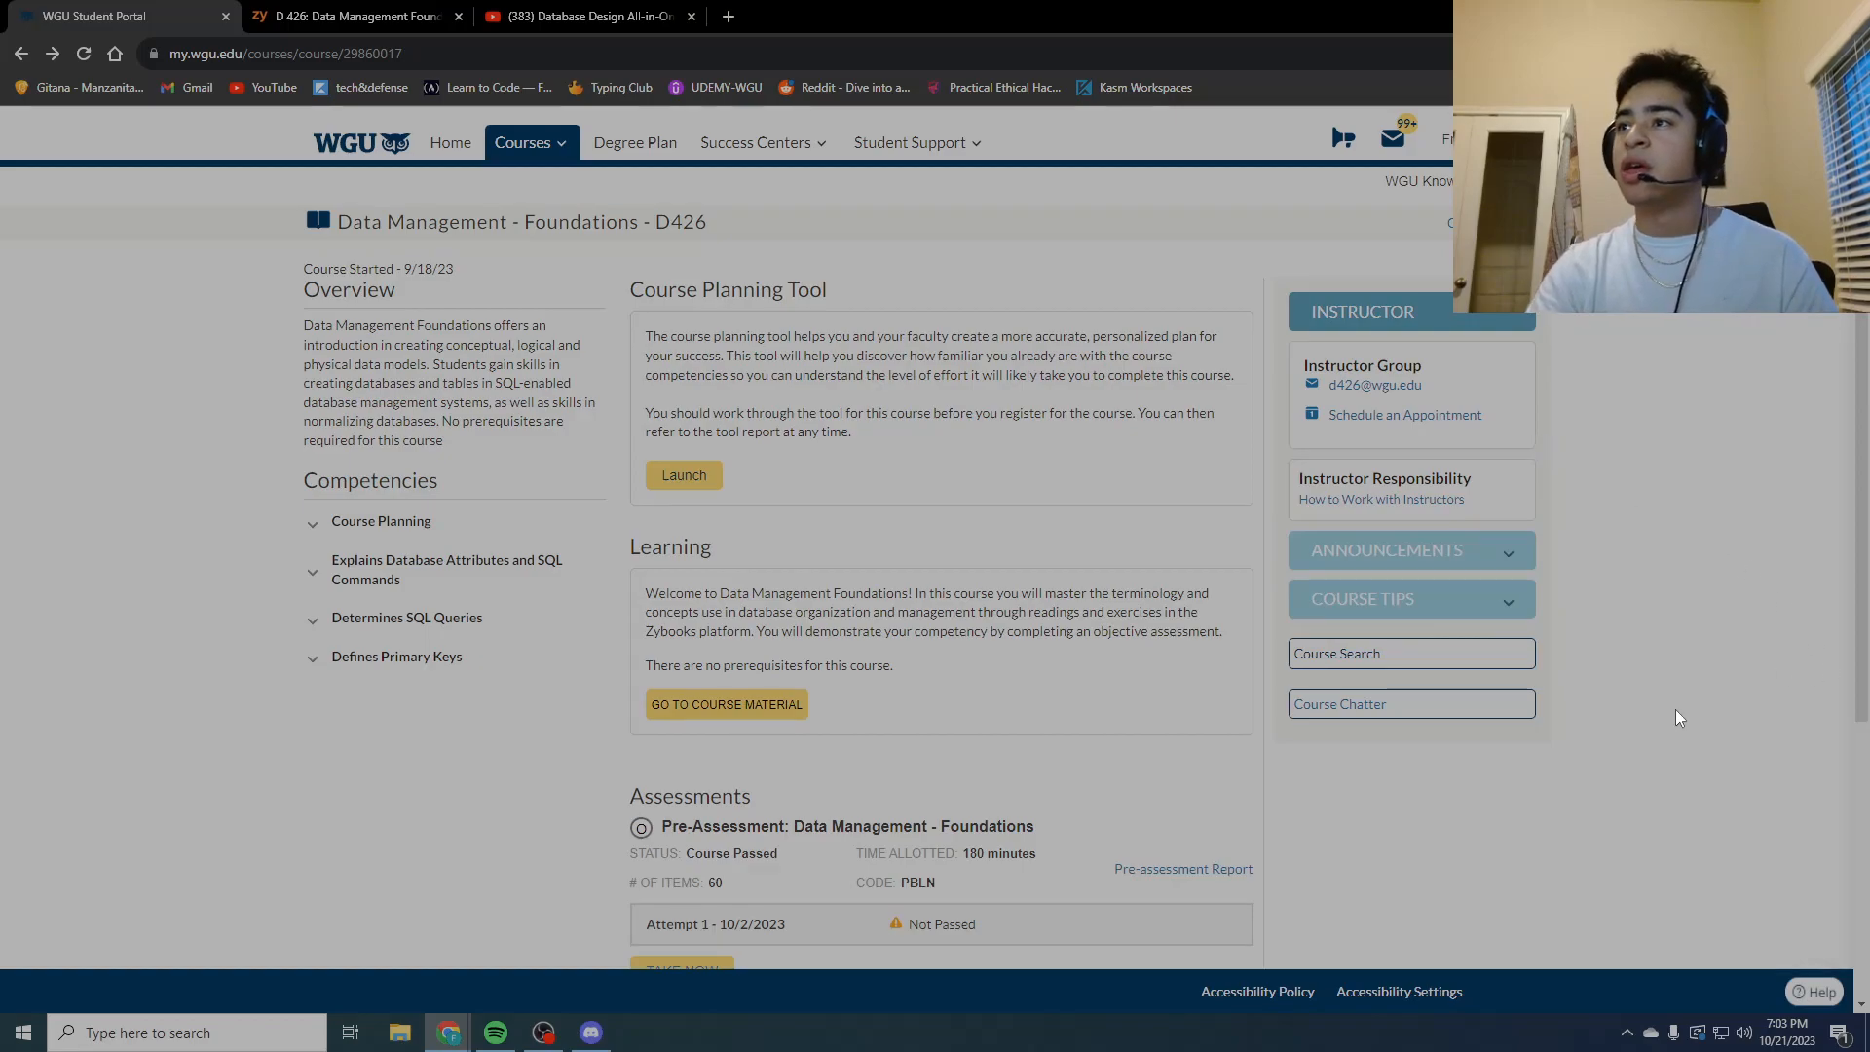
pyautogui.moveTo(1364, 710)
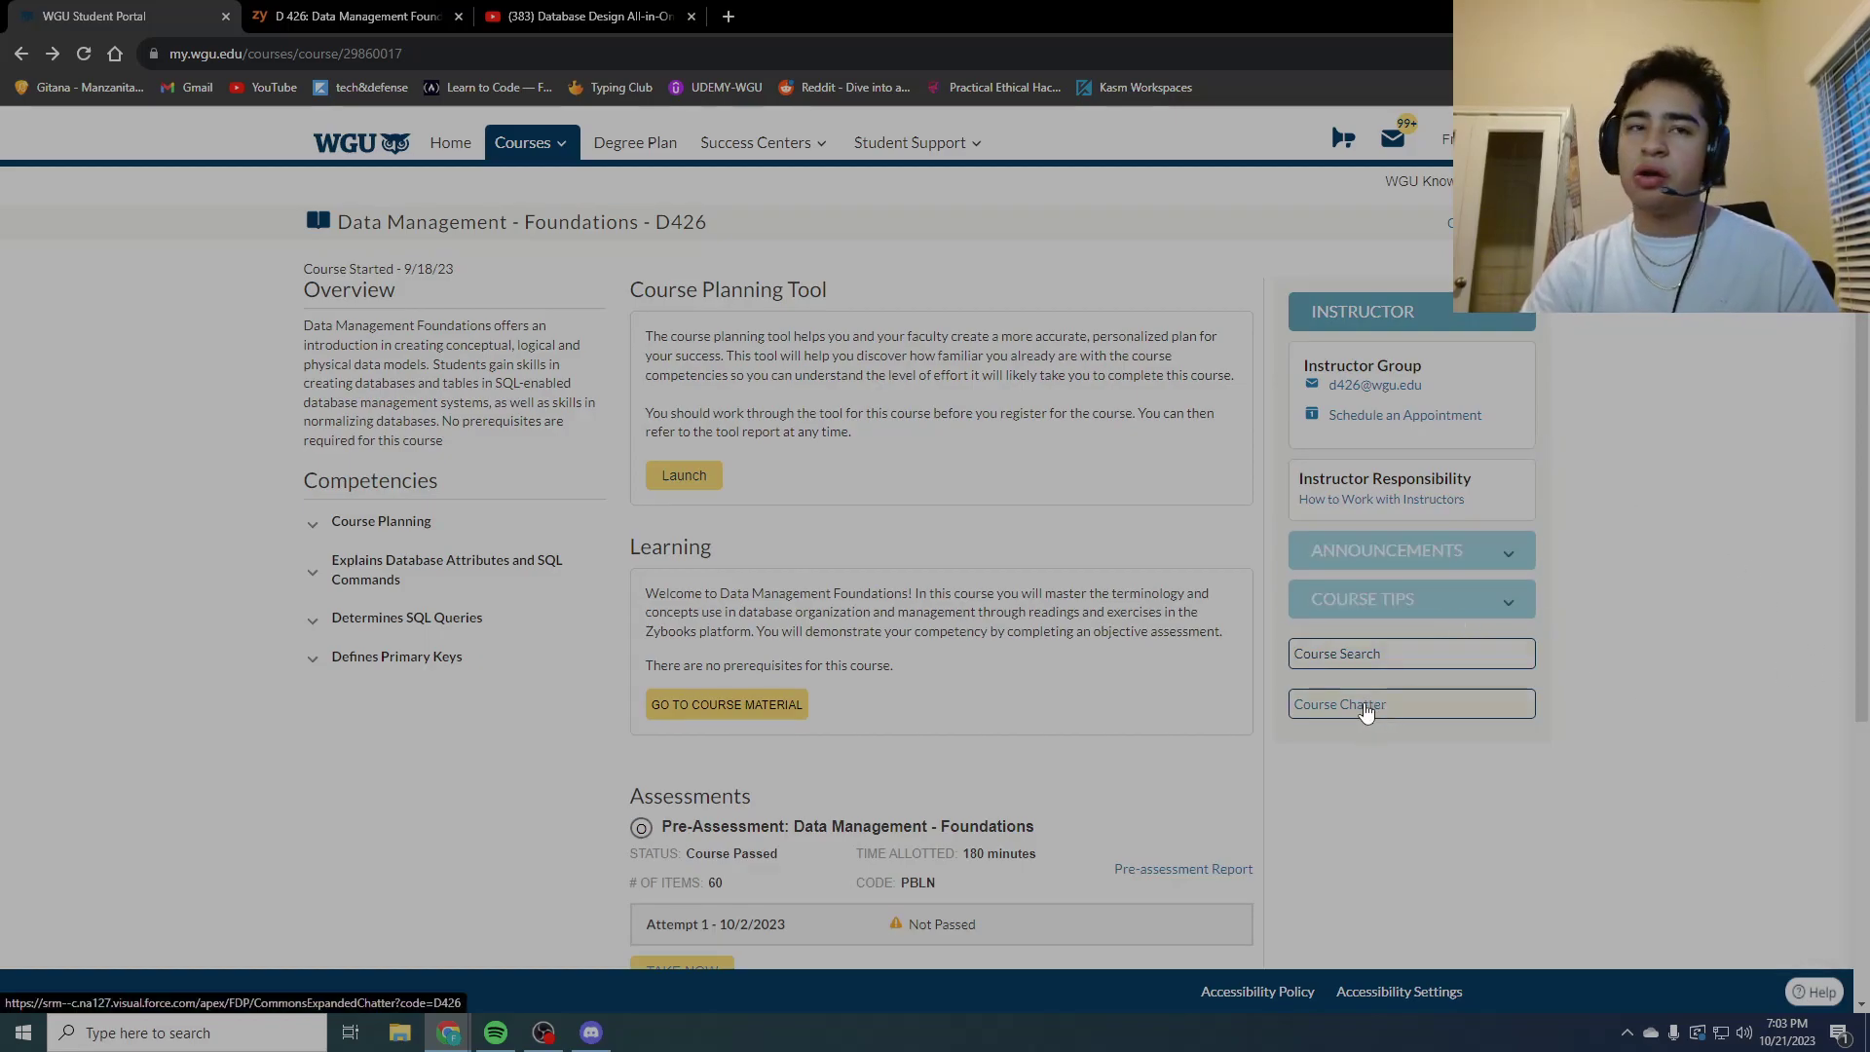
pyautogui.moveTo(1263, 819)
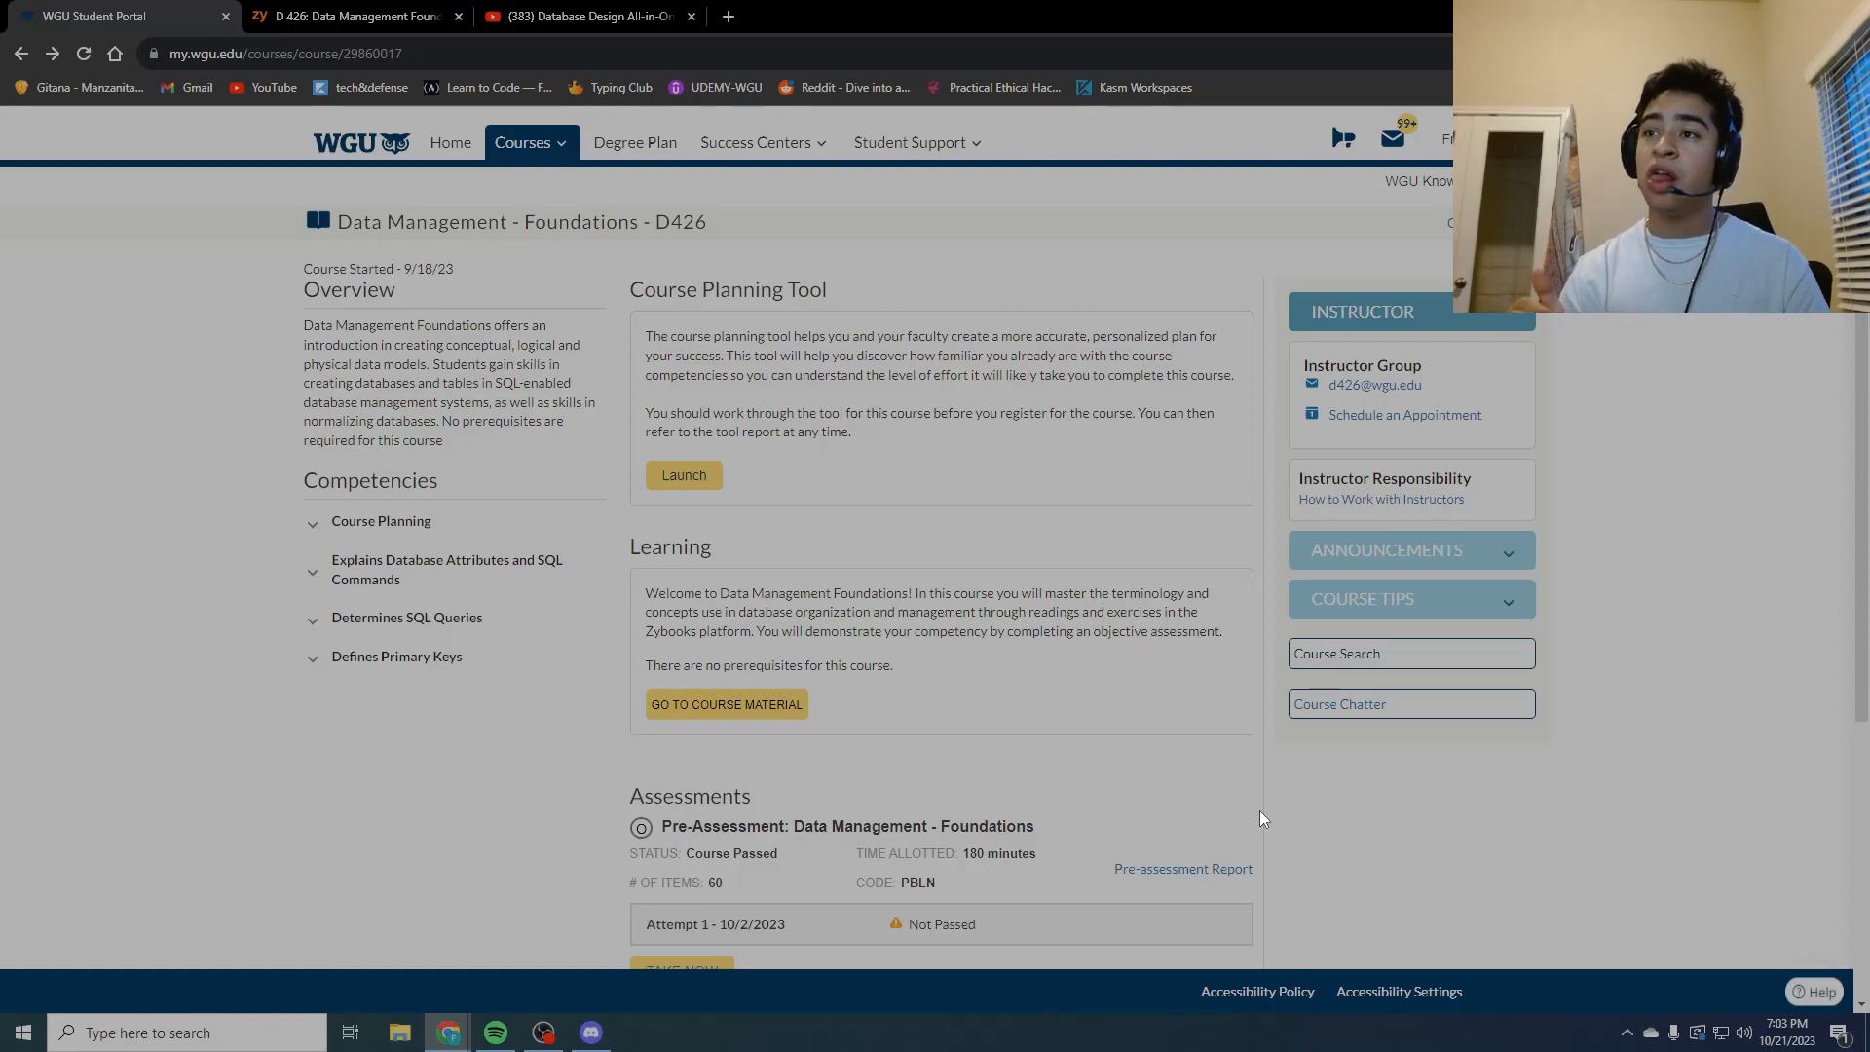
pyautogui.moveTo(1473, 665)
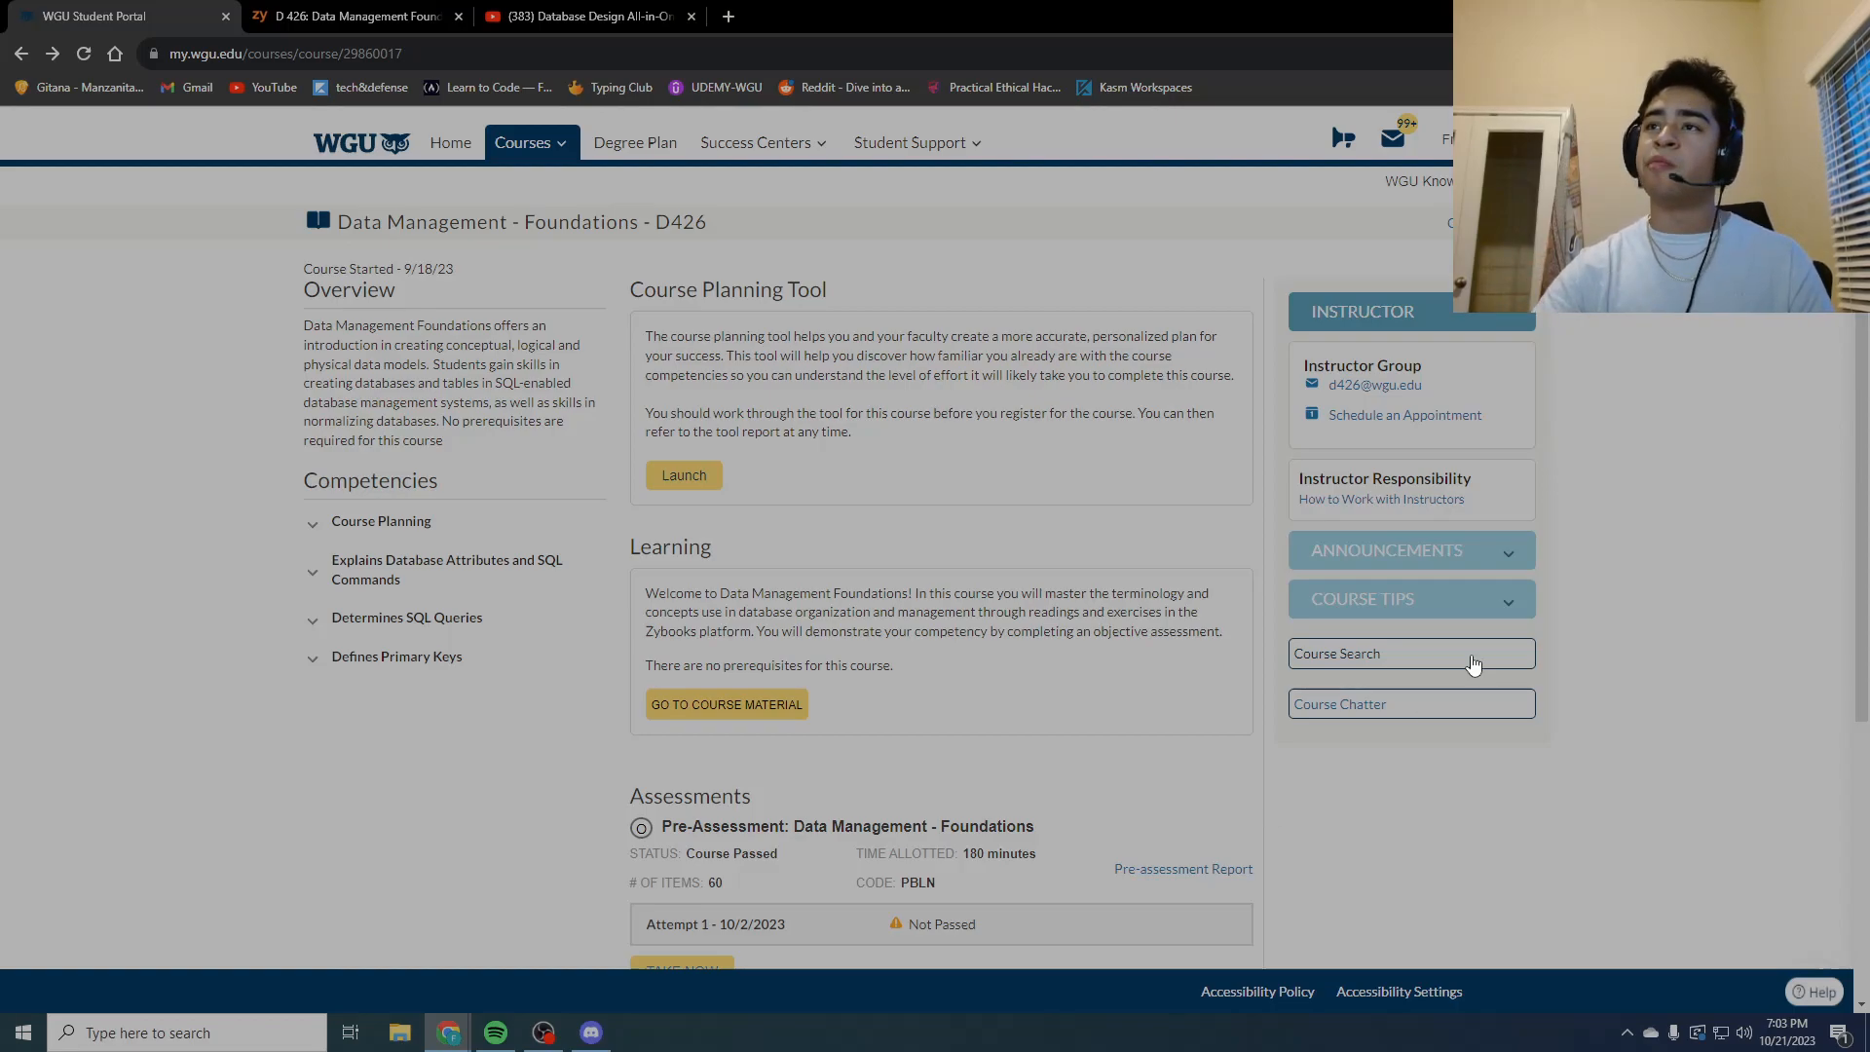
# Step: Search 'w3schools sql' in a new tab and open the SQL Tutorial - W3Schools result
pyautogui.click(958, 15)
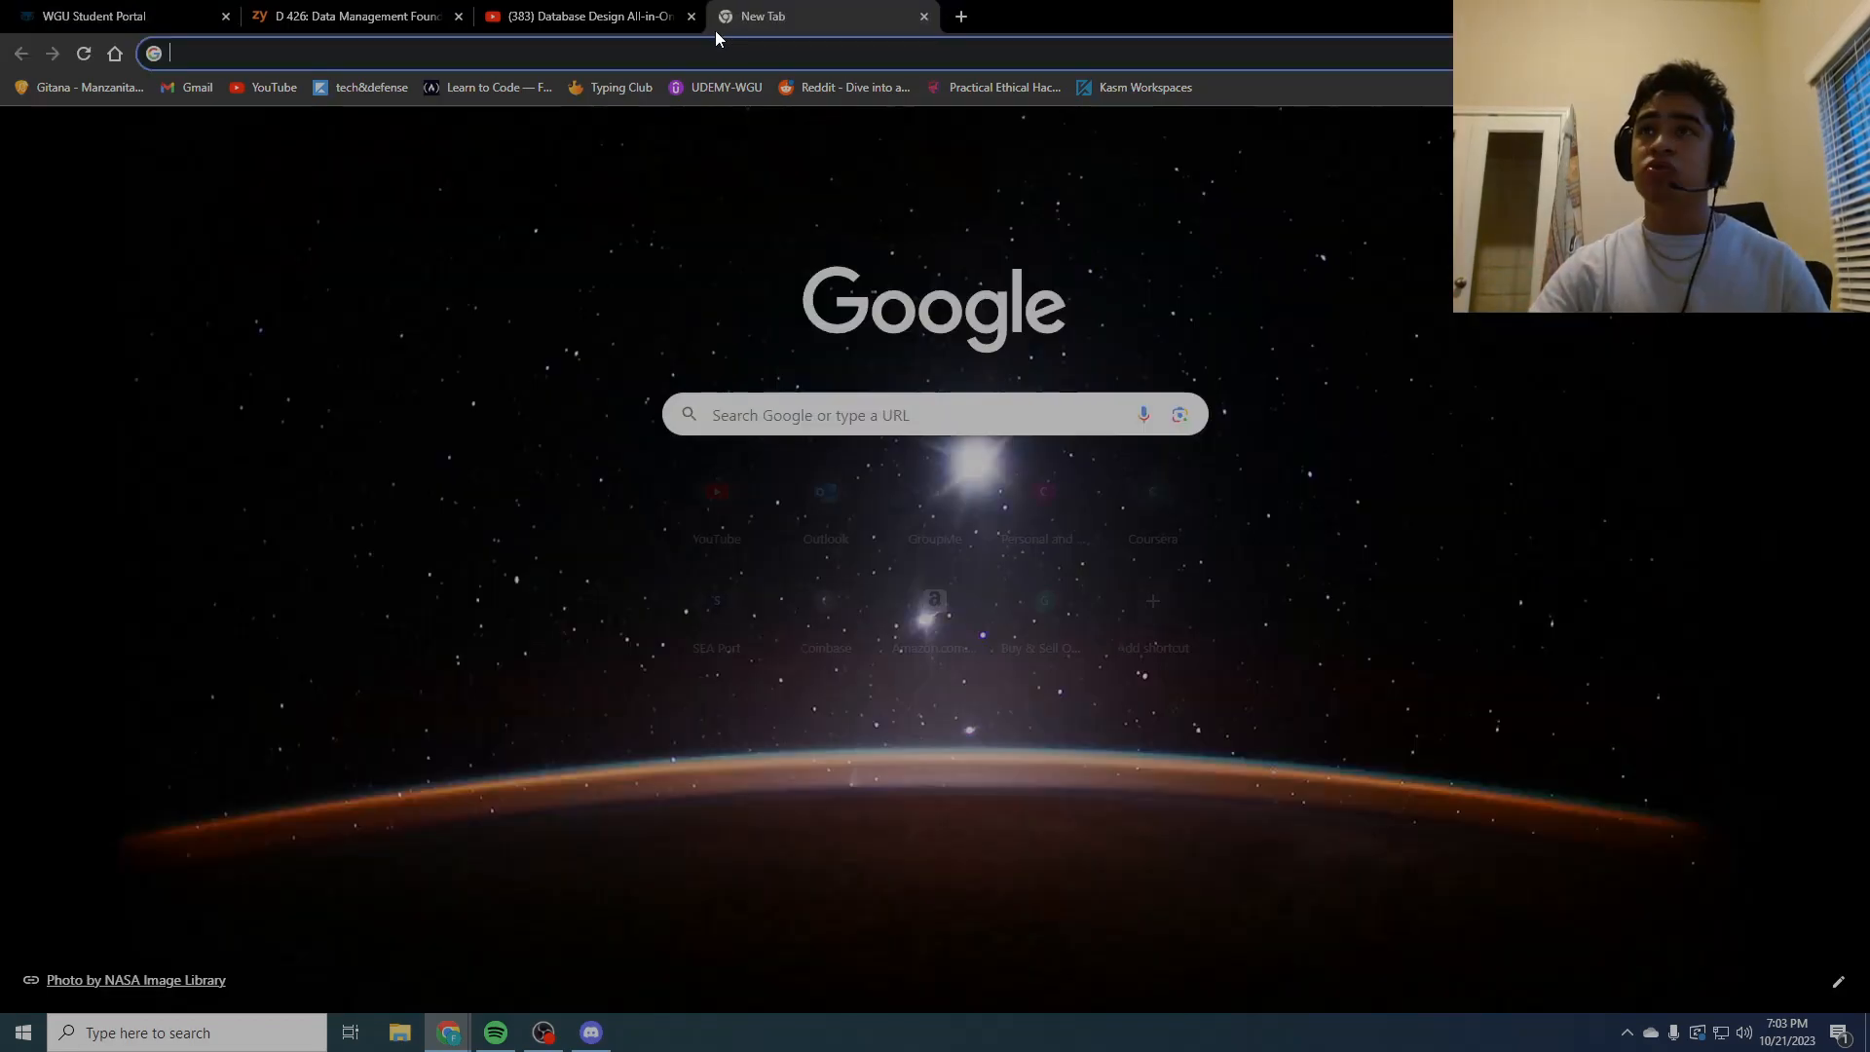
pyautogui.write('w3schools sql')
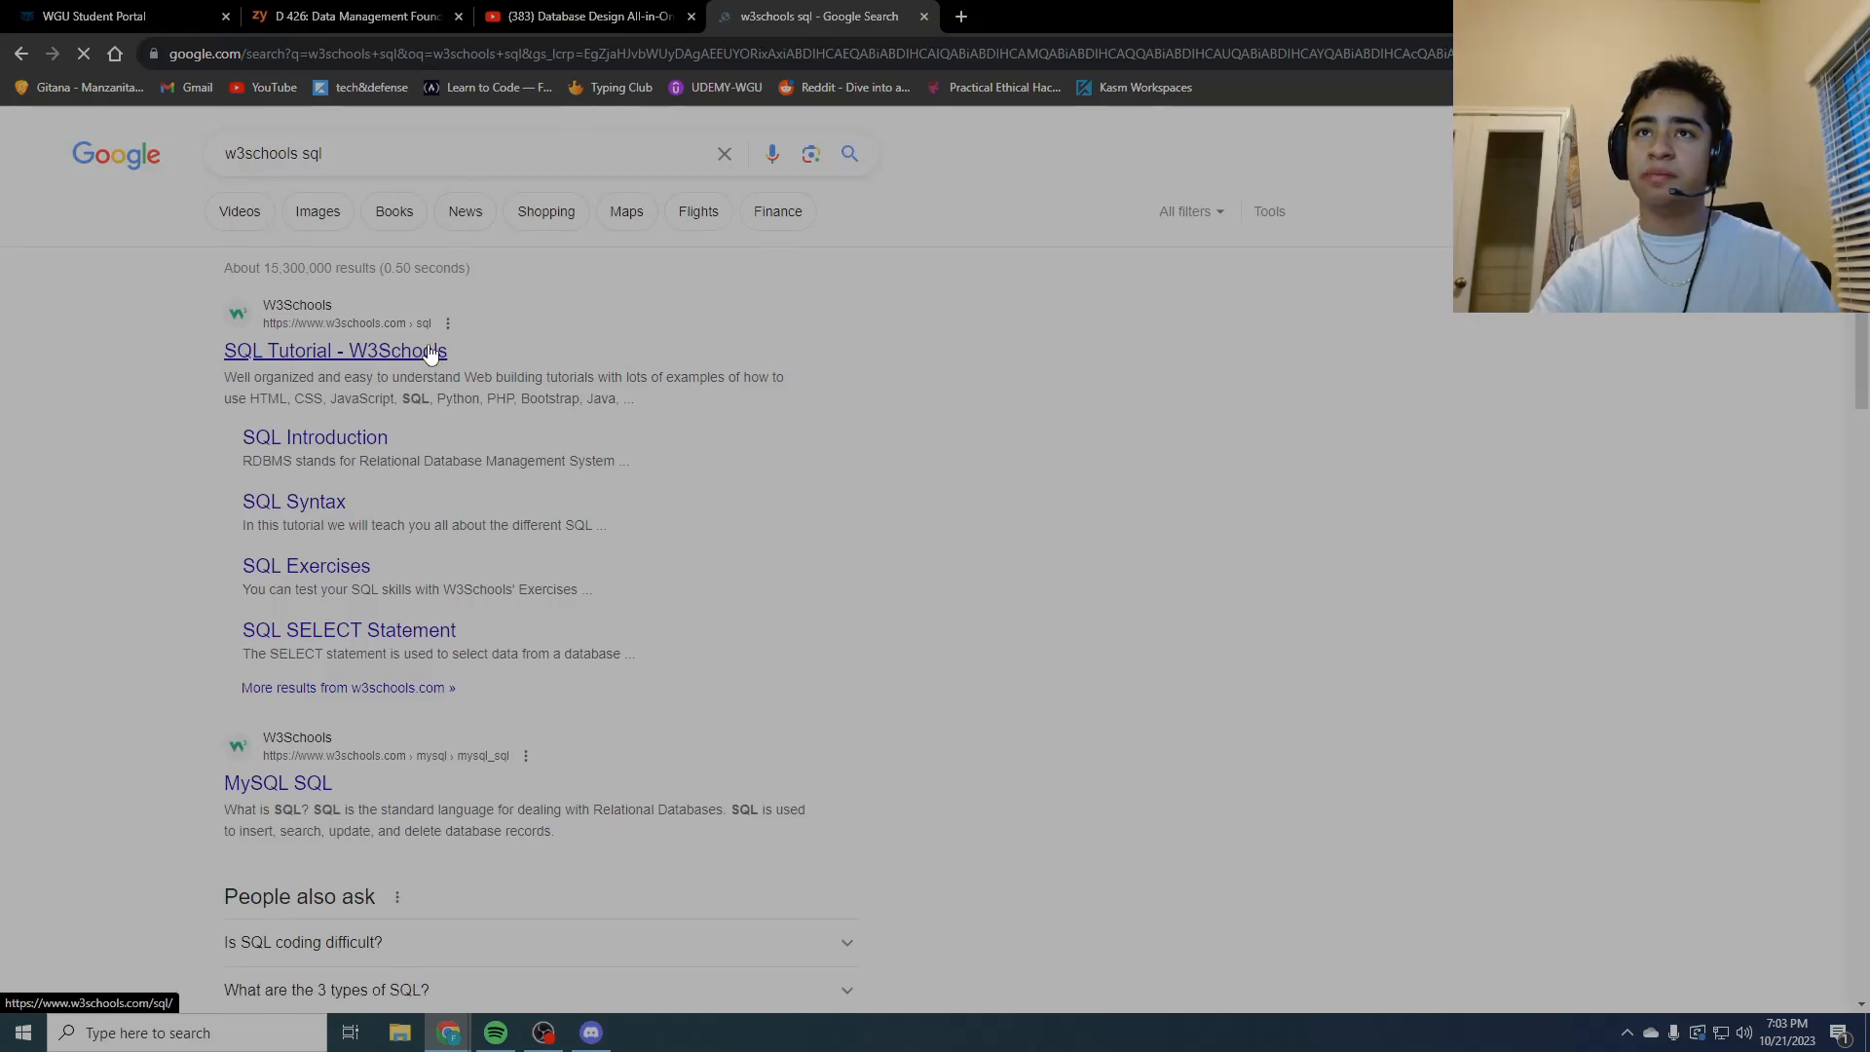
pyautogui.click(336, 350)
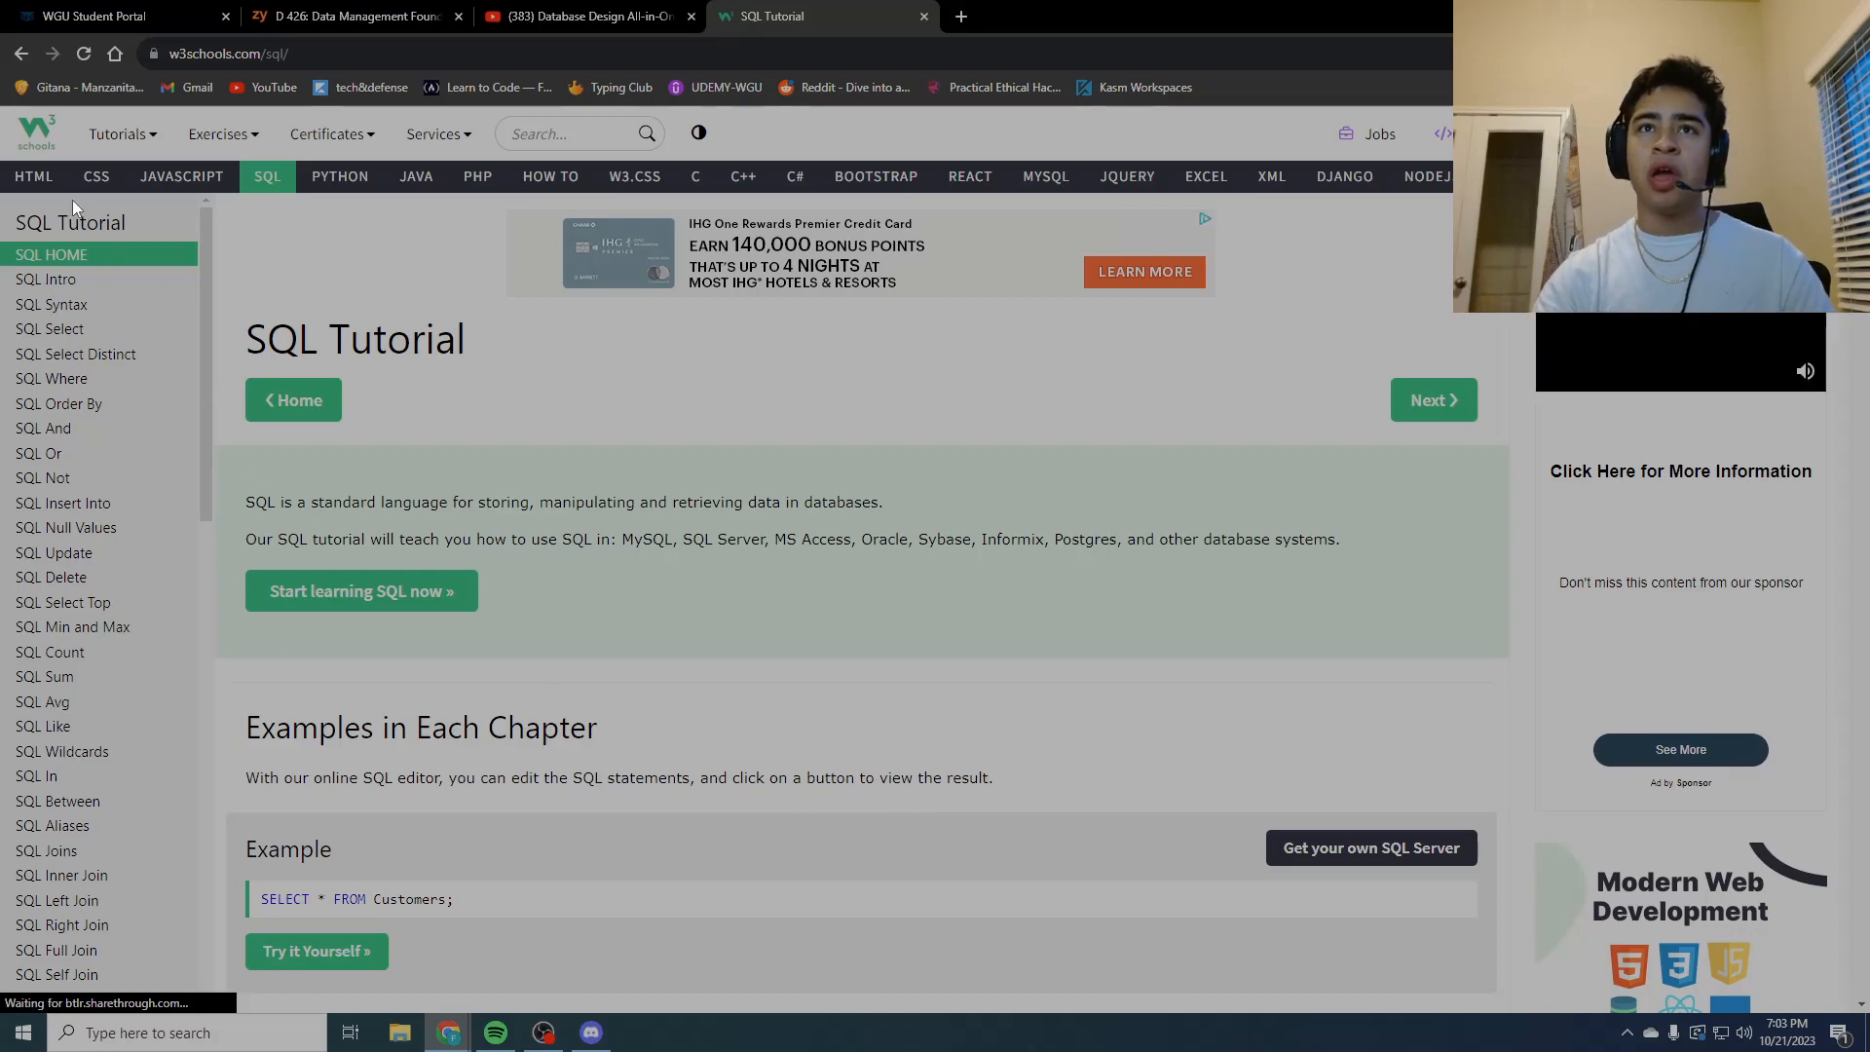
pyautogui.moveTo(59, 404)
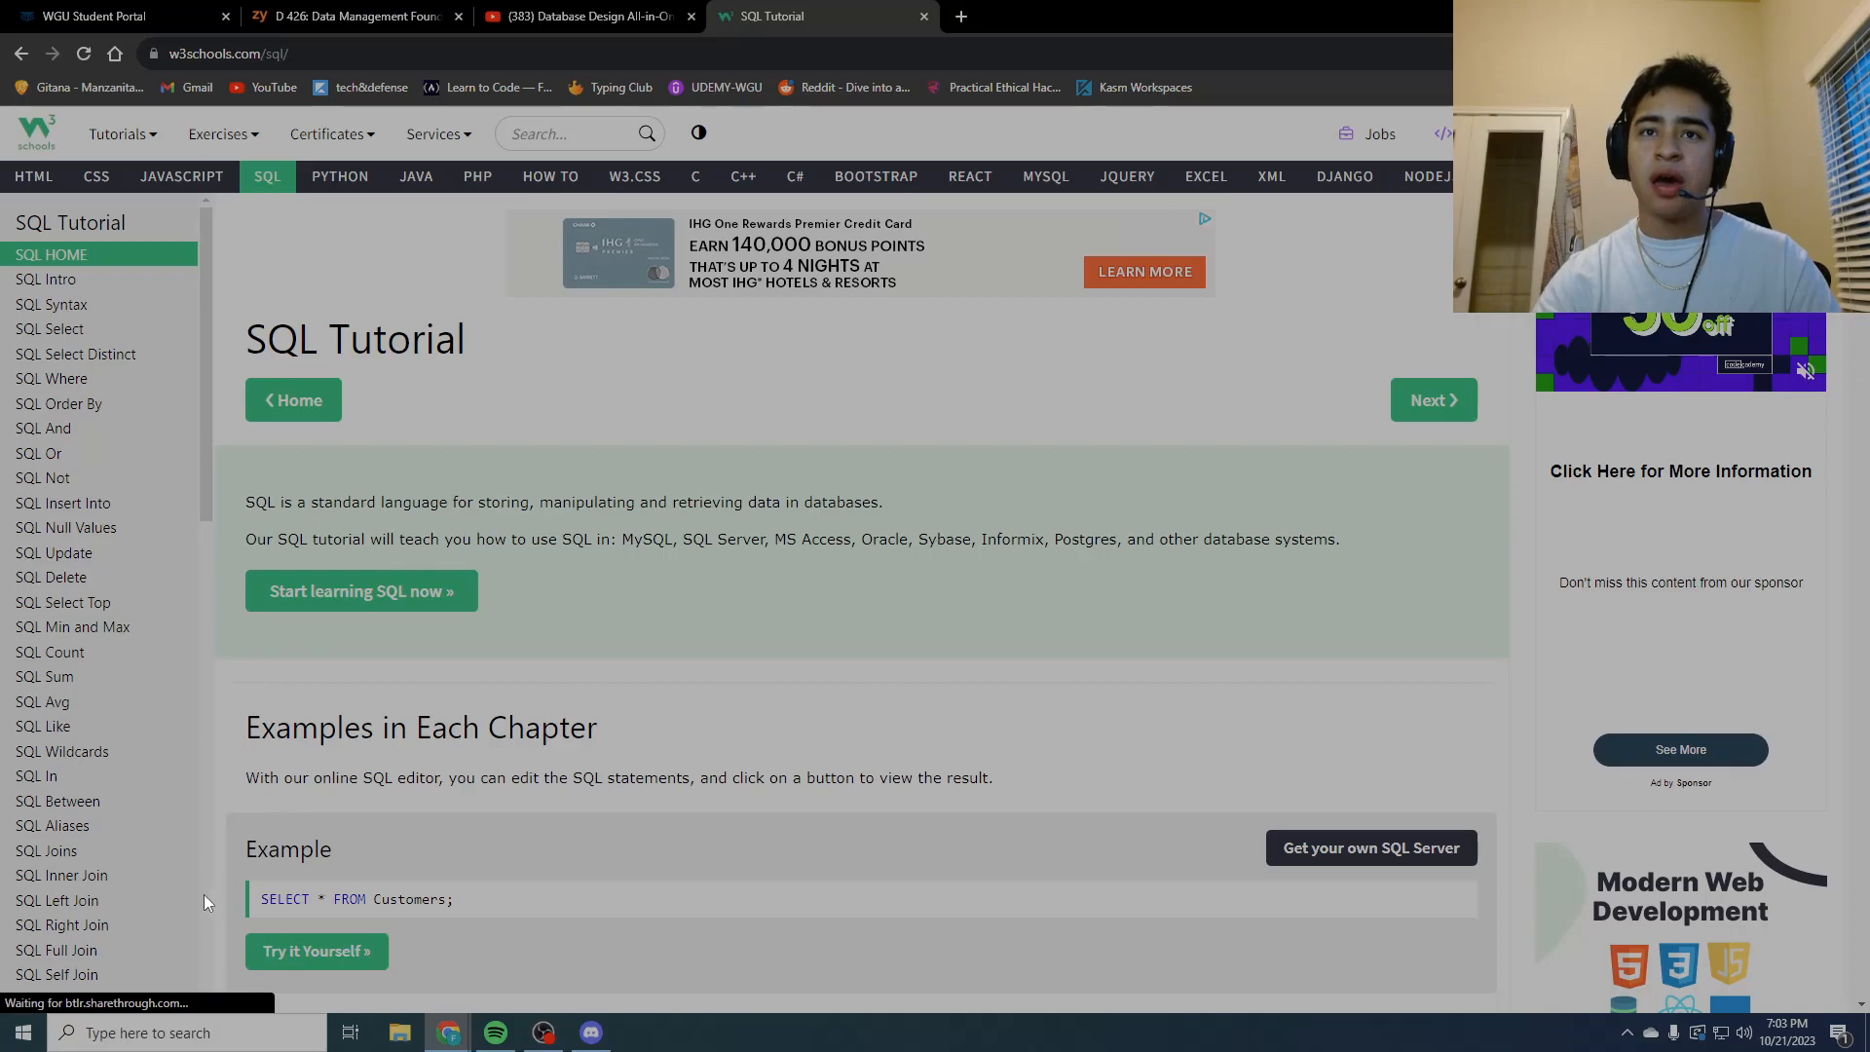
pyautogui.moveTo(58, 800)
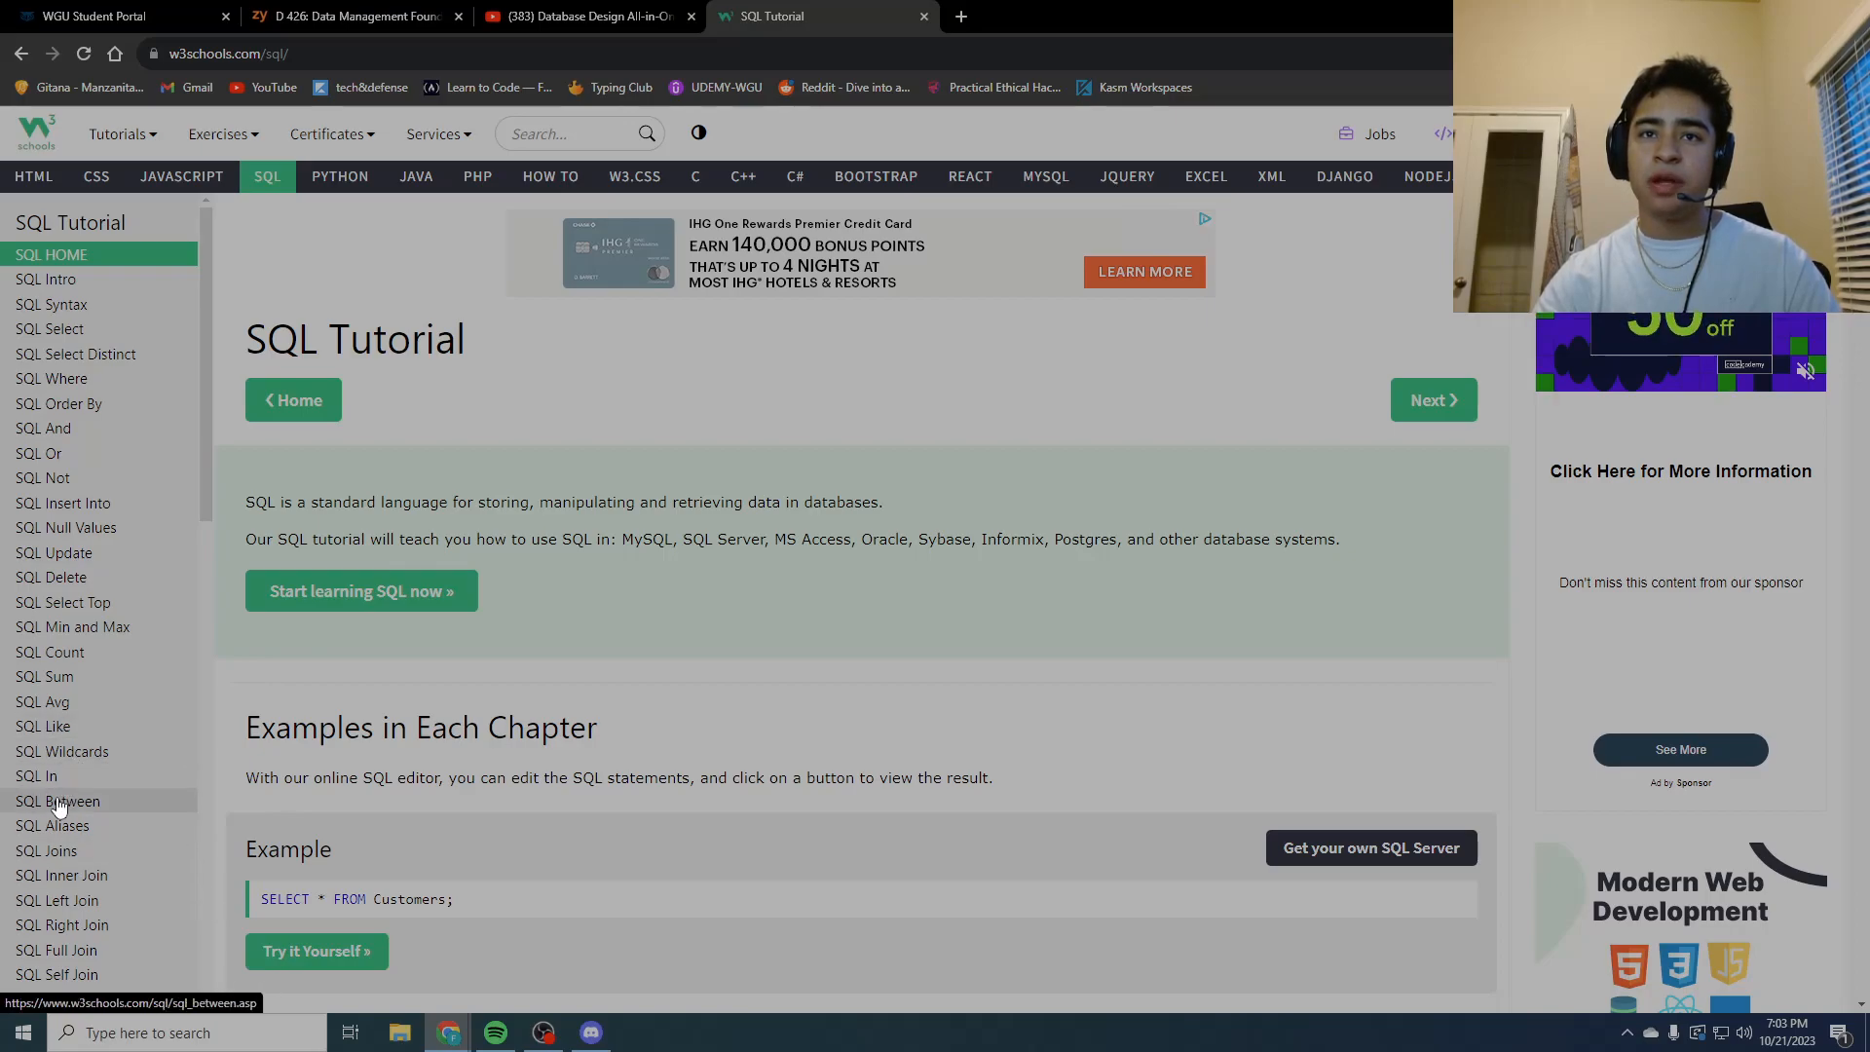
pyautogui.scroll(-3)
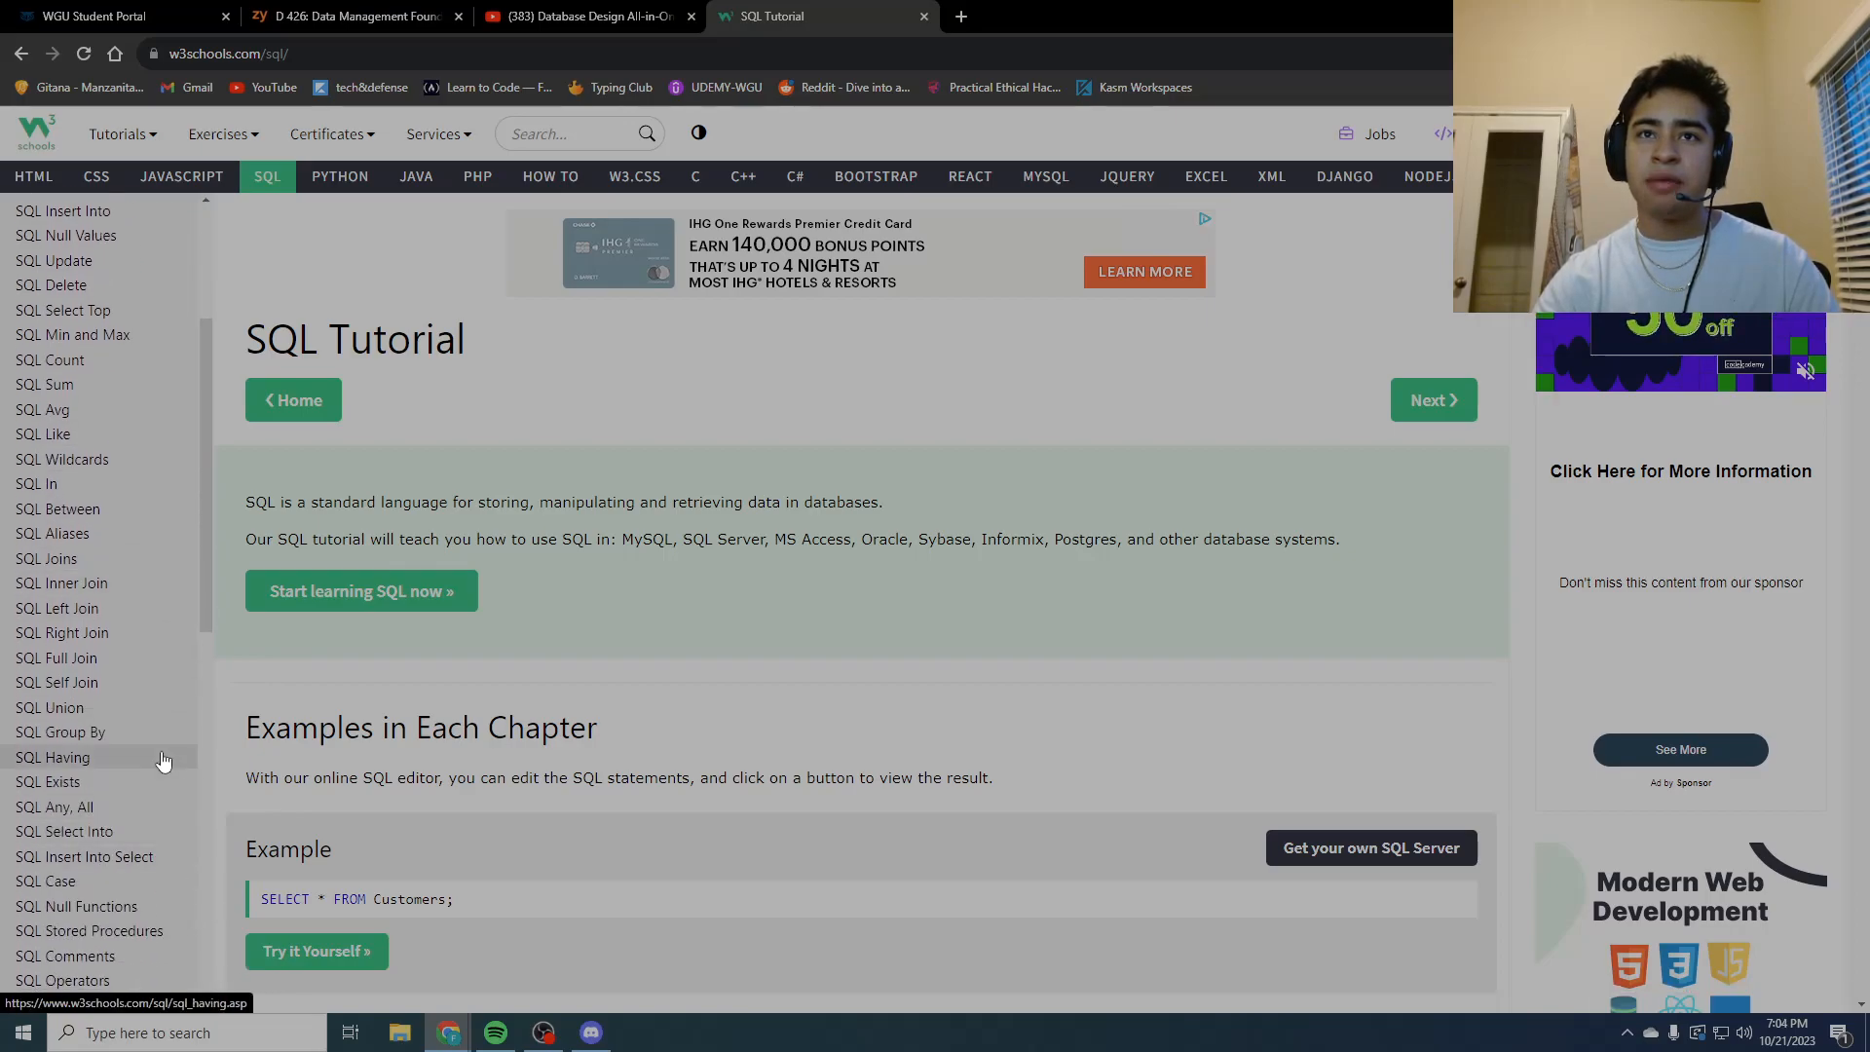
pyautogui.moveTo(57, 682)
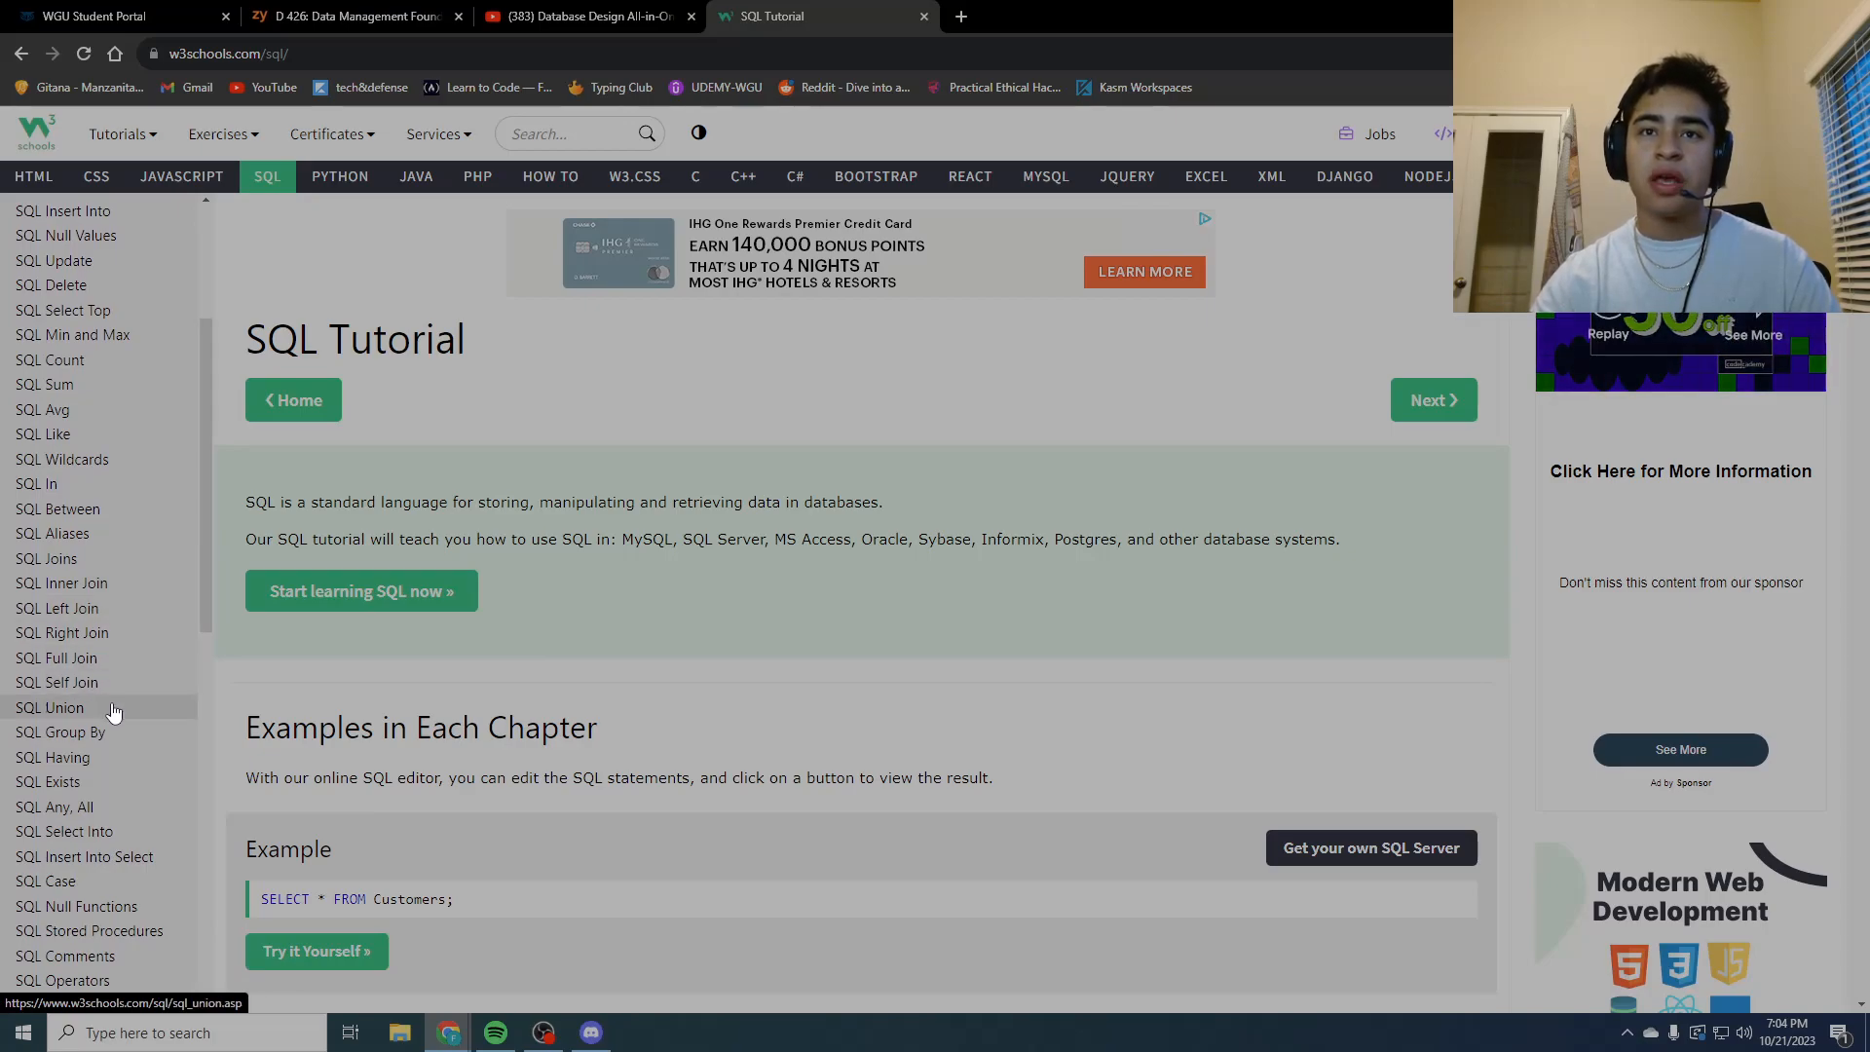
pyautogui.scroll(-3)
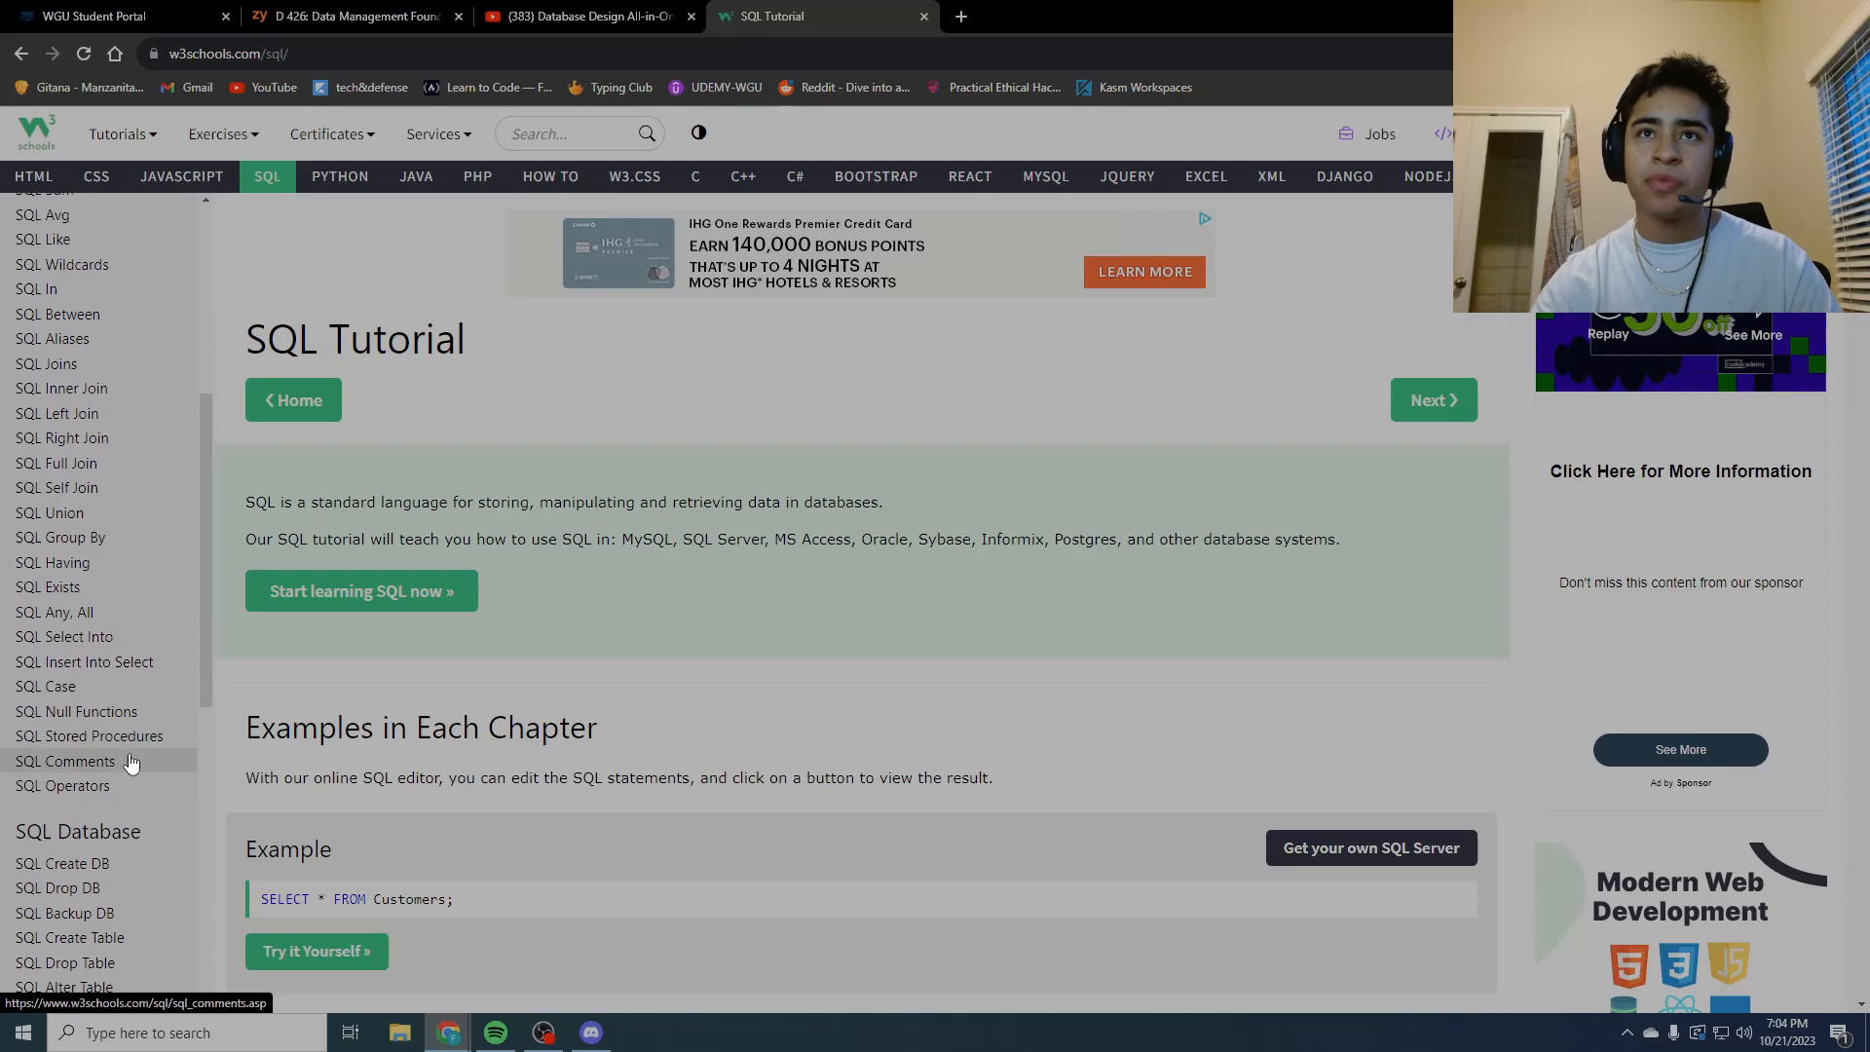
pyautogui.scroll(3)
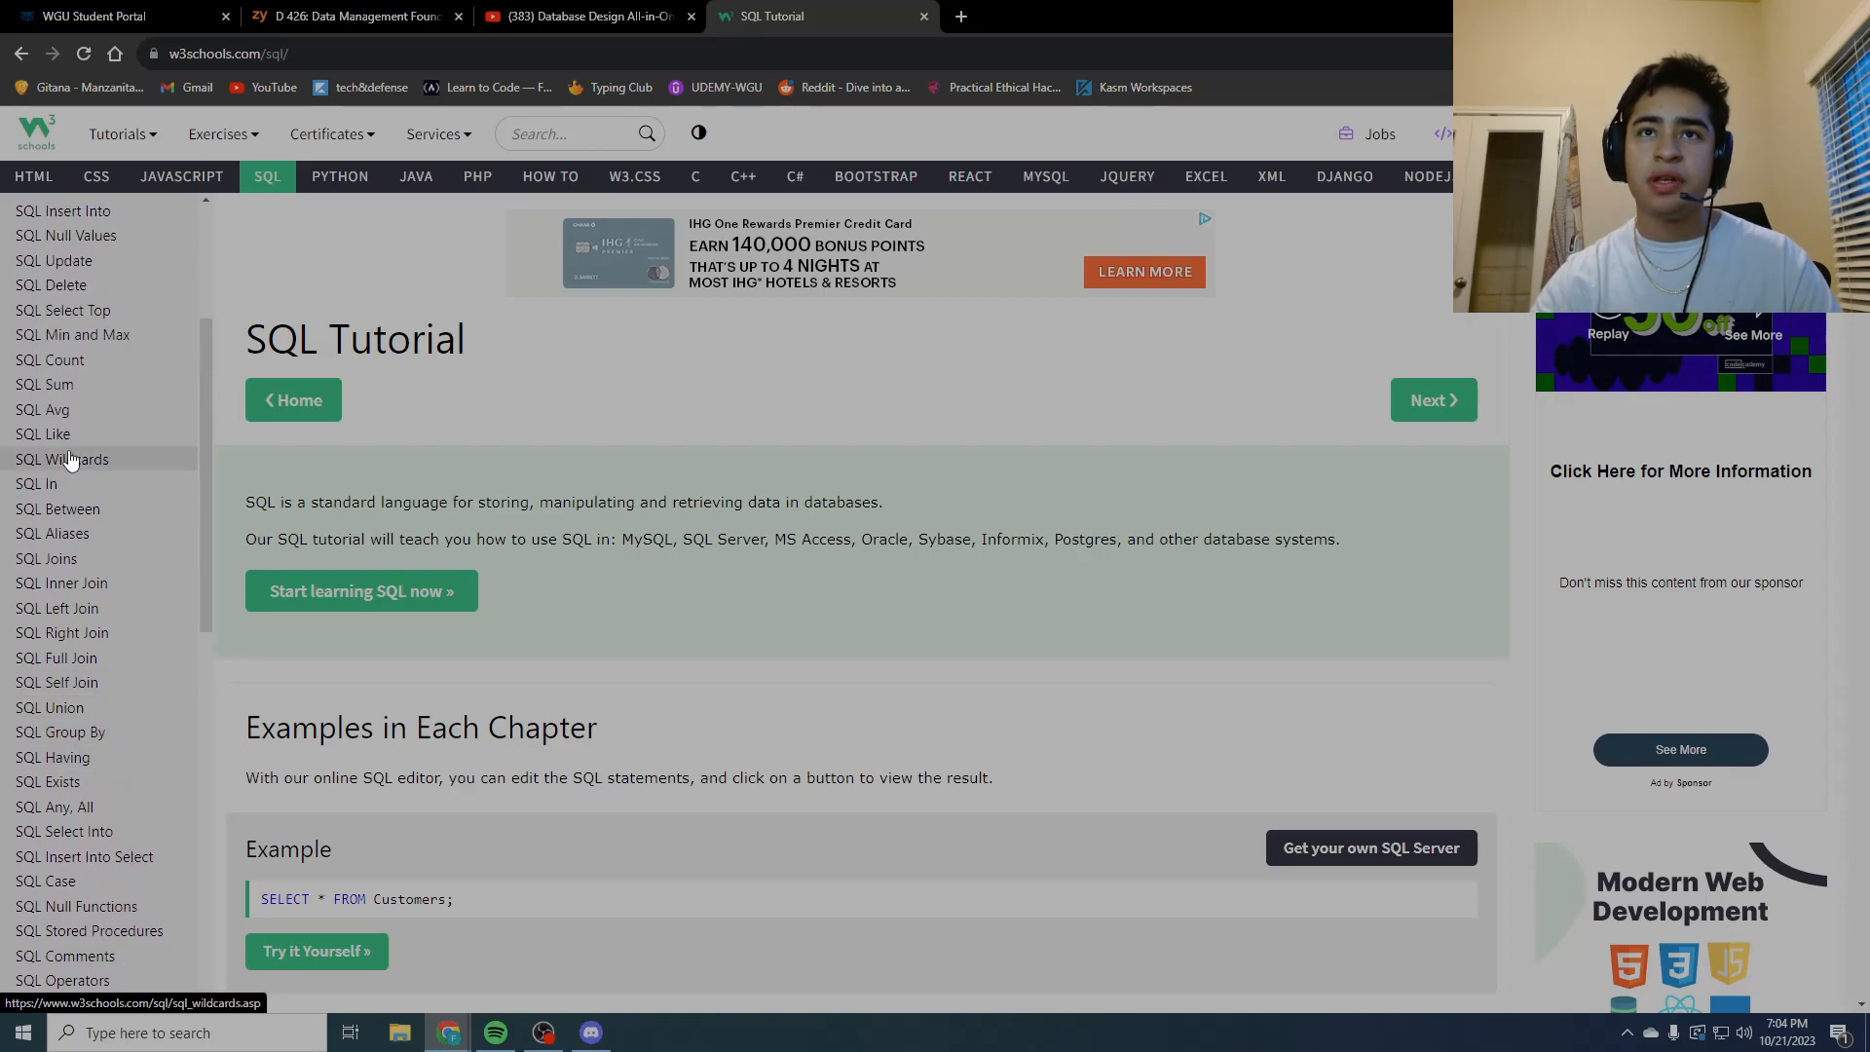
pyautogui.scroll(3)
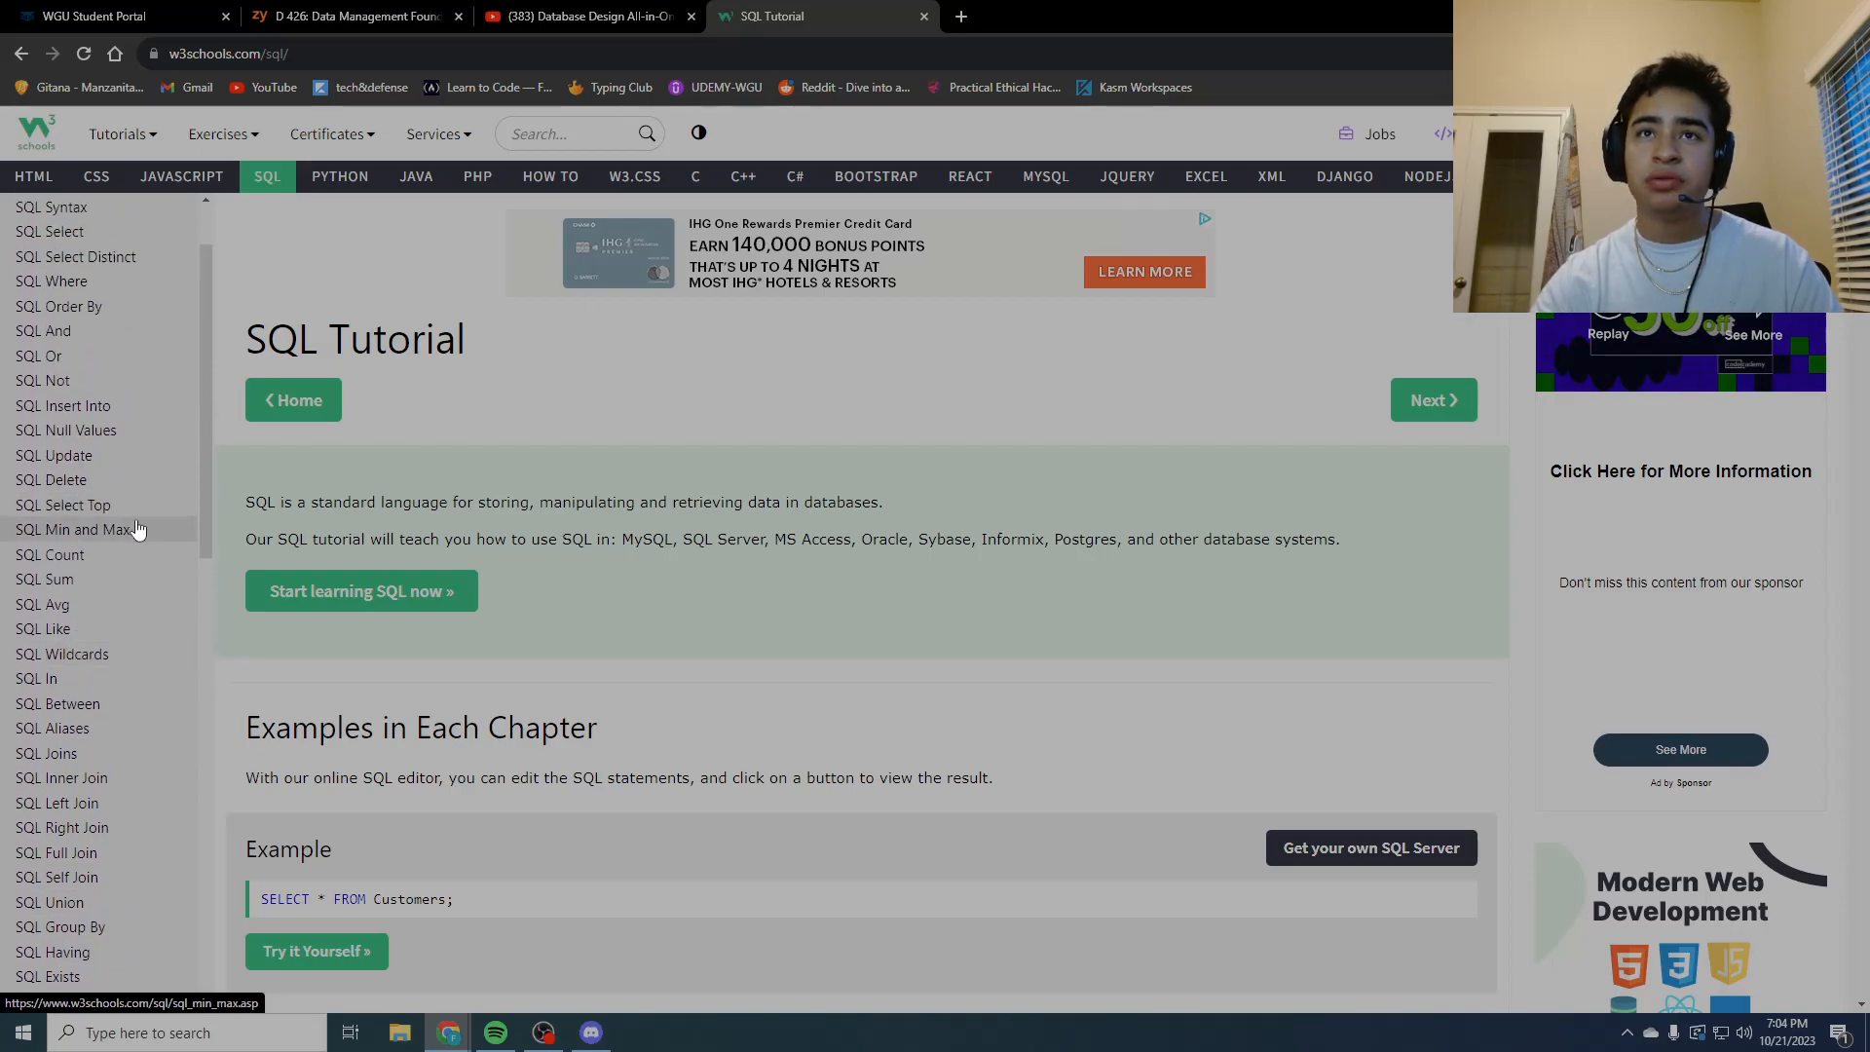
pyautogui.scroll(3)
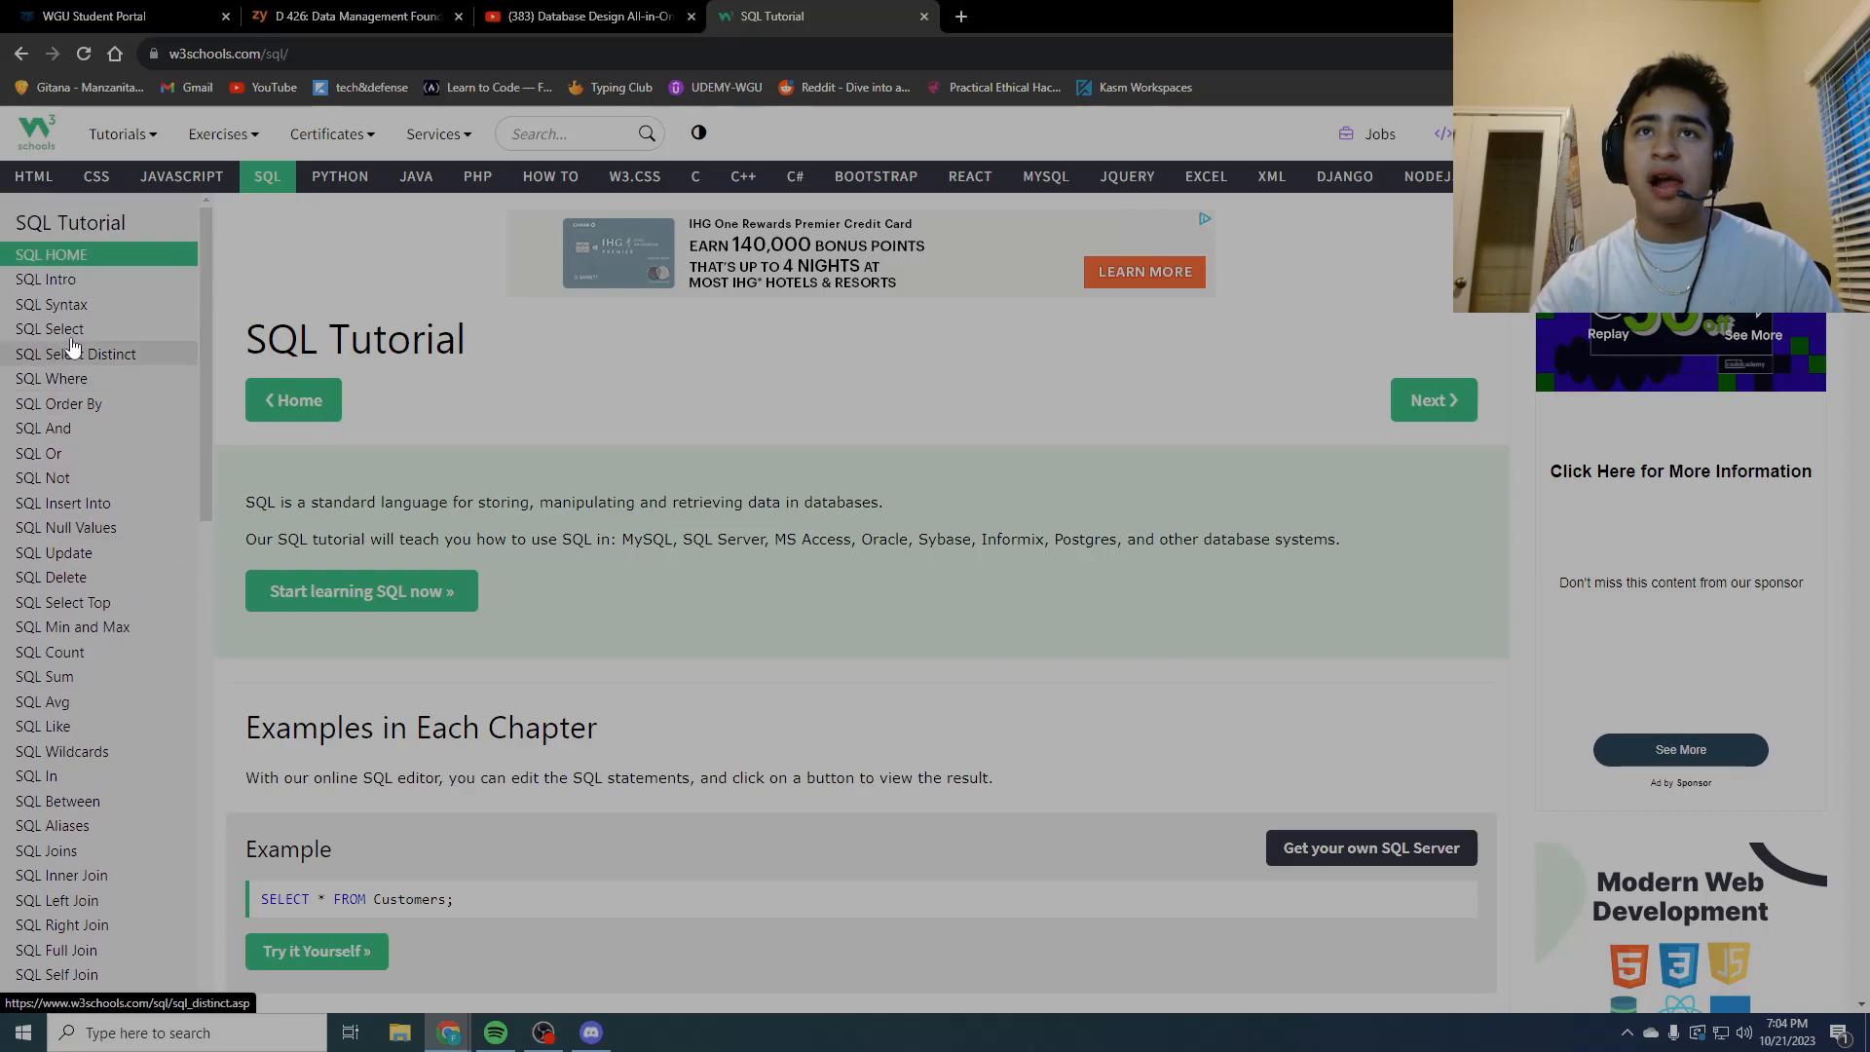
pyautogui.moveTo(960, 119)
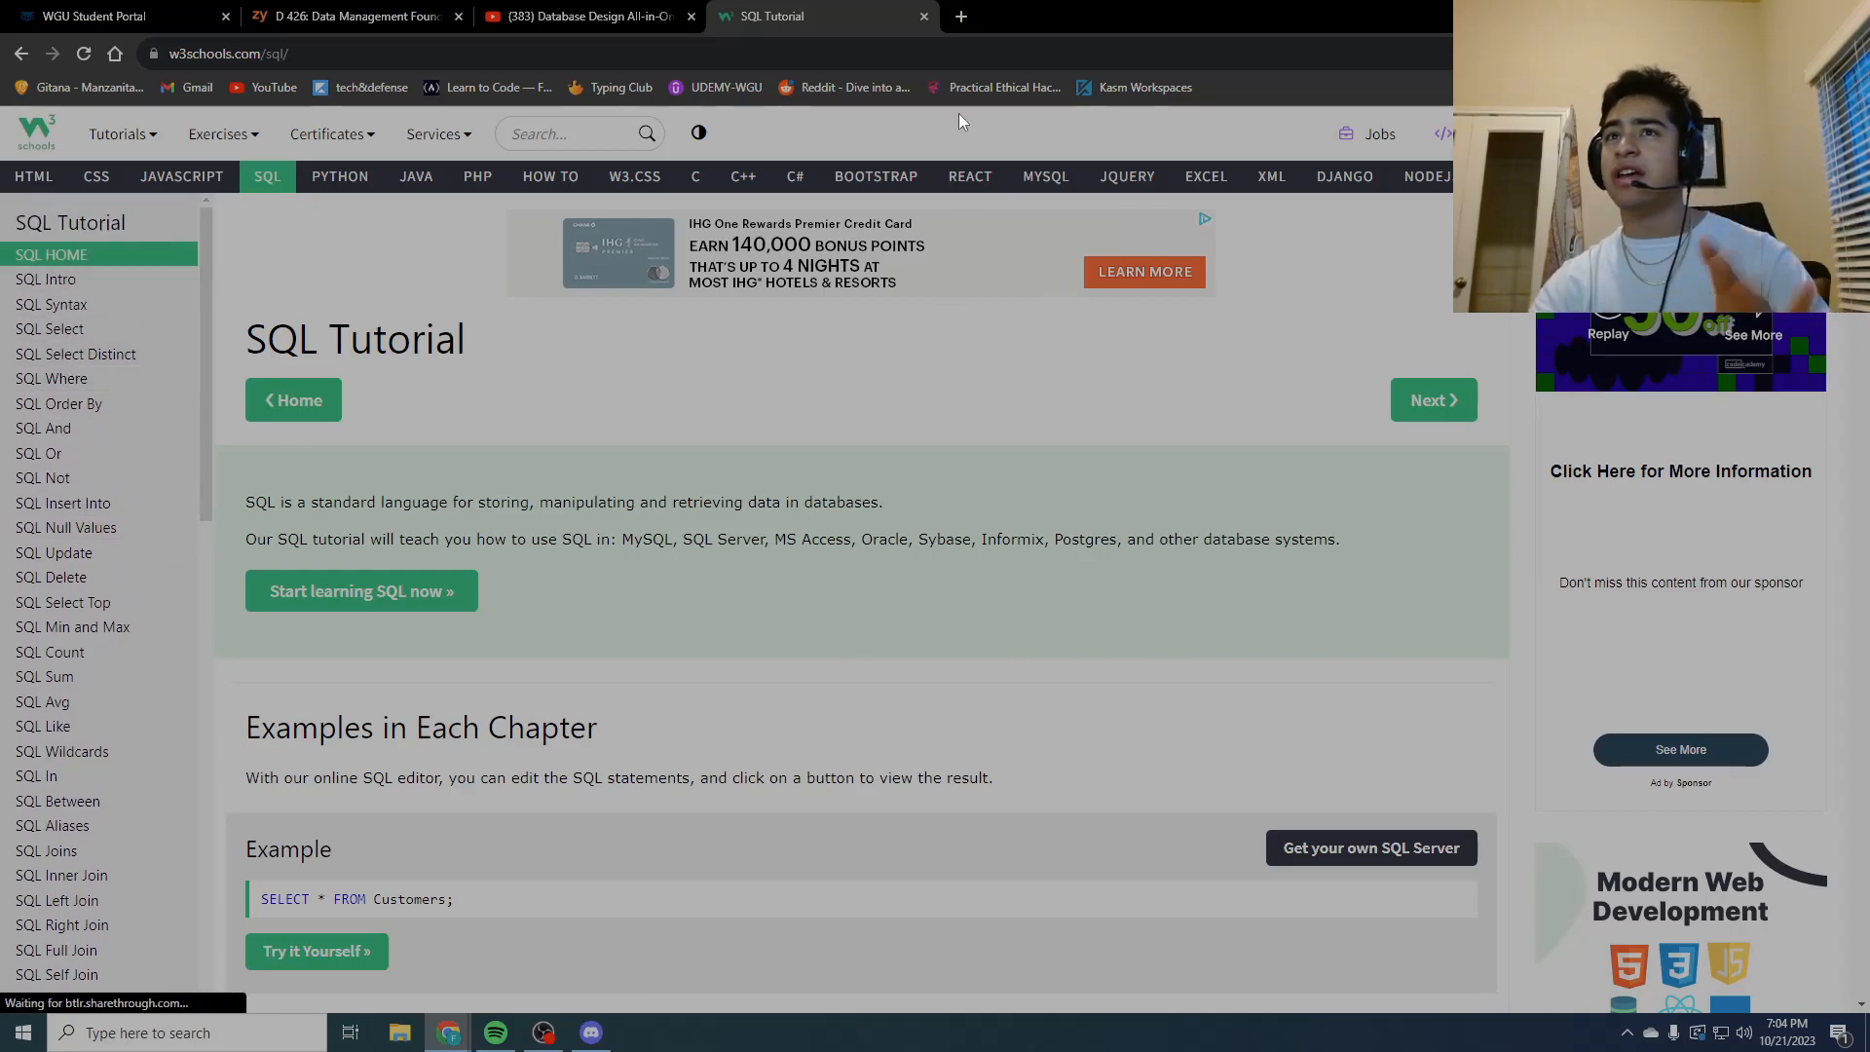
pyautogui.click(585, 15)
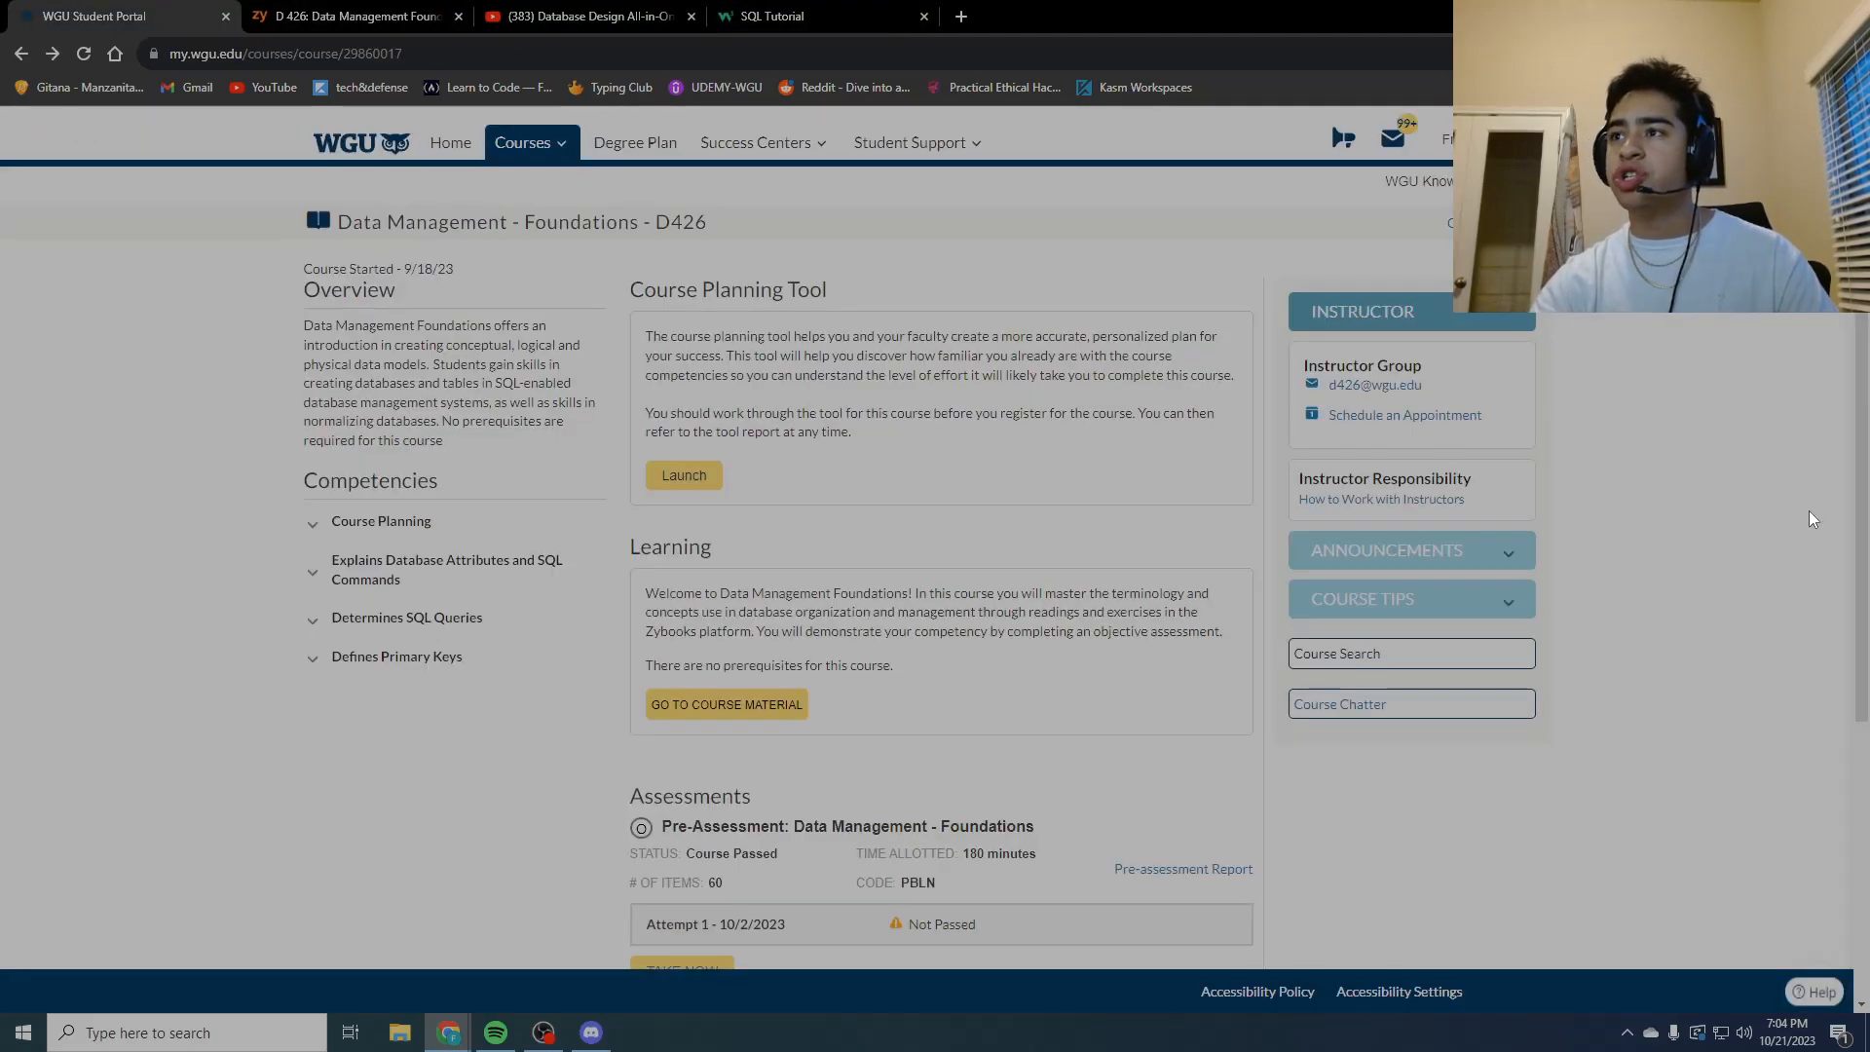
pyautogui.moveTo(1377, 680)
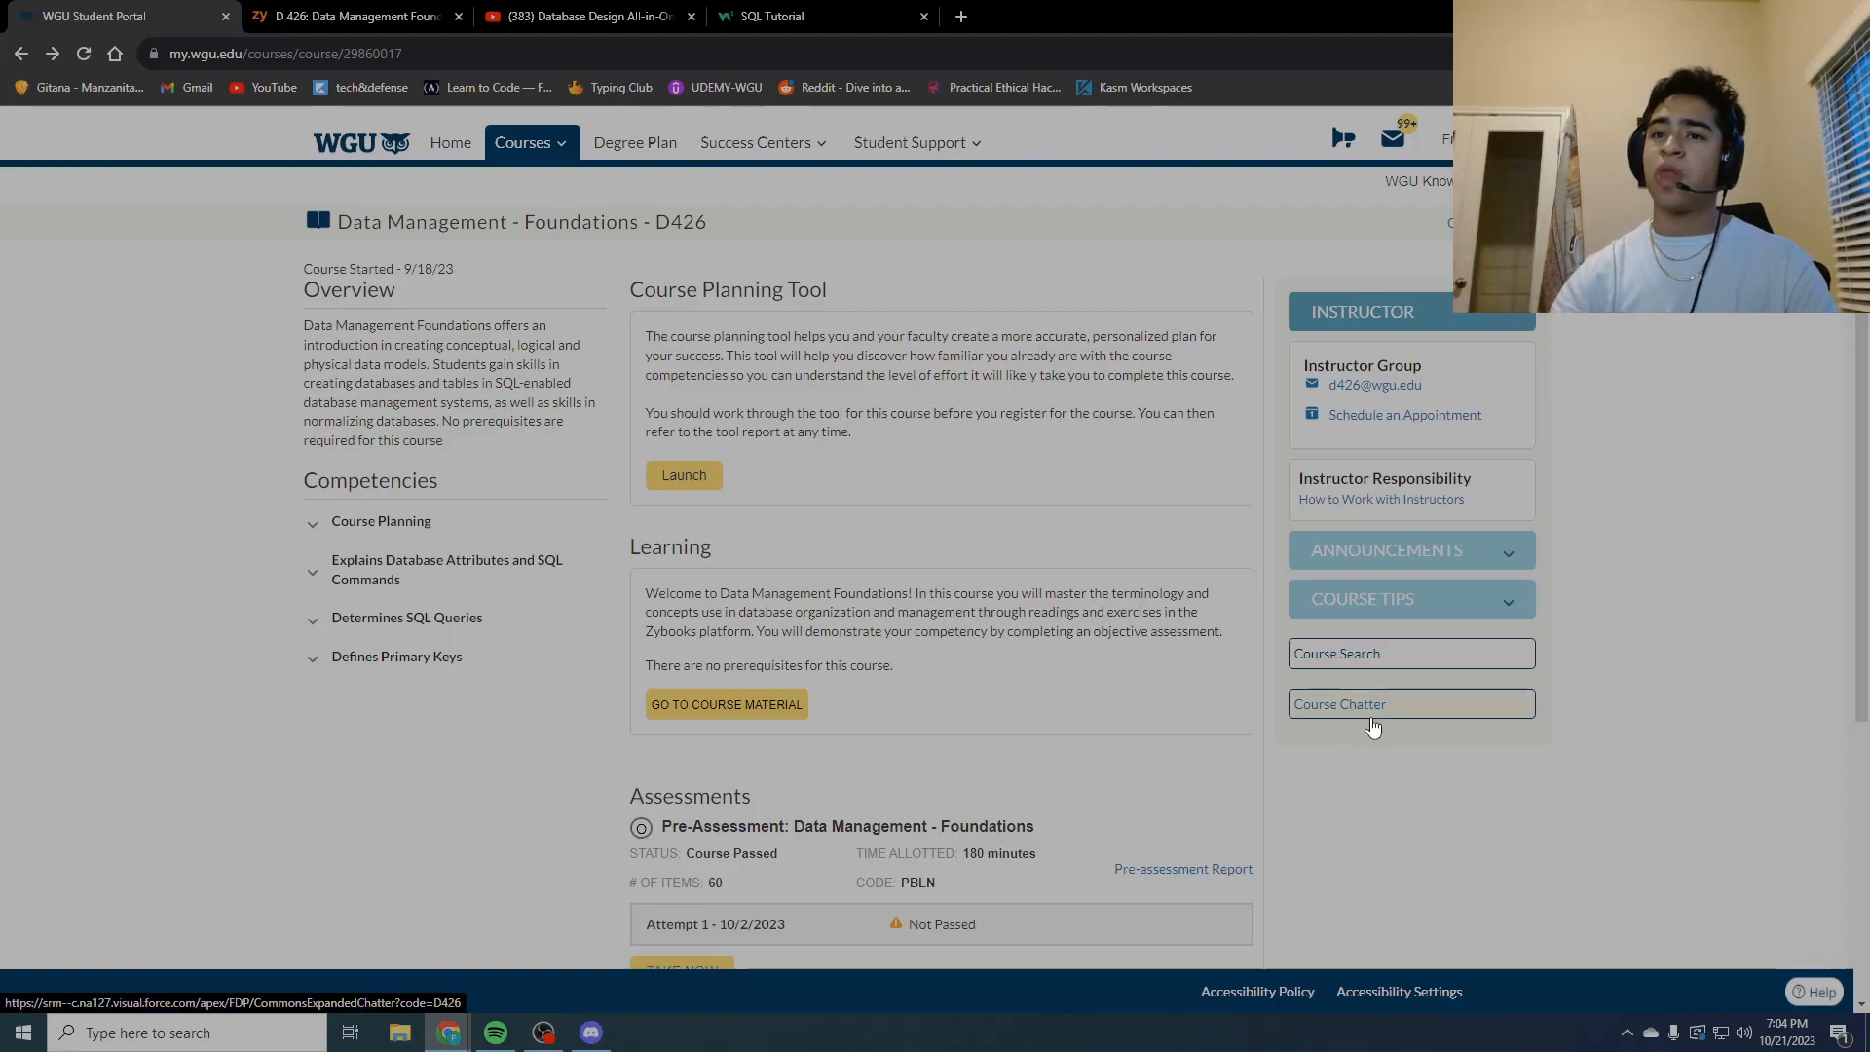
# Step: Open File Explorer from the taskbar at its Quick access view
pyautogui.click(400, 1032)
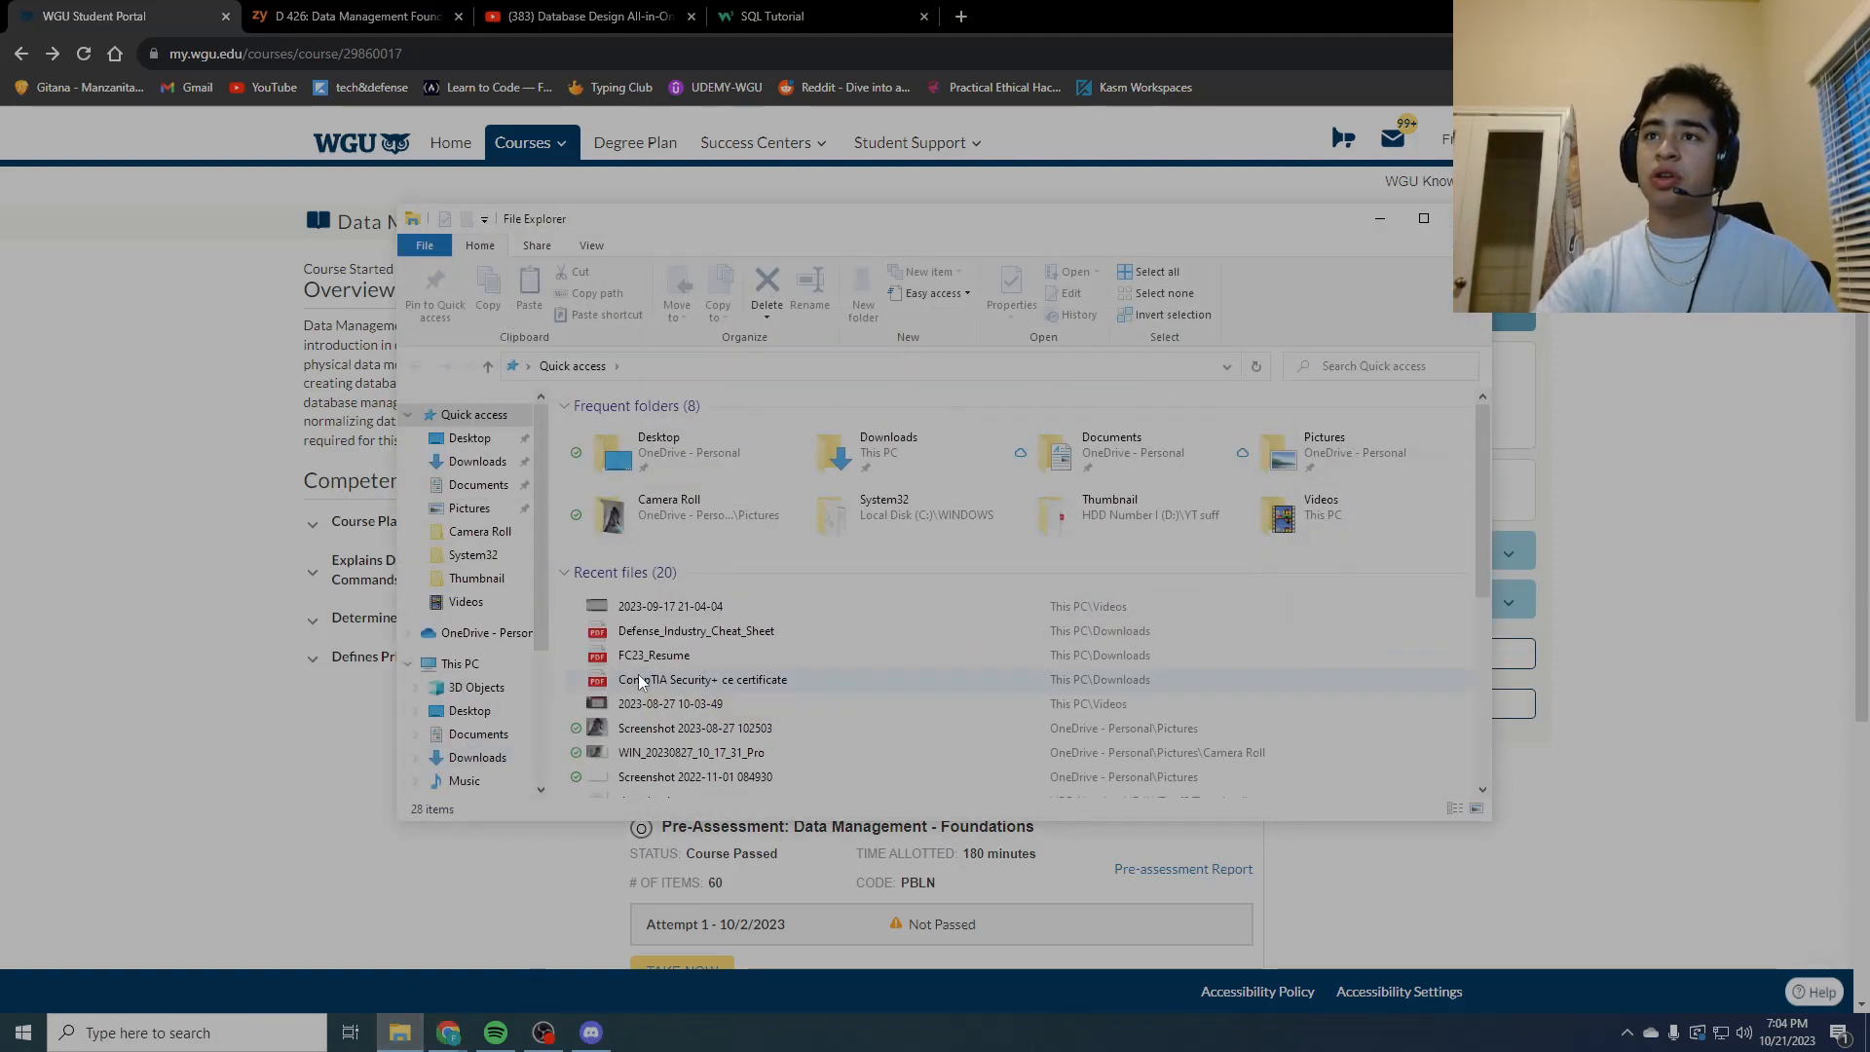
# Step: Browse the Desktop folder, then close File Explorer to reveal the D426 course page
pyautogui.click(469, 437)
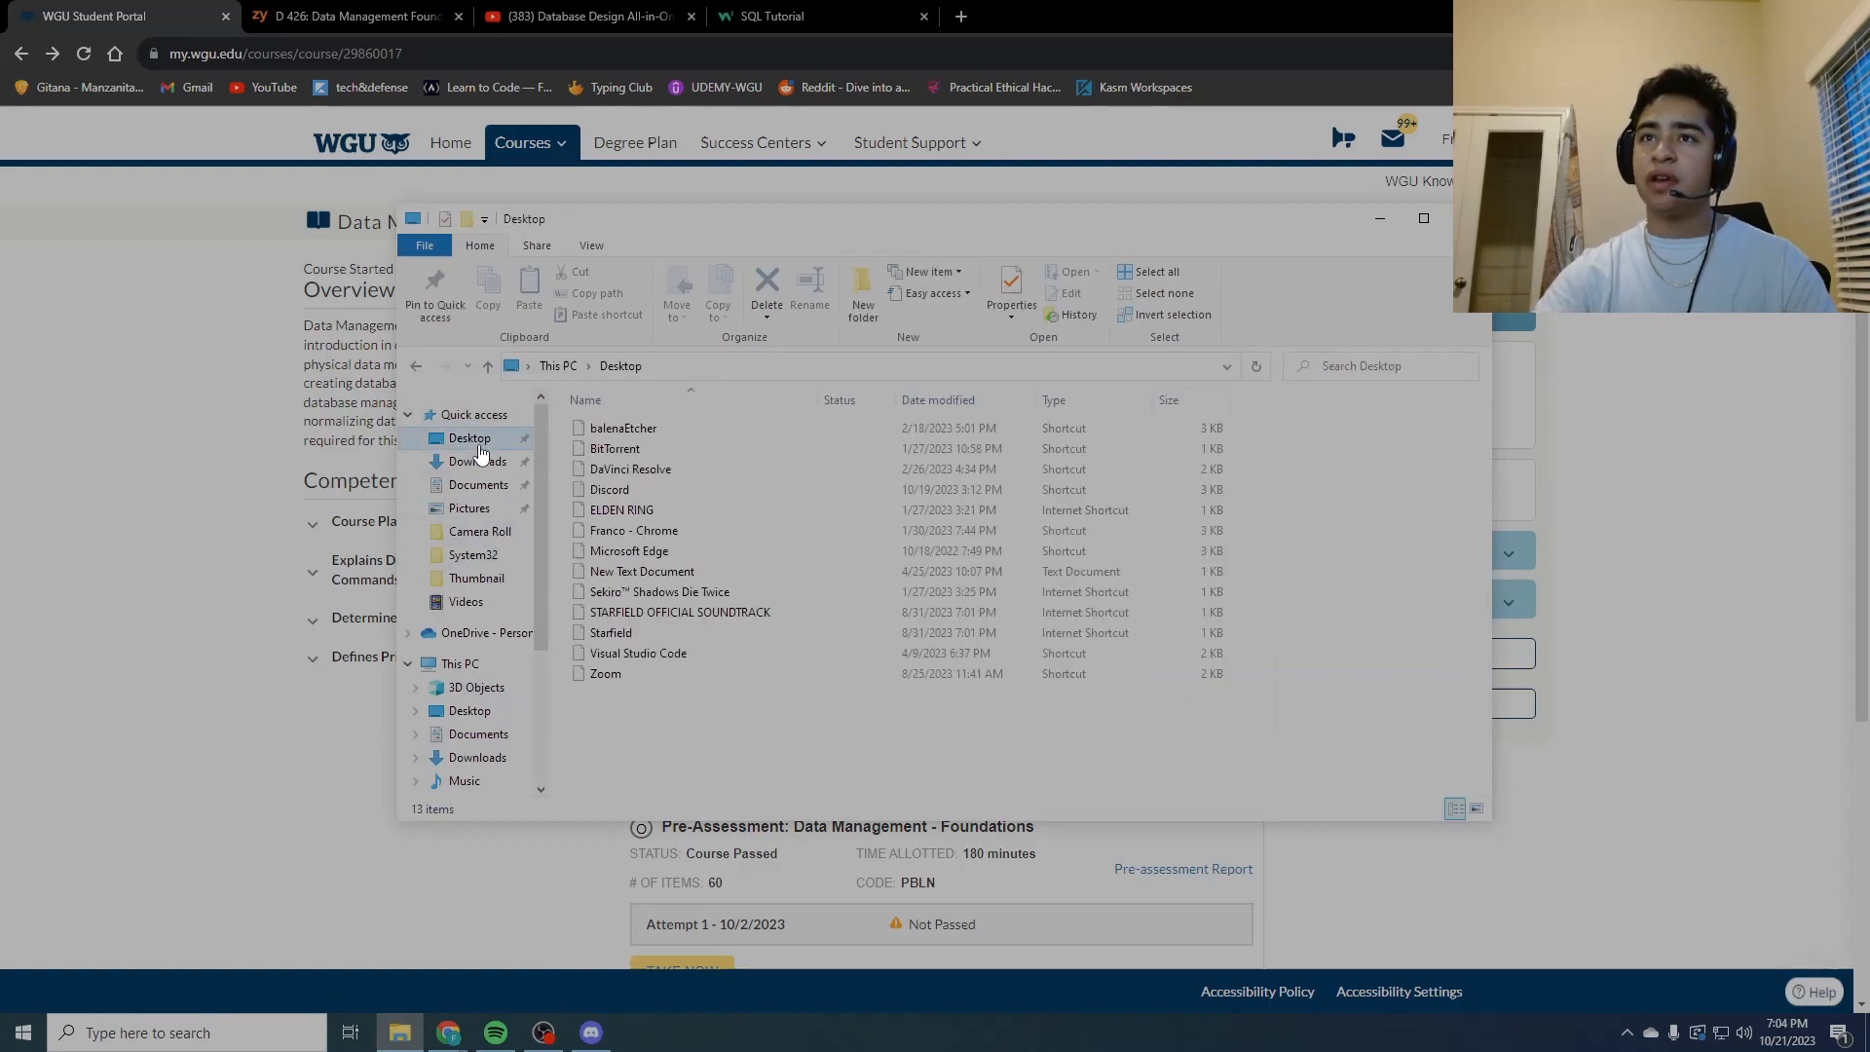
pyautogui.click(476, 462)
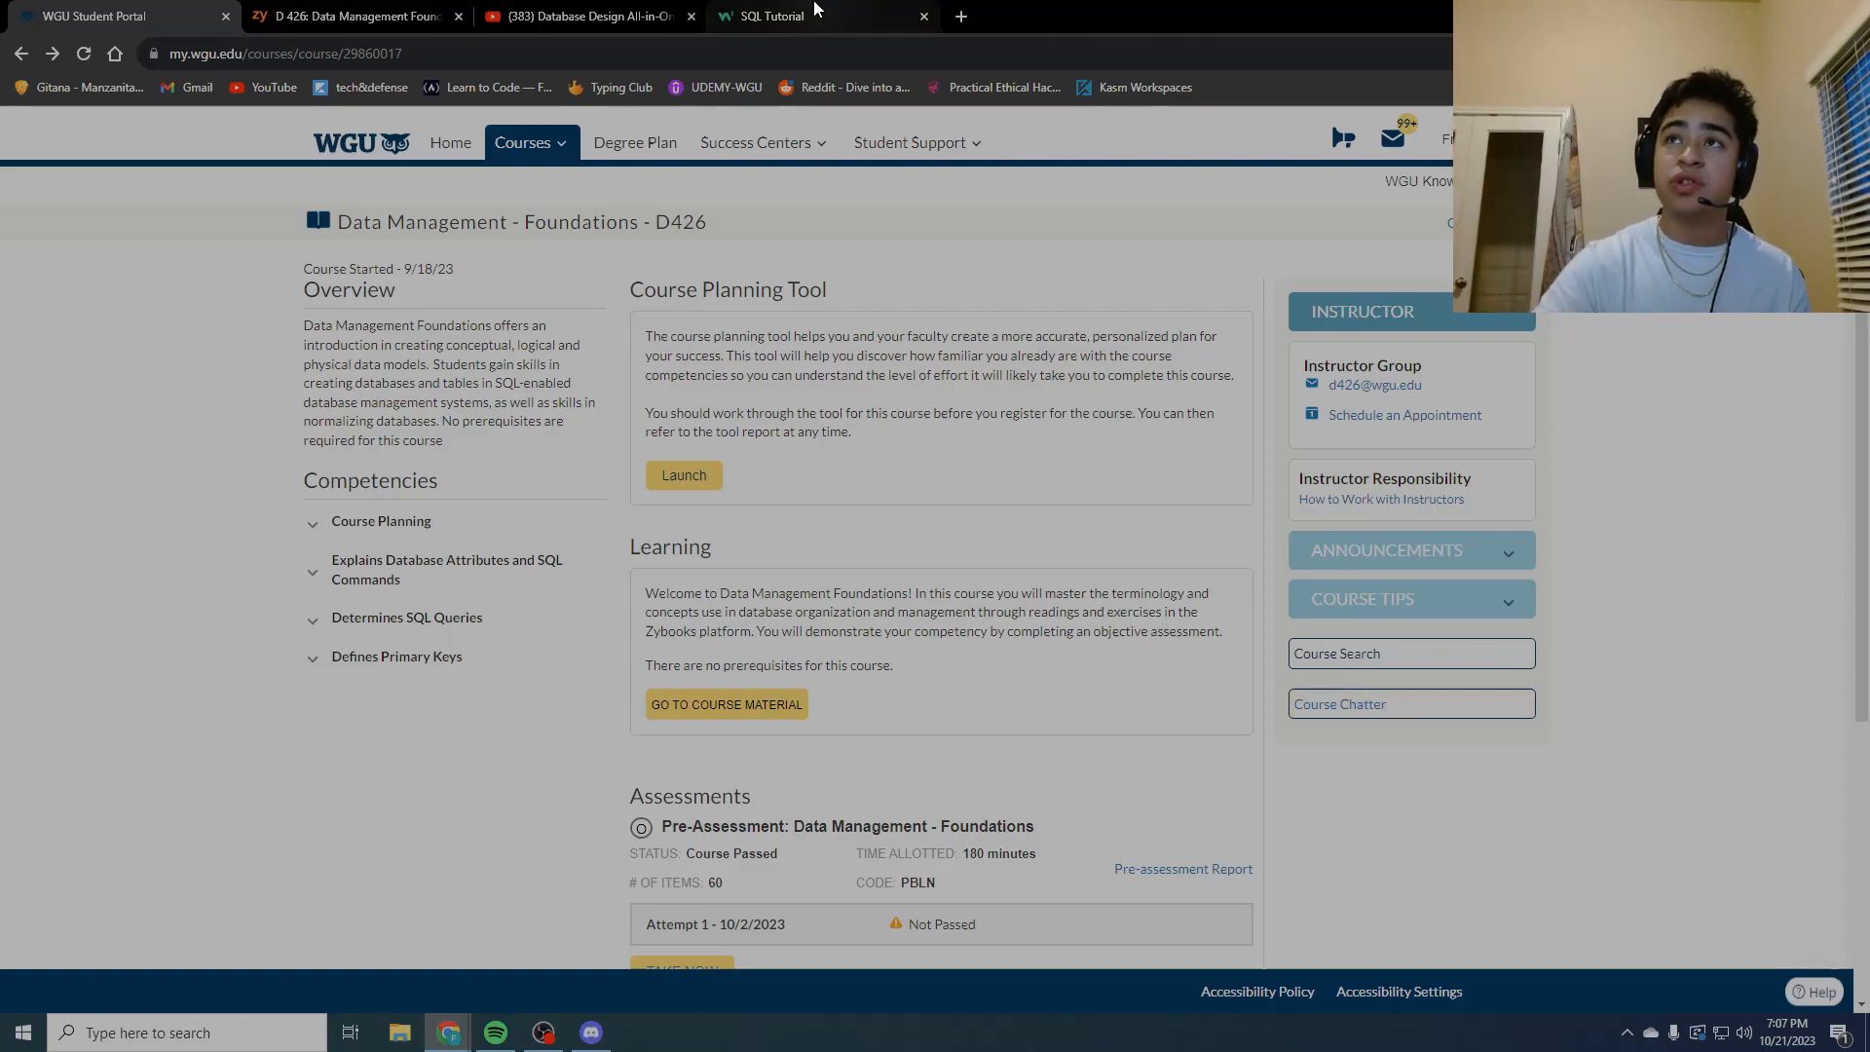
# Step: Visit the SQL Intro, SELECT and SELECT DISTINCT lessons and try the DISTINCT example
pyautogui.click(769, 16)
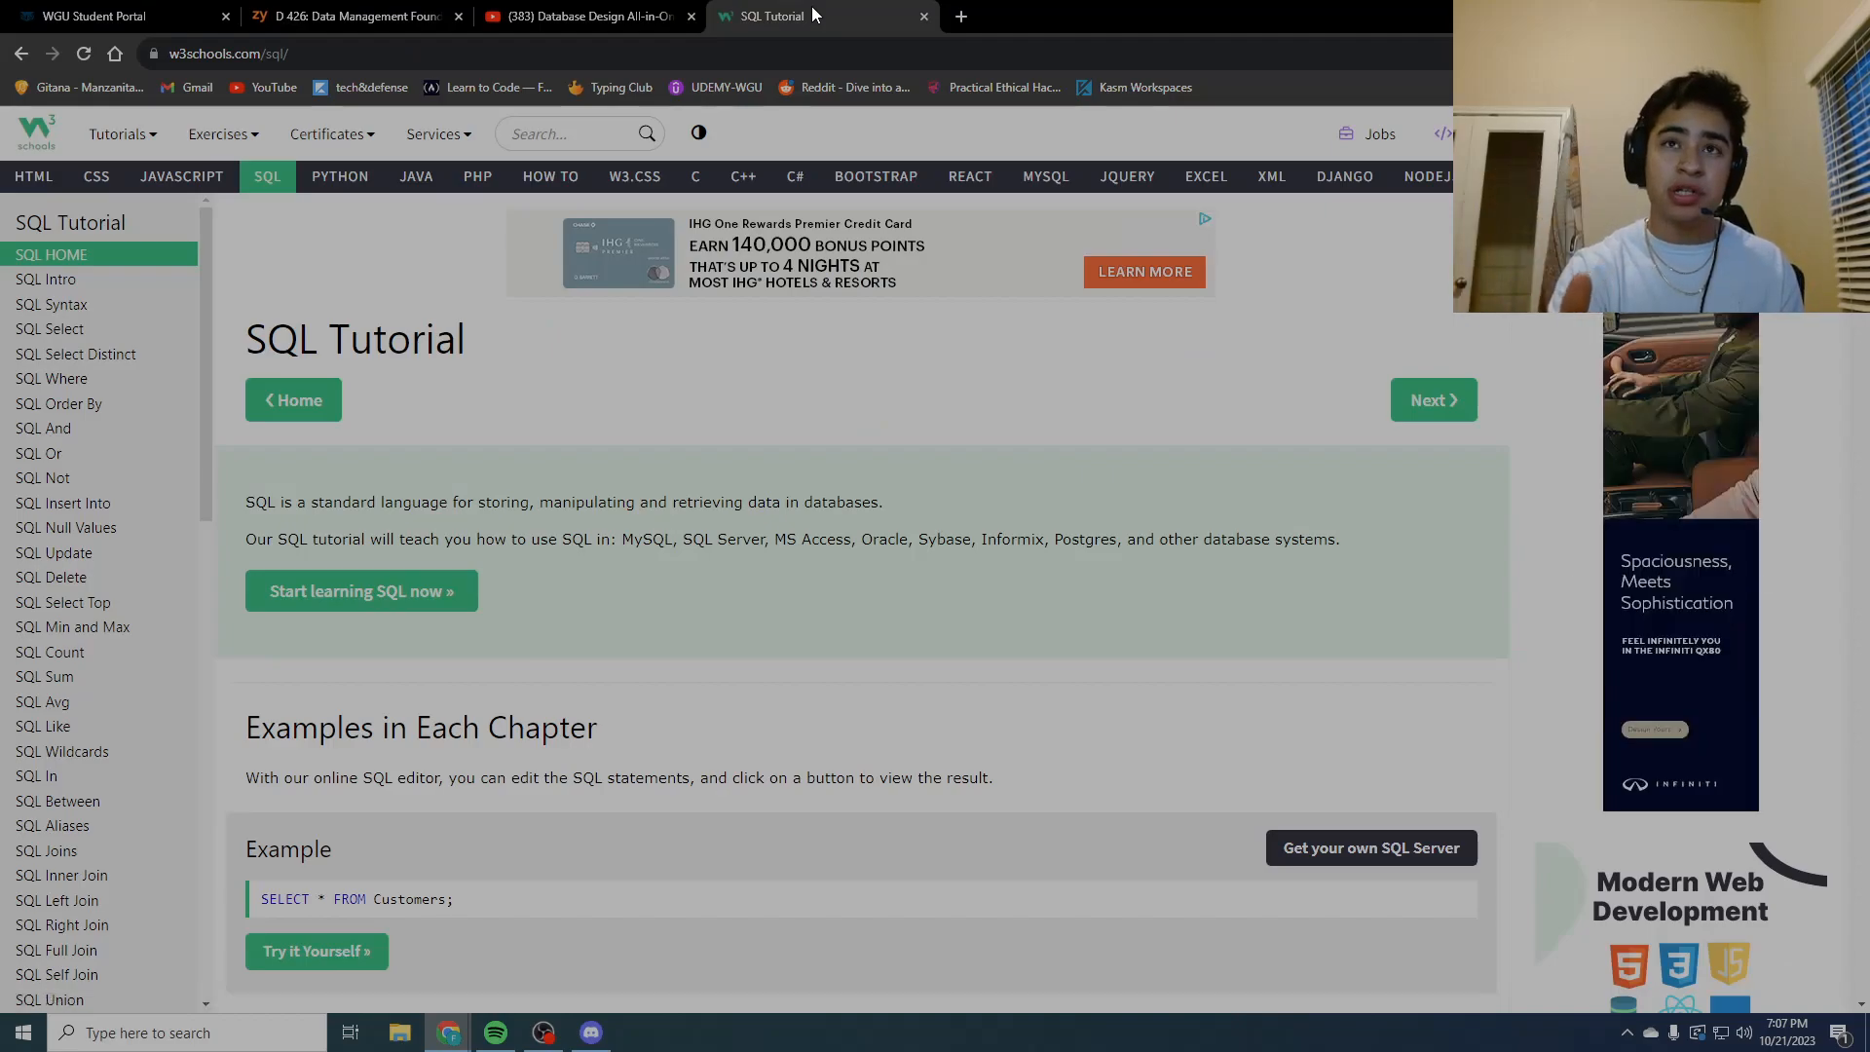
pyautogui.click(44, 279)
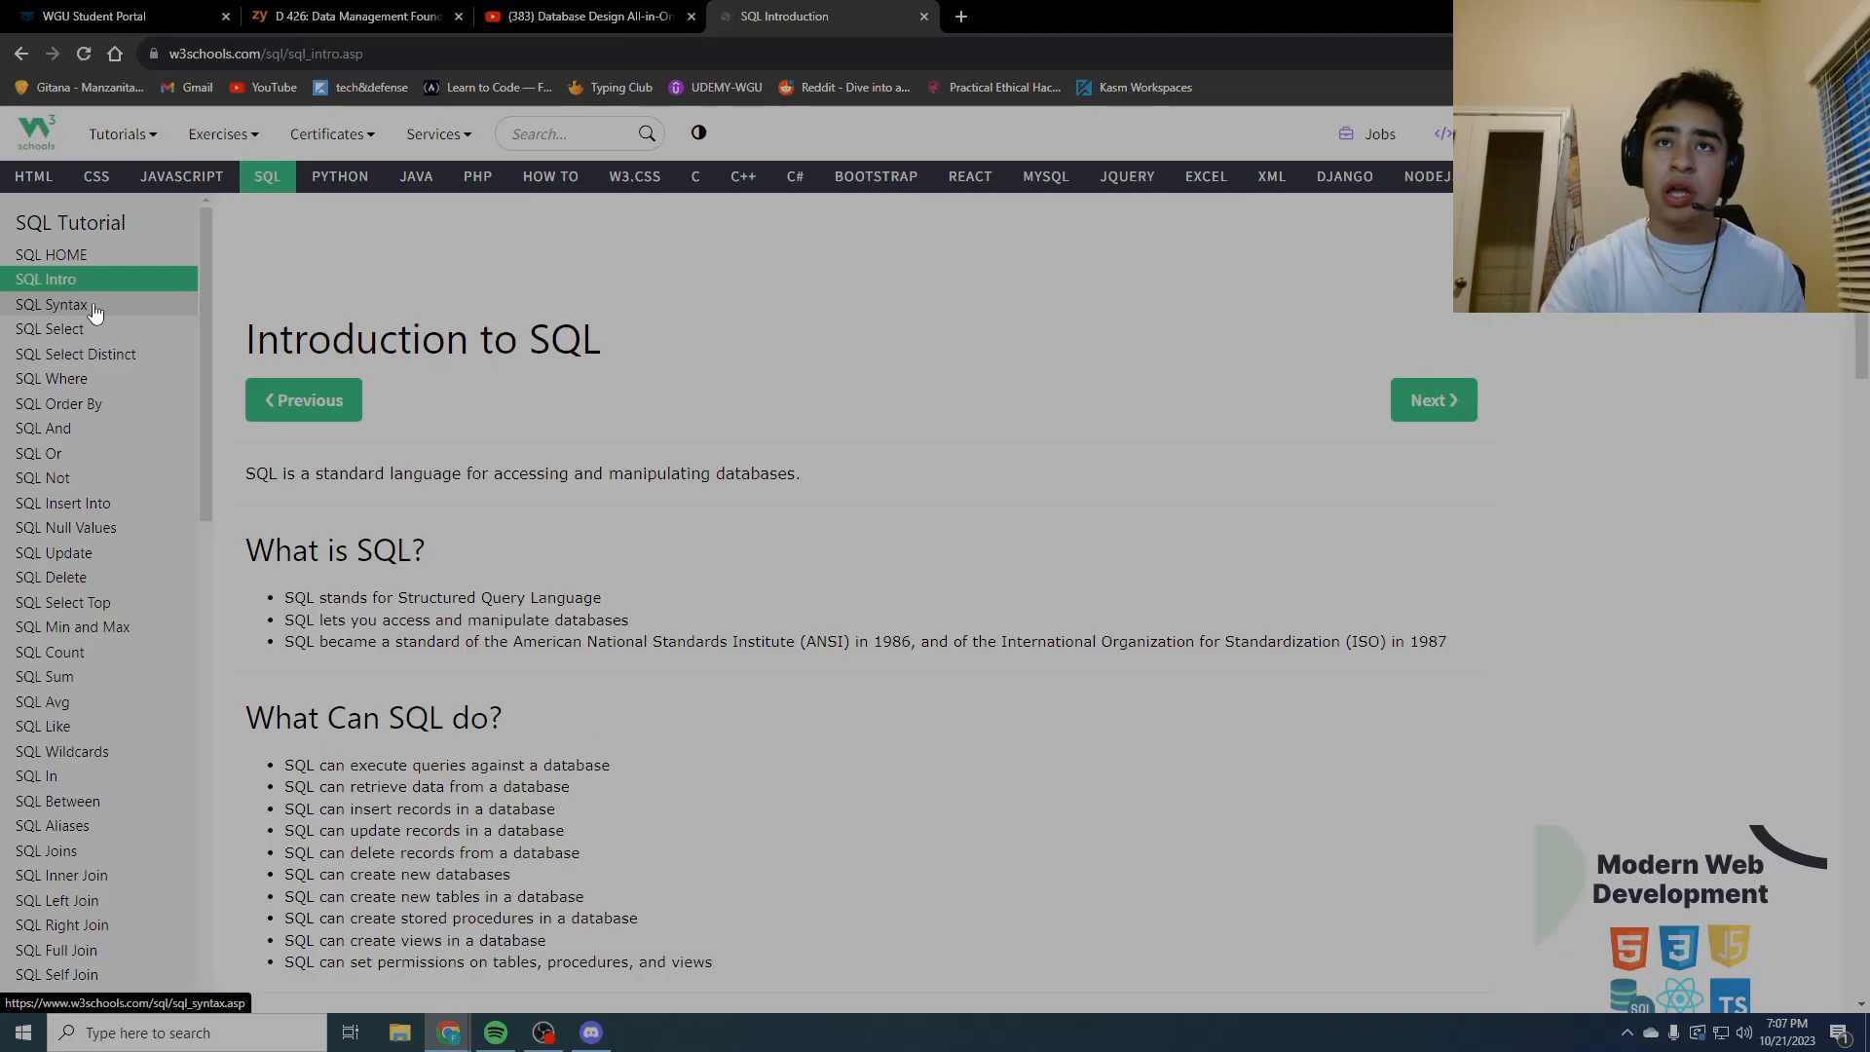
pyautogui.click(49, 329)
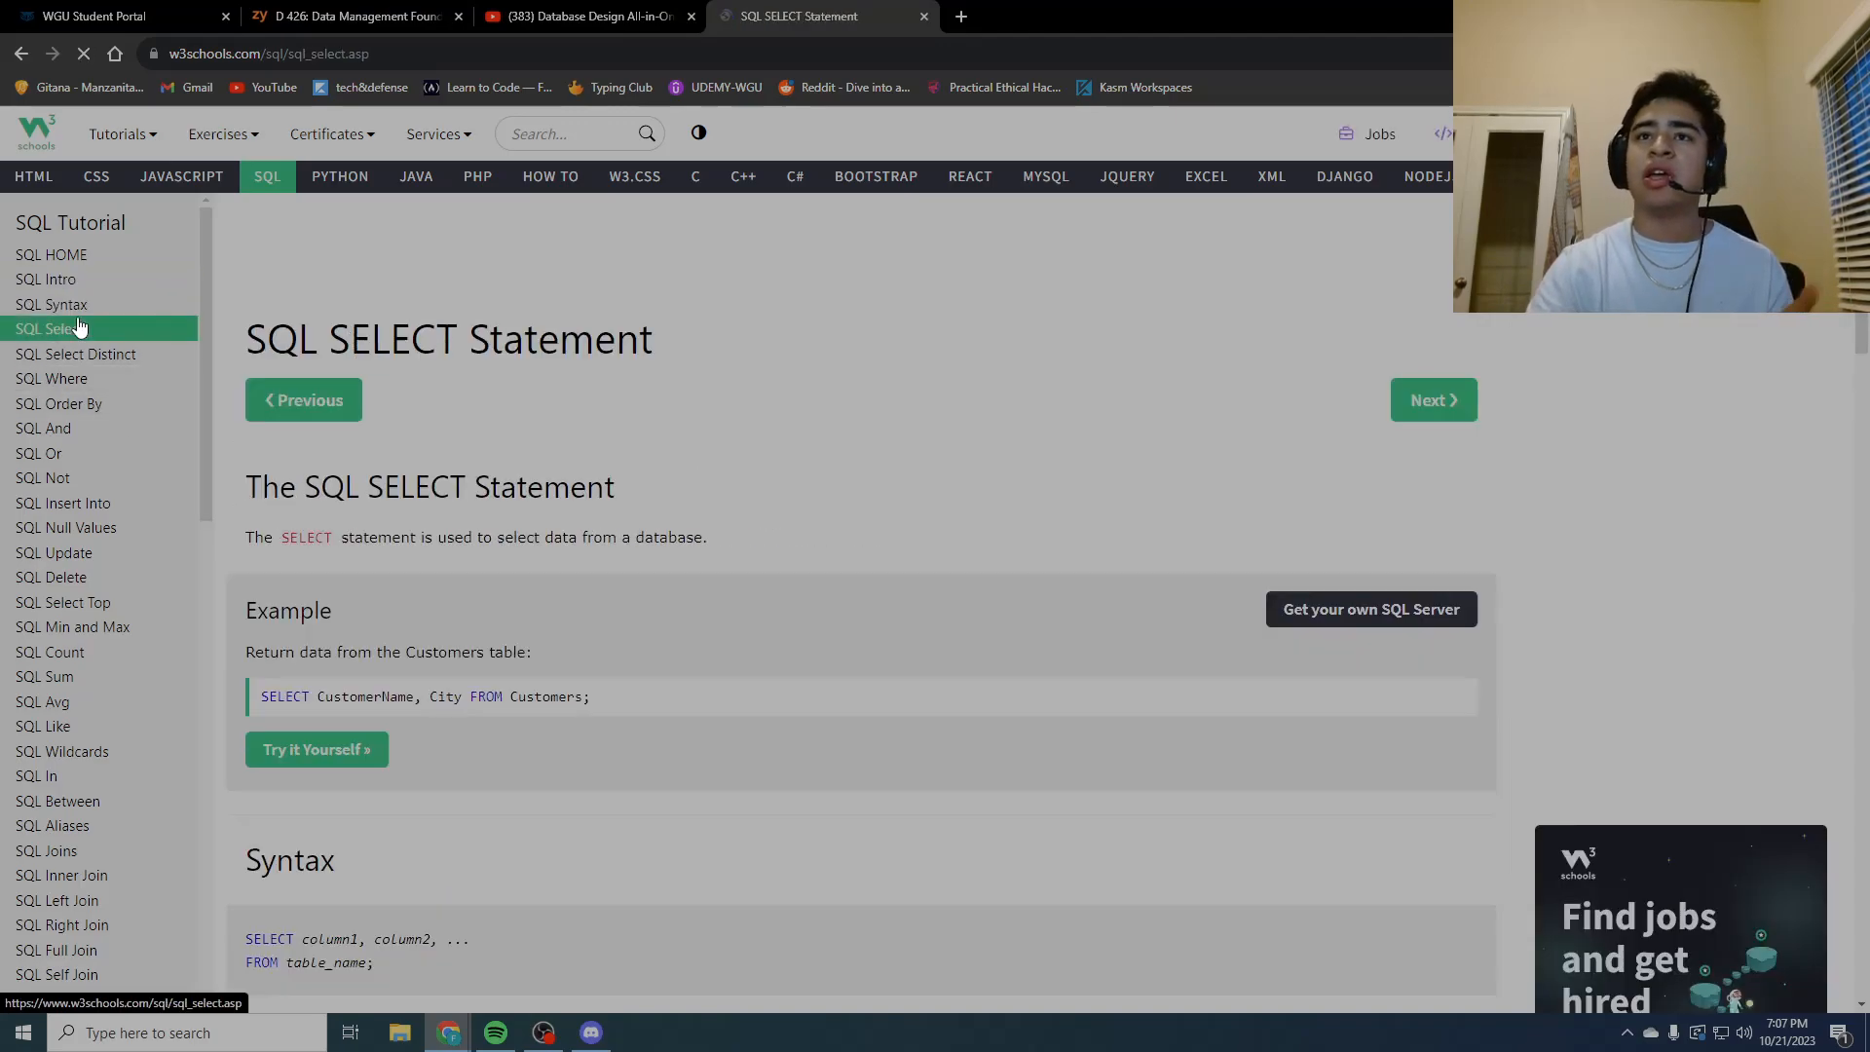
pyautogui.click(74, 353)
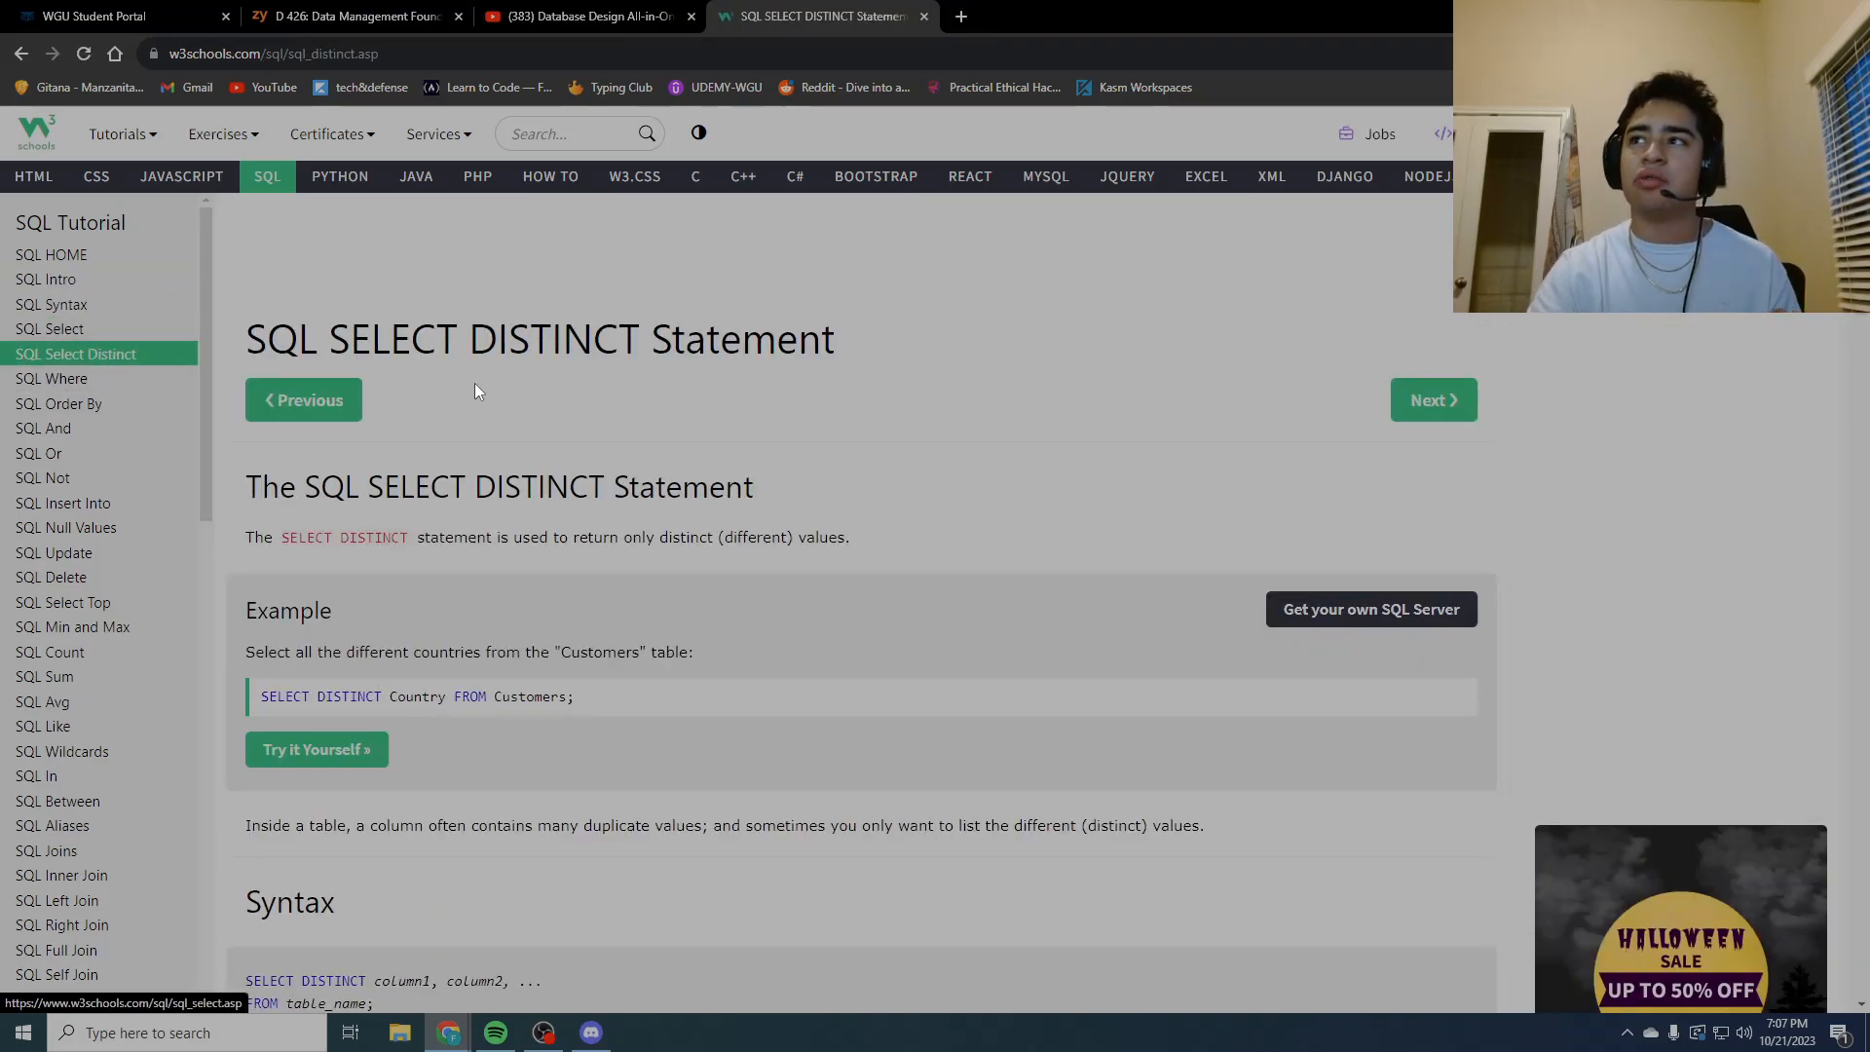
pyautogui.scroll(-3)
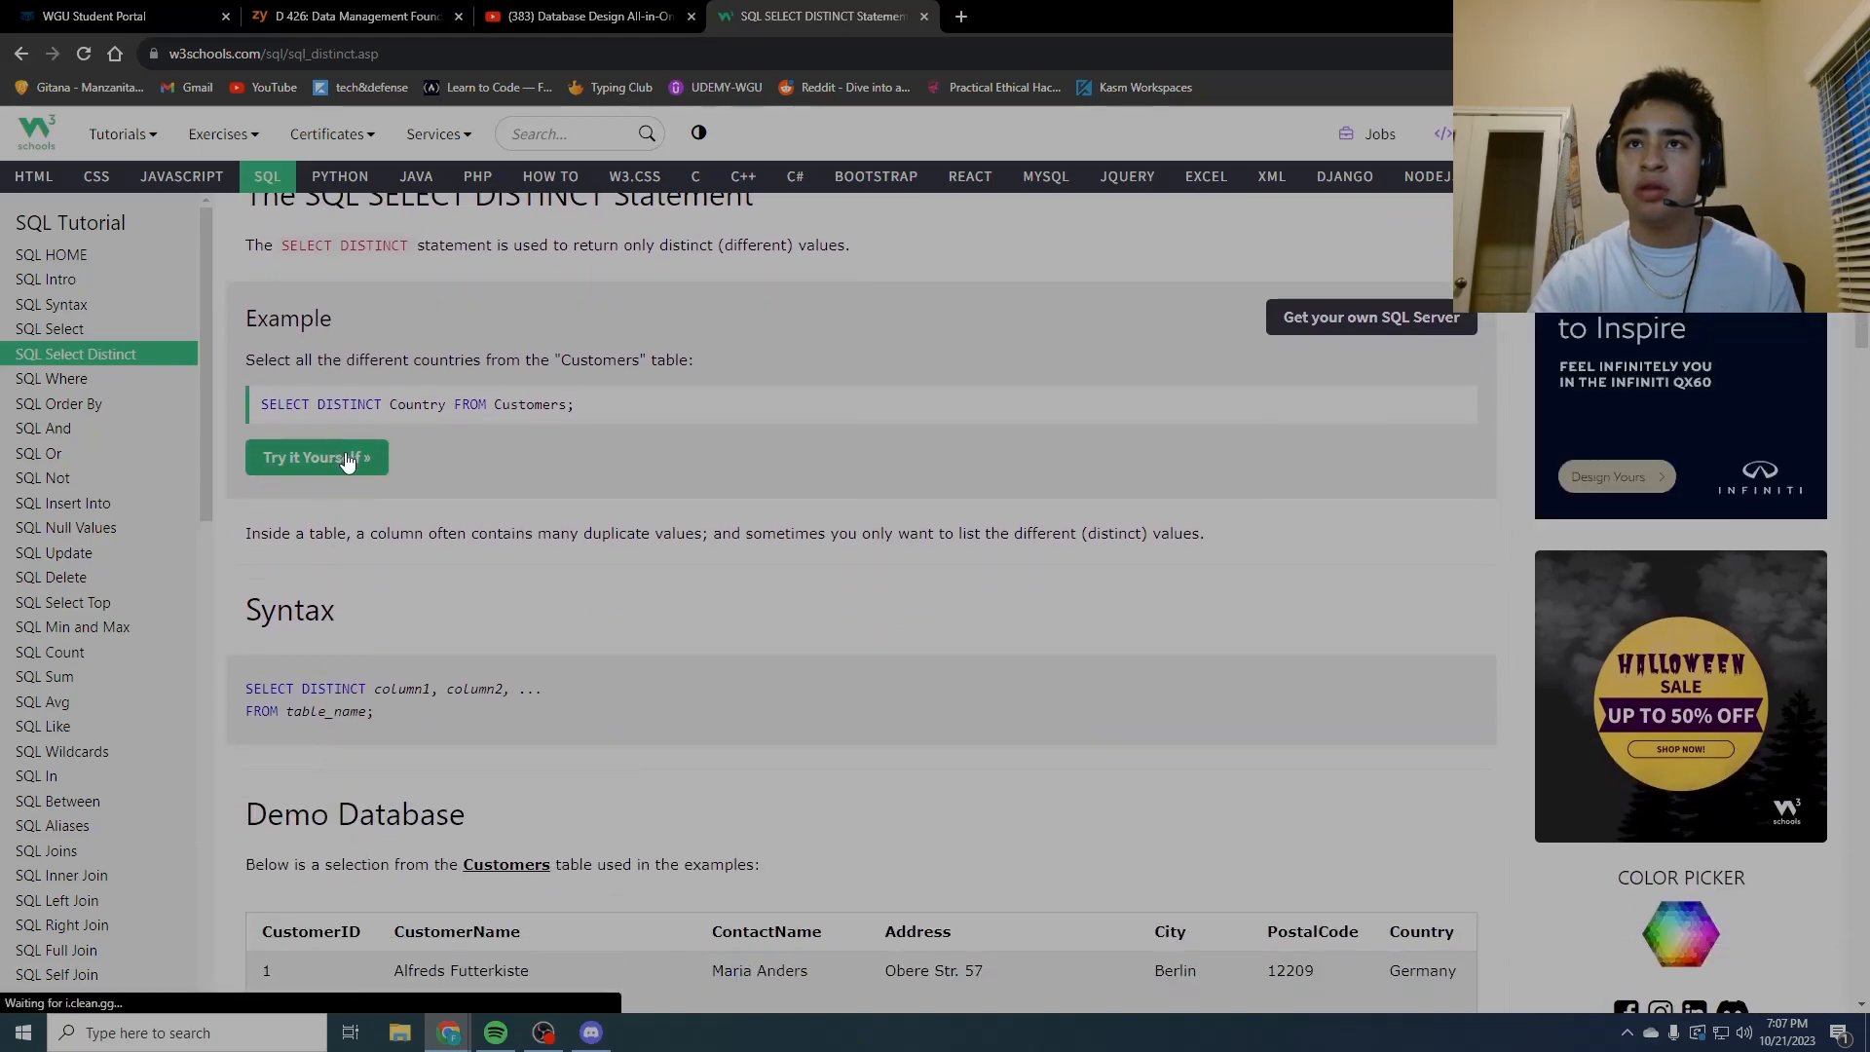
pyautogui.click(315, 457)
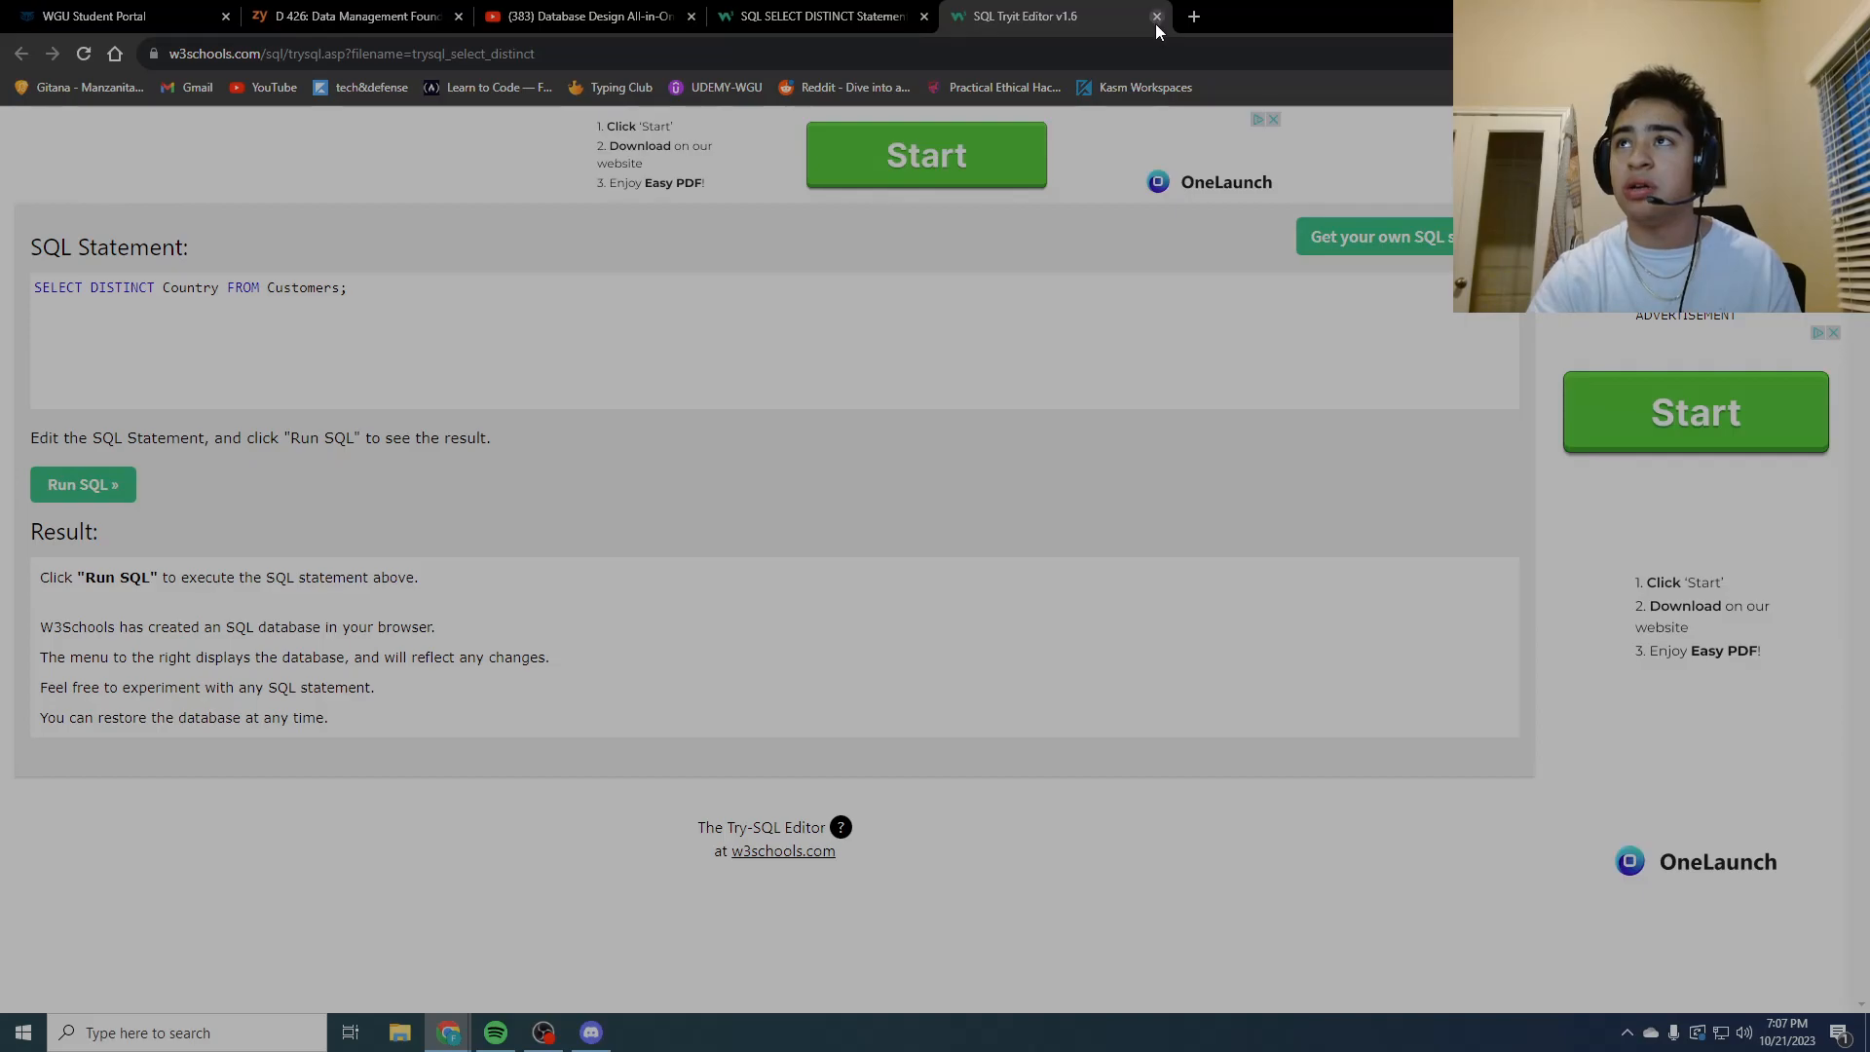
pyautogui.click(1154, 15)
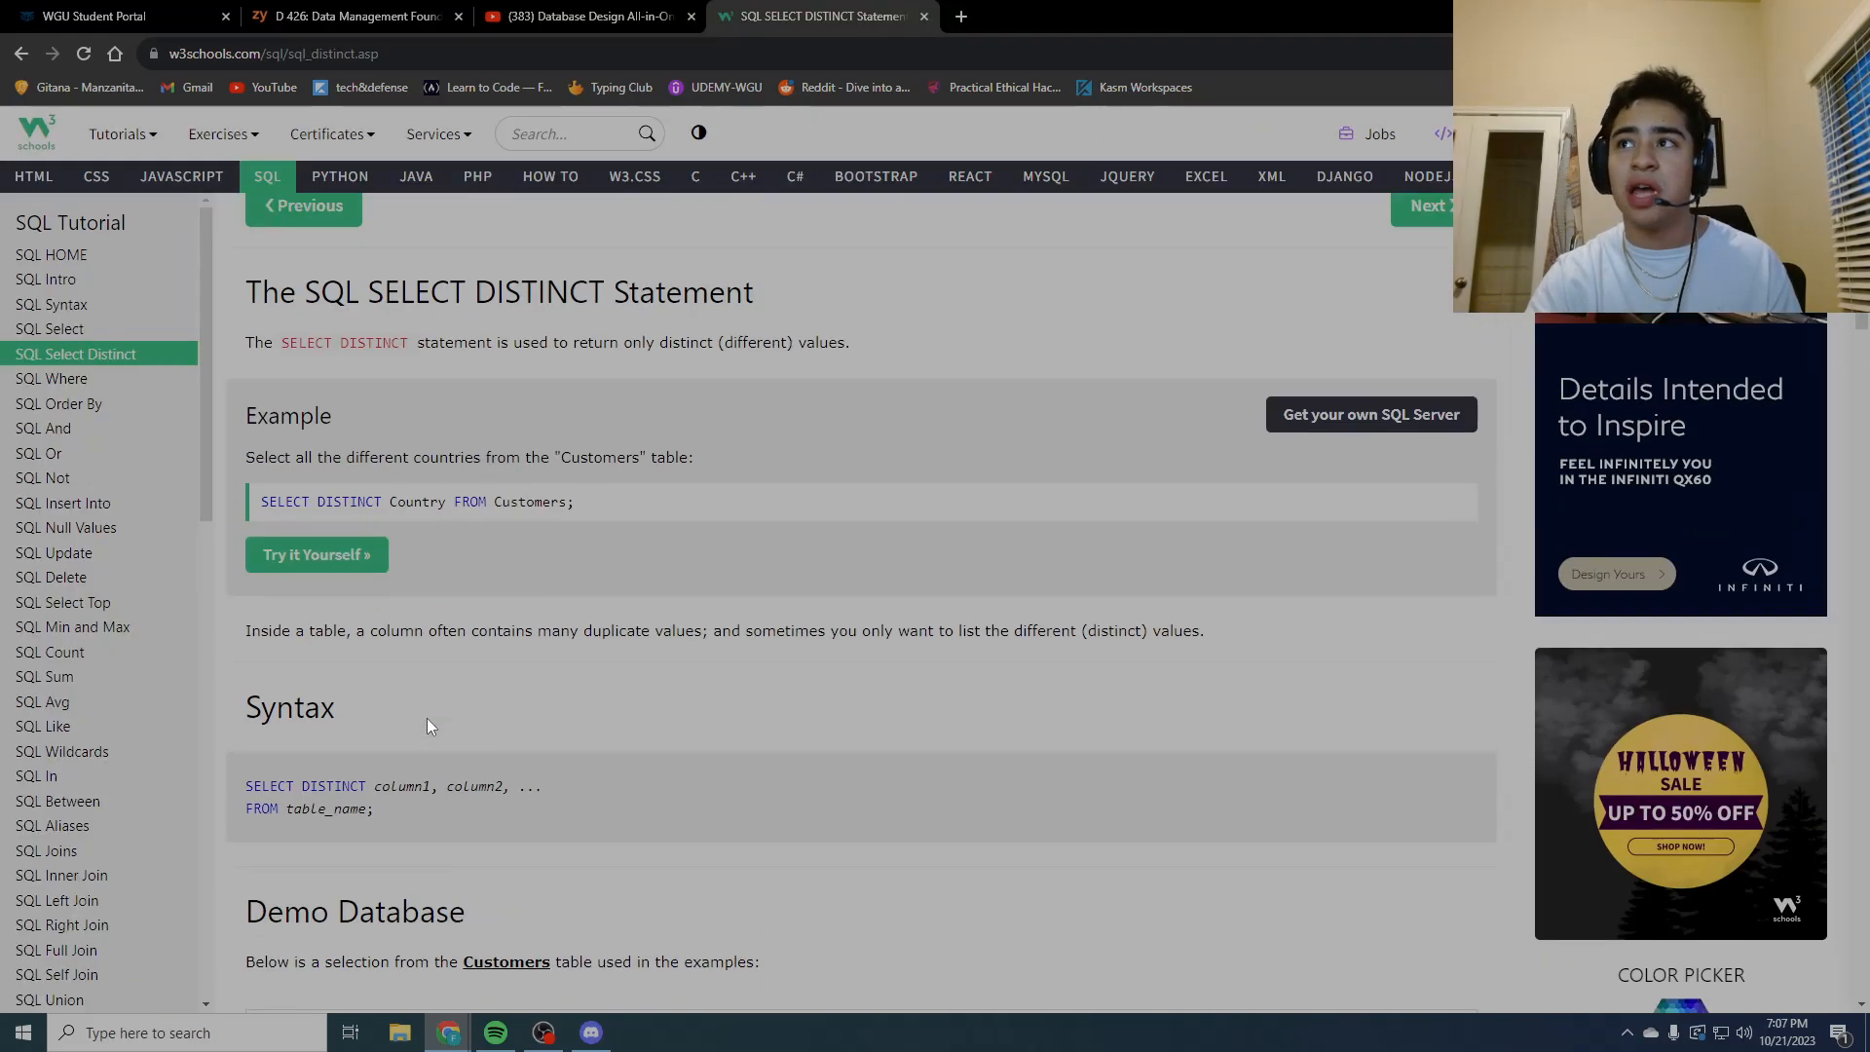
# Step: Return to SQL HOME, briefly reopen the SQL Intro lesson, and browse the home page
pyautogui.scroll(3)
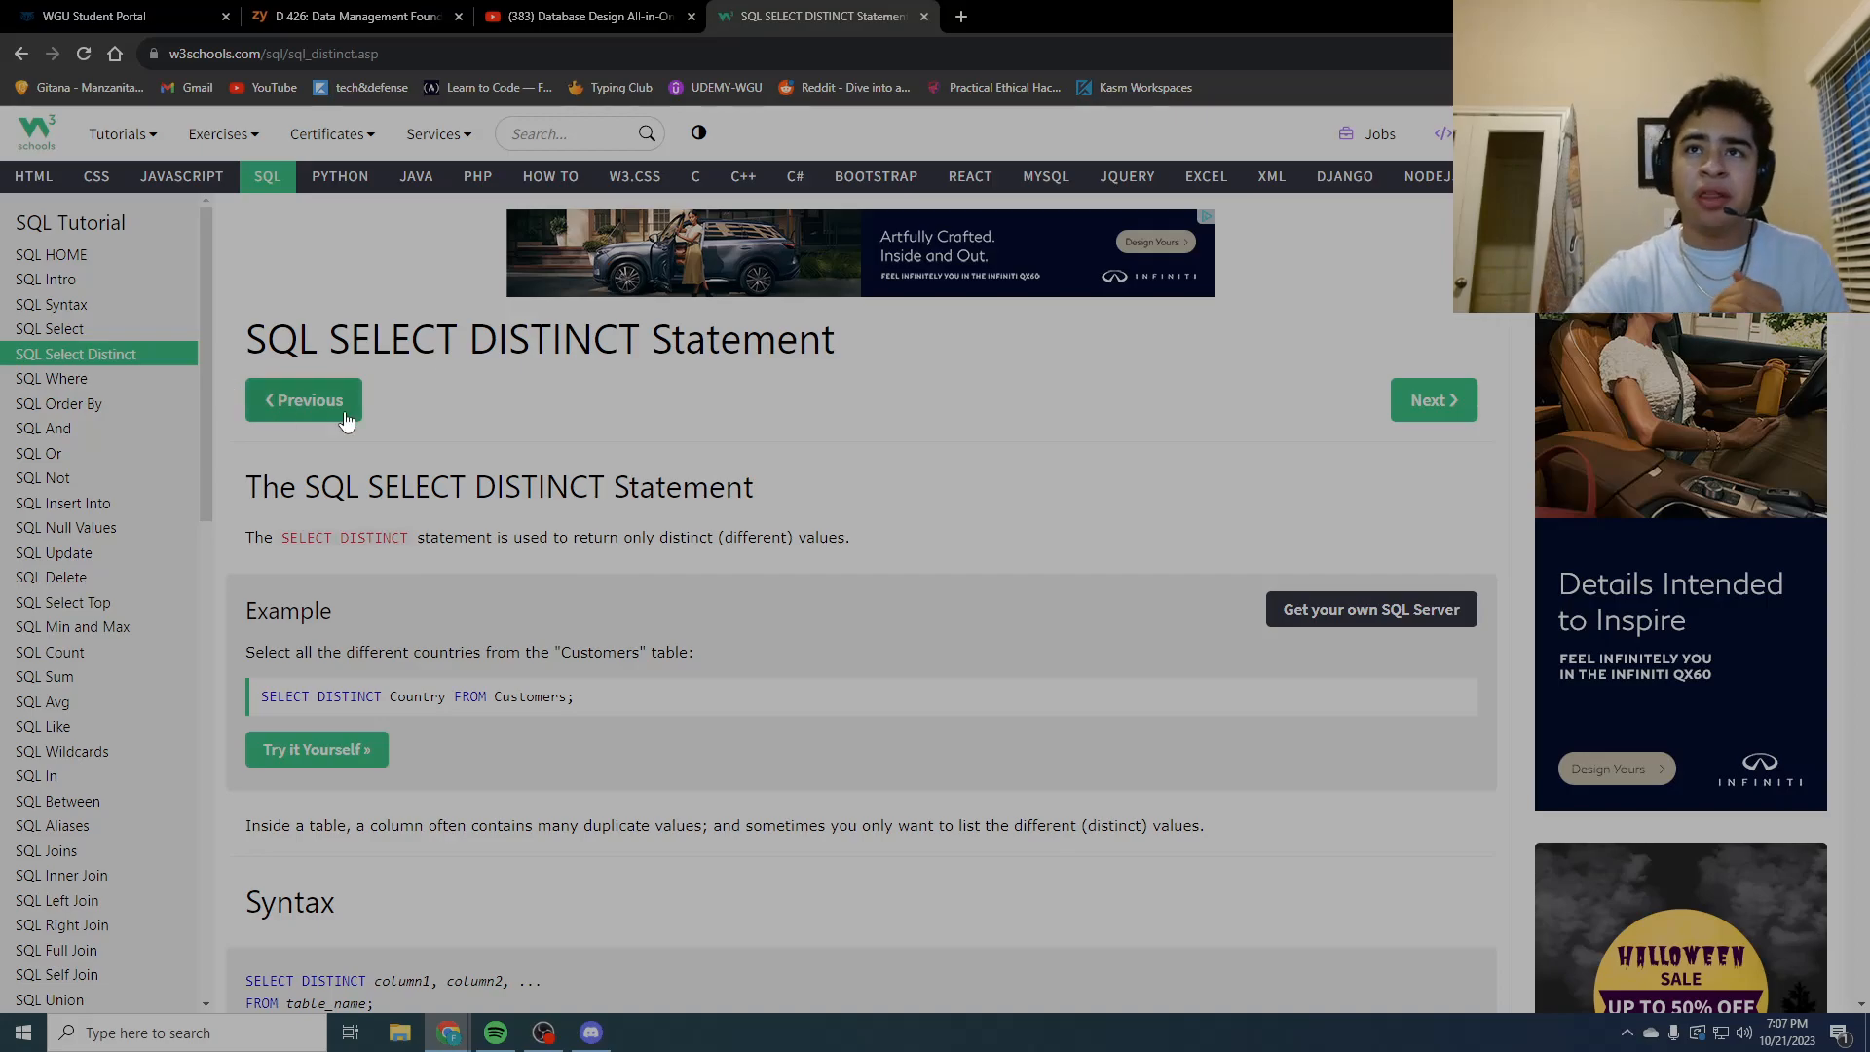
pyautogui.click(303, 400)
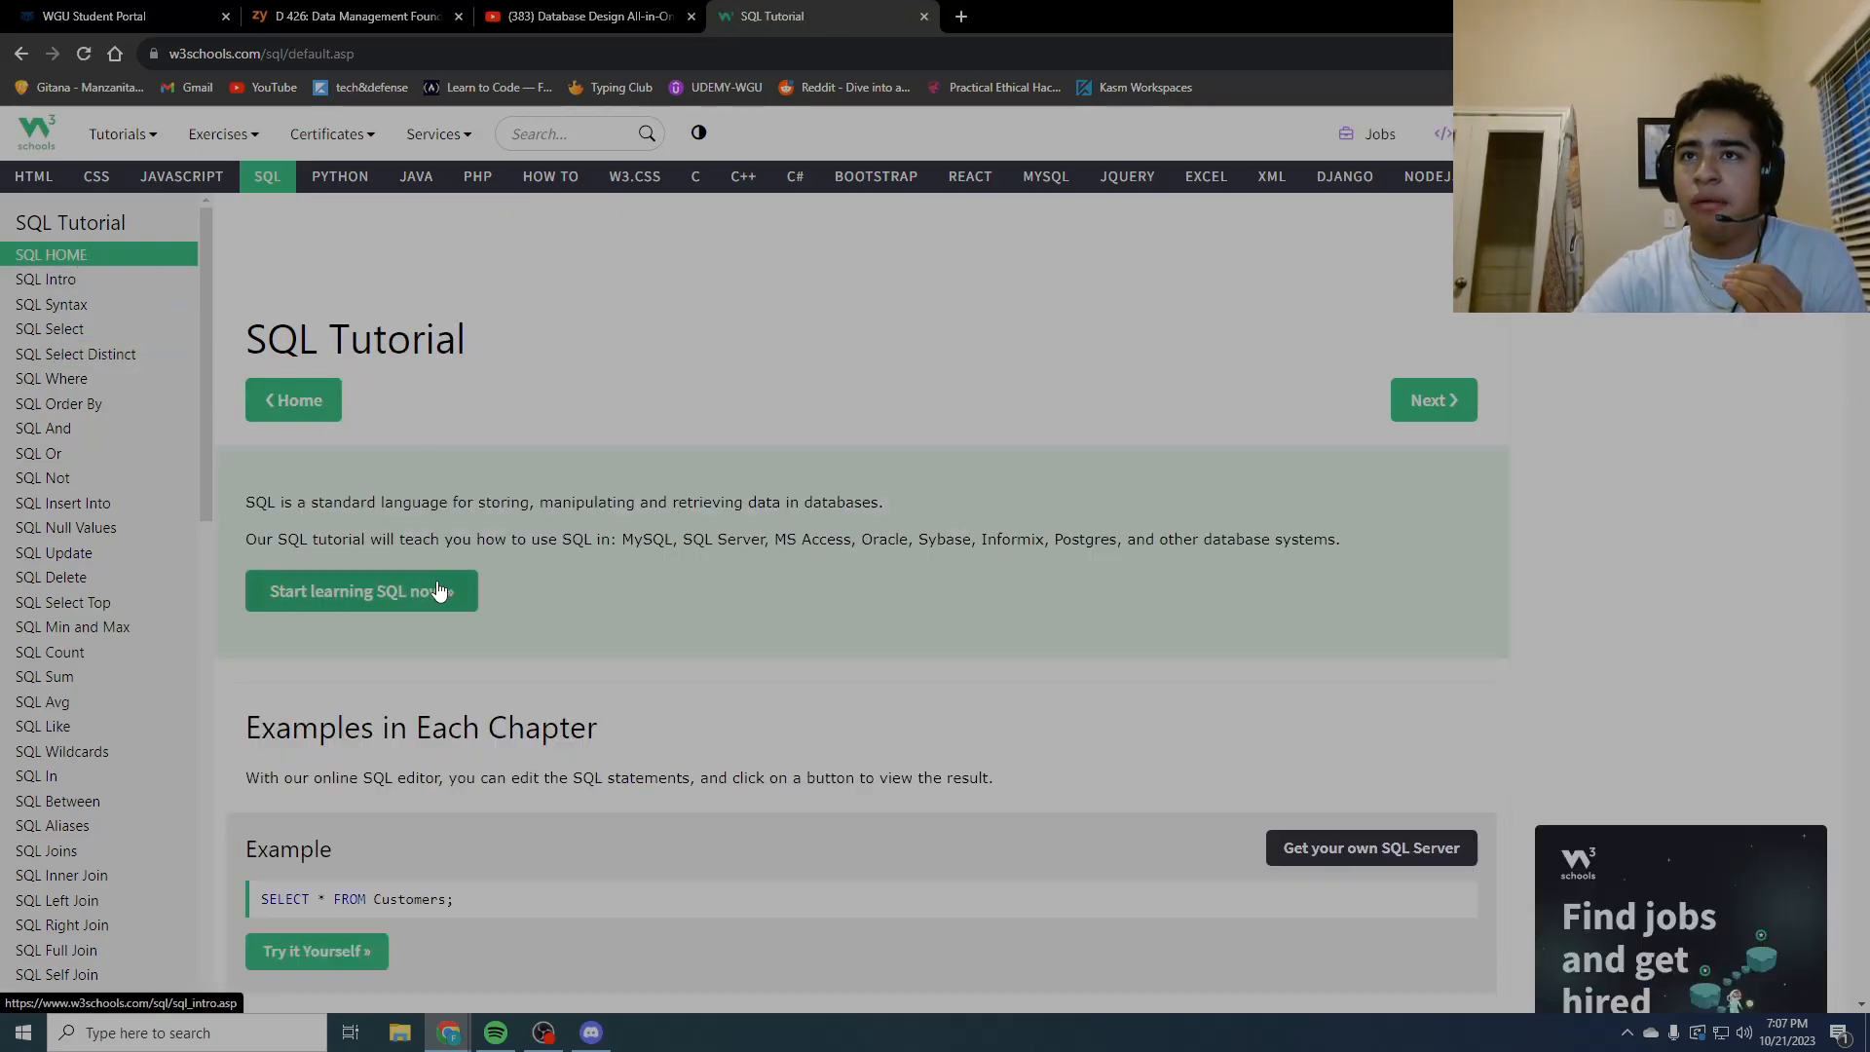
pyautogui.click(360, 591)
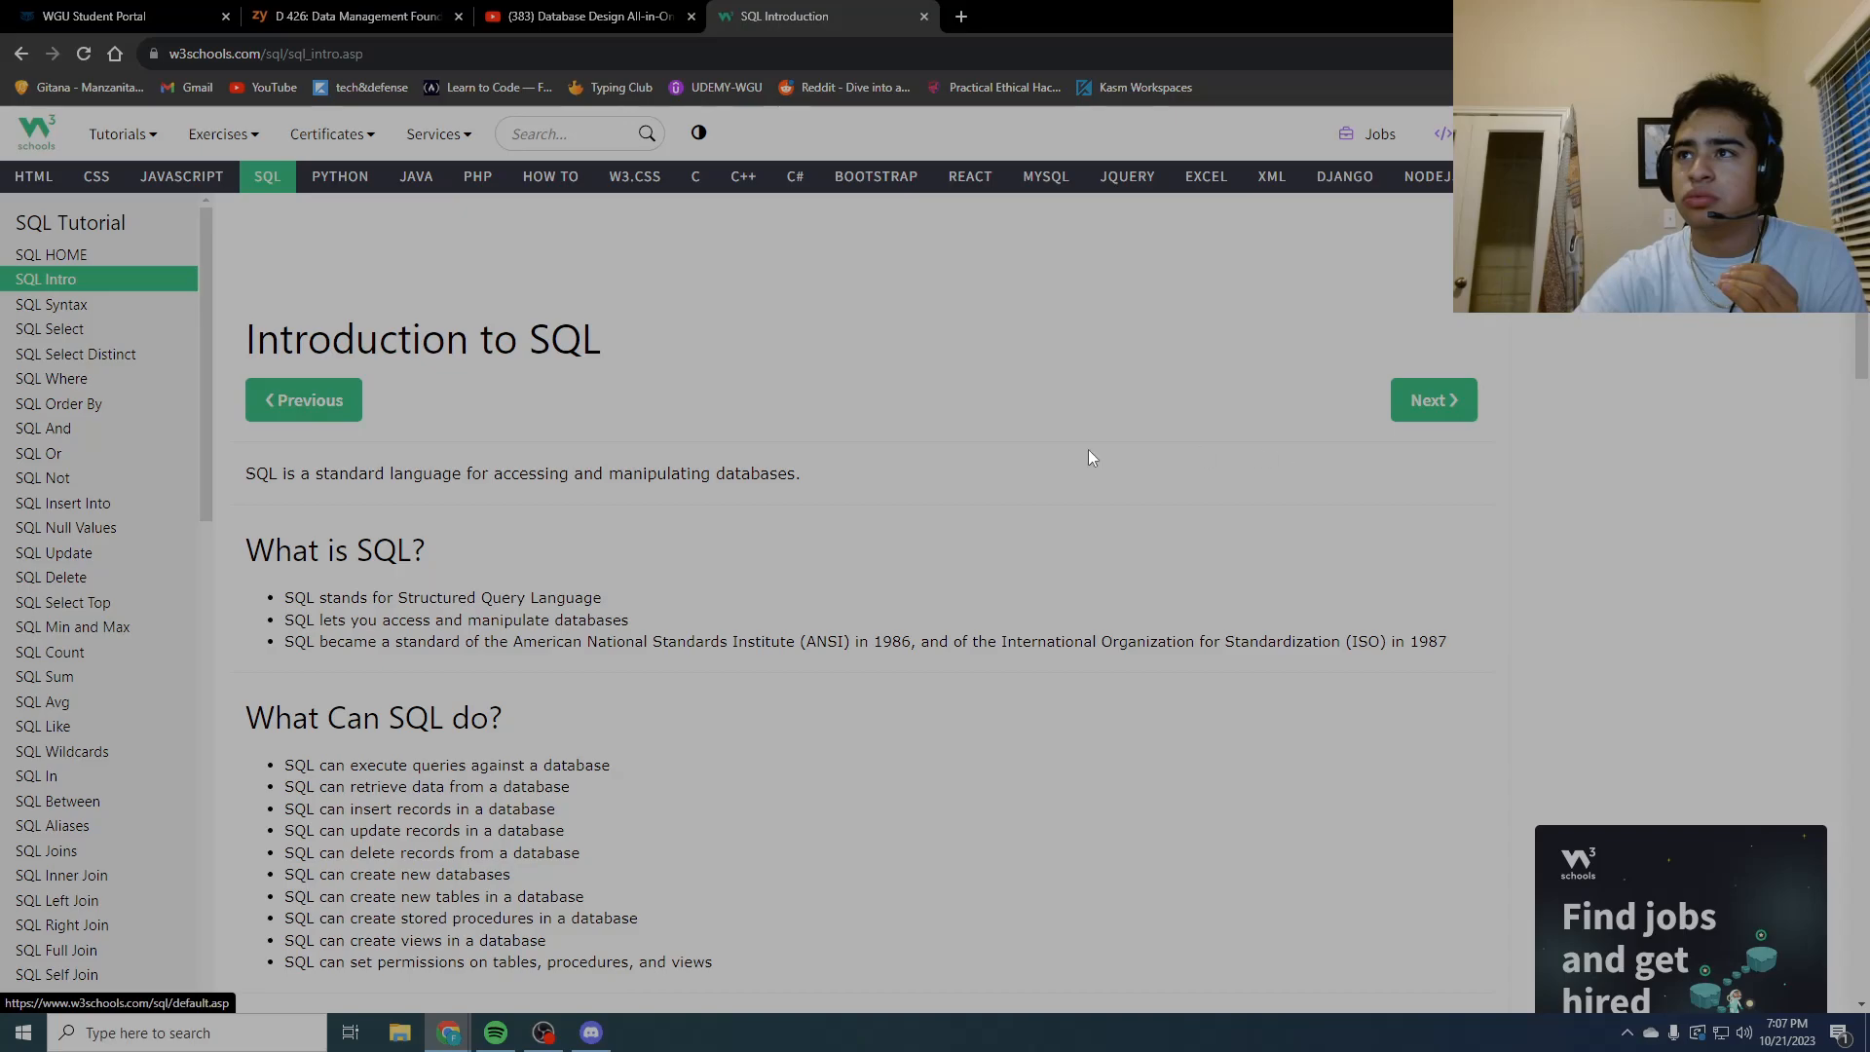
pyautogui.click(303, 400)
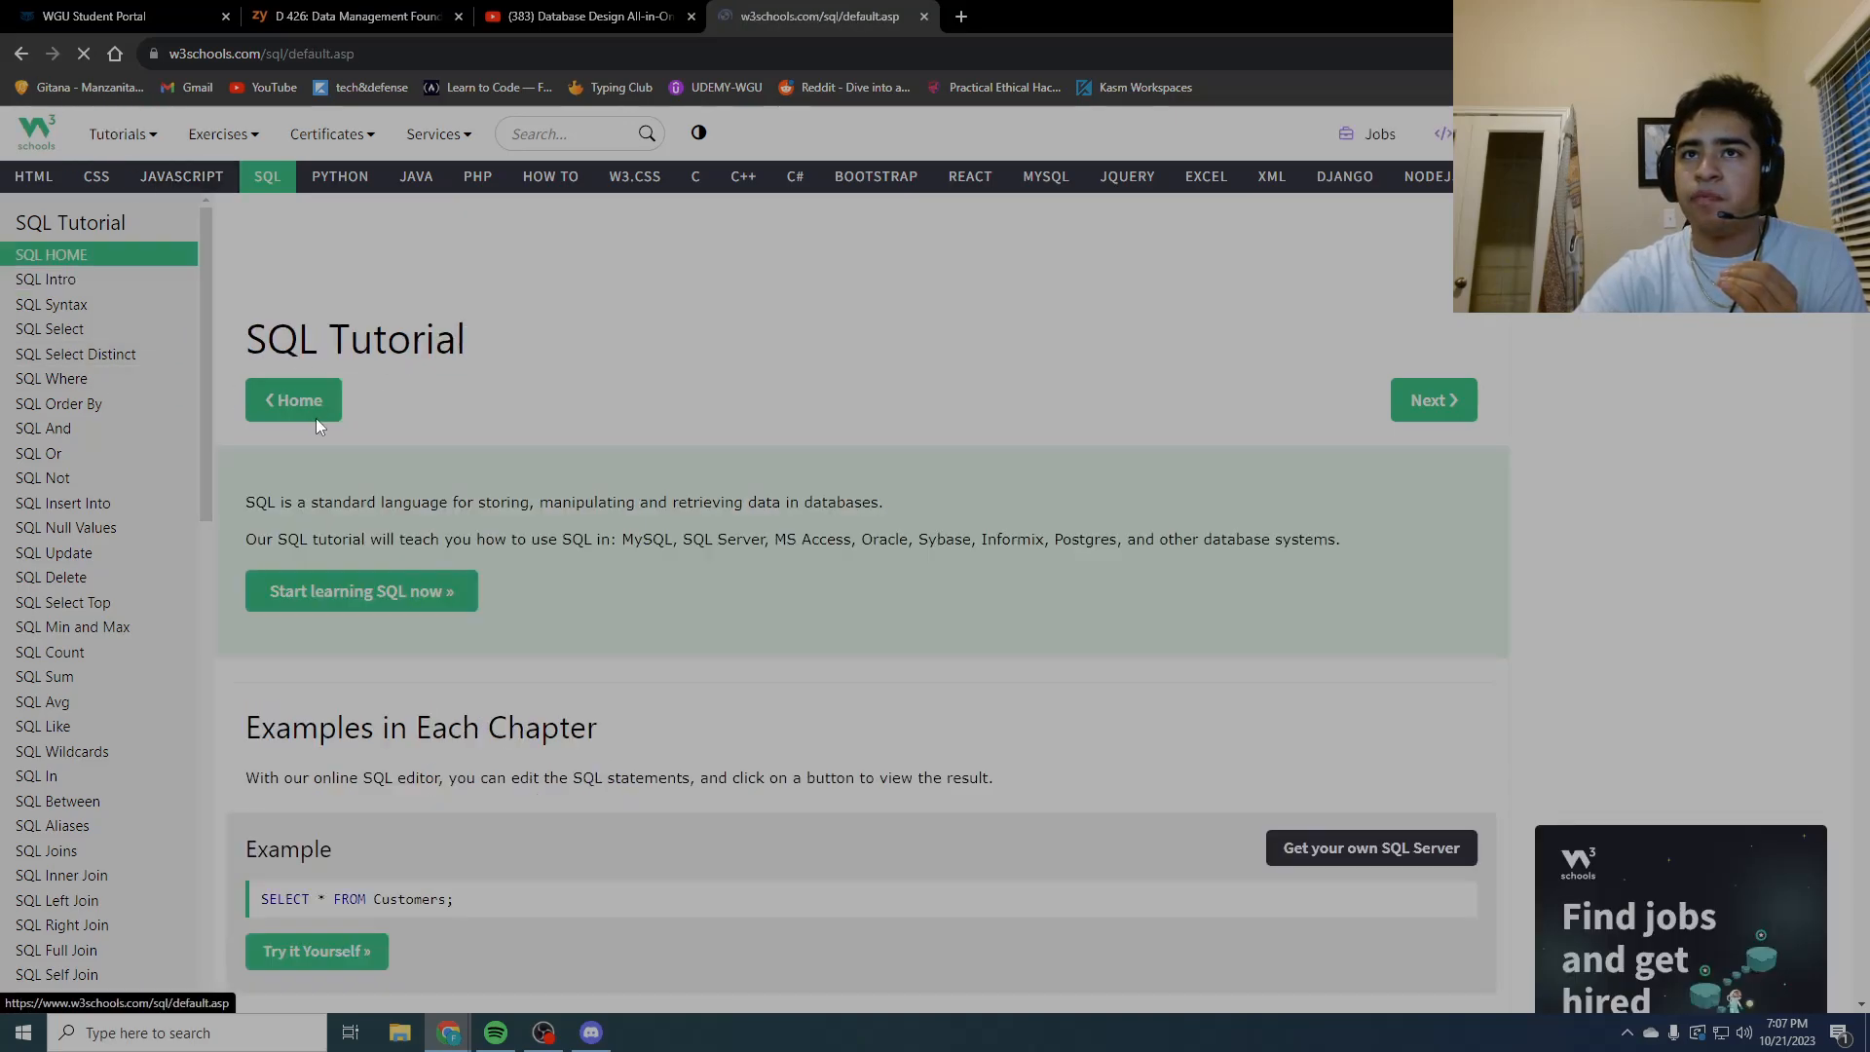
pyautogui.scroll(-3)
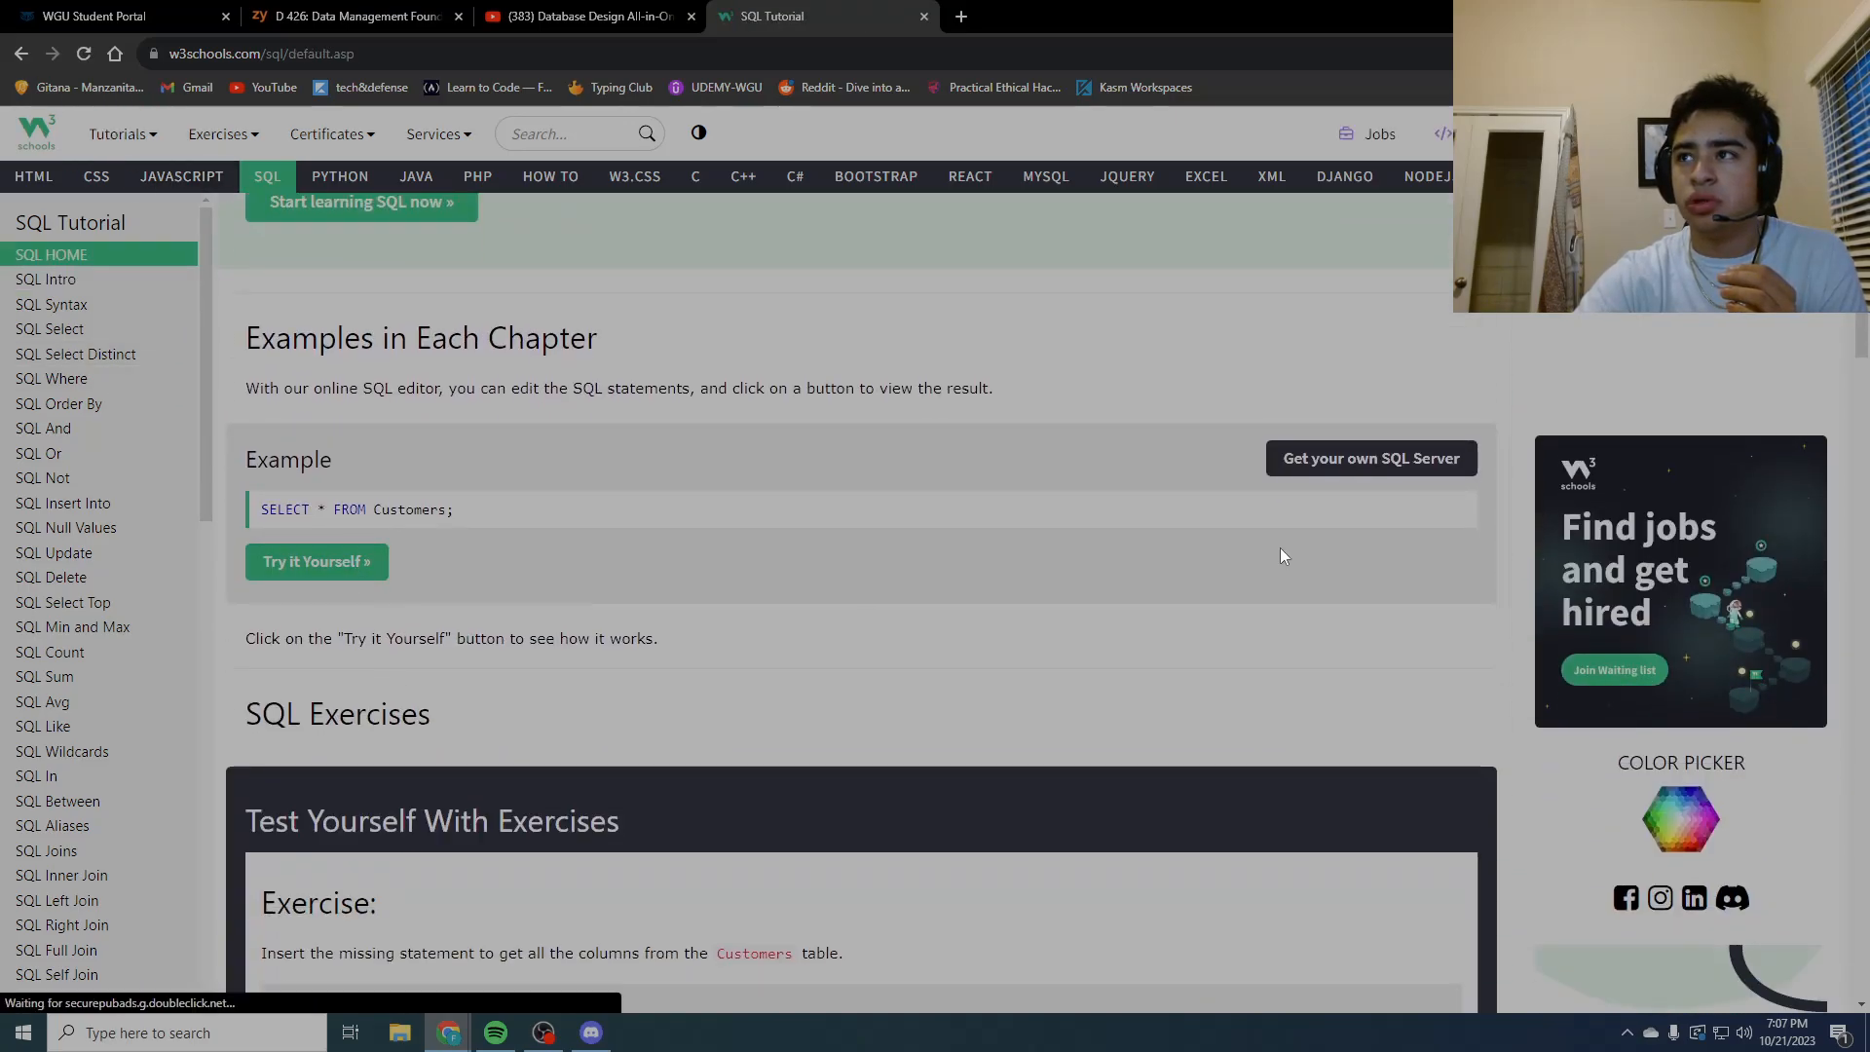
pyautogui.scroll(-3)
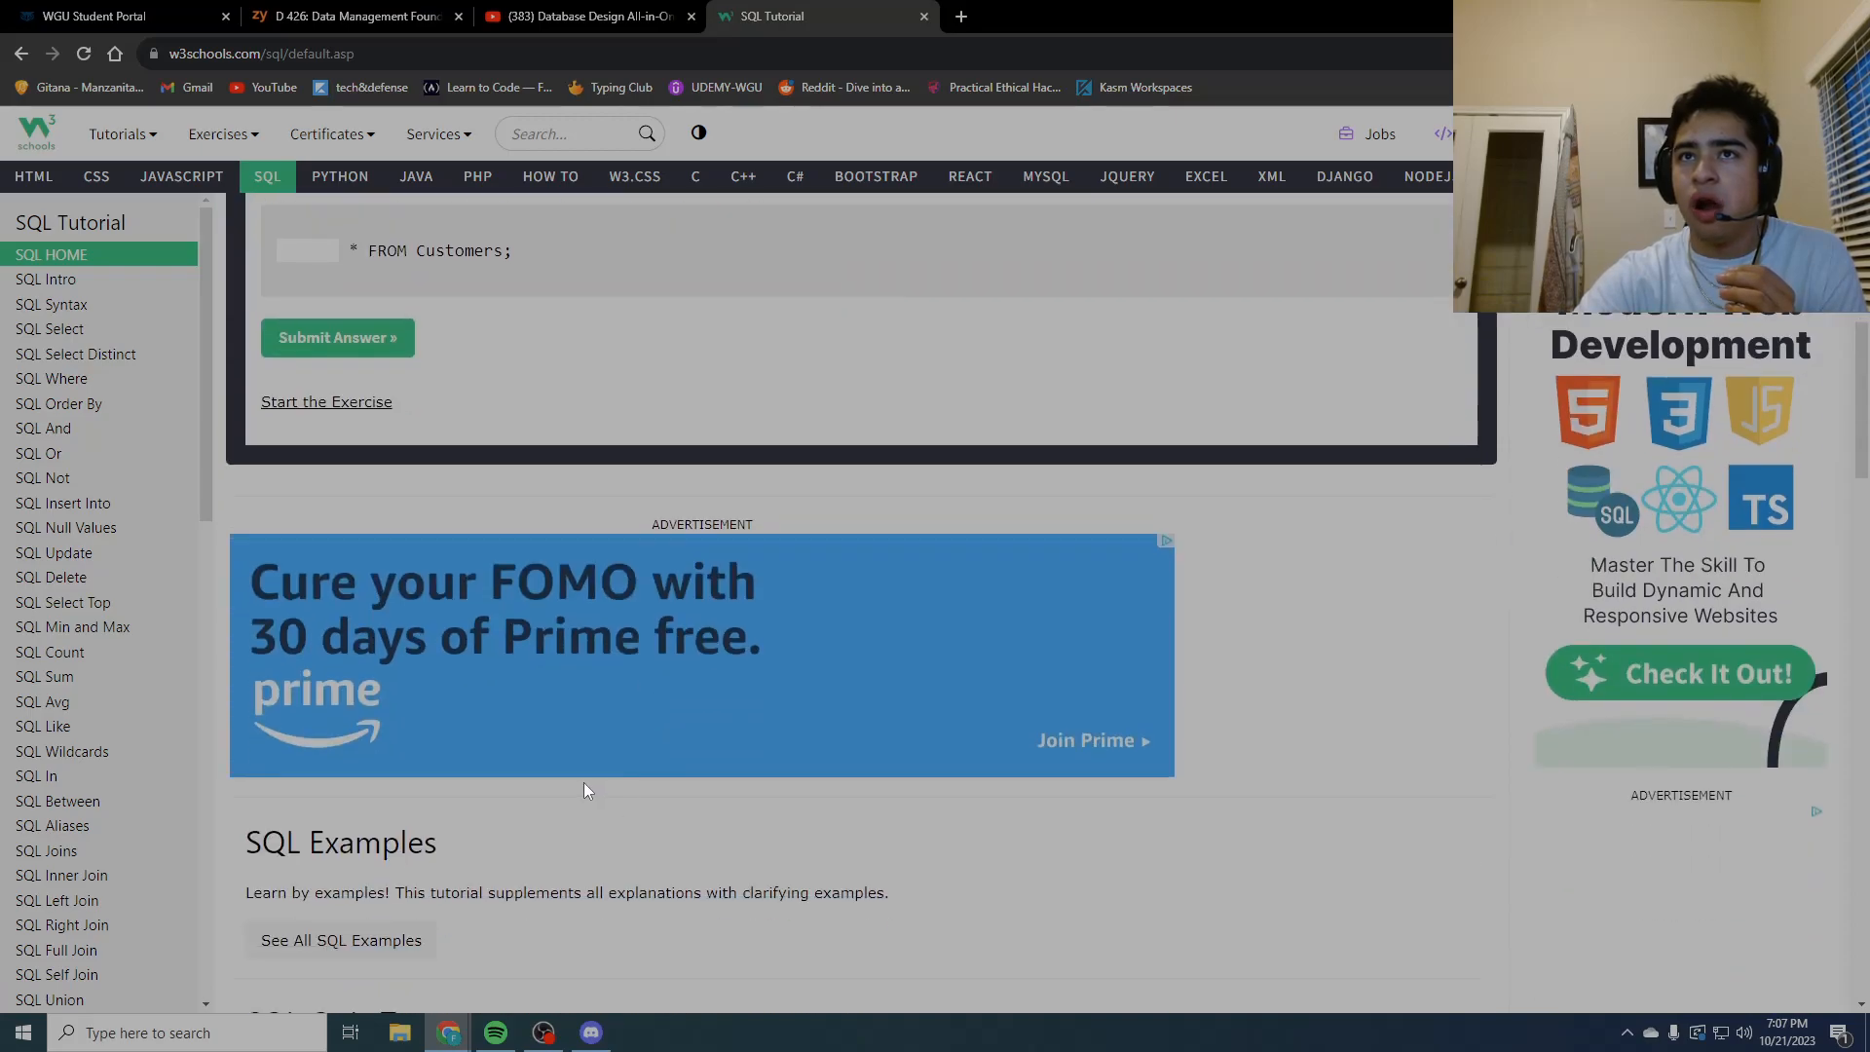
pyautogui.scroll(3)
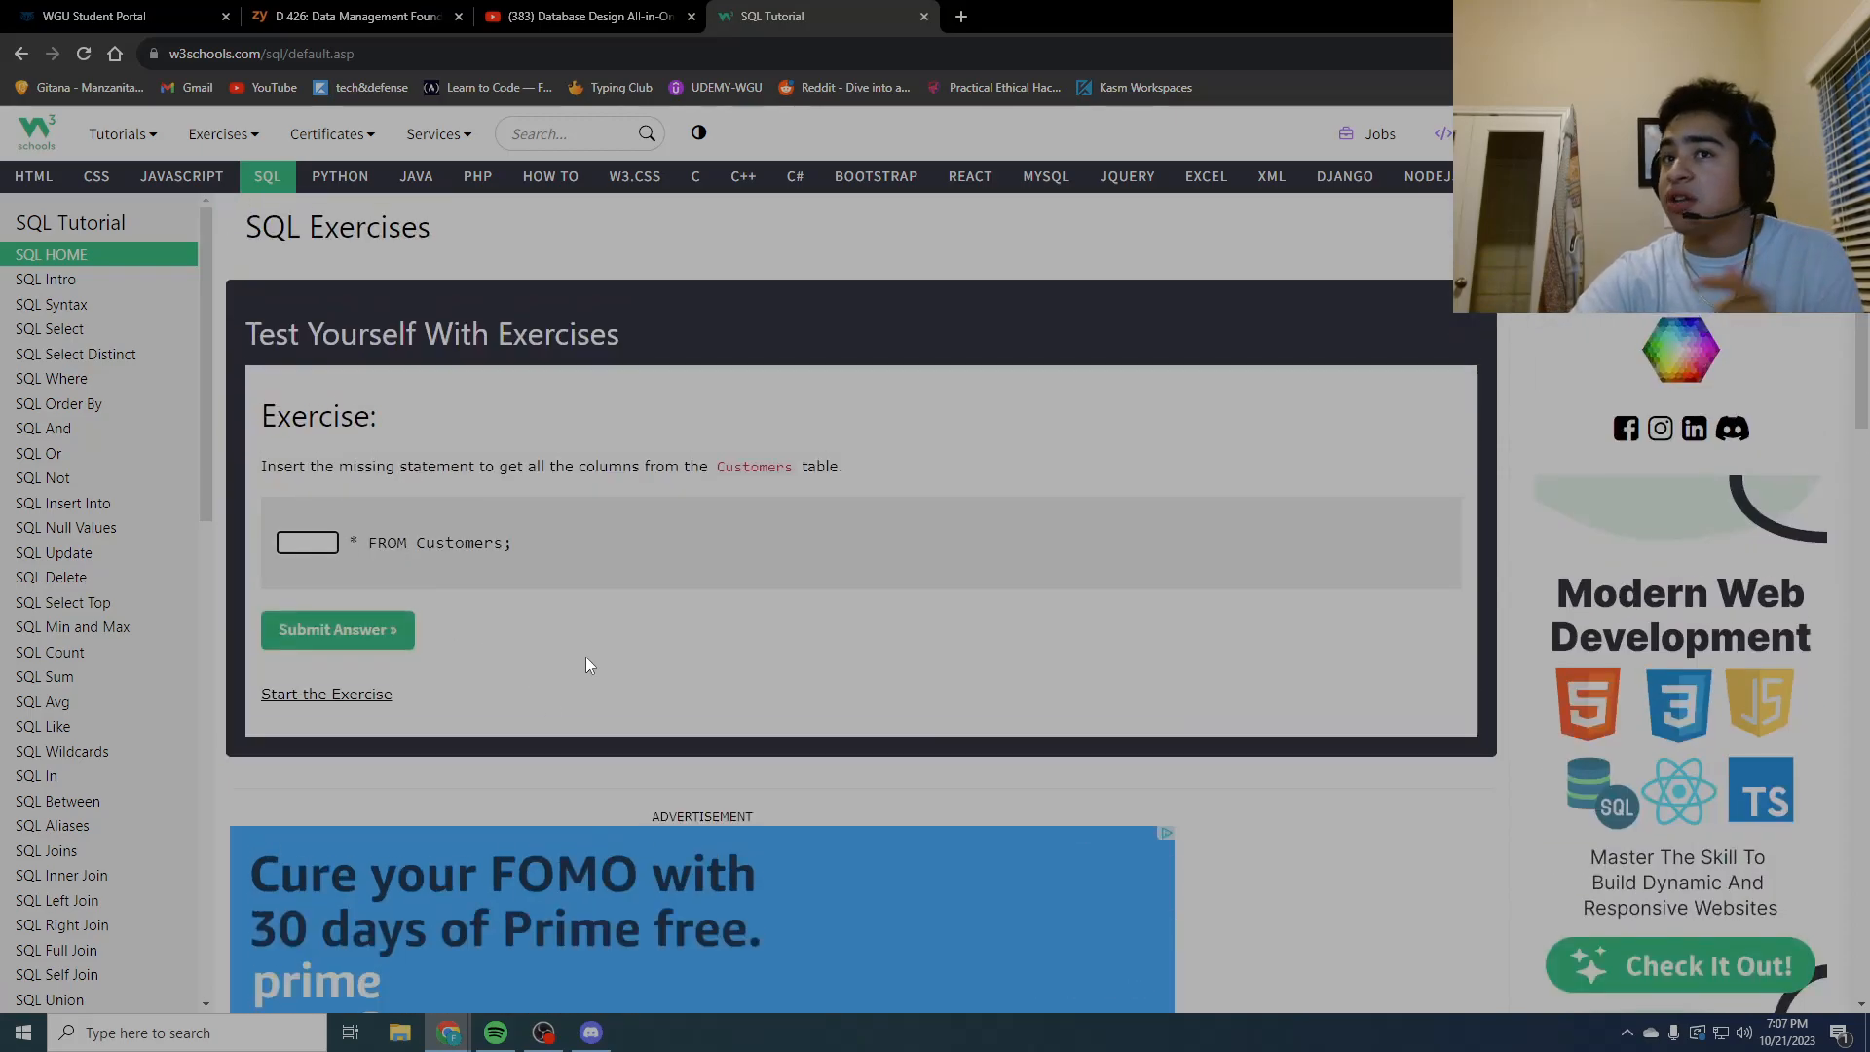
pyautogui.scroll(-3)
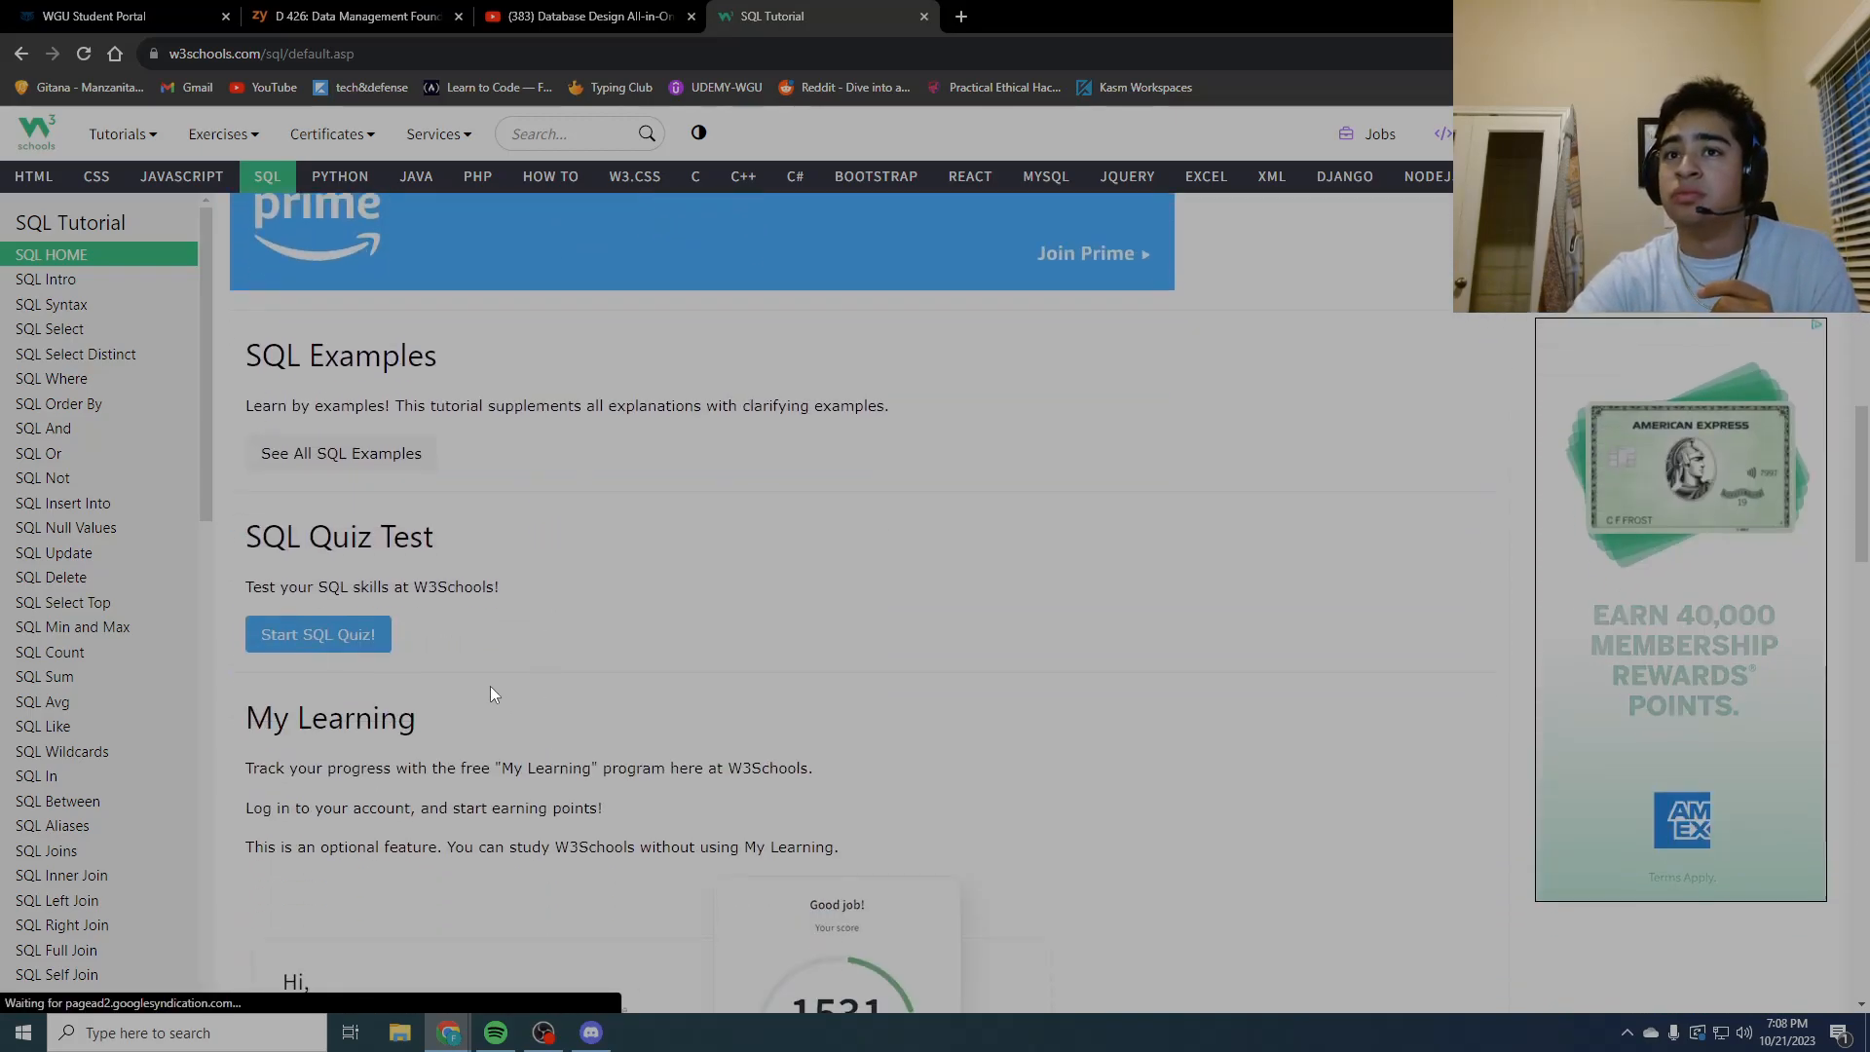
pyautogui.scroll(3)
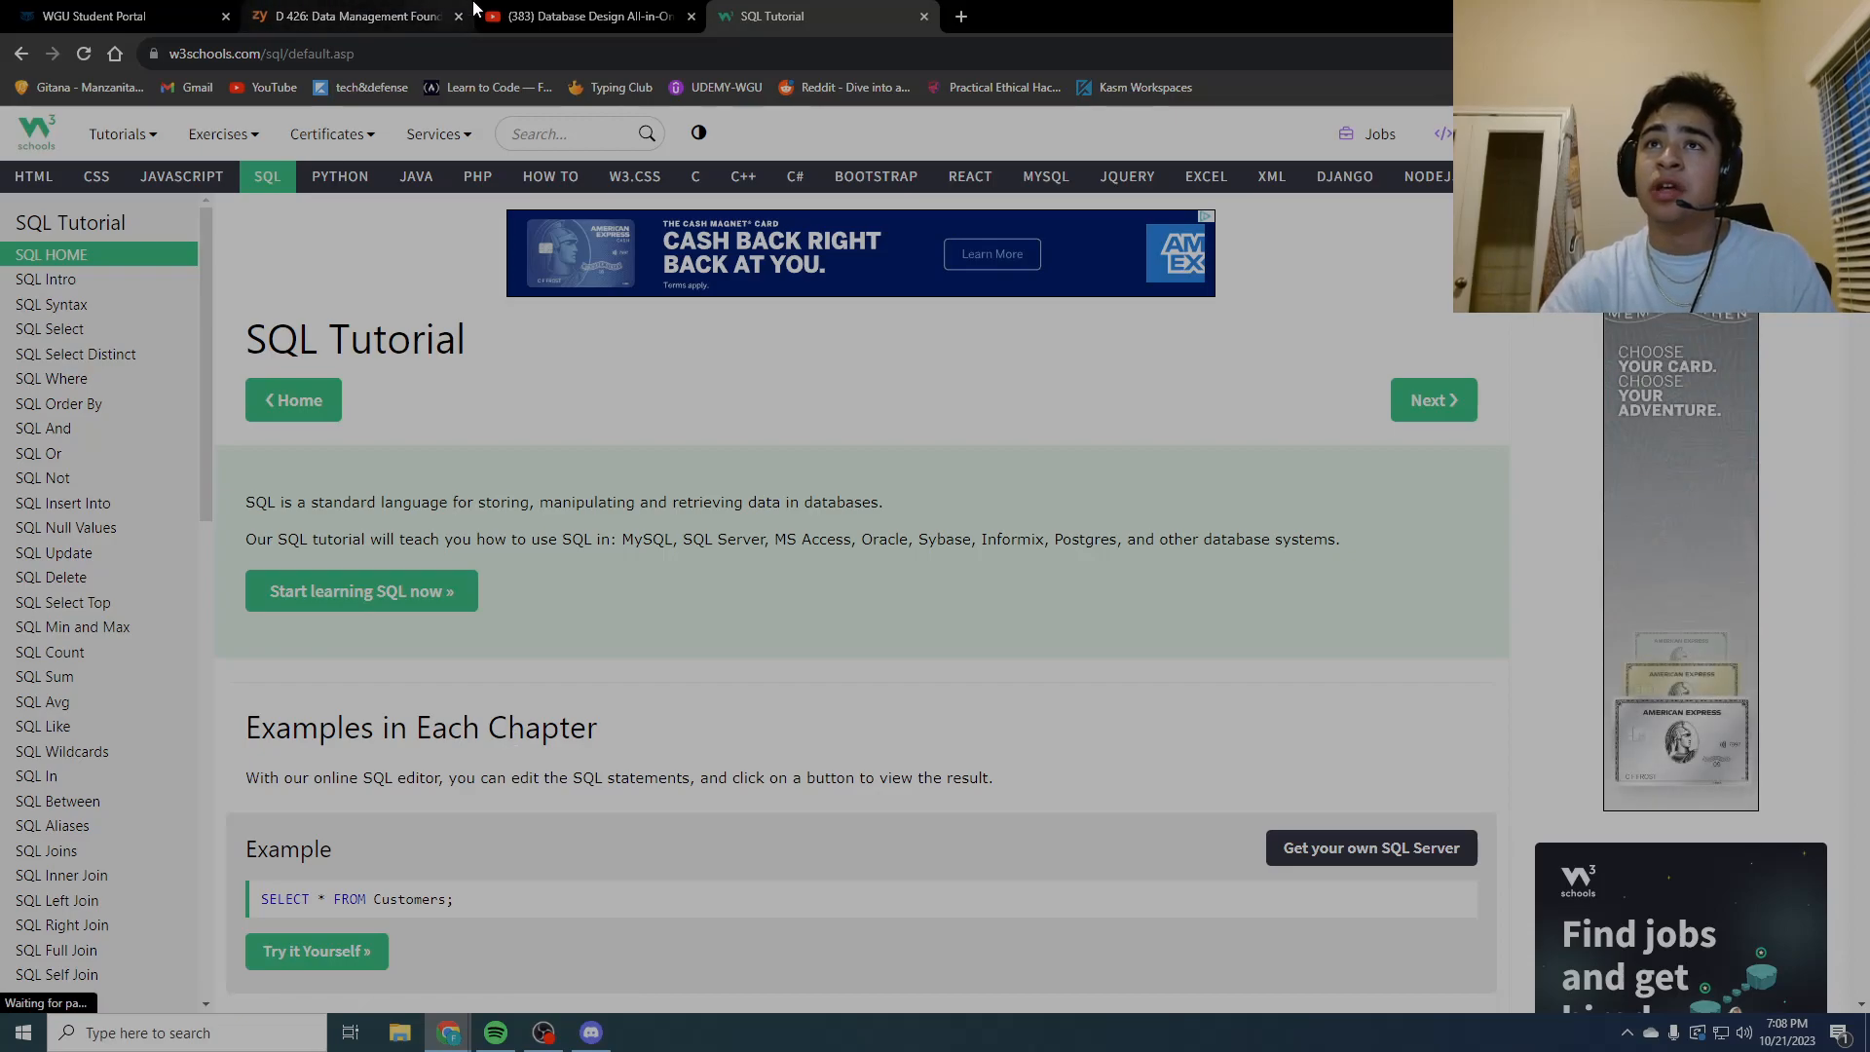
# Step: Skim the Database Design All-in-One video description, glance at zyBooks contents, then return to D426
pyautogui.click(584, 15)
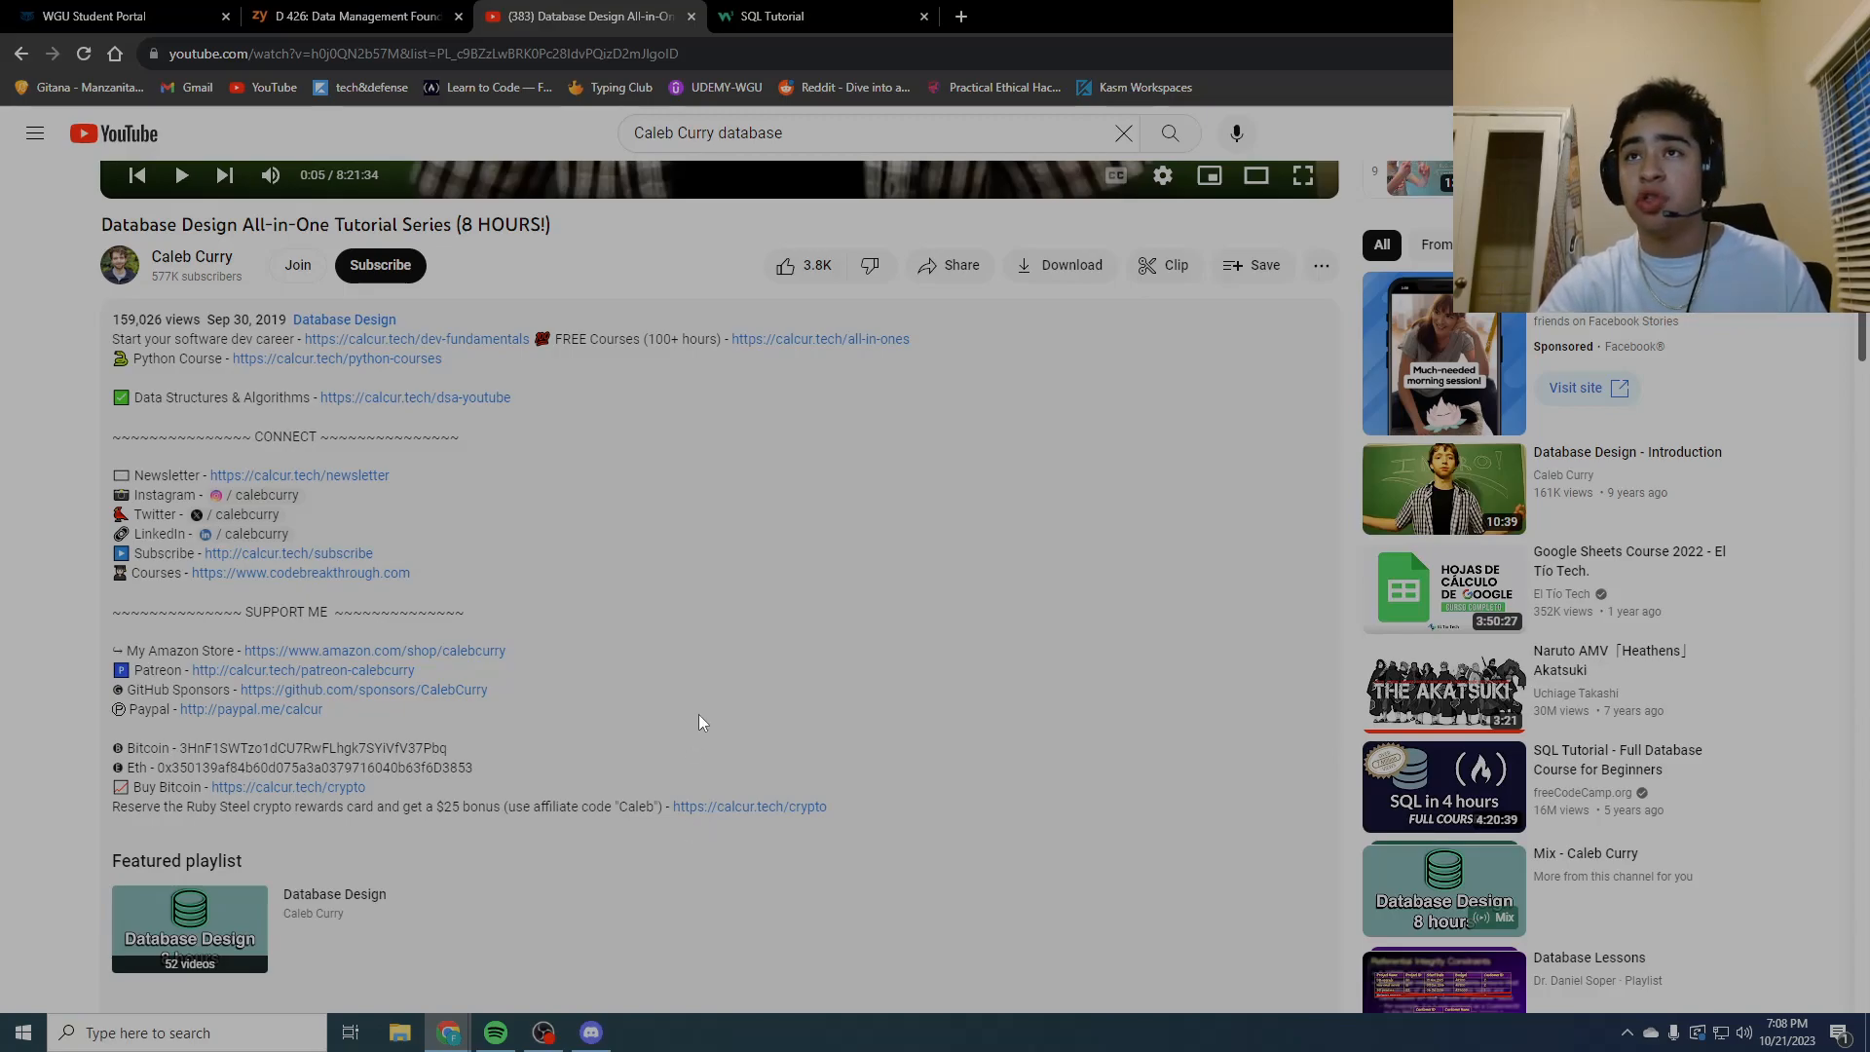
pyautogui.scroll(-3)
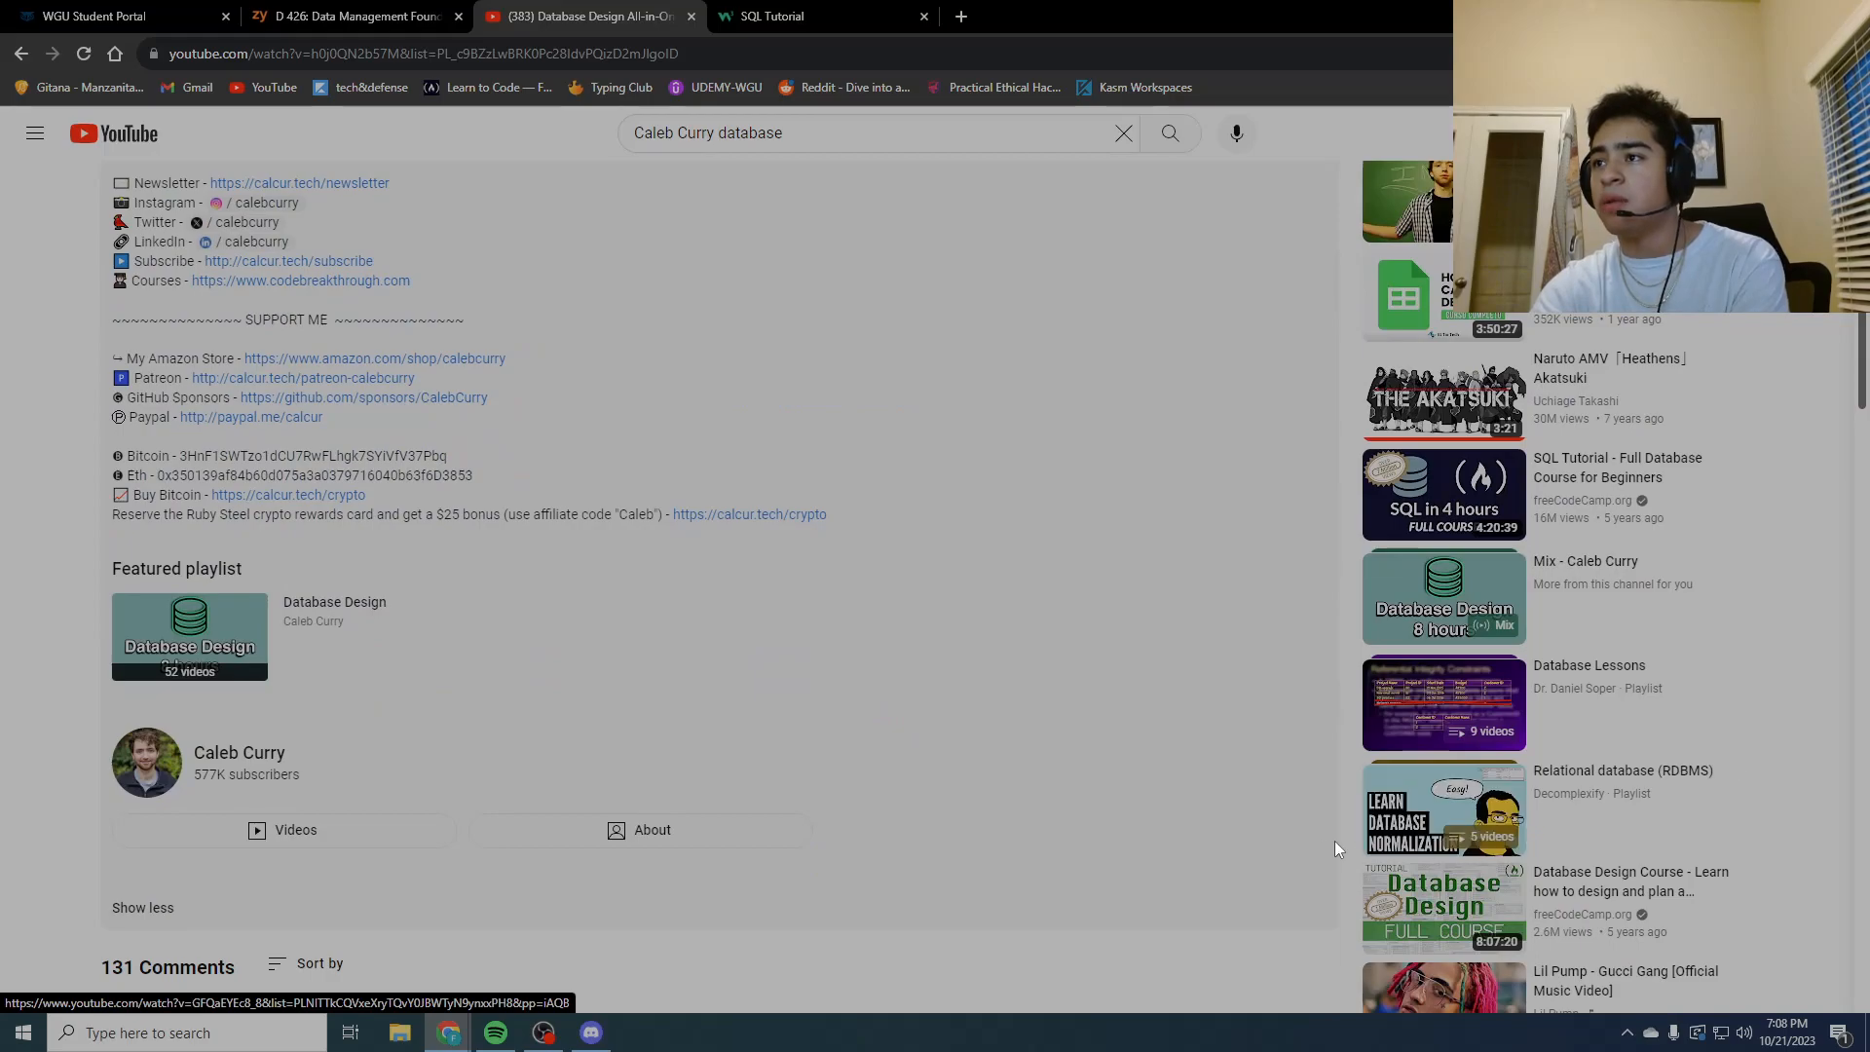
pyautogui.moveTo(835, 891)
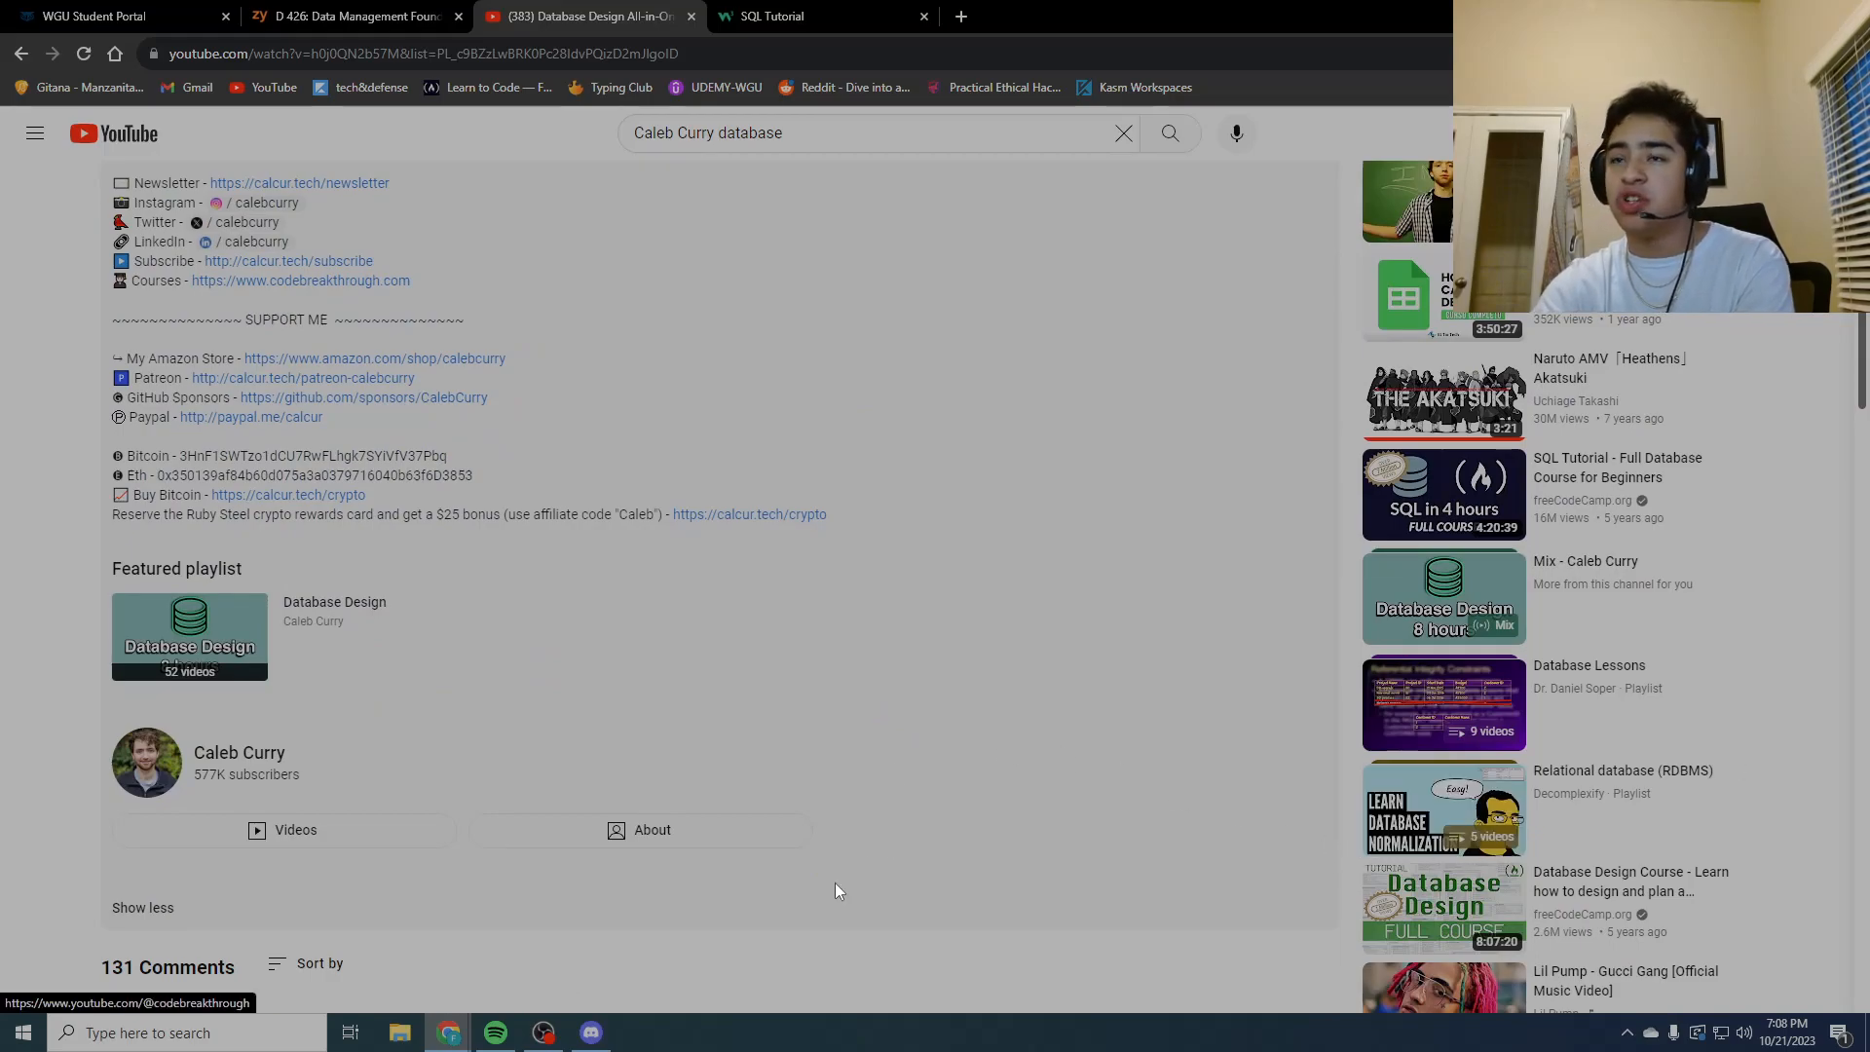
pyautogui.click(345, 16)
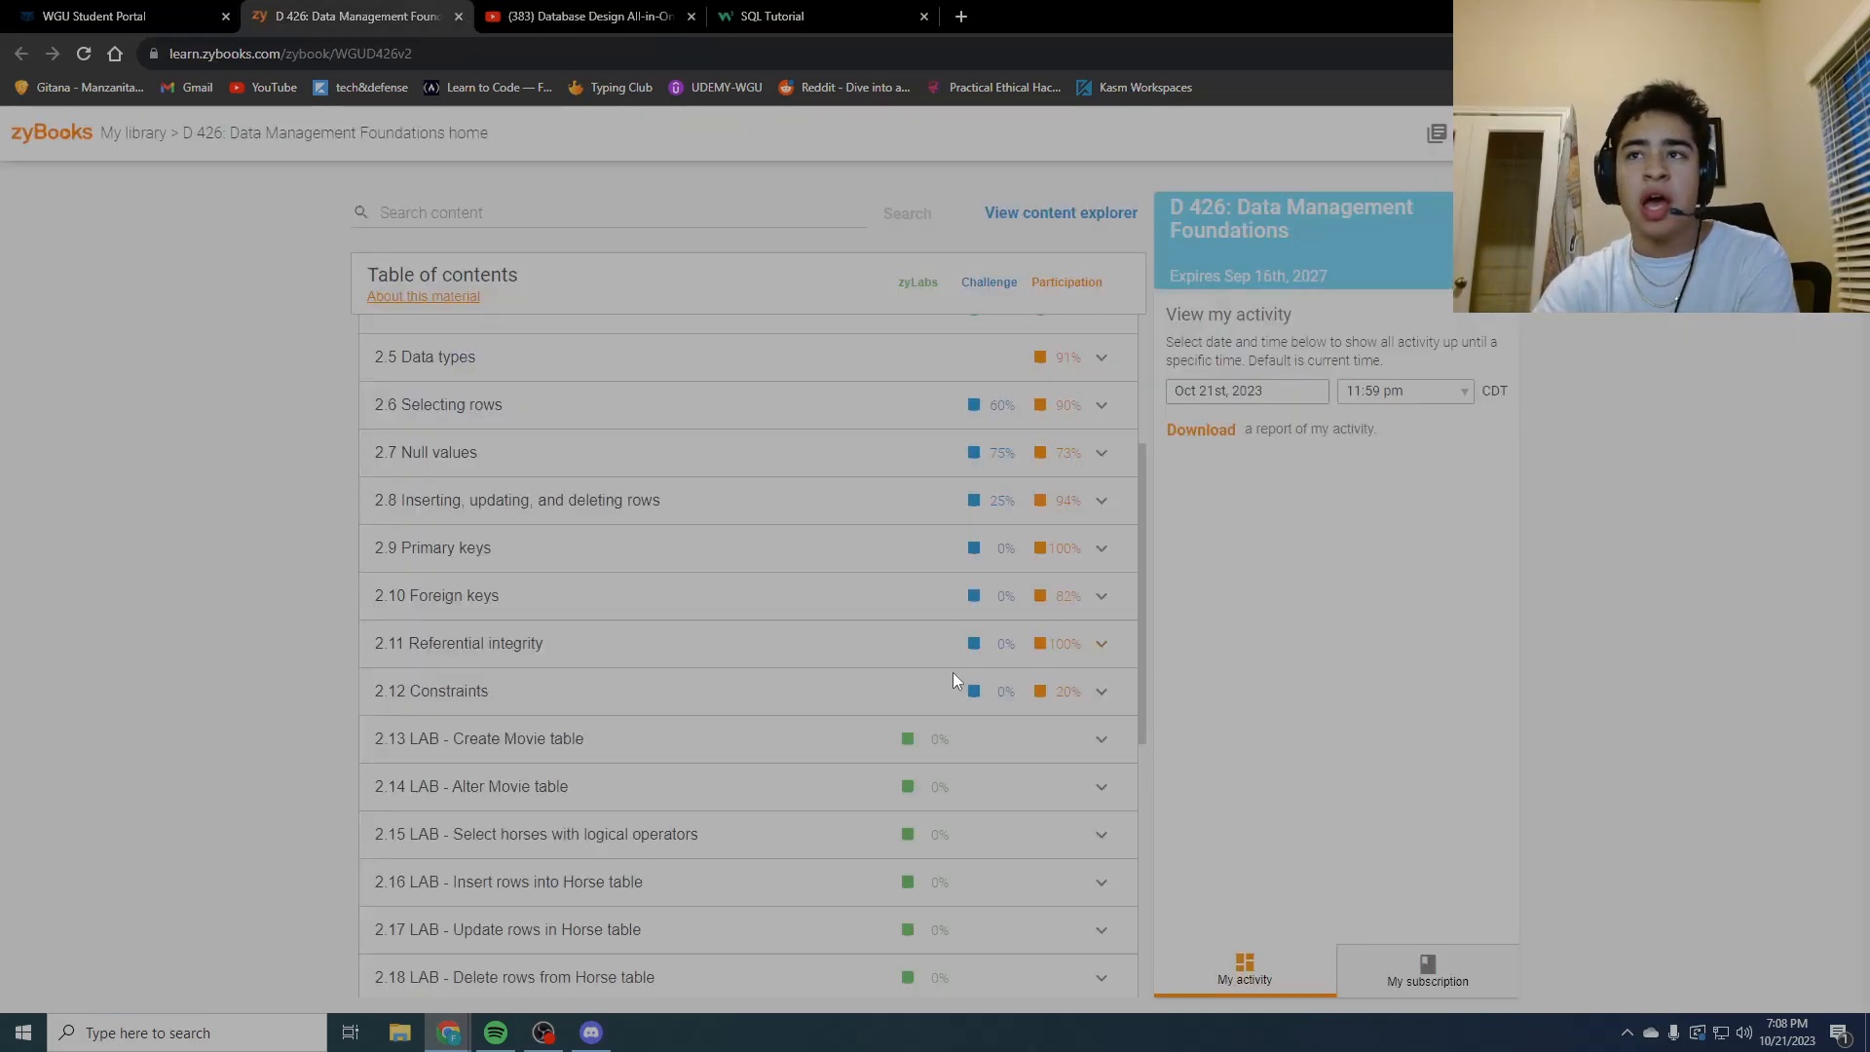
pyautogui.click(113, 16)
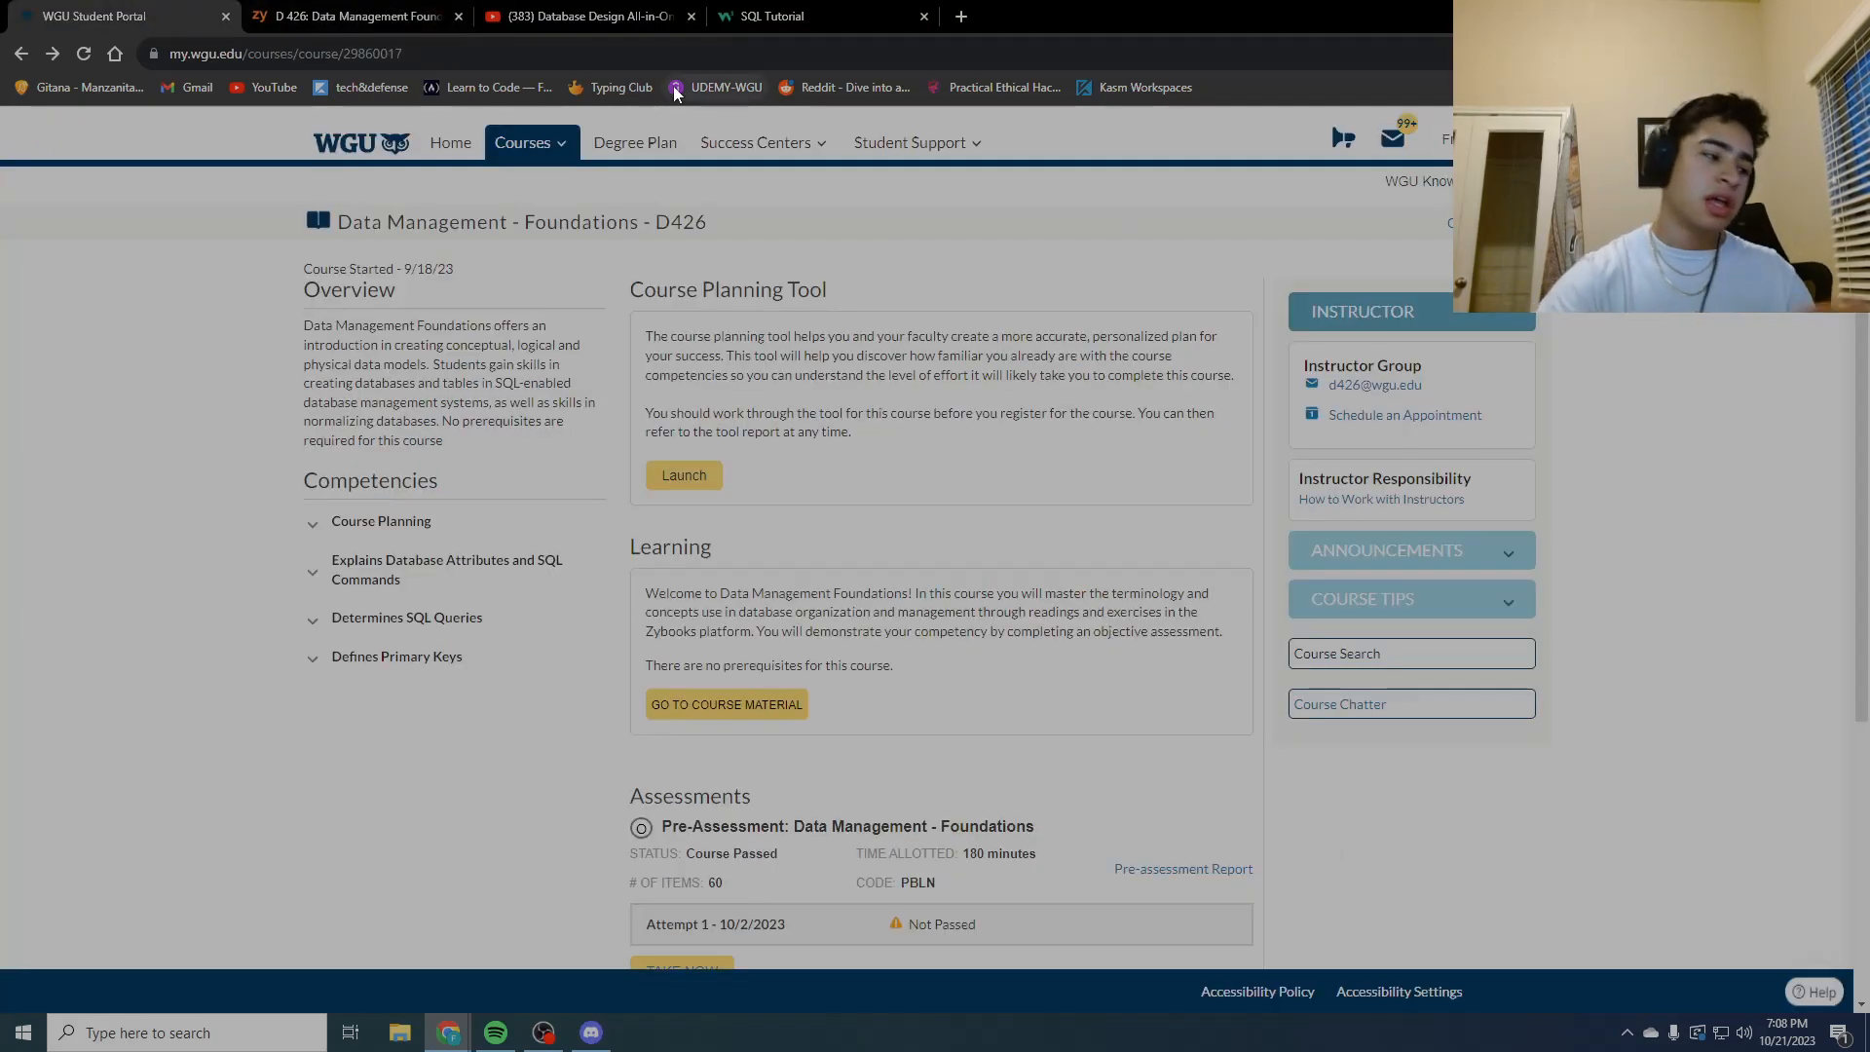
pyautogui.moveTo(725, 87)
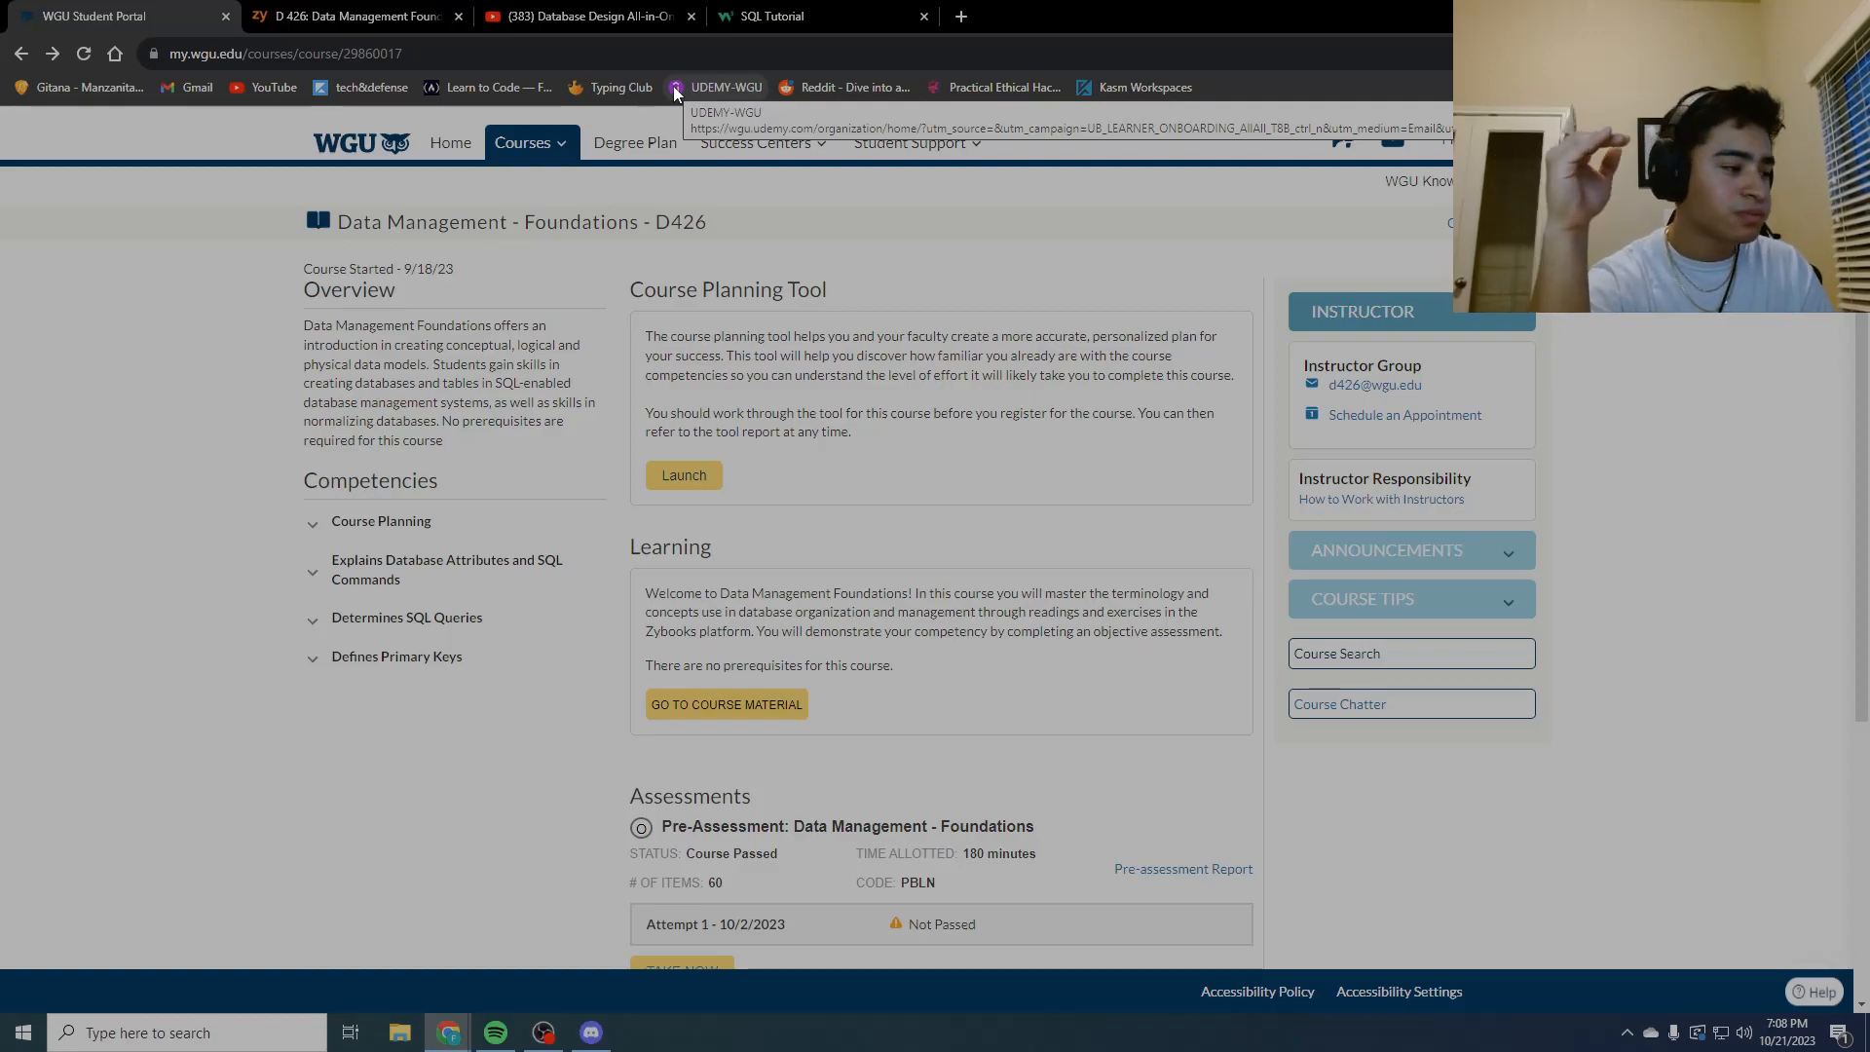
pyautogui.moveTo(675, 92)
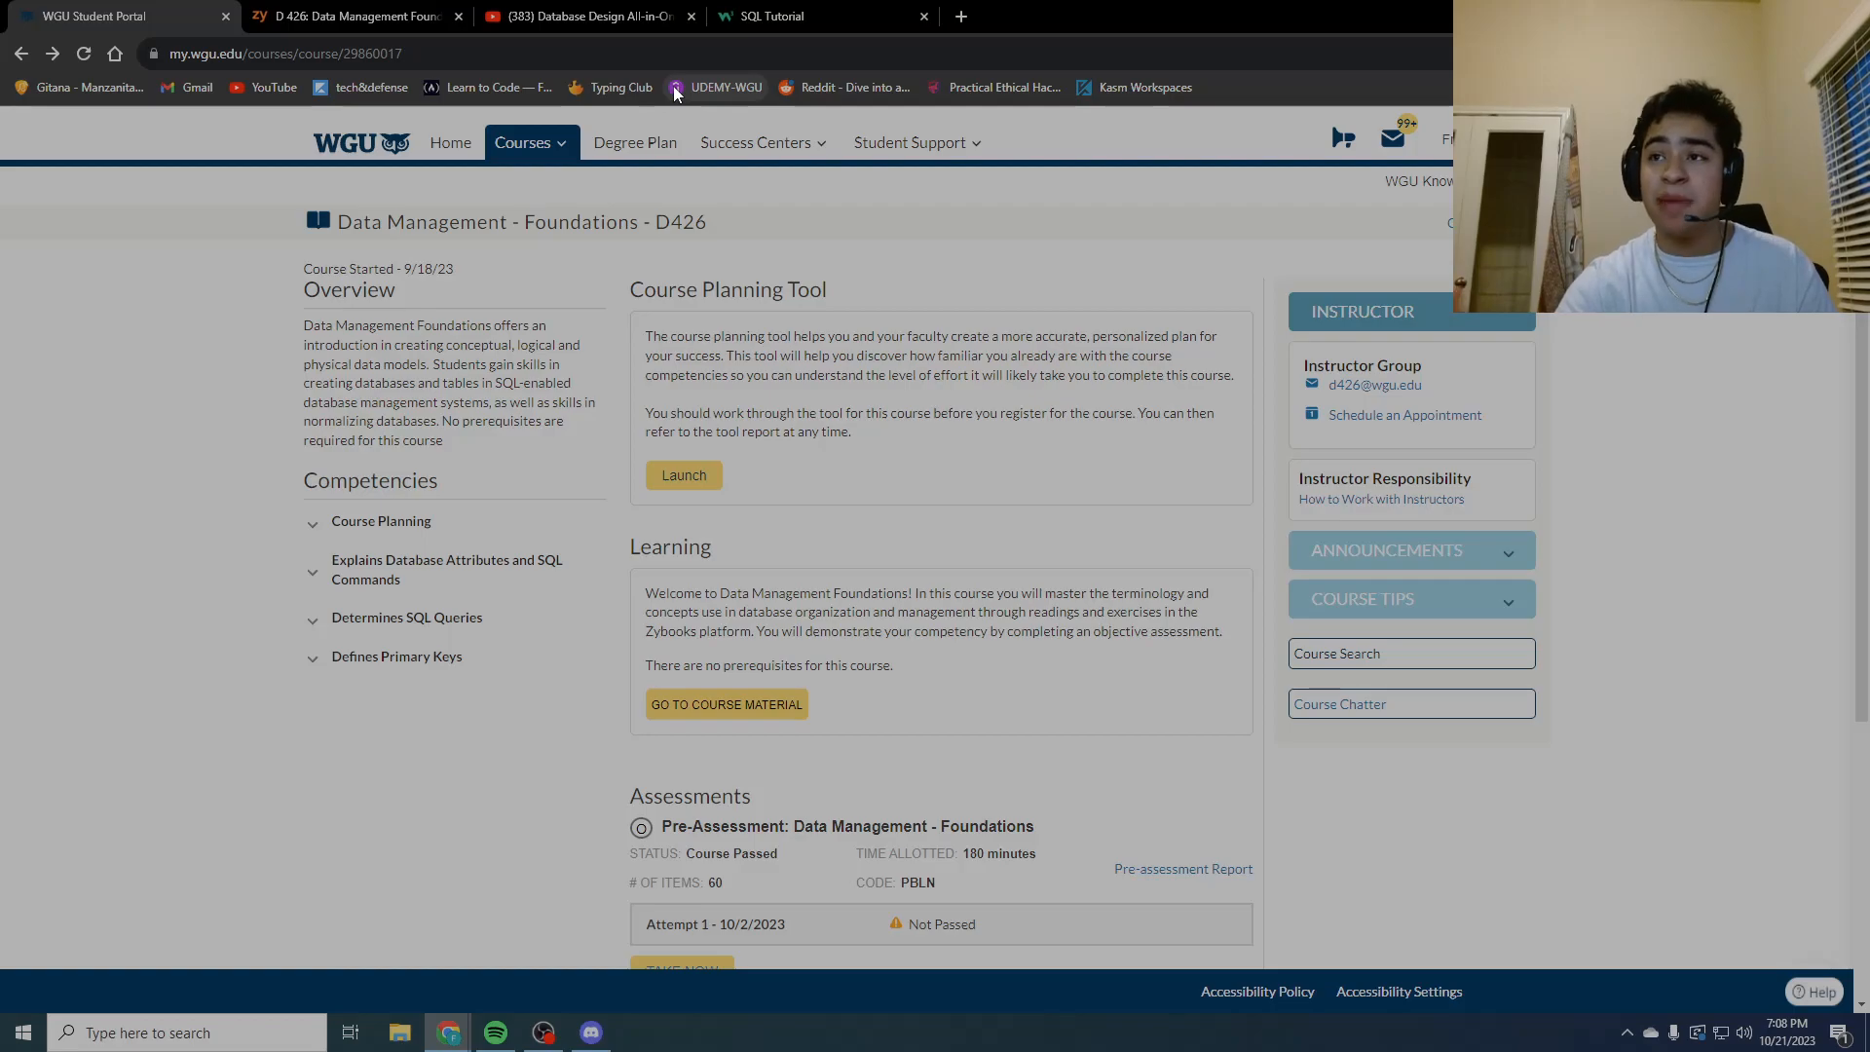
pyautogui.moveTo(1420, 692)
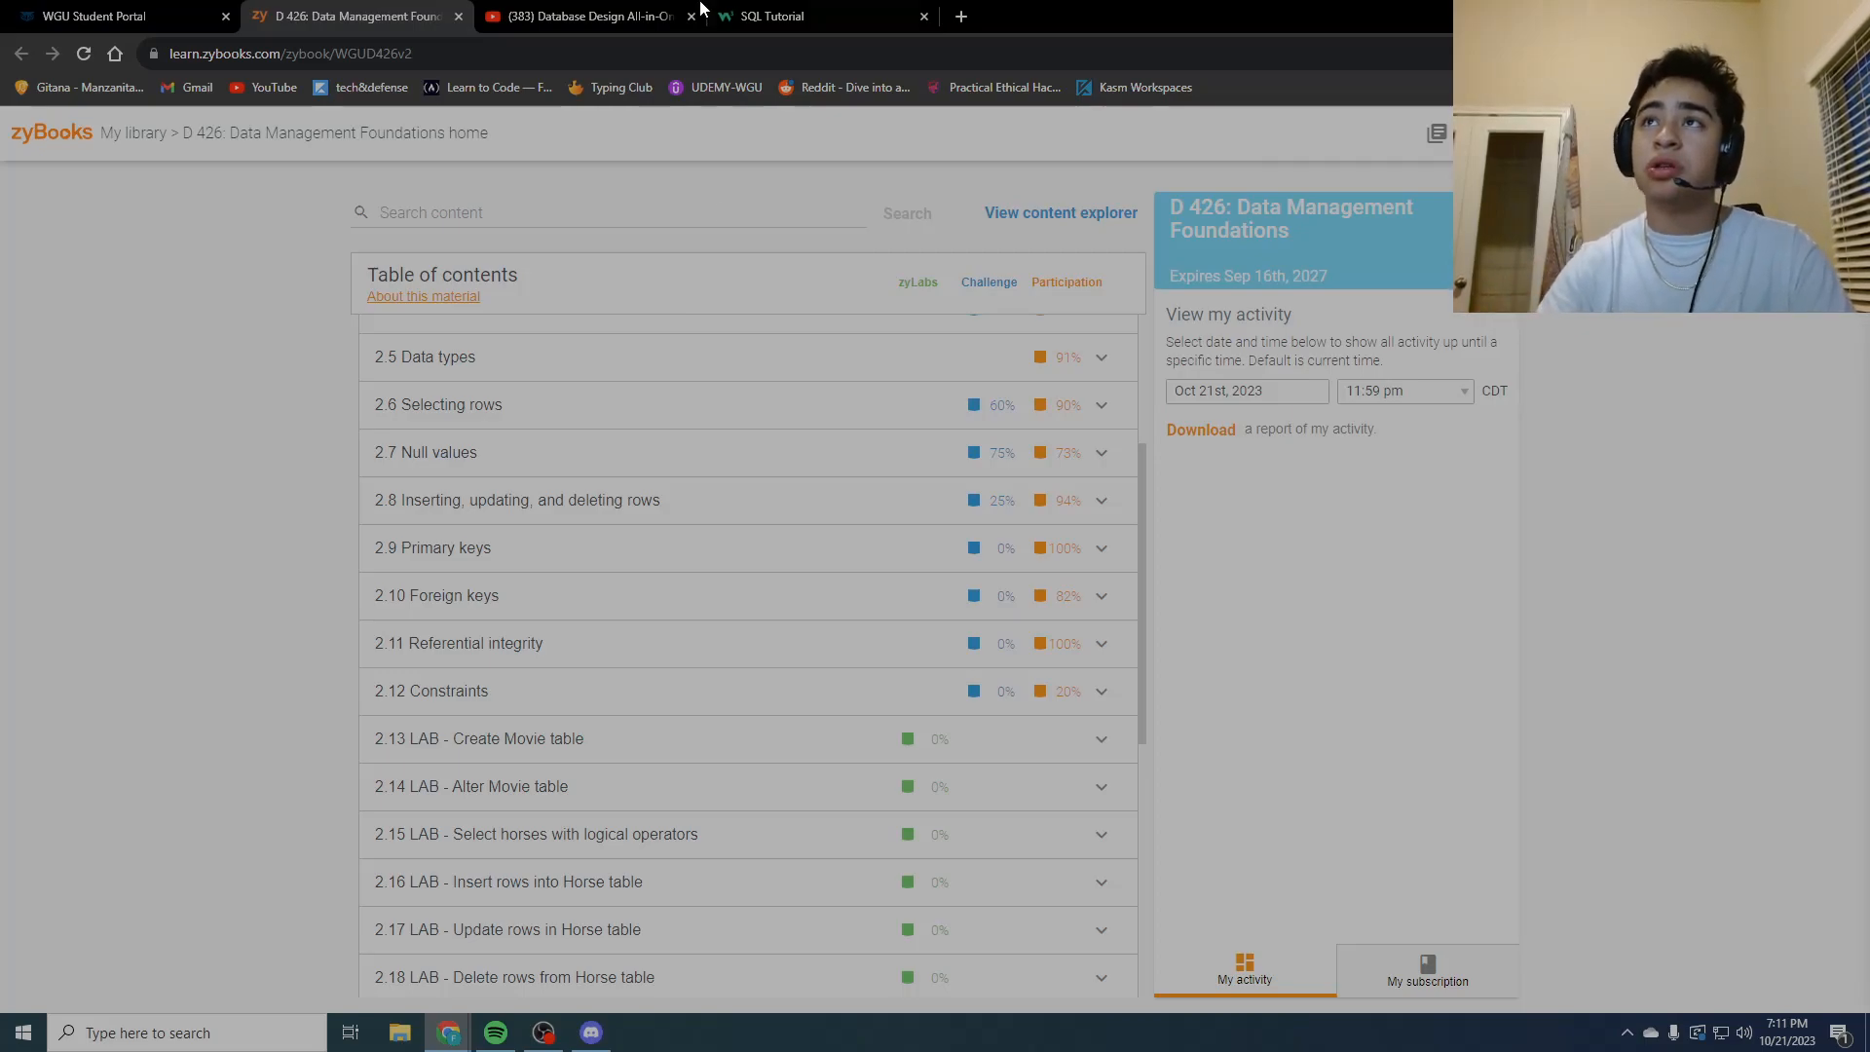
# Step: Show Caleb Curry's Database Design All-in-One video page with its featured playlist
pyautogui.click(583, 15)
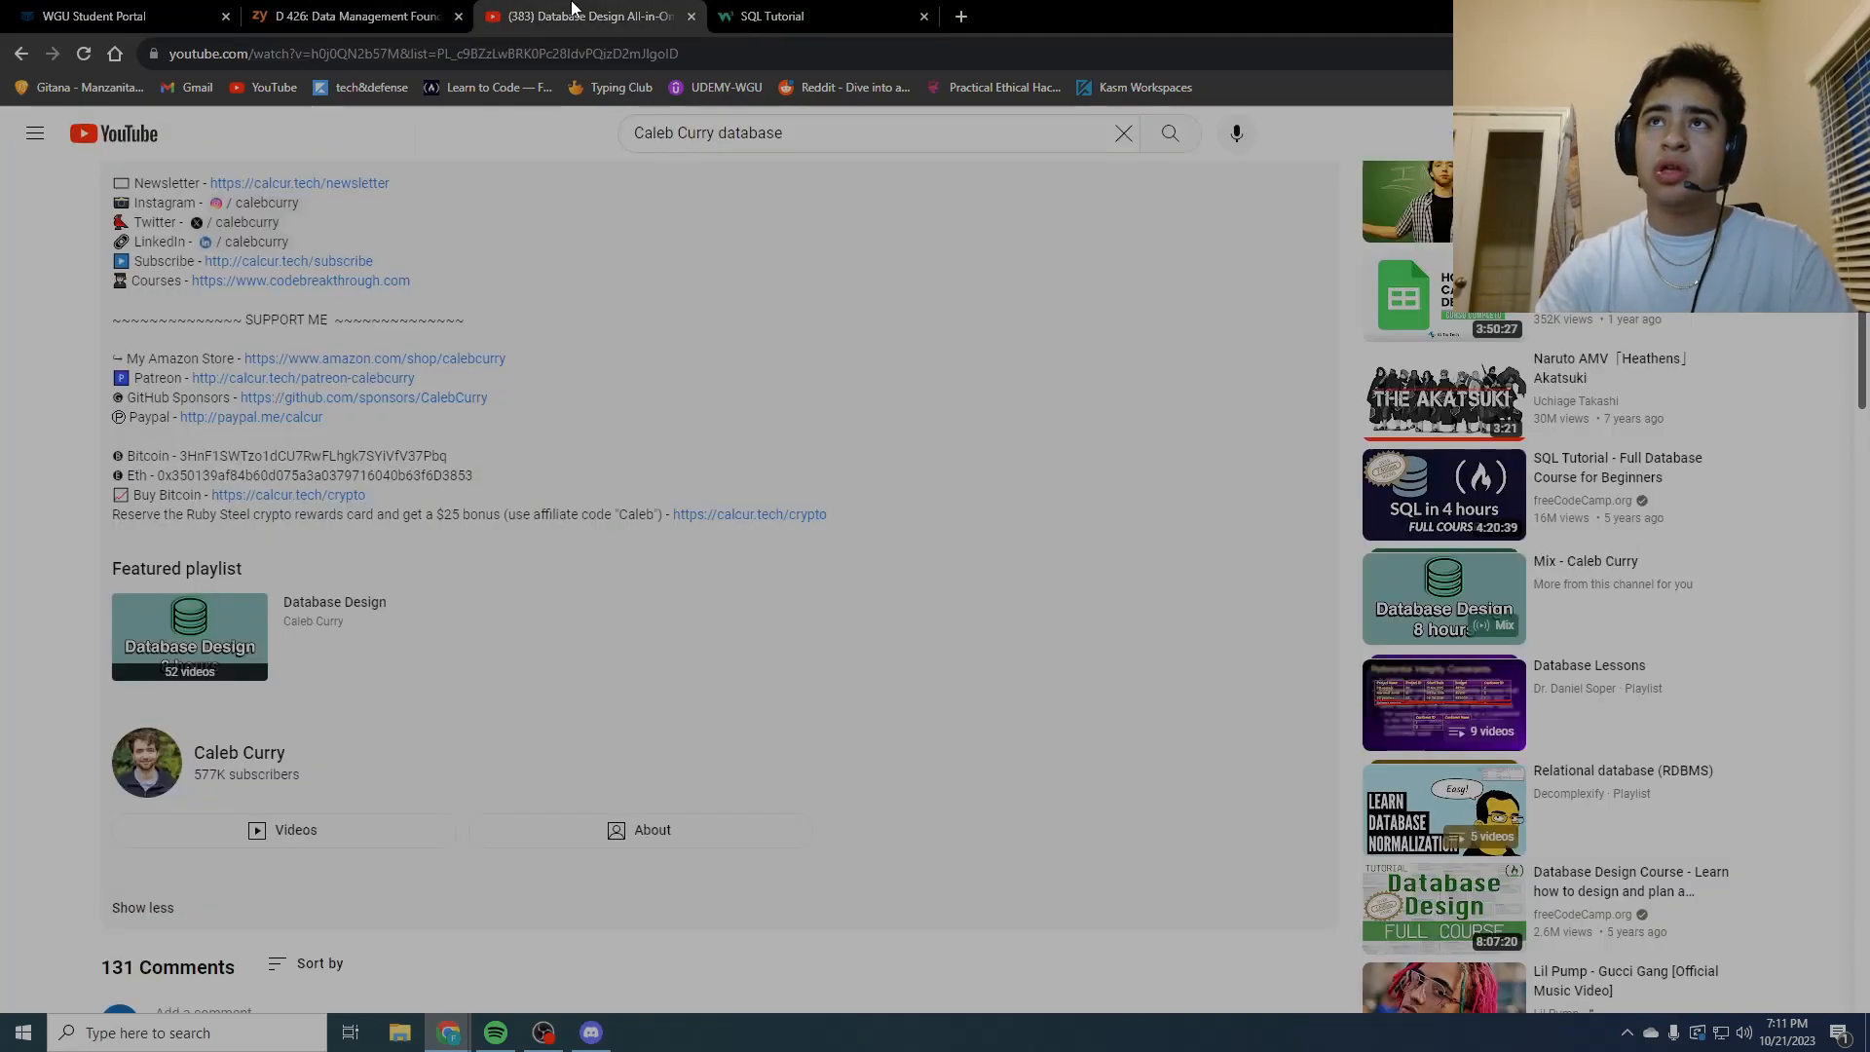
pyautogui.moveTo(672, 627)
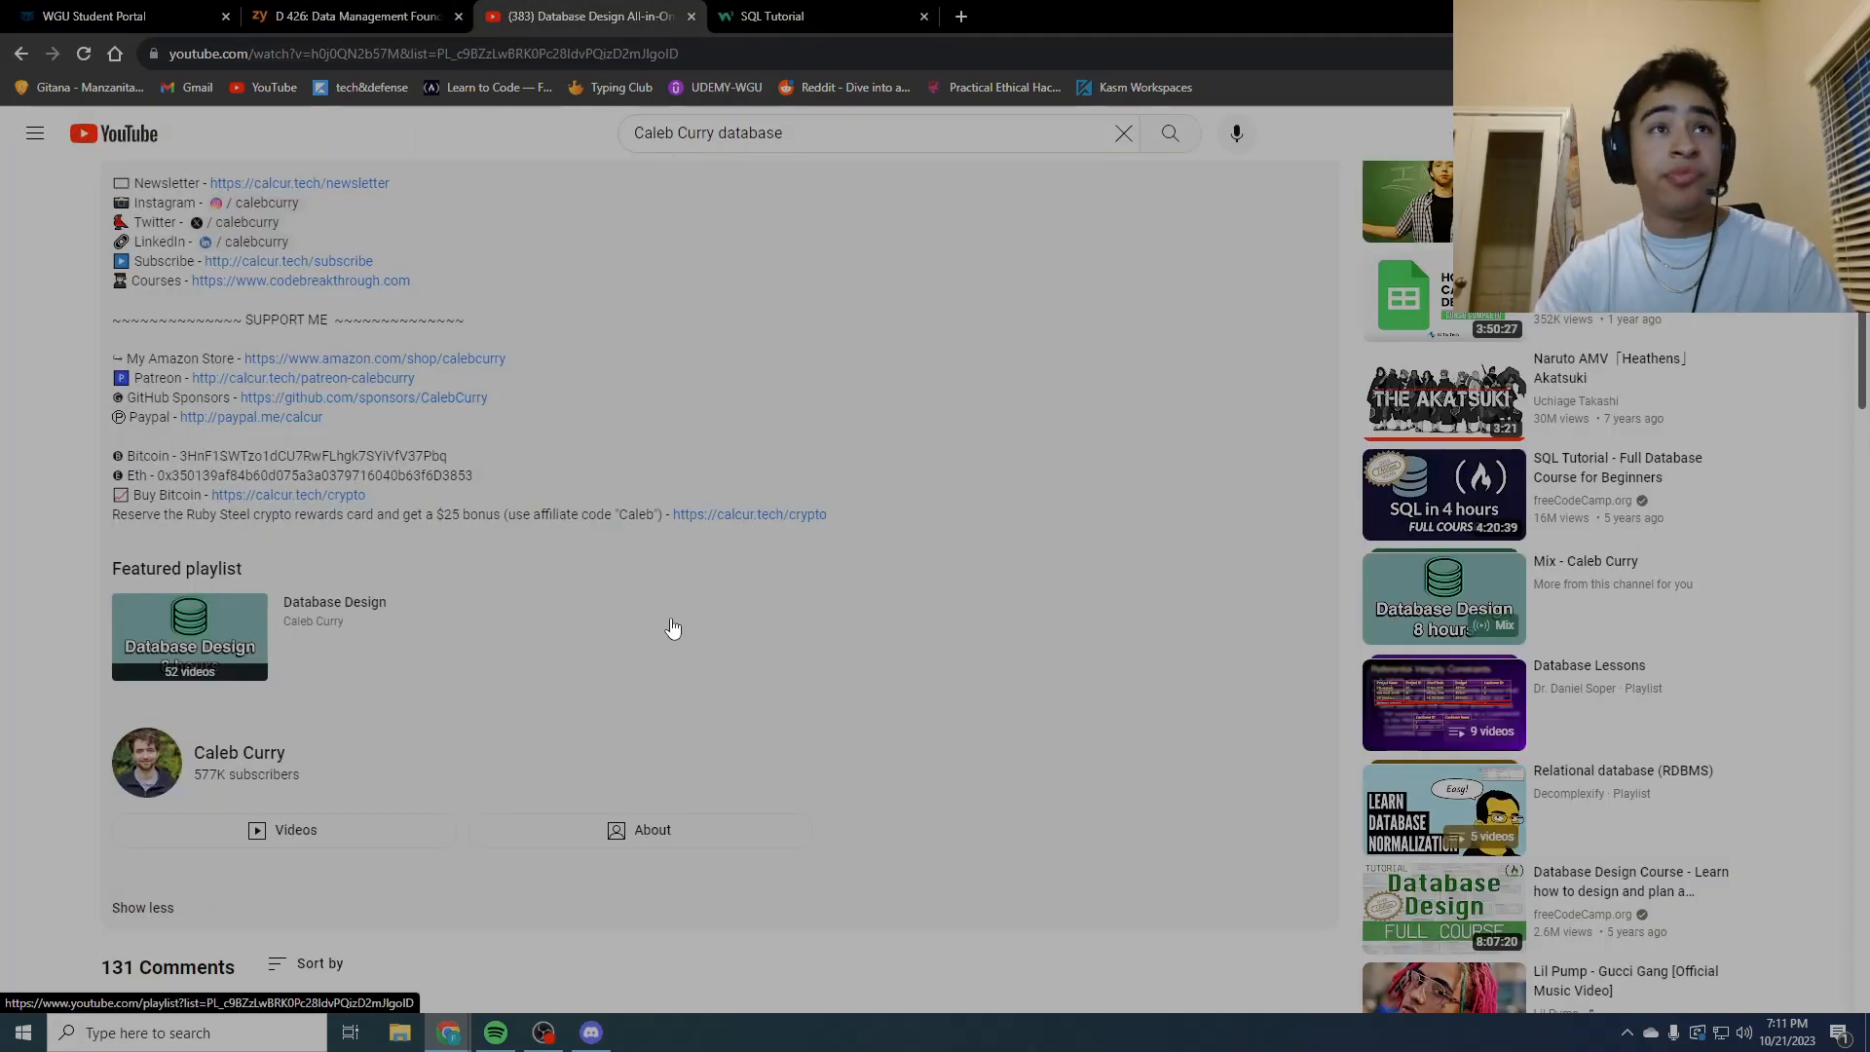